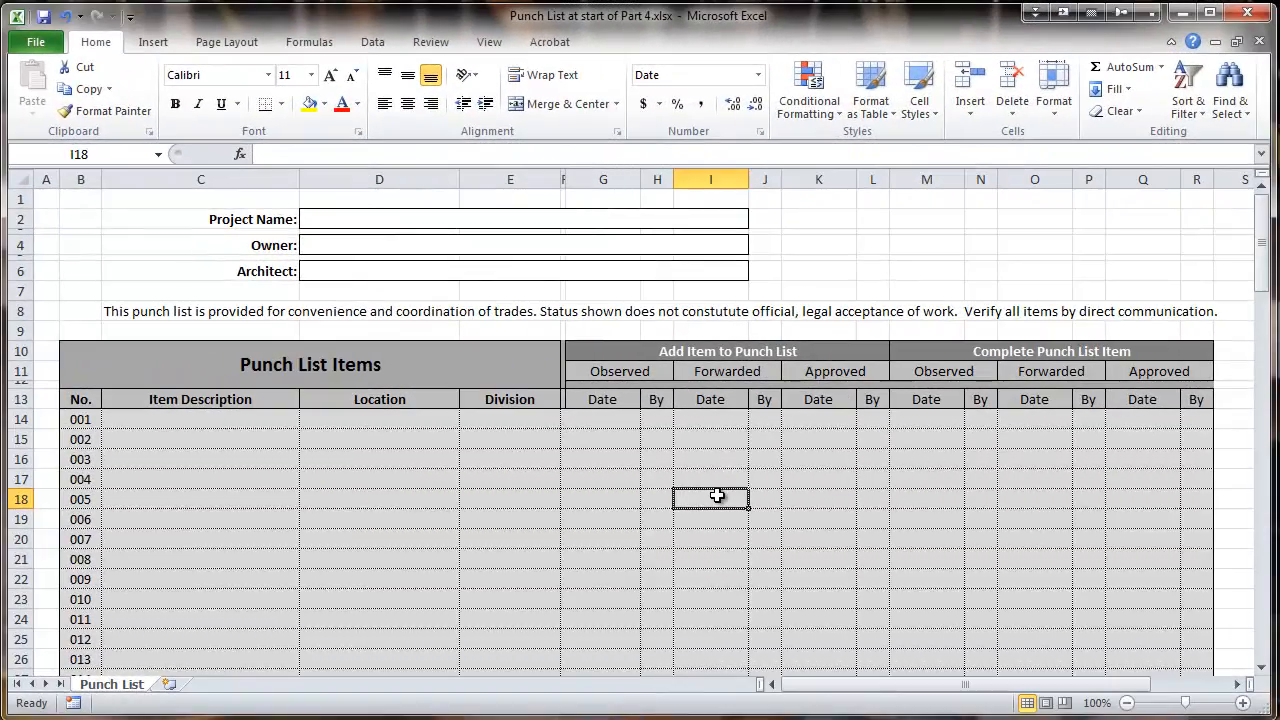
mouse_move(615, 497)
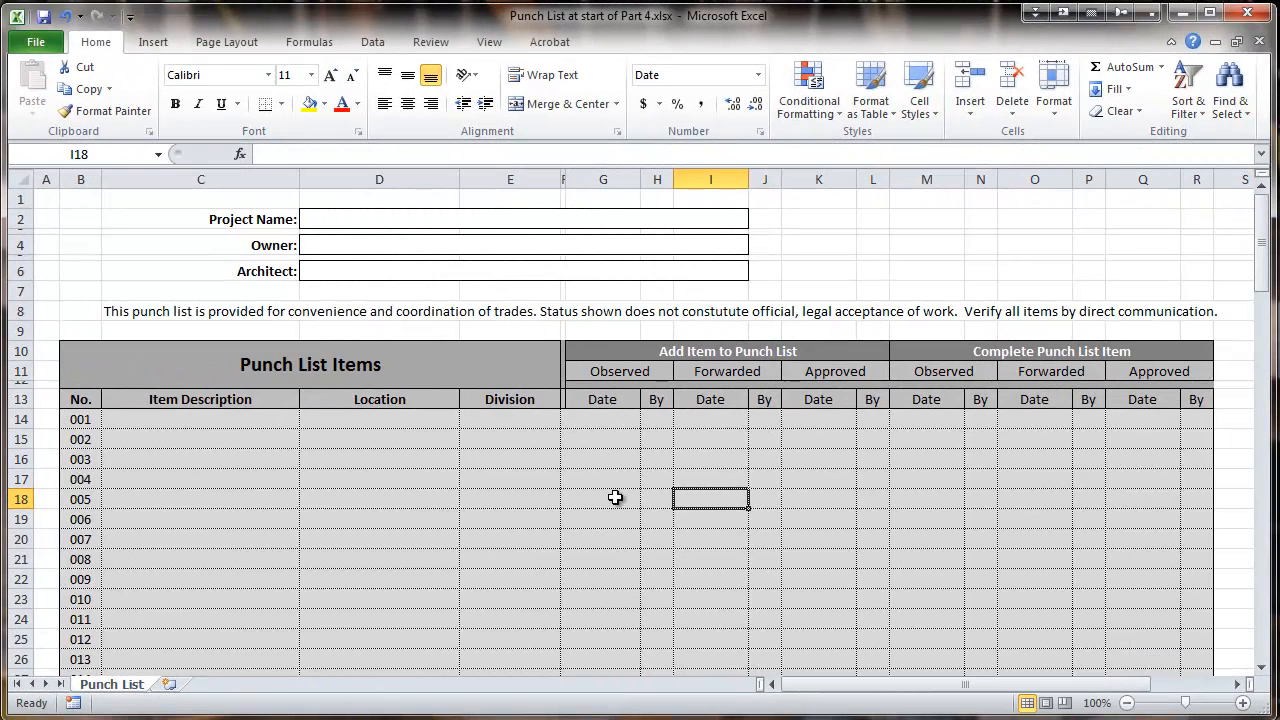
mouse_move(446, 538)
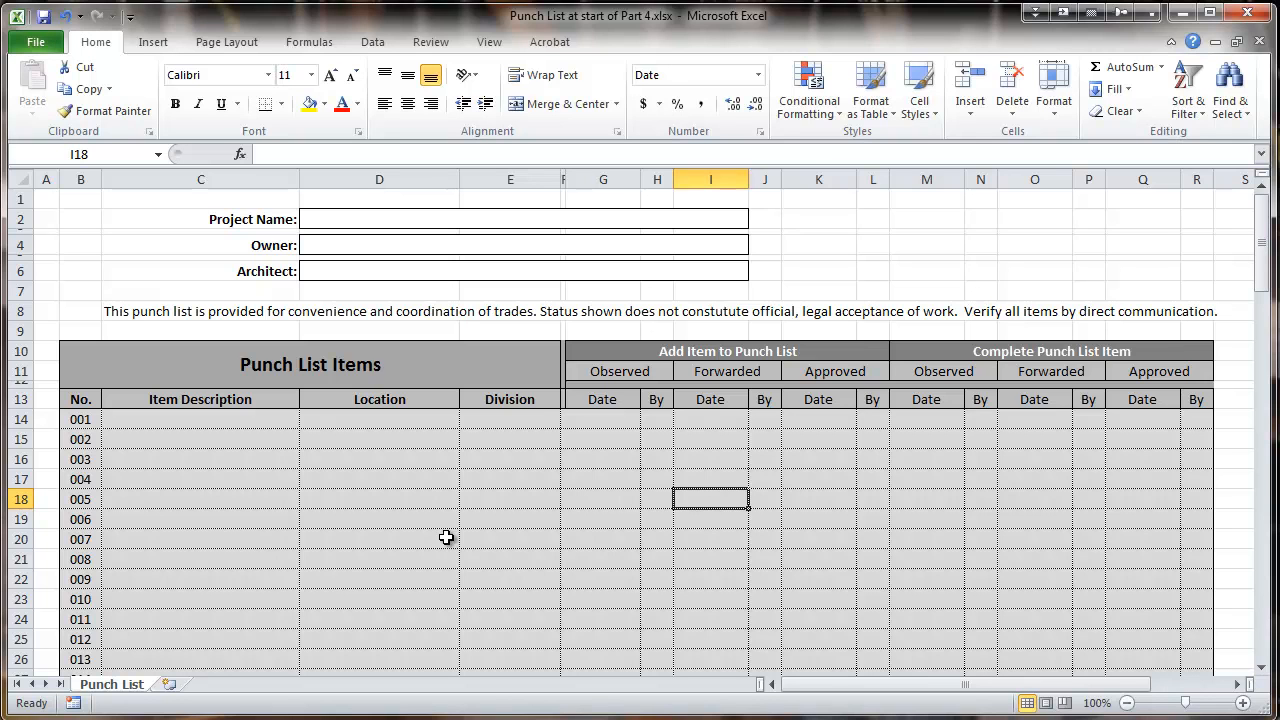
mouse_move(584, 521)
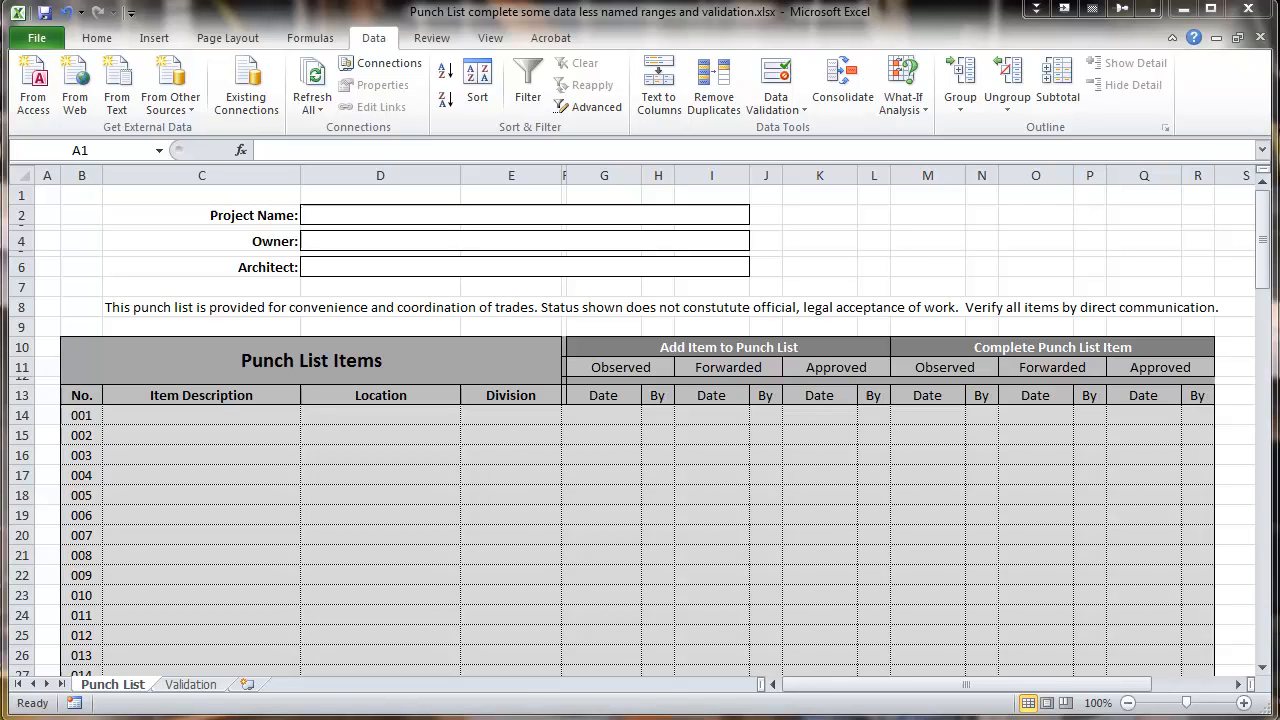
mouse_move(190, 684)
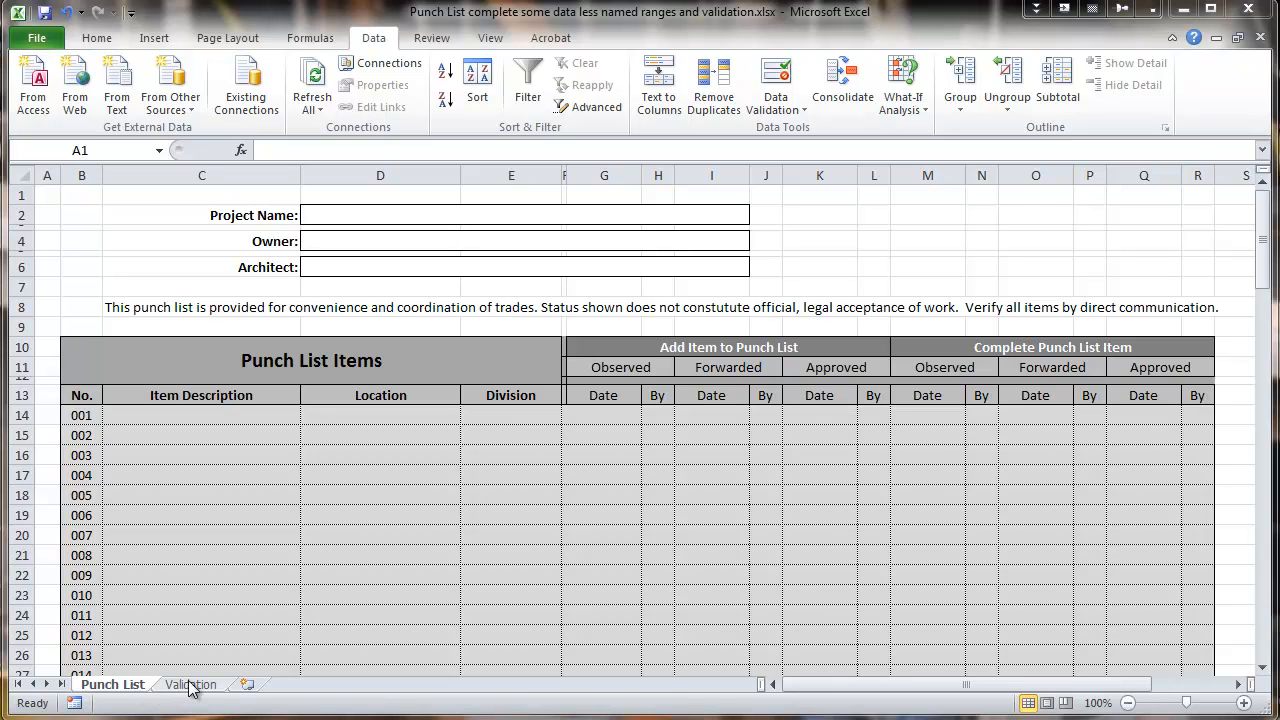
- Open 'Punch List complete some data less named ranges and validation.xlsx' via File > Open
click(47, 195)
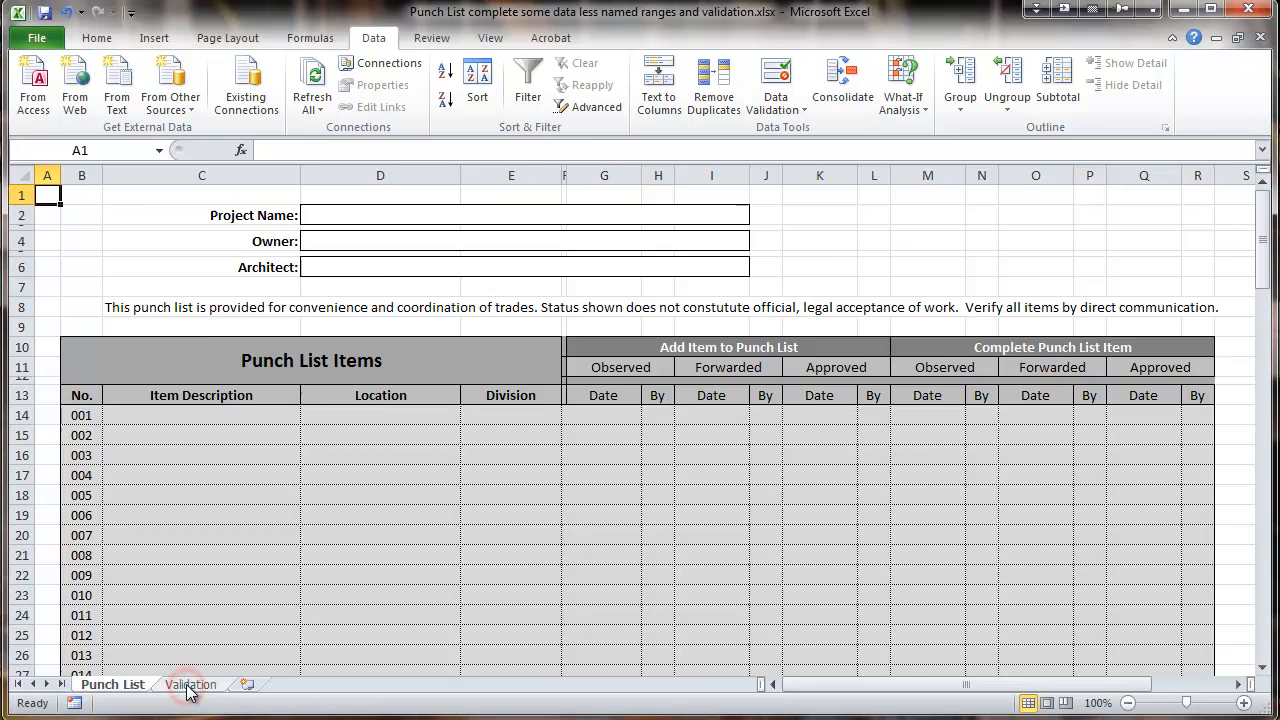
- Switch to the Validation sheet and scroll across its division and personnel lists
click(190, 684)
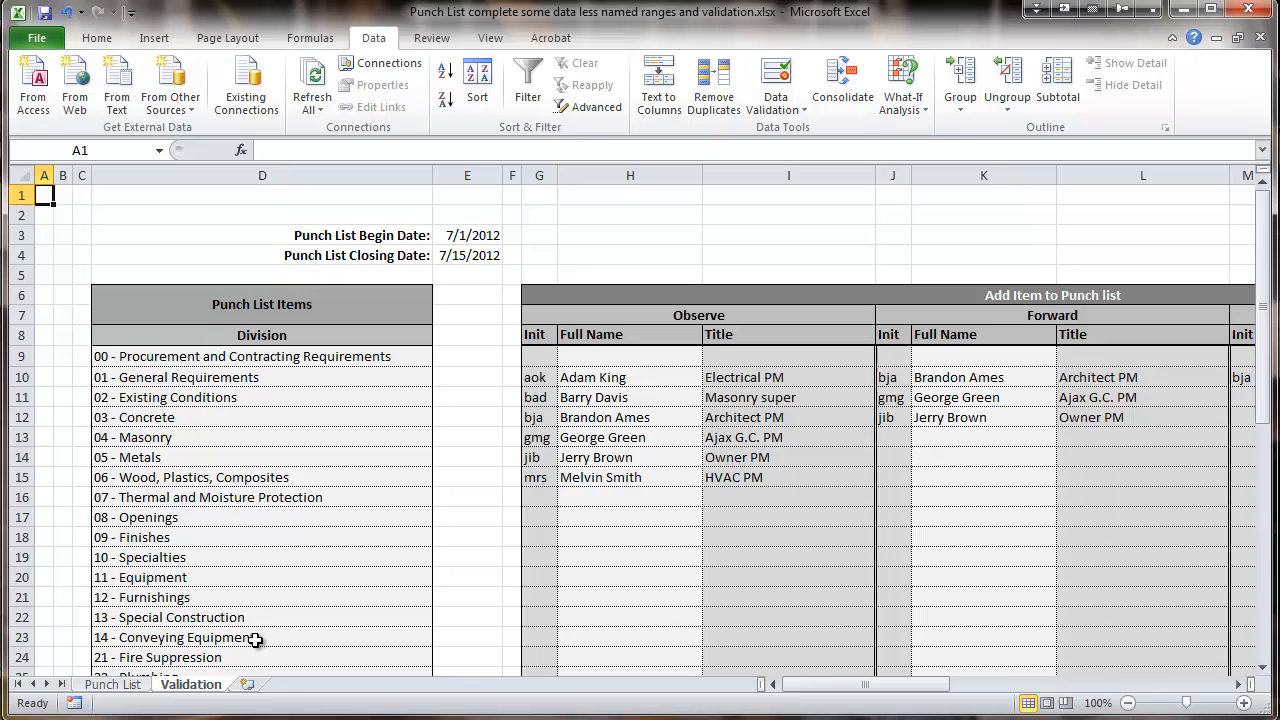
mouse_move(260, 545)
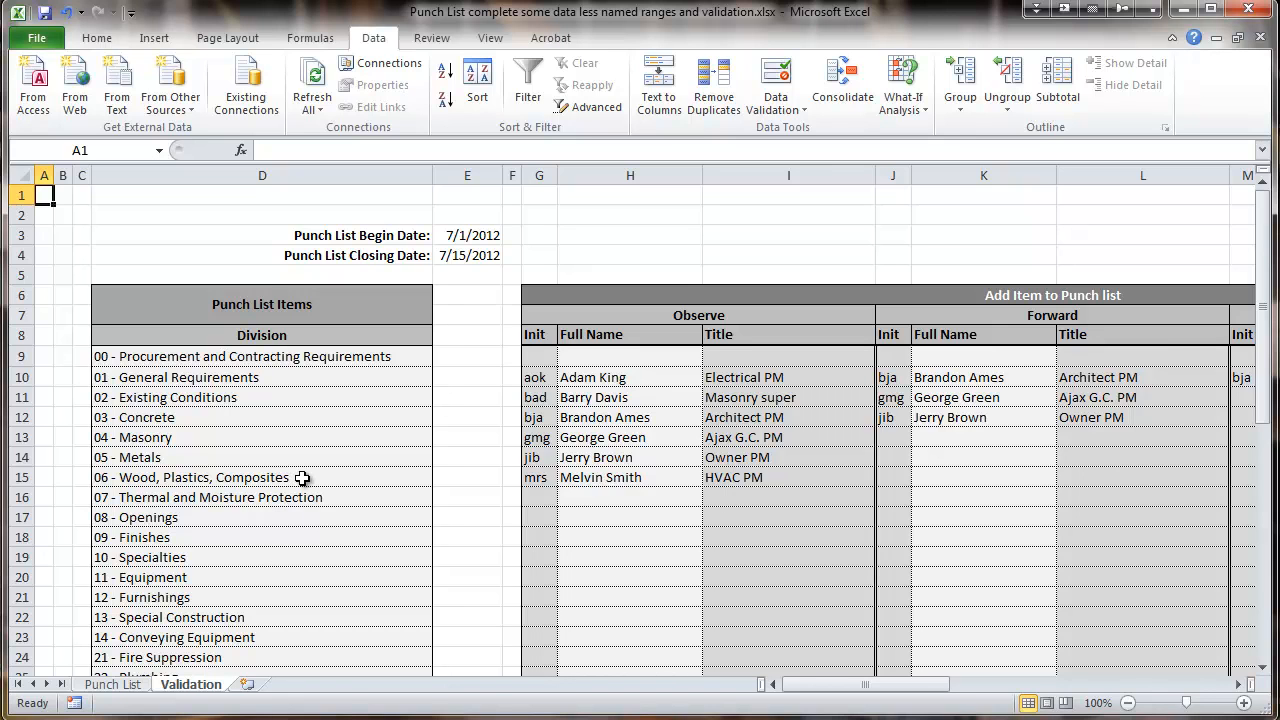
mouse_move(263, 387)
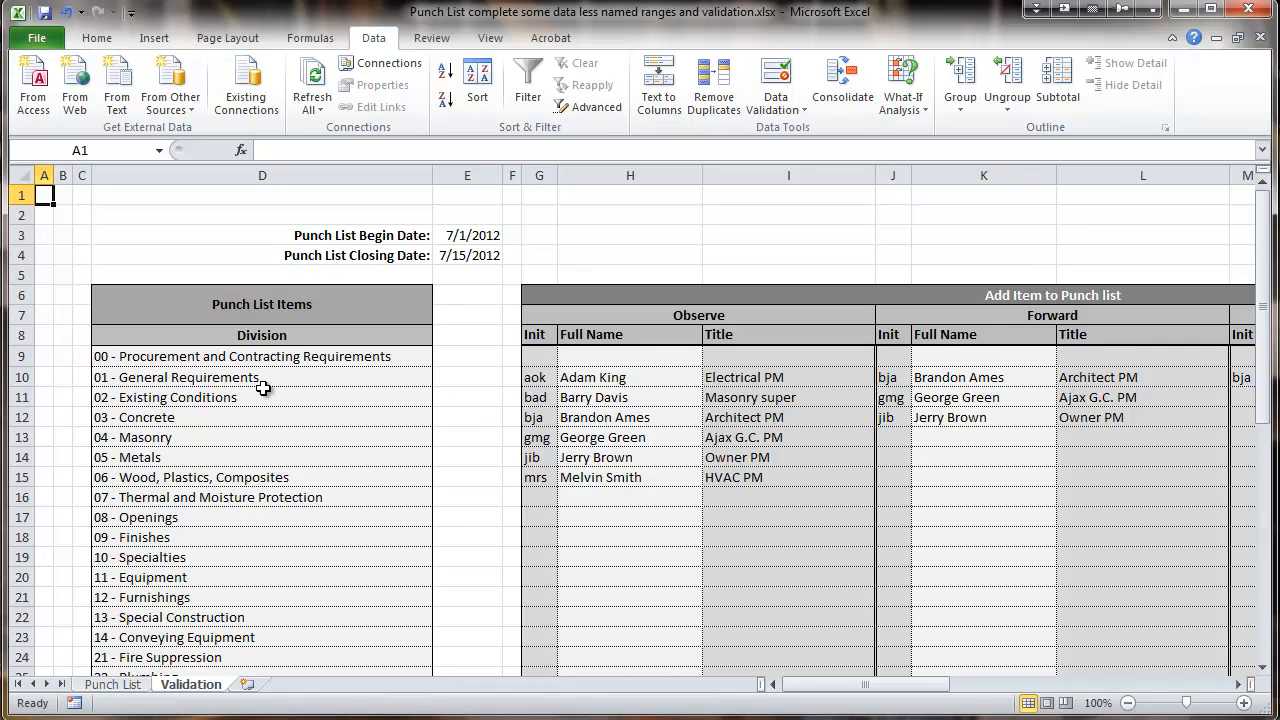
mouse_move(273, 394)
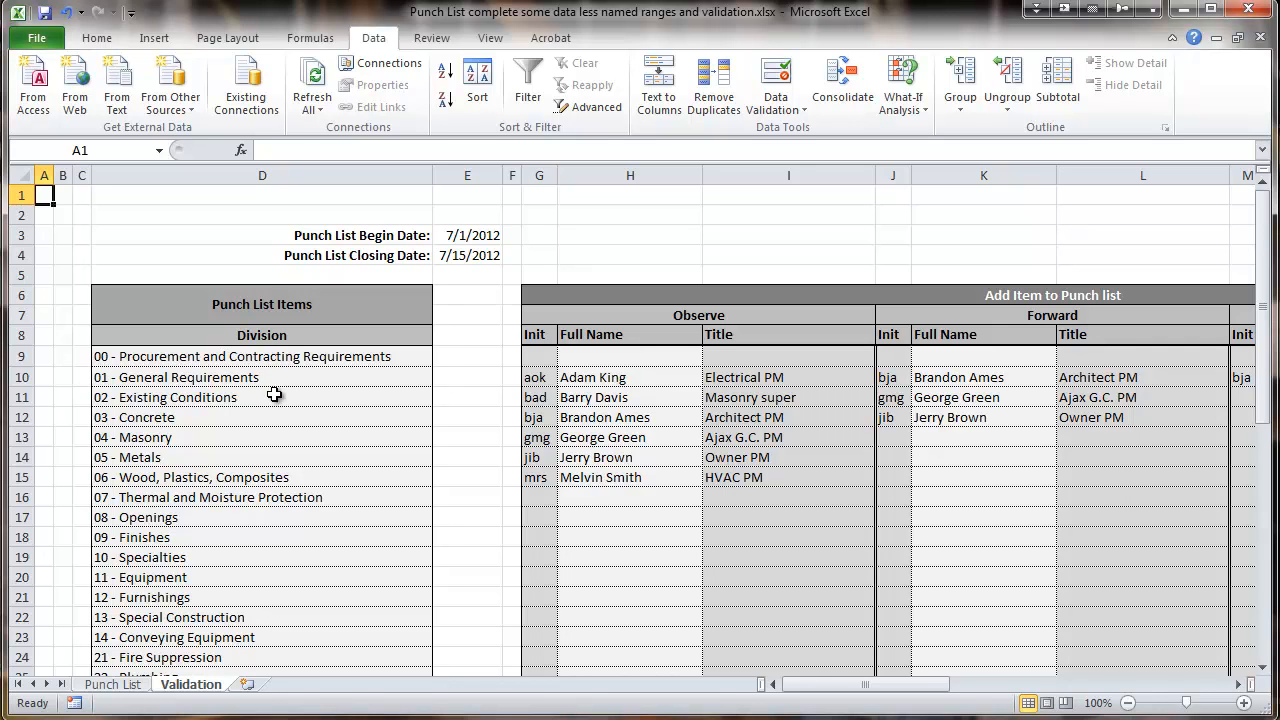
mouse_move(213, 397)
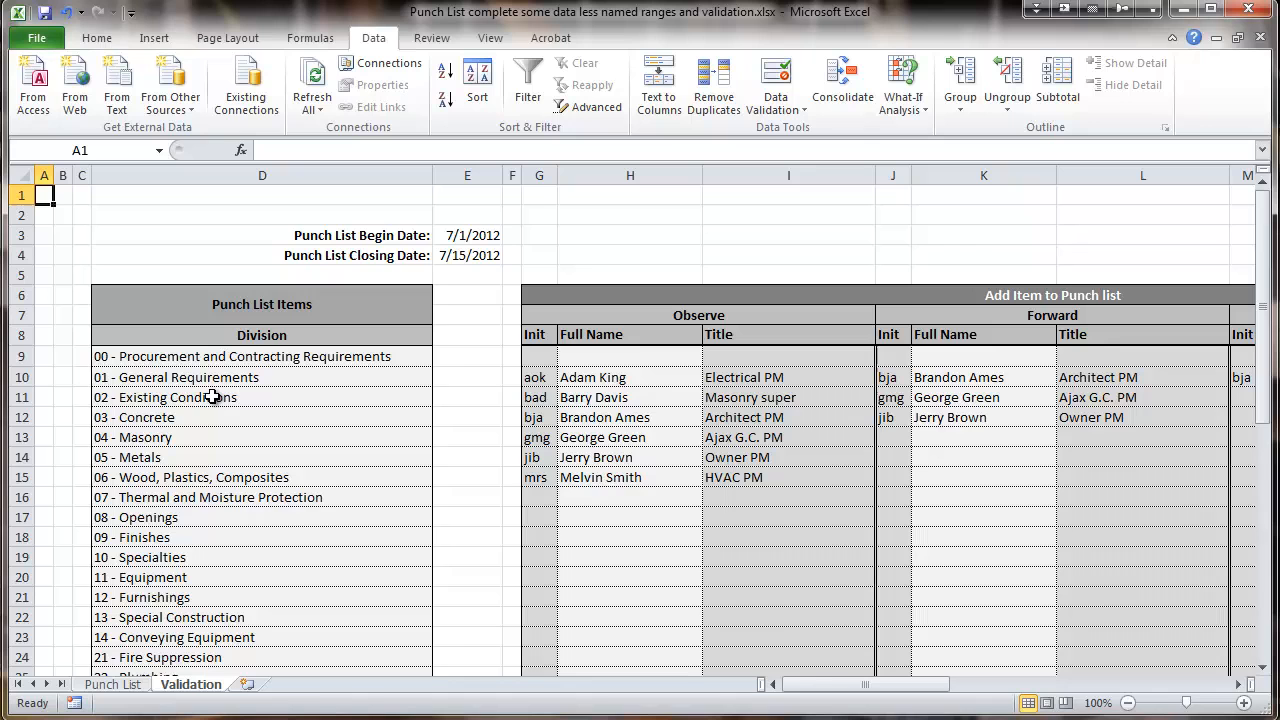
mouse_move(208, 427)
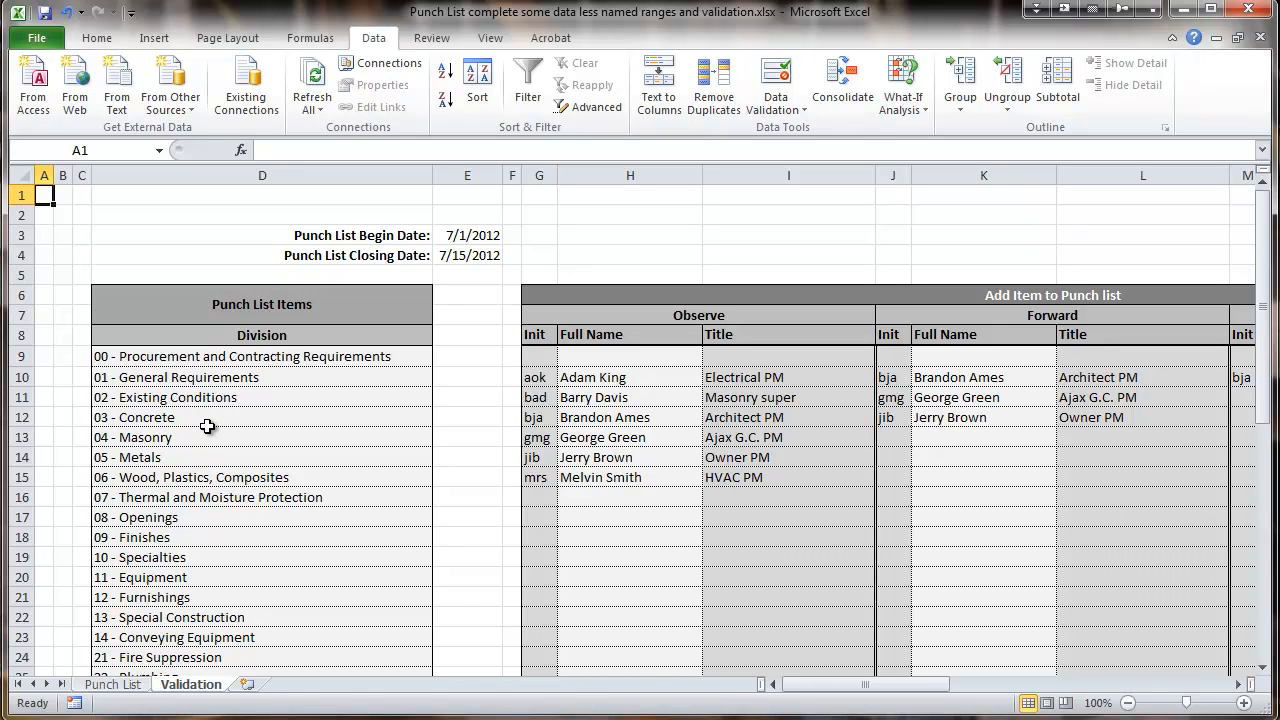
mouse_move(275, 442)
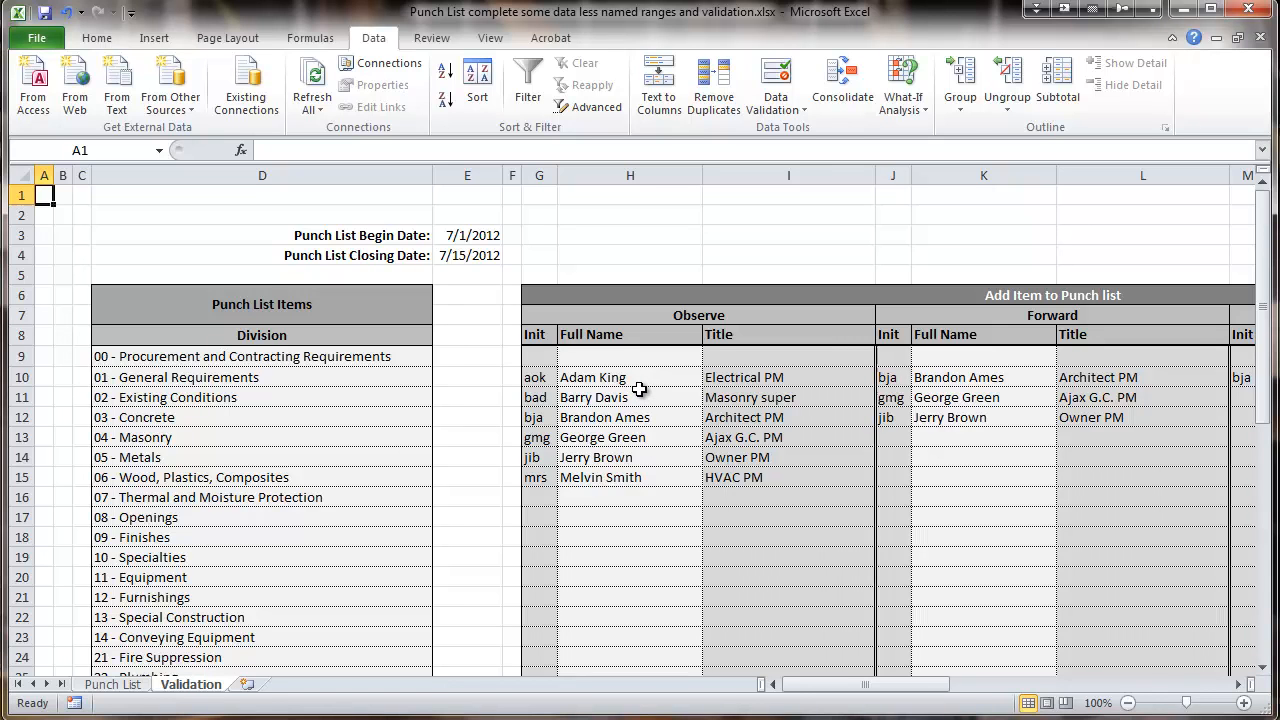
mouse_move(598, 382)
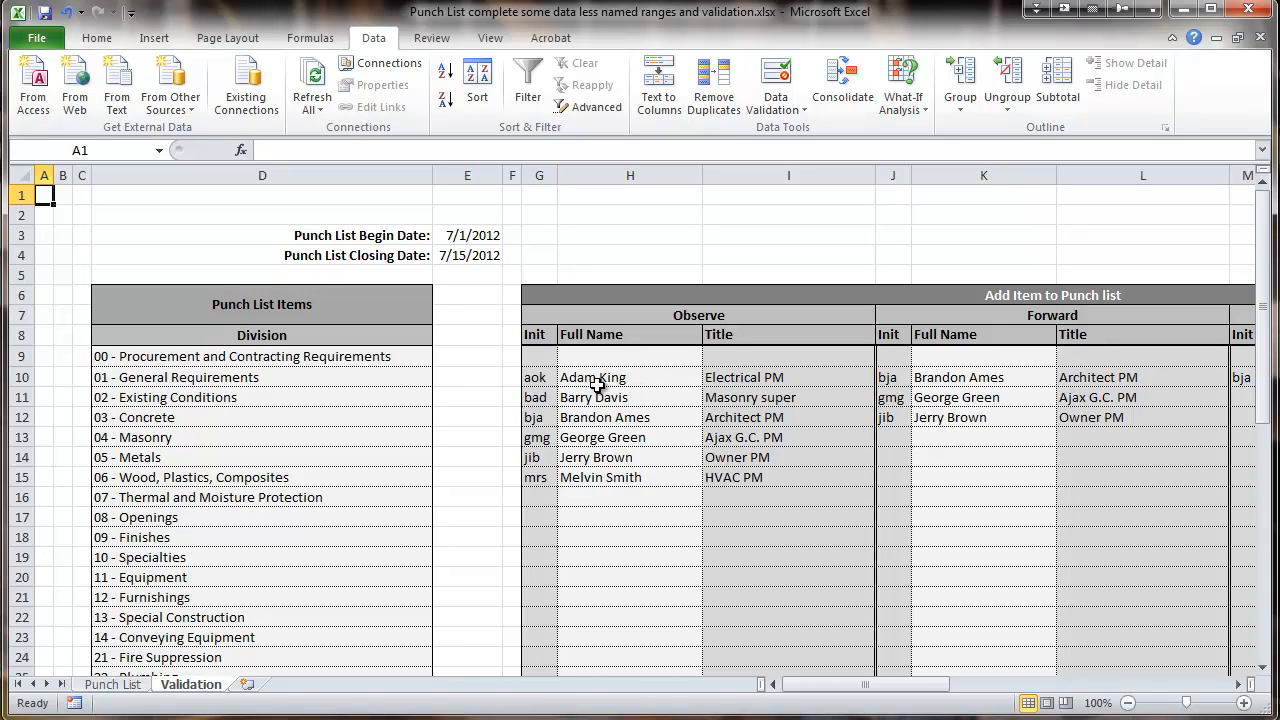
mouse_move(658, 397)
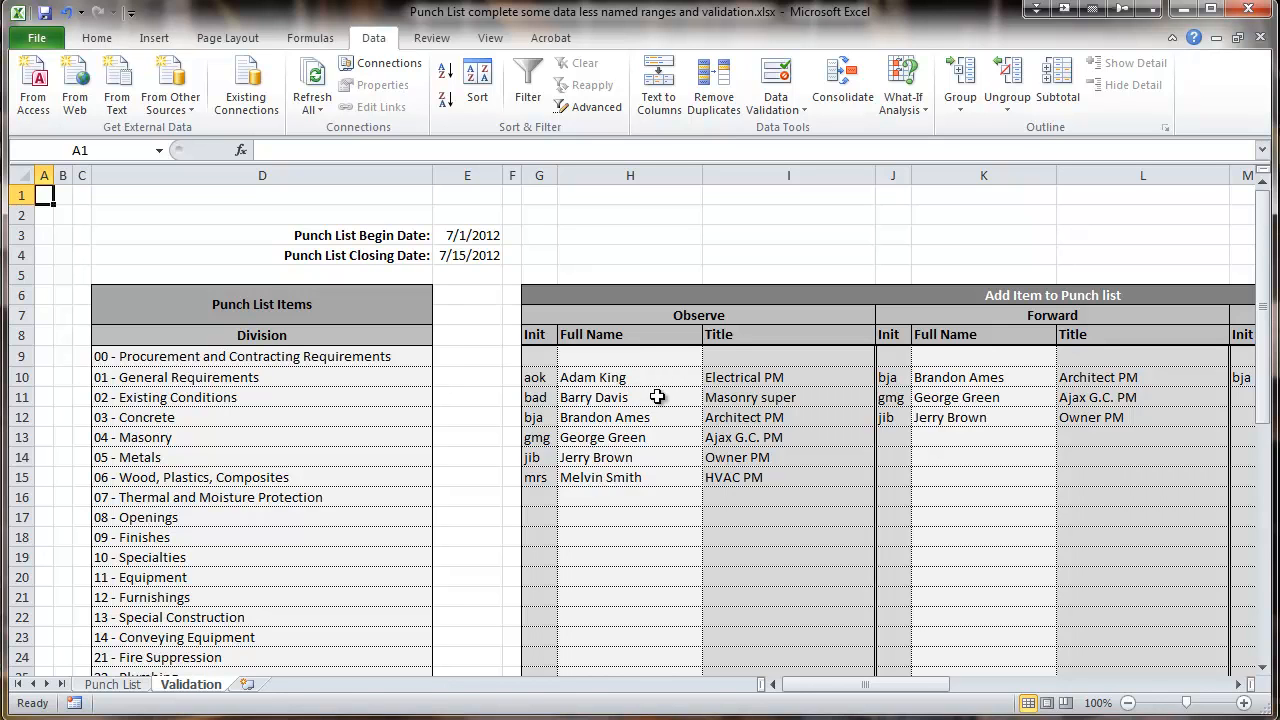
mouse_move(613, 398)
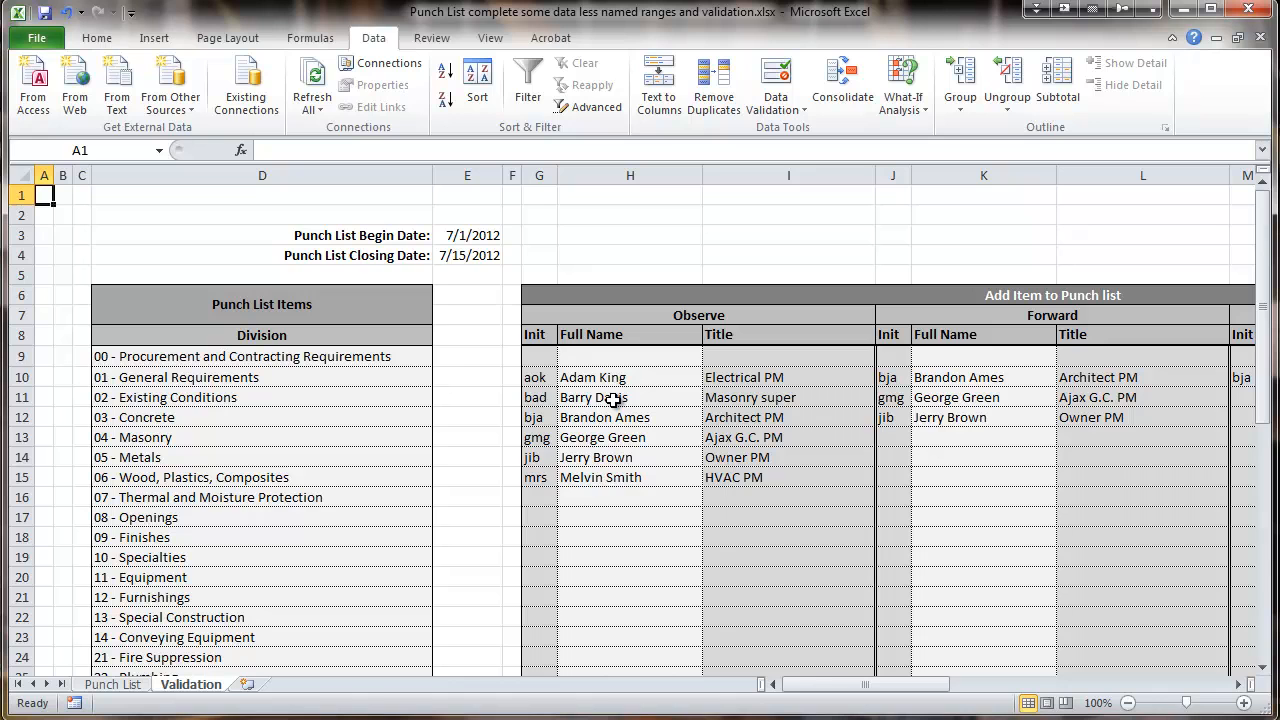
mouse_move(214, 312)
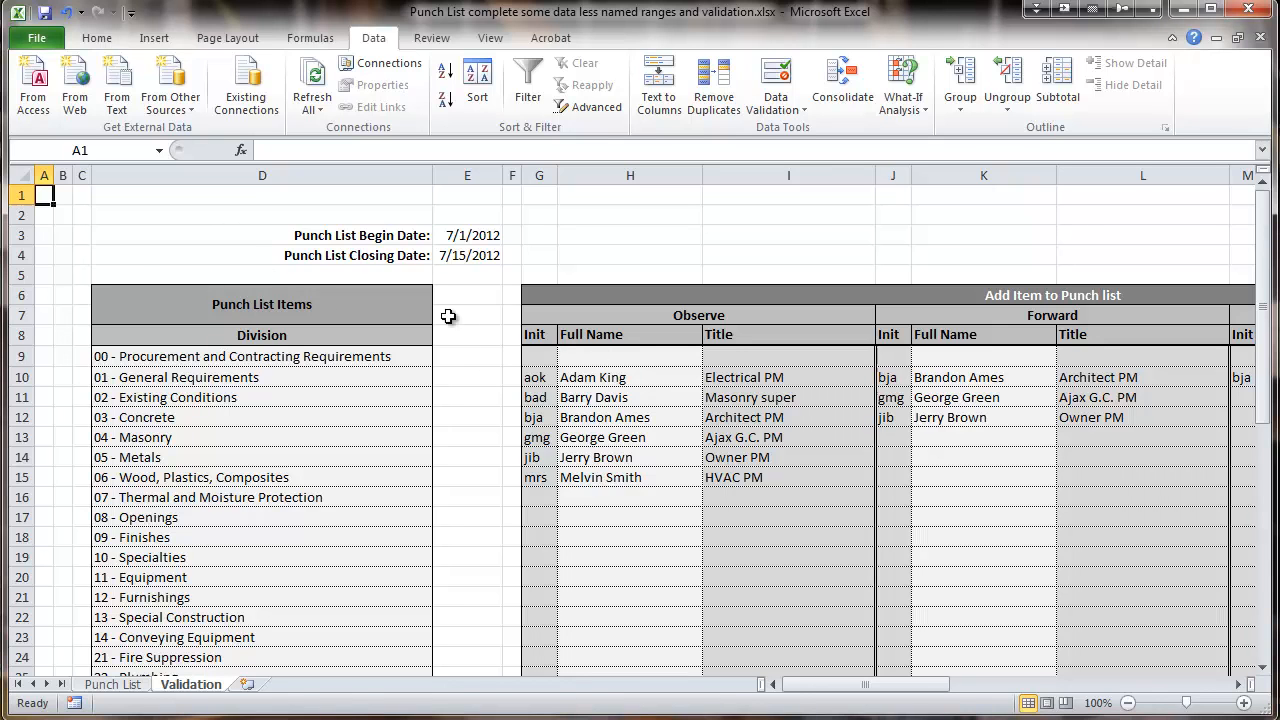
mouse_move(501, 384)
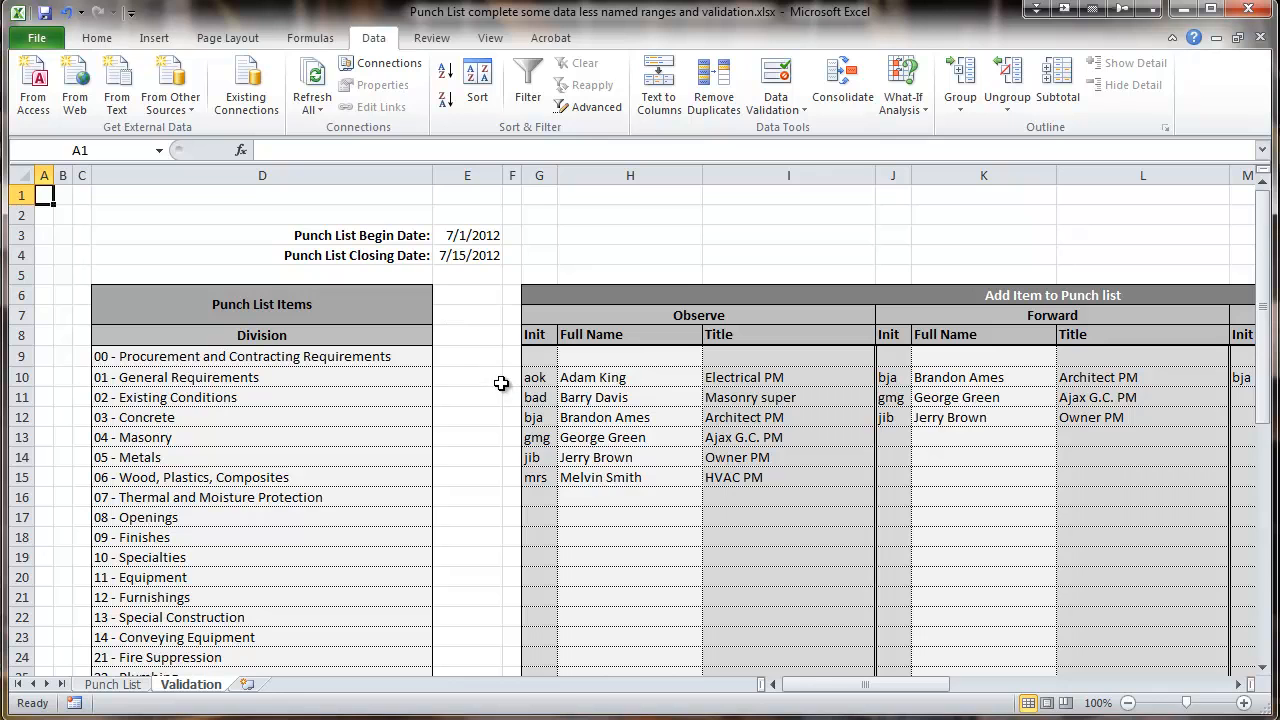
mouse_move(491, 349)
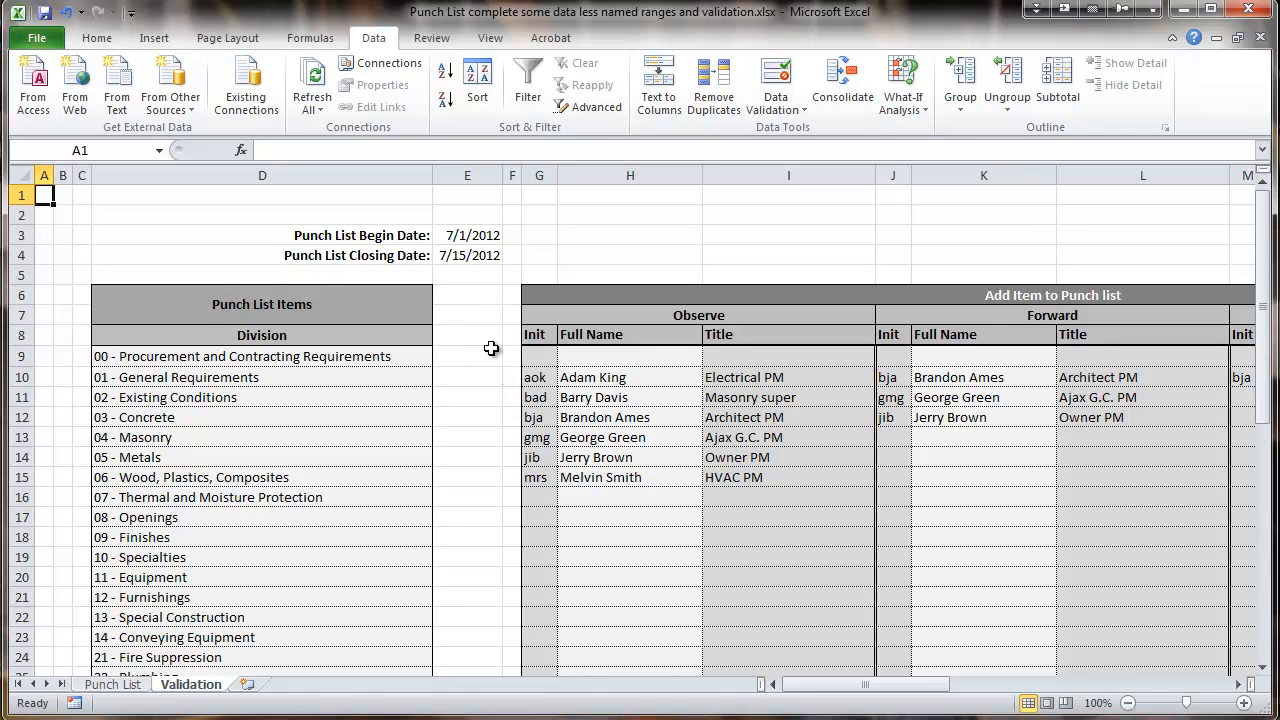
mouse_move(447, 260)
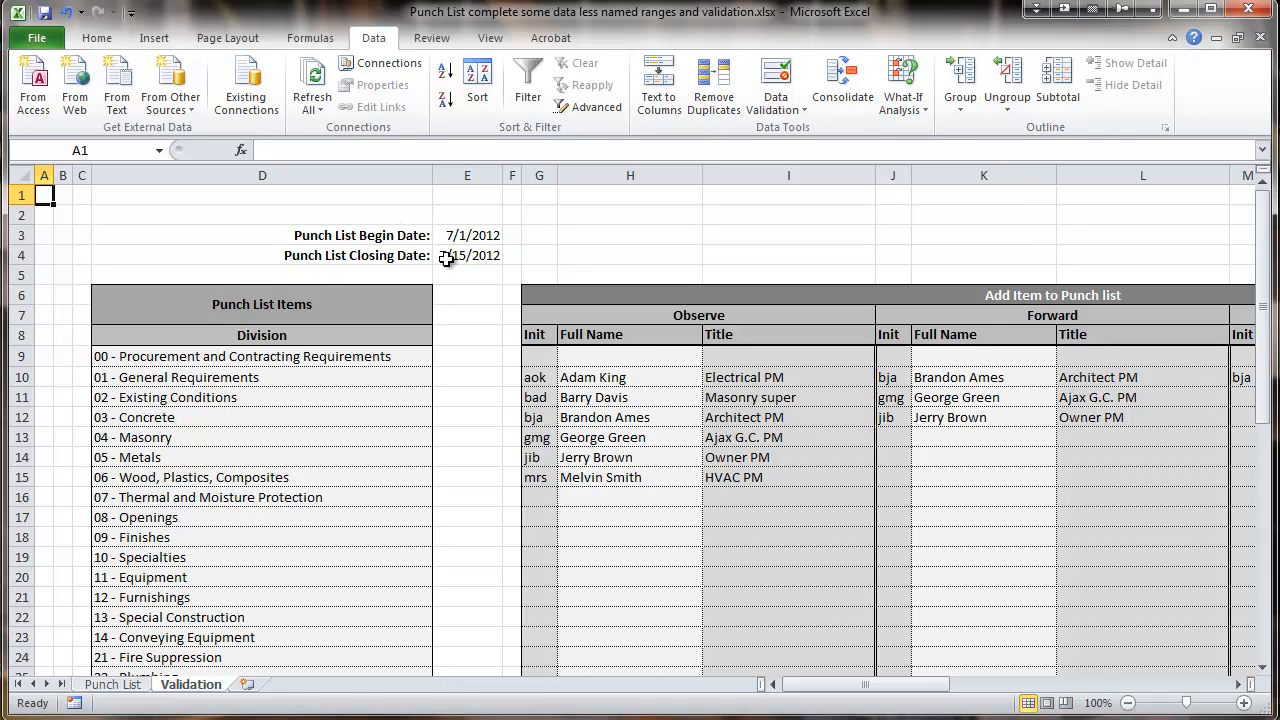
mouse_move(965, 289)
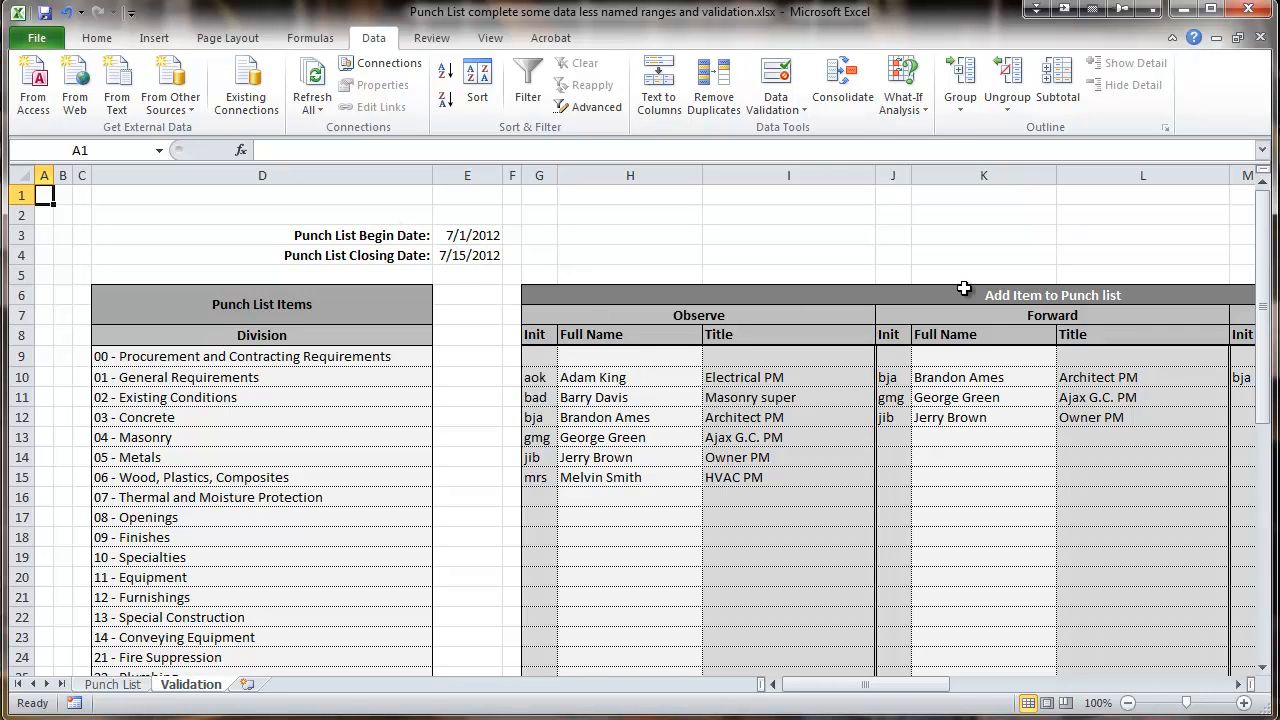
drag(860, 684, 835, 684)
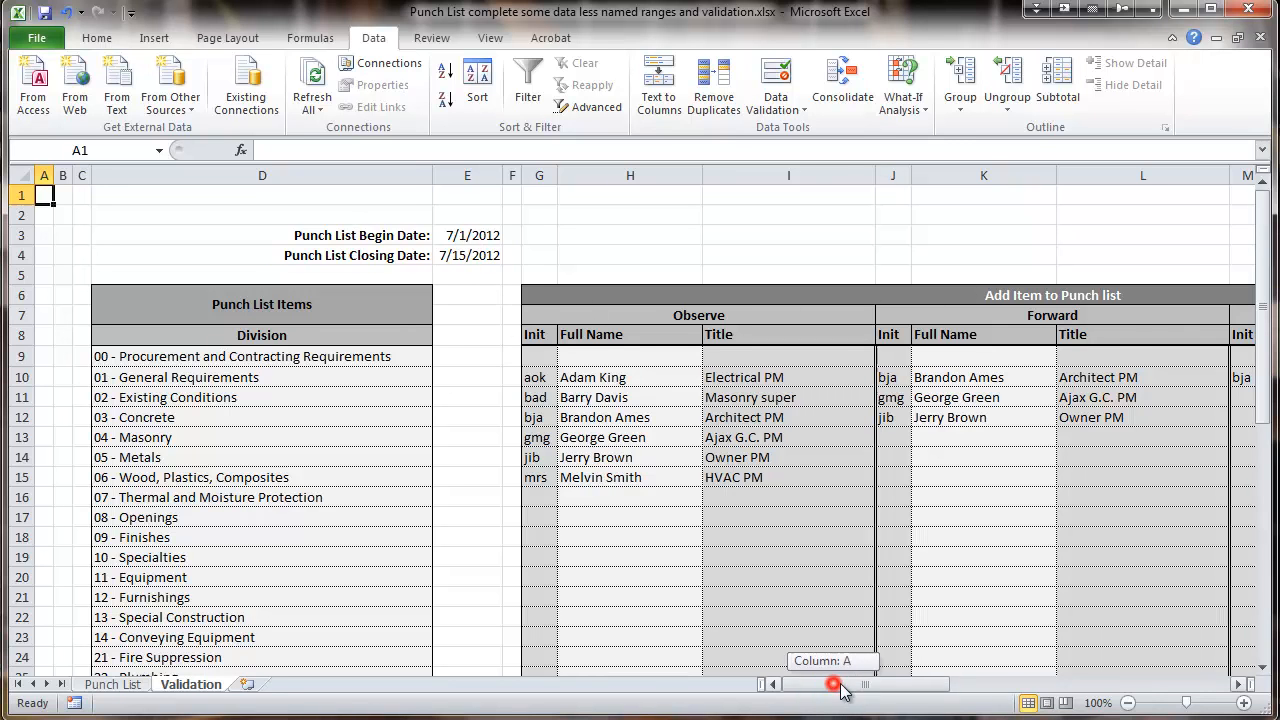
scroll(right, 3)
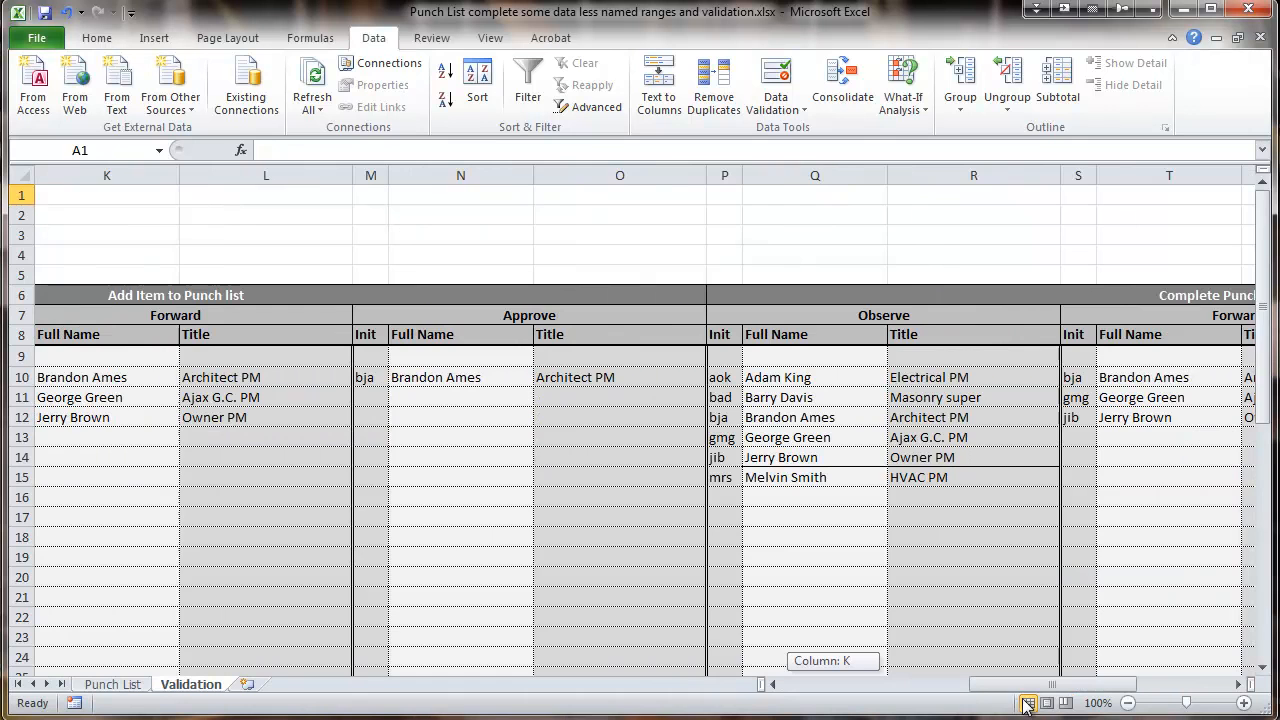
scroll(left, 3)
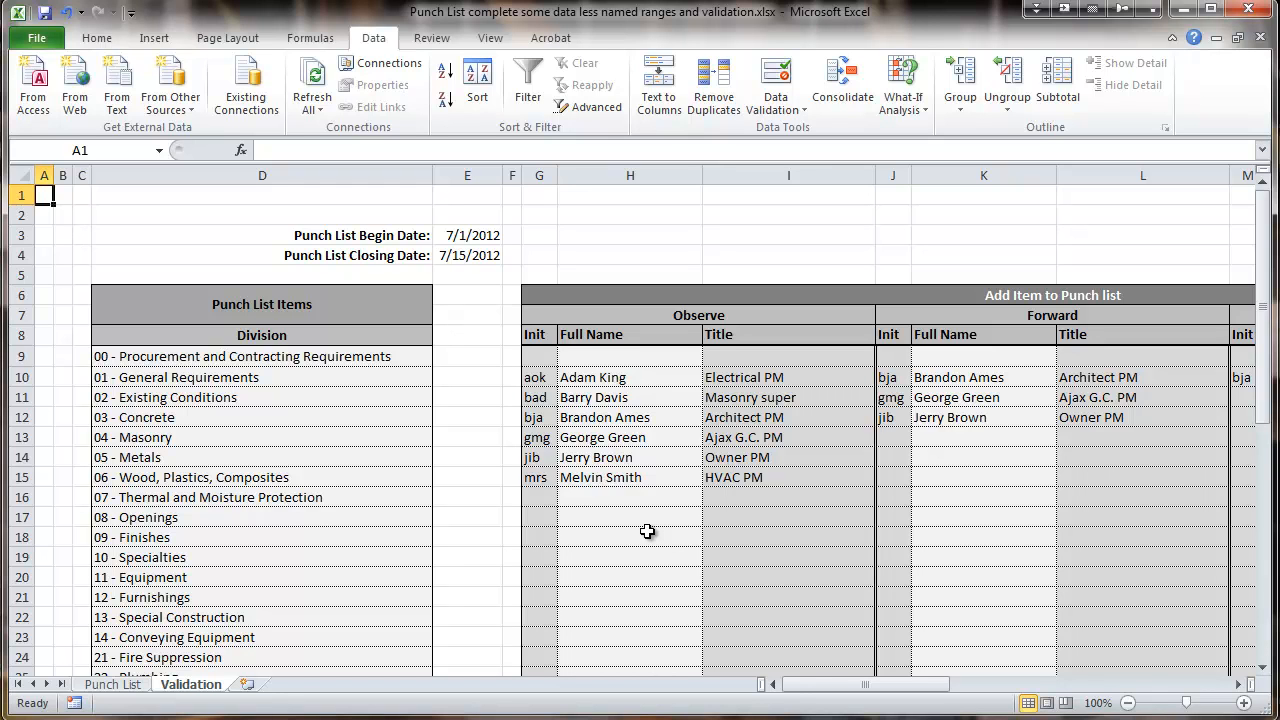
mouse_move(261, 410)
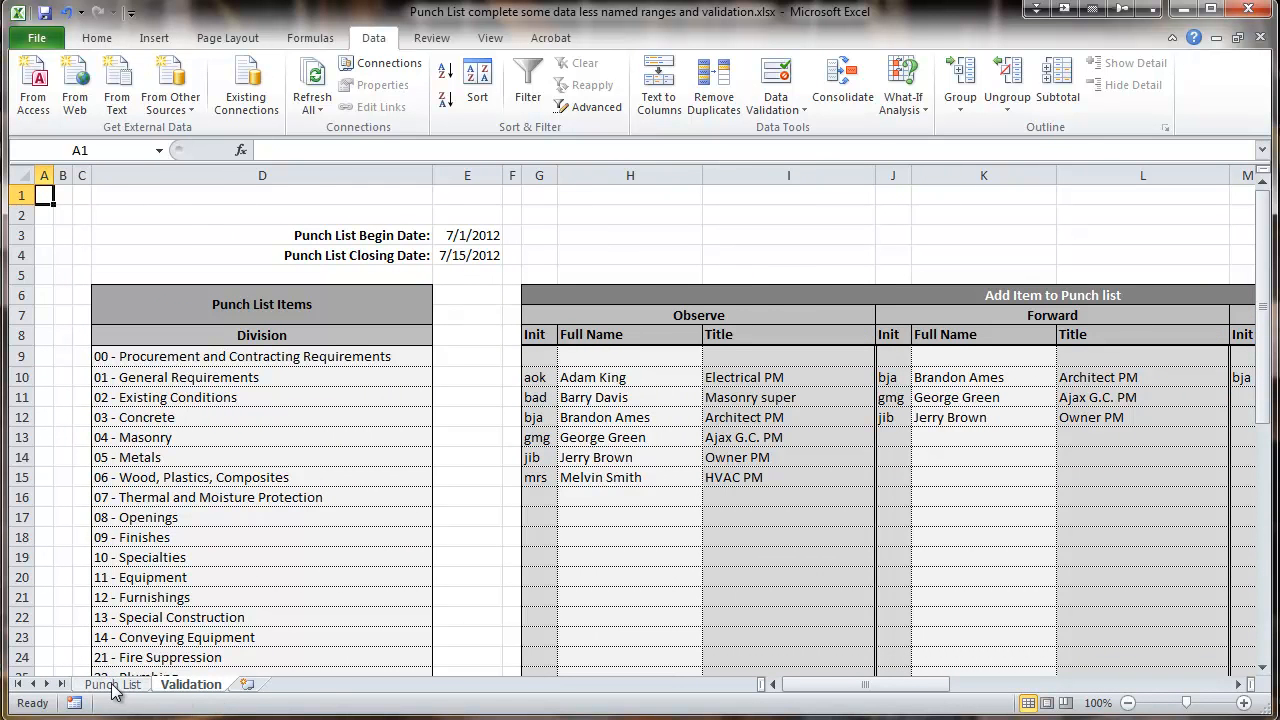
mouse_move(140, 577)
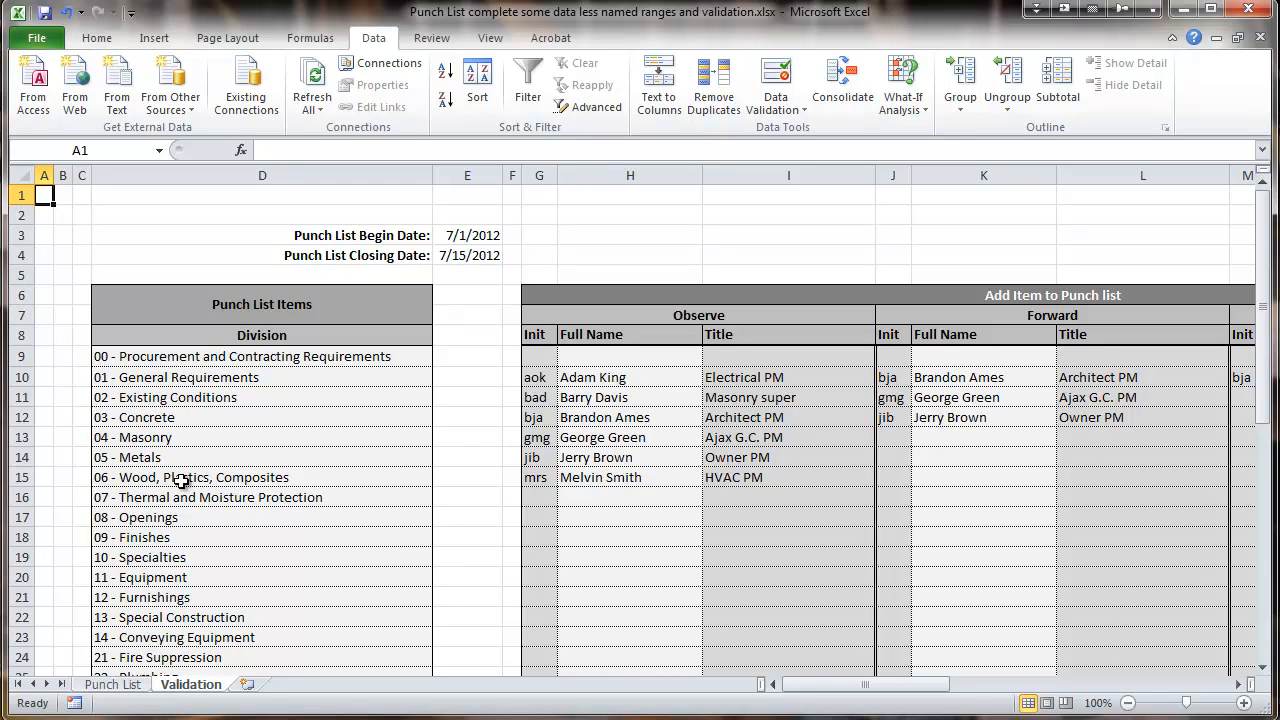
mouse_move(196, 412)
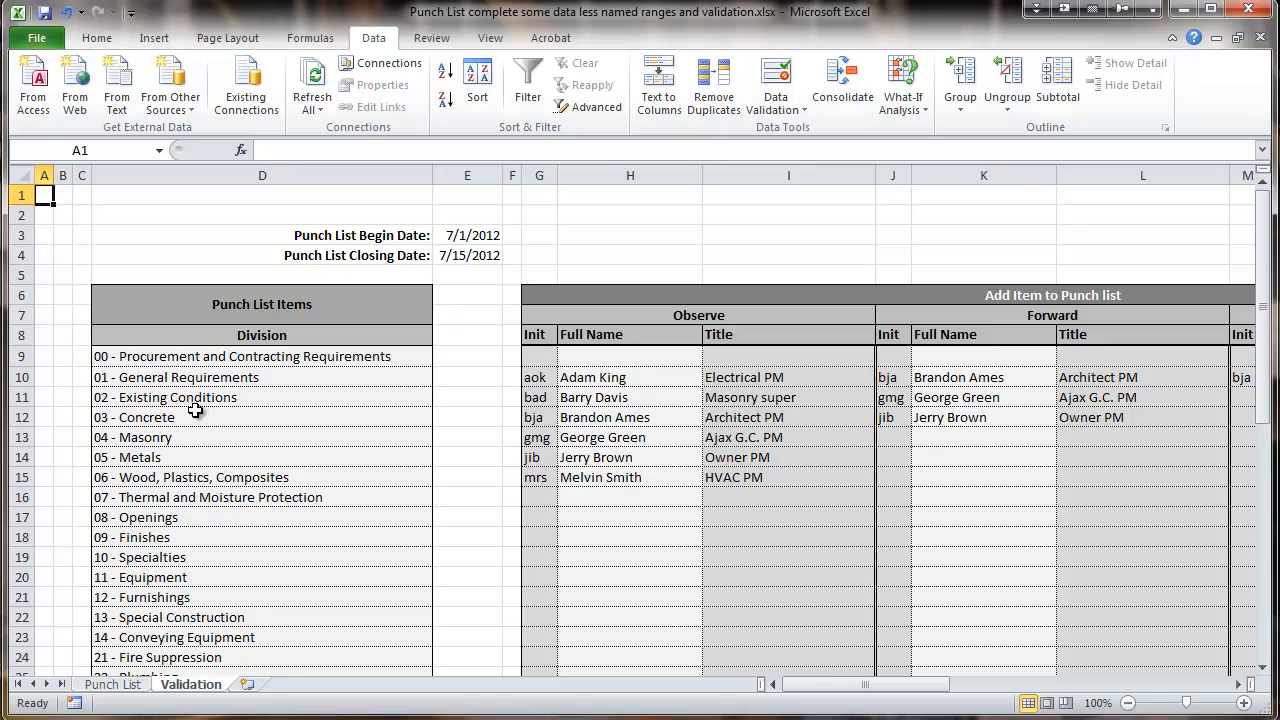
mouse_move(226, 246)
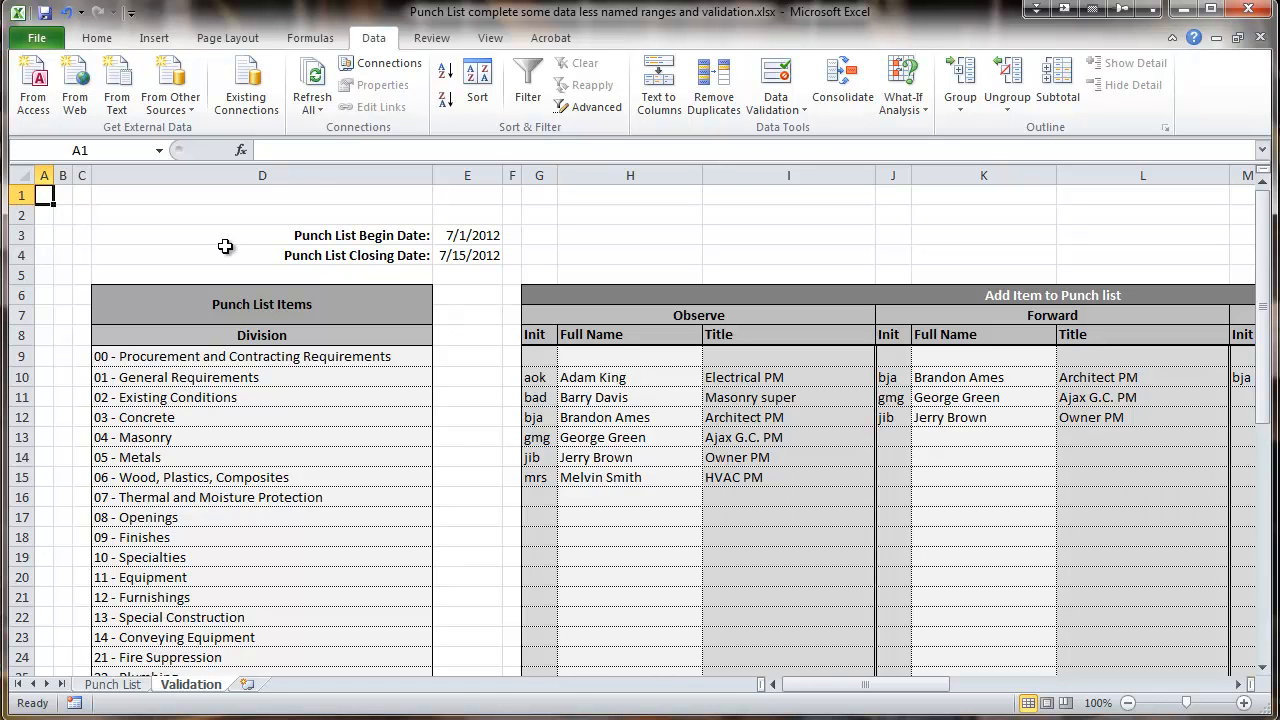
mouse_move(310, 37)
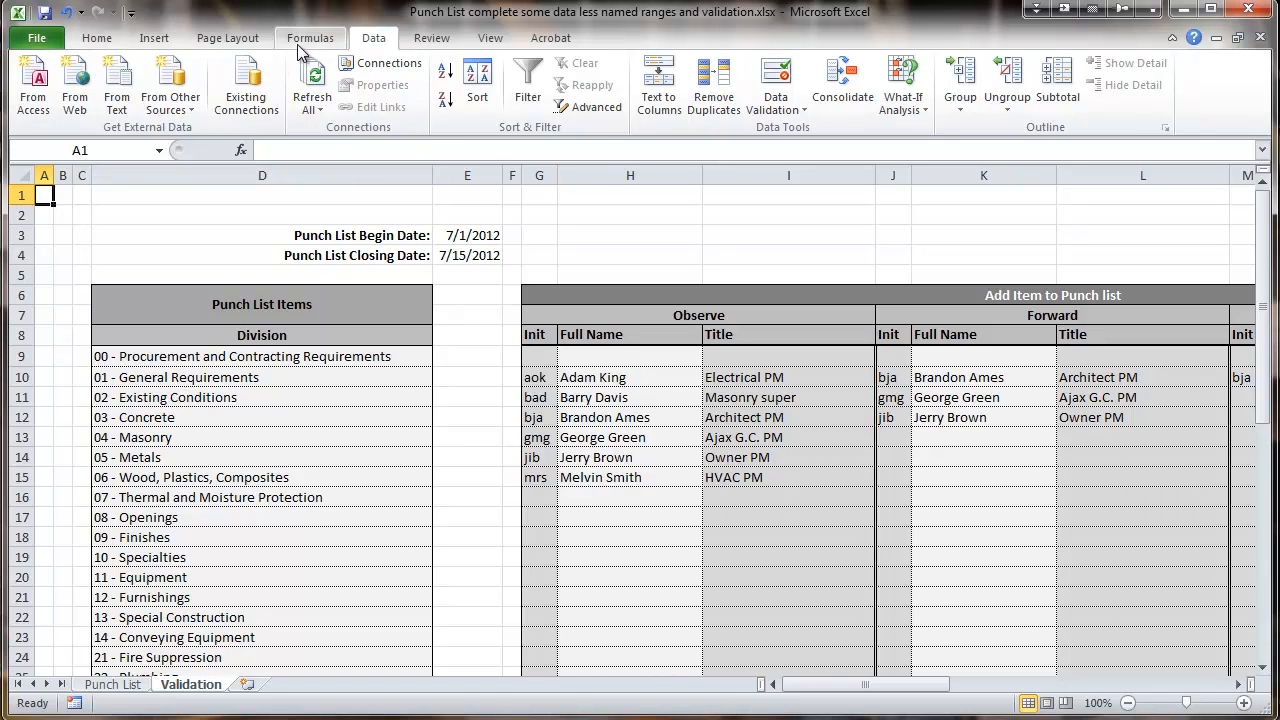
- Open Name Manager from the Formulas ribbon and move the dialog aside
click(310, 37)
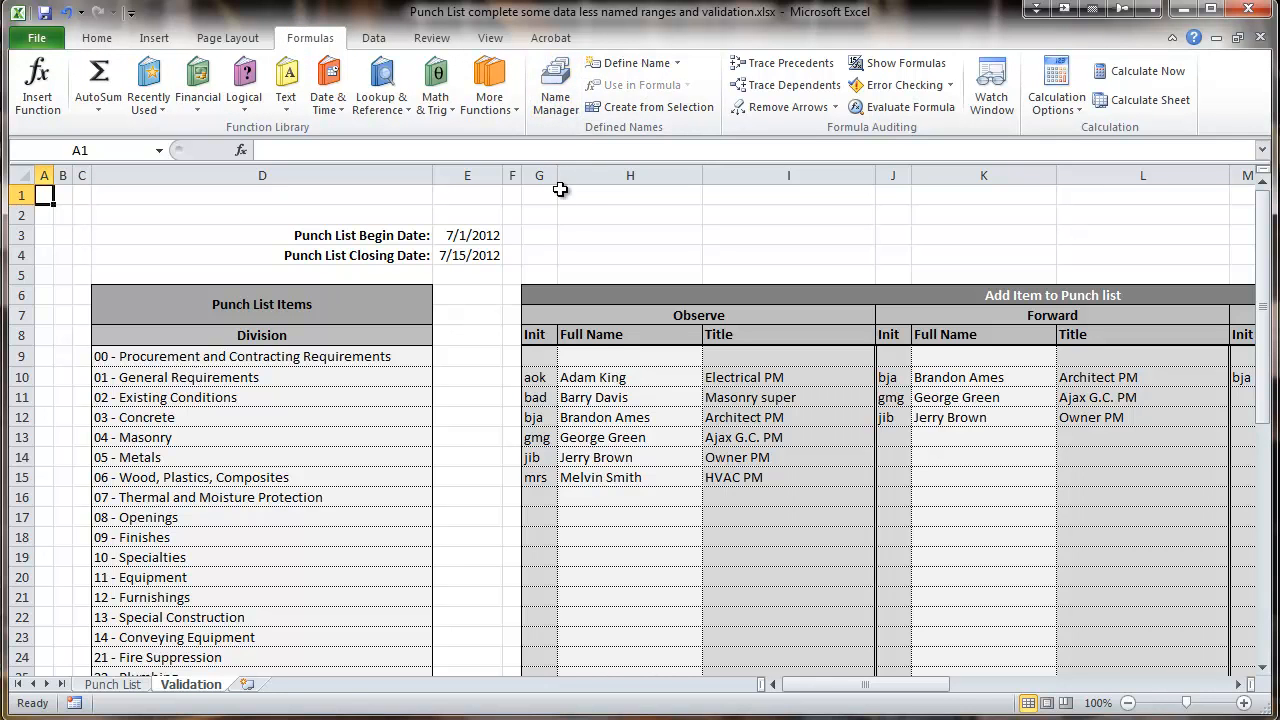
mouse_move(555, 85)
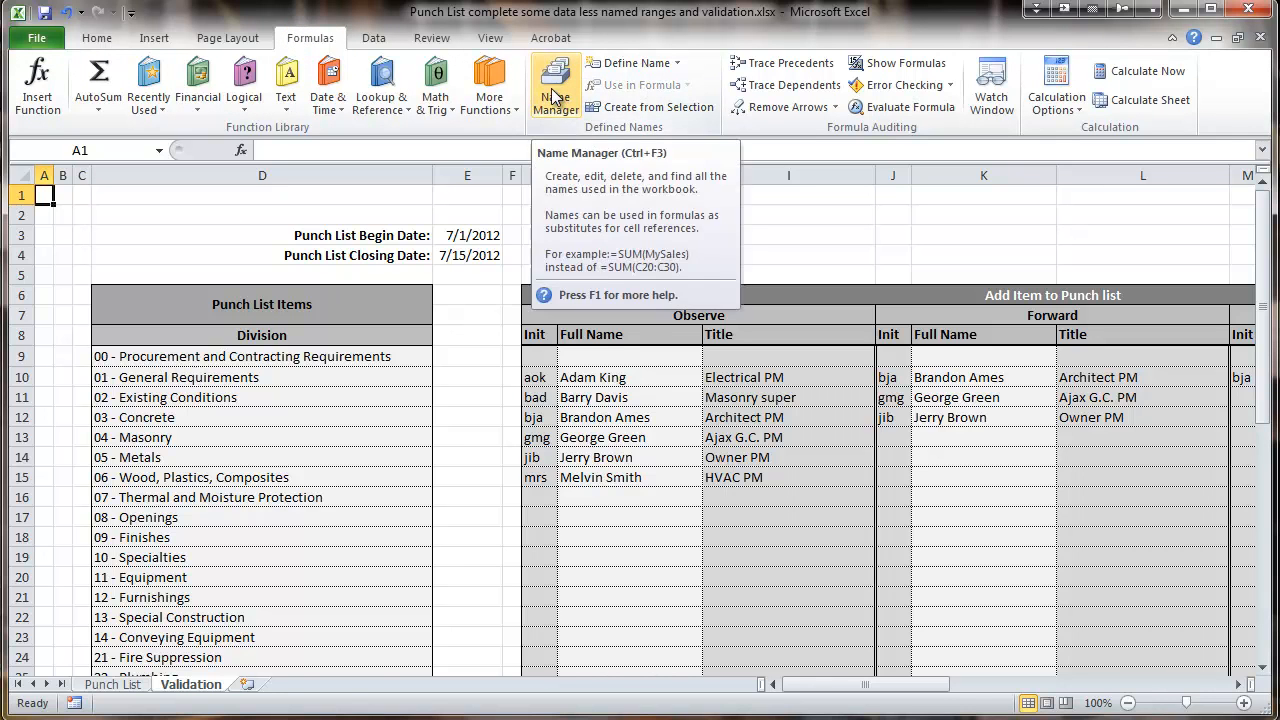
click(555, 85)
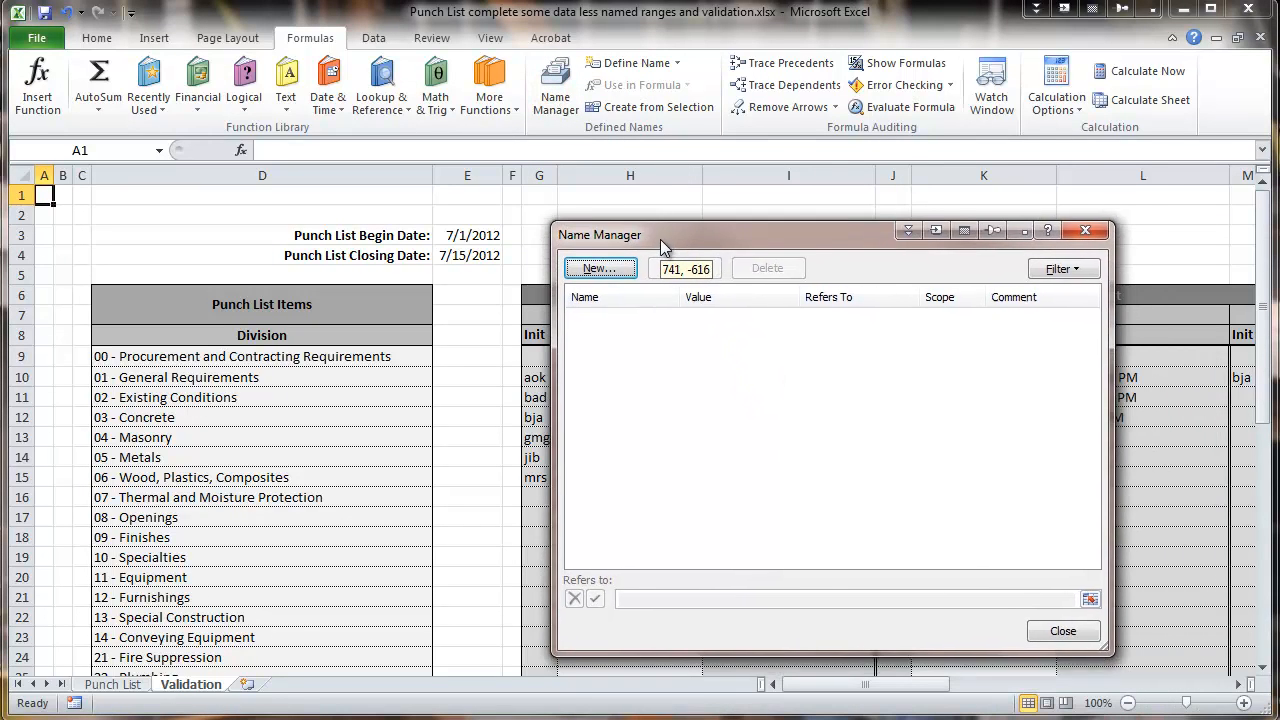
drag(660, 234, 720, 208)
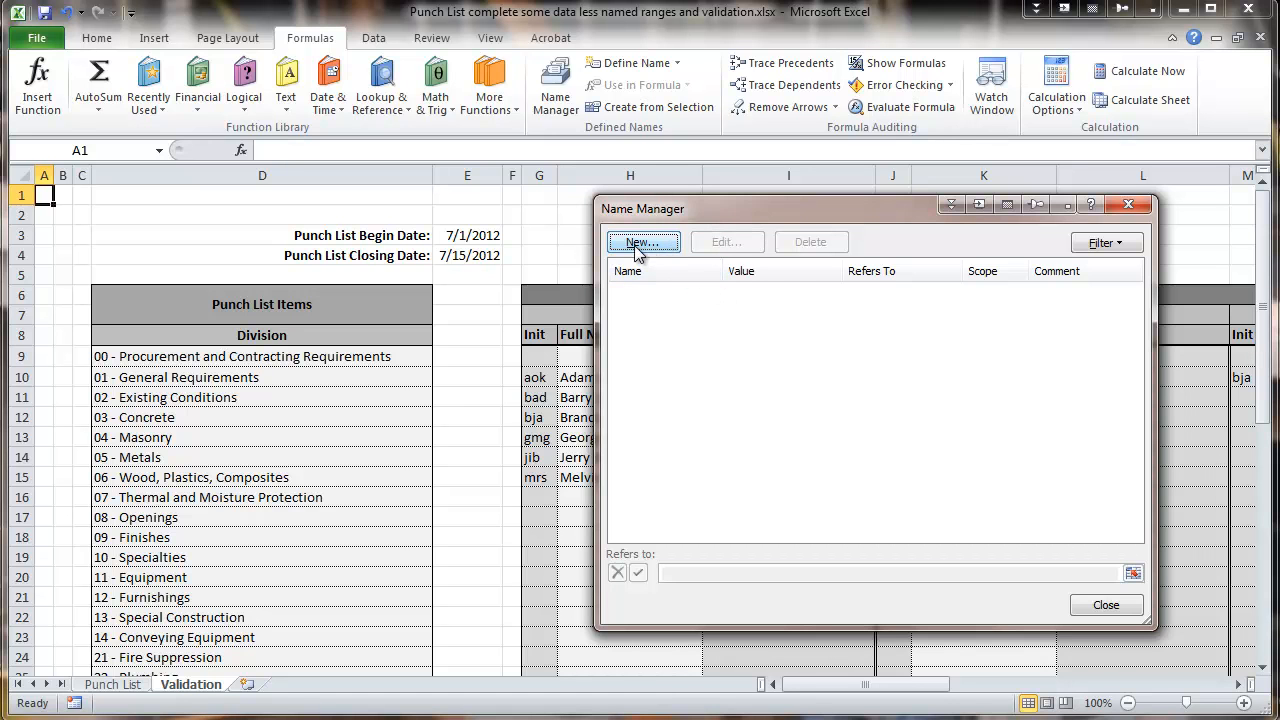
- Define a new name 'Division' referring to the range D9:D33 on Validation
click(642, 242)
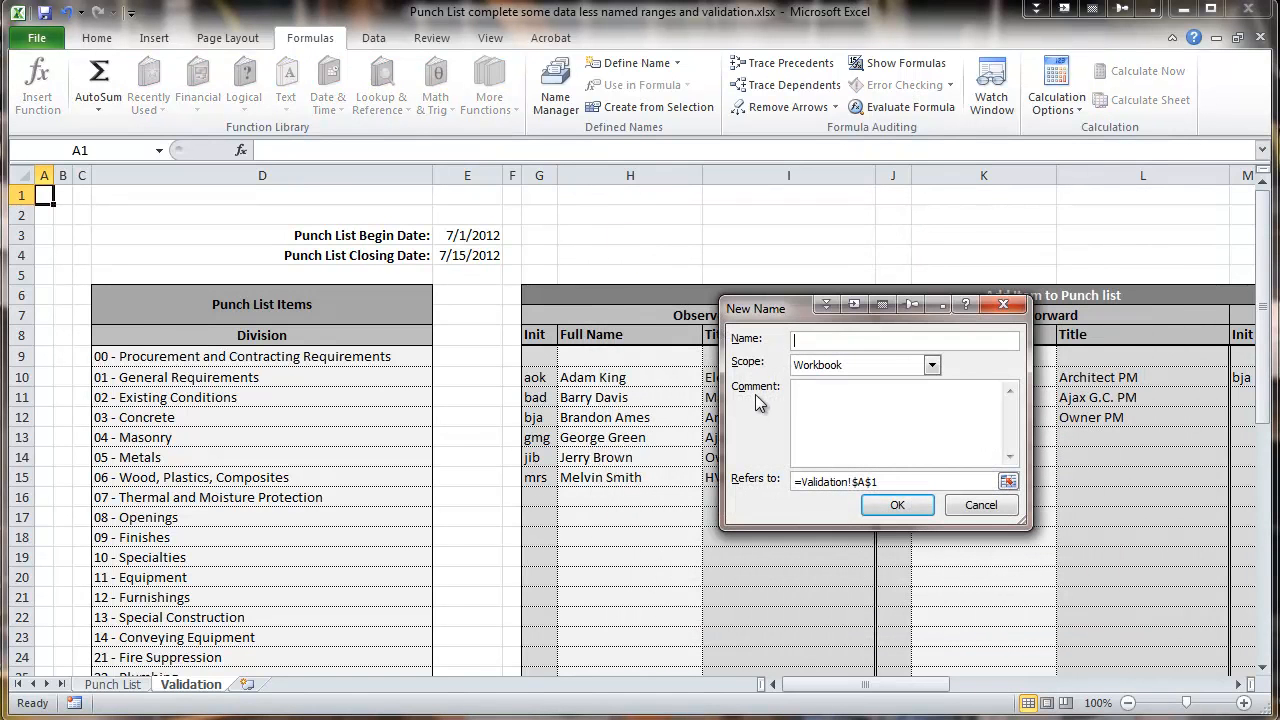
mouse_move(768, 383)
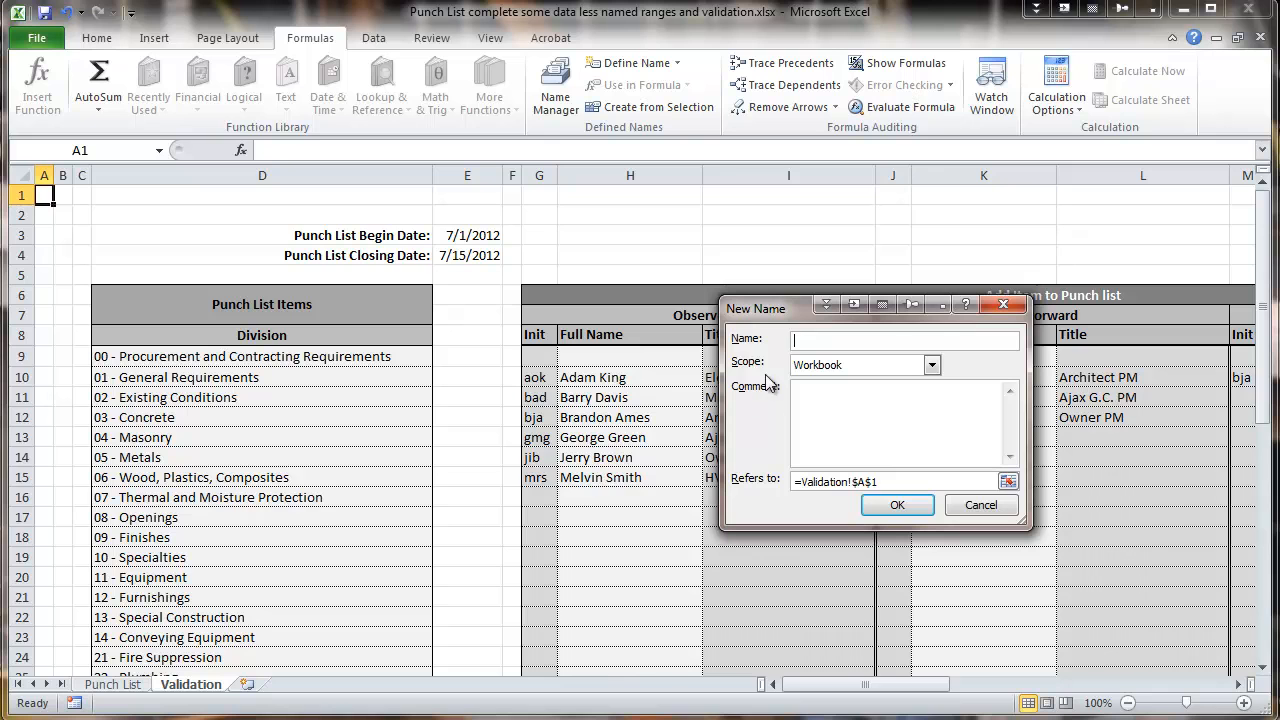
mouse_move(783, 347)
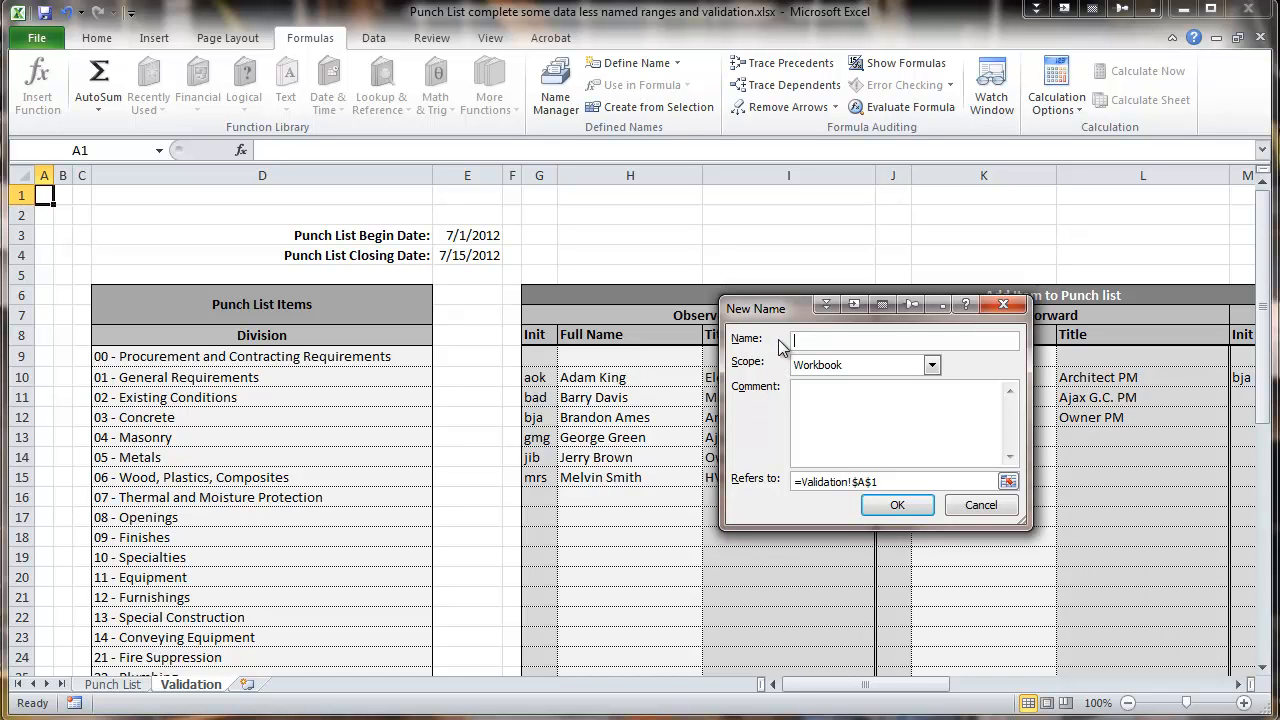
text(Division)
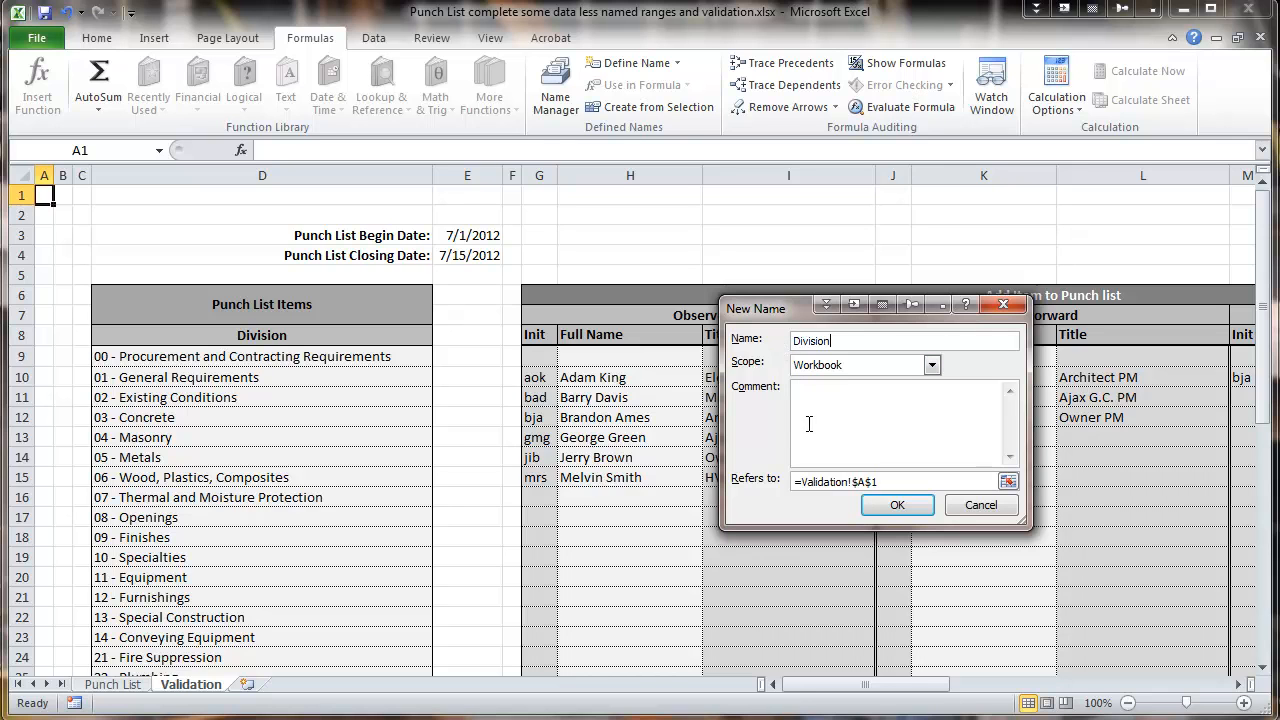
mouse_move(787, 503)
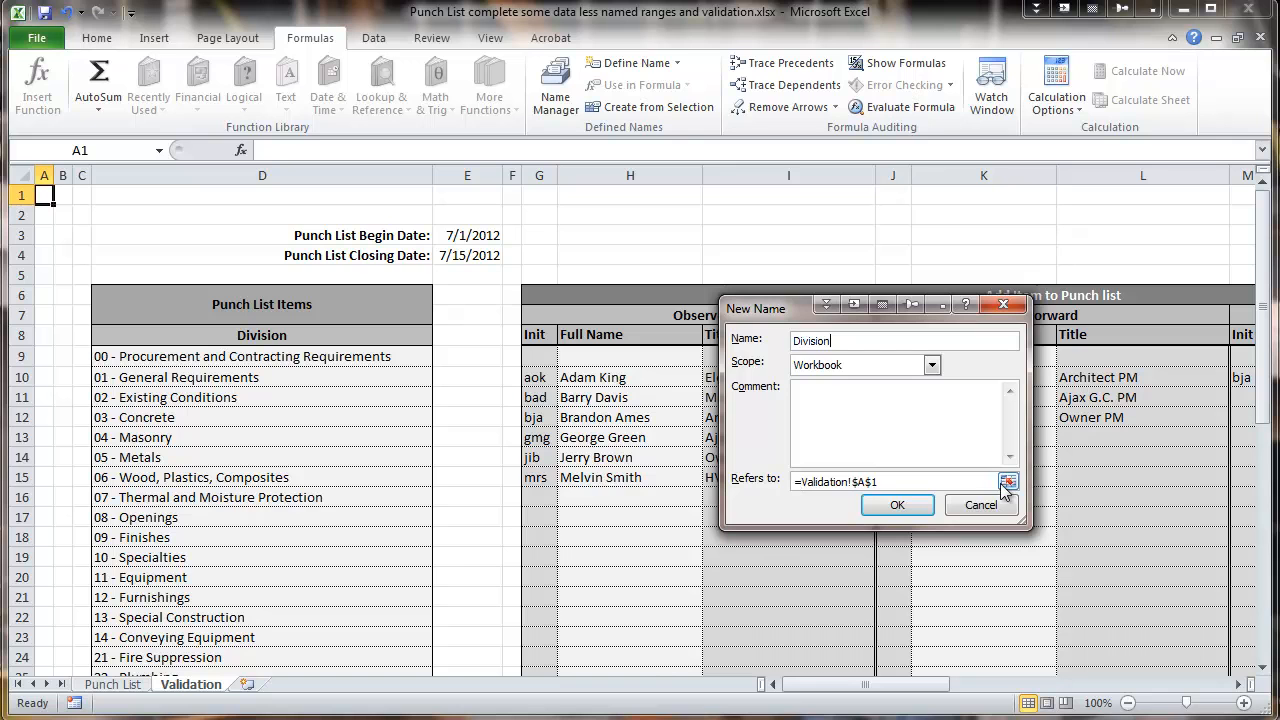
click(1009, 481)
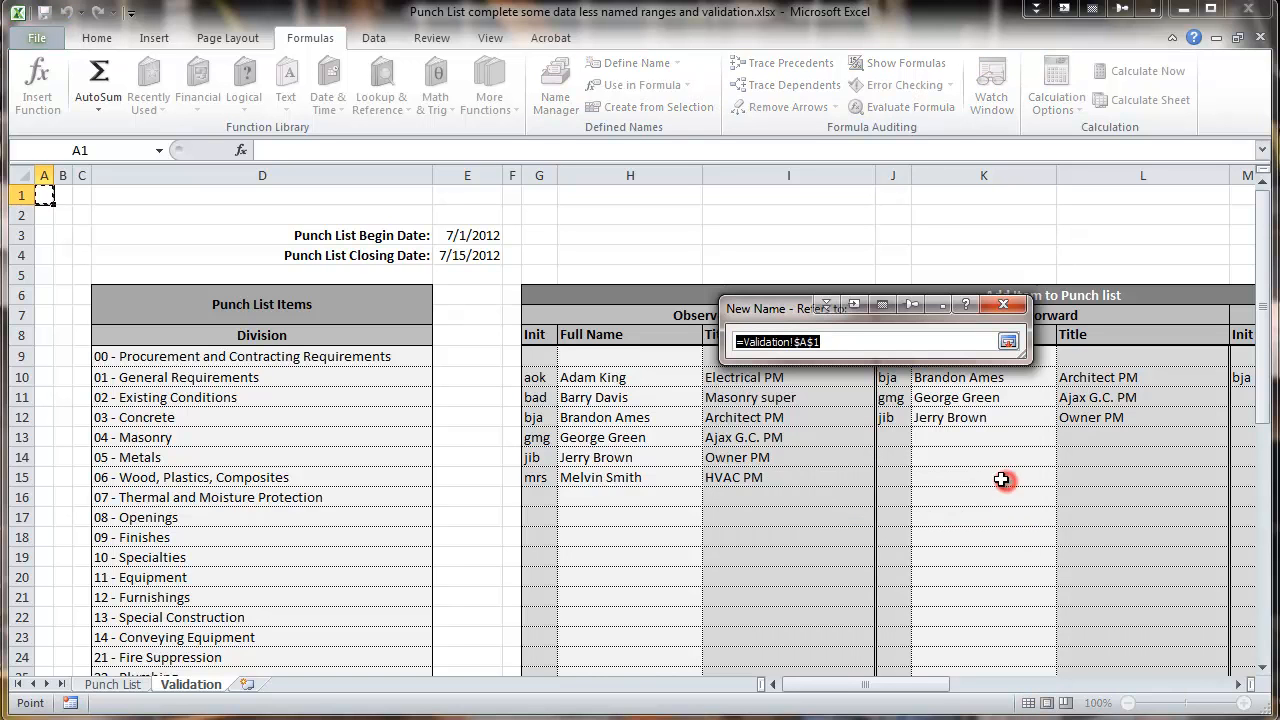
mouse_move(229, 430)
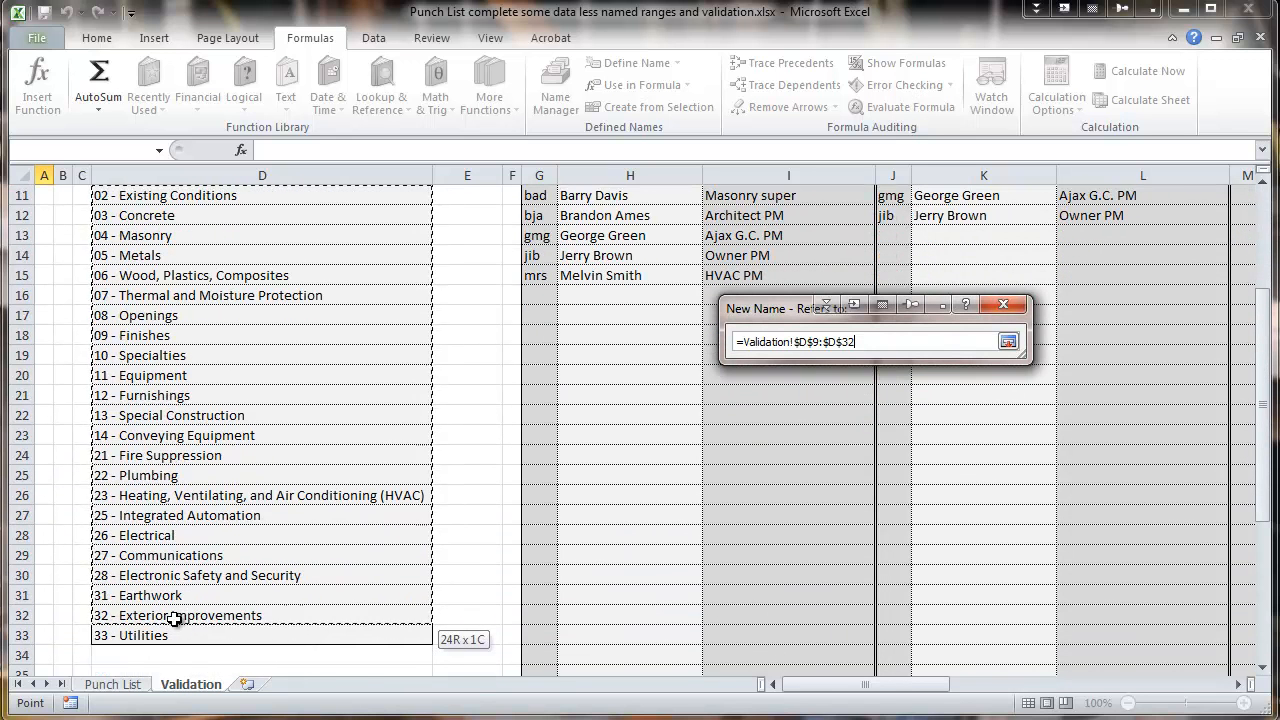
click(1007, 338)
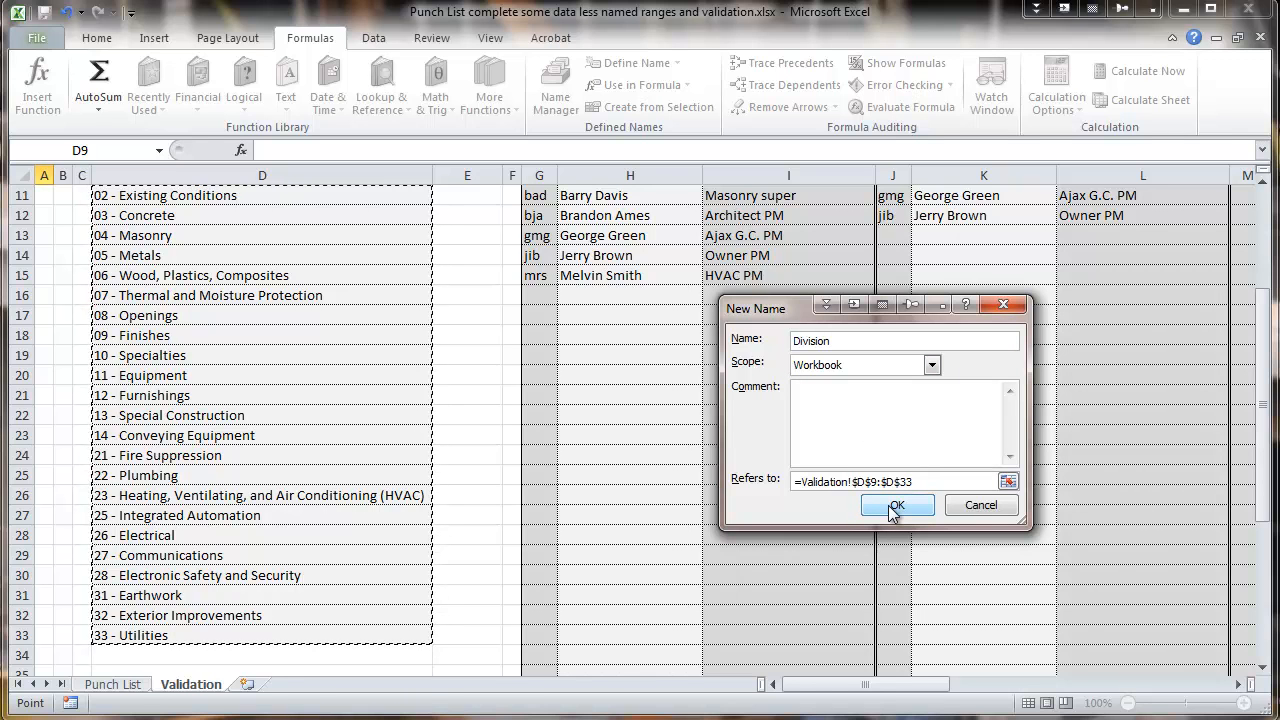
- Confirm the Division name so it joins Name Manager with workbook scope
click(896, 504)
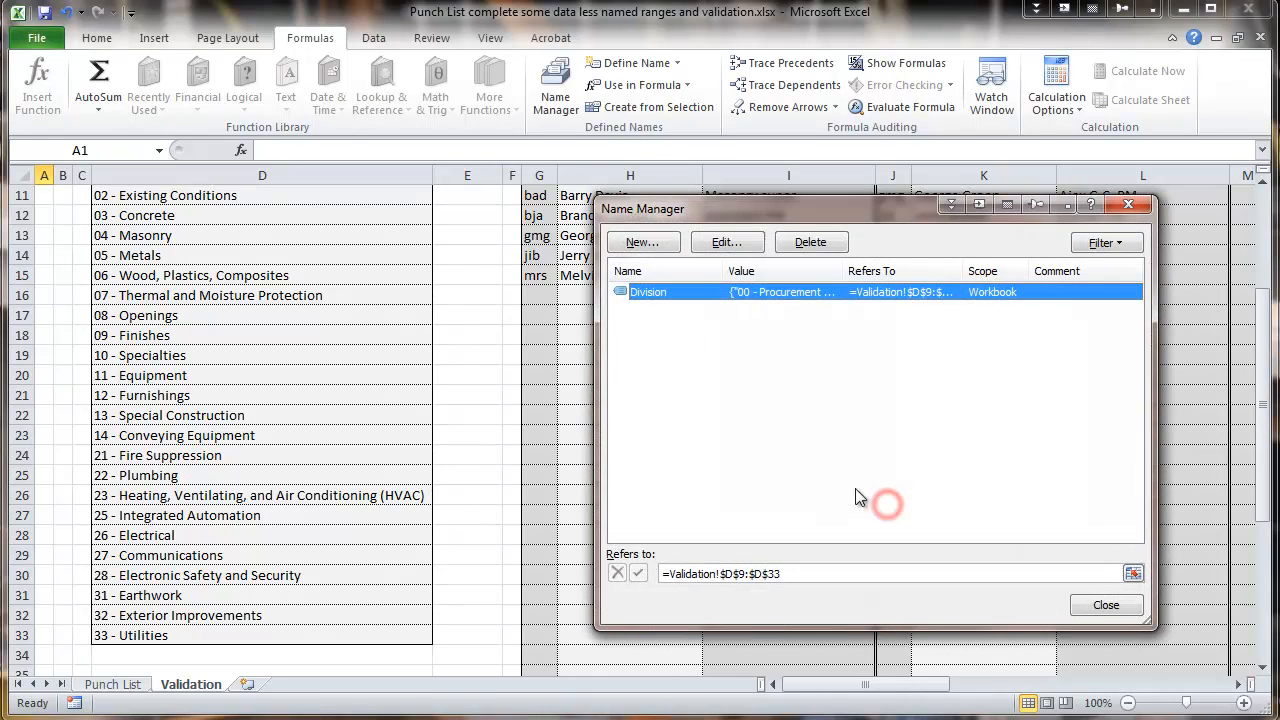
mouse_move(705, 325)
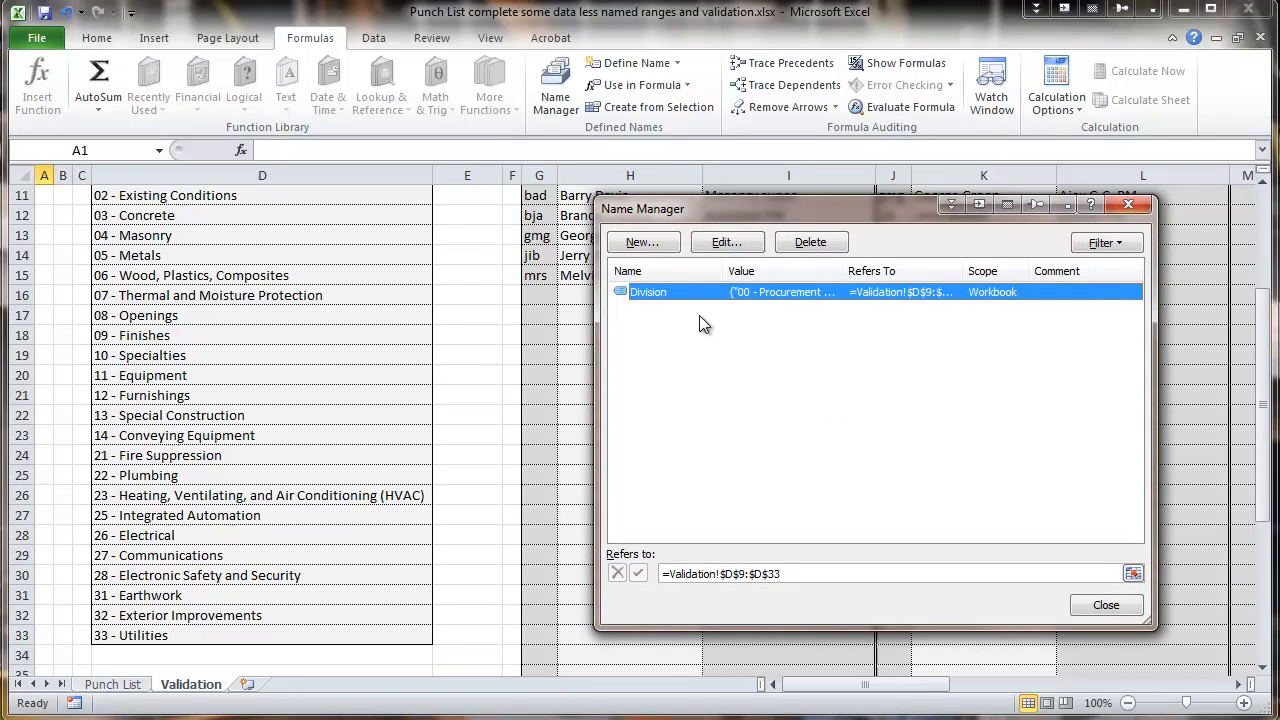
mouse_move(833, 338)
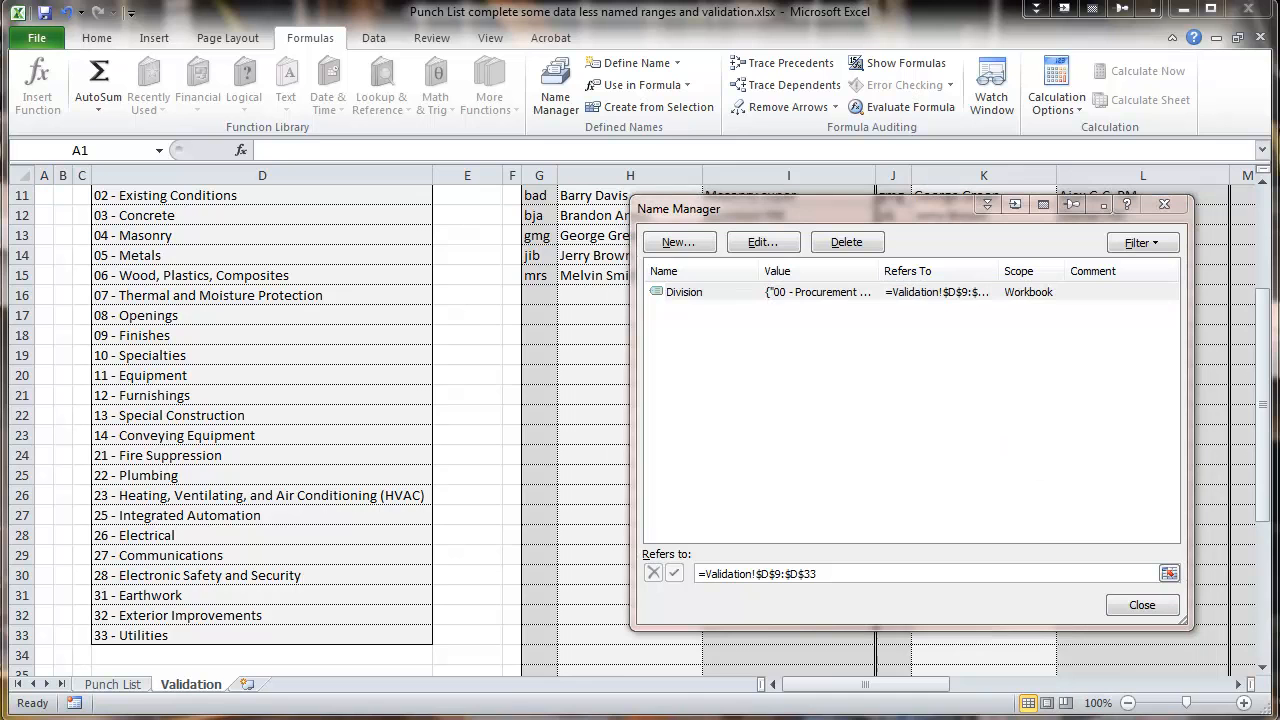
mouse_move(955, 668)
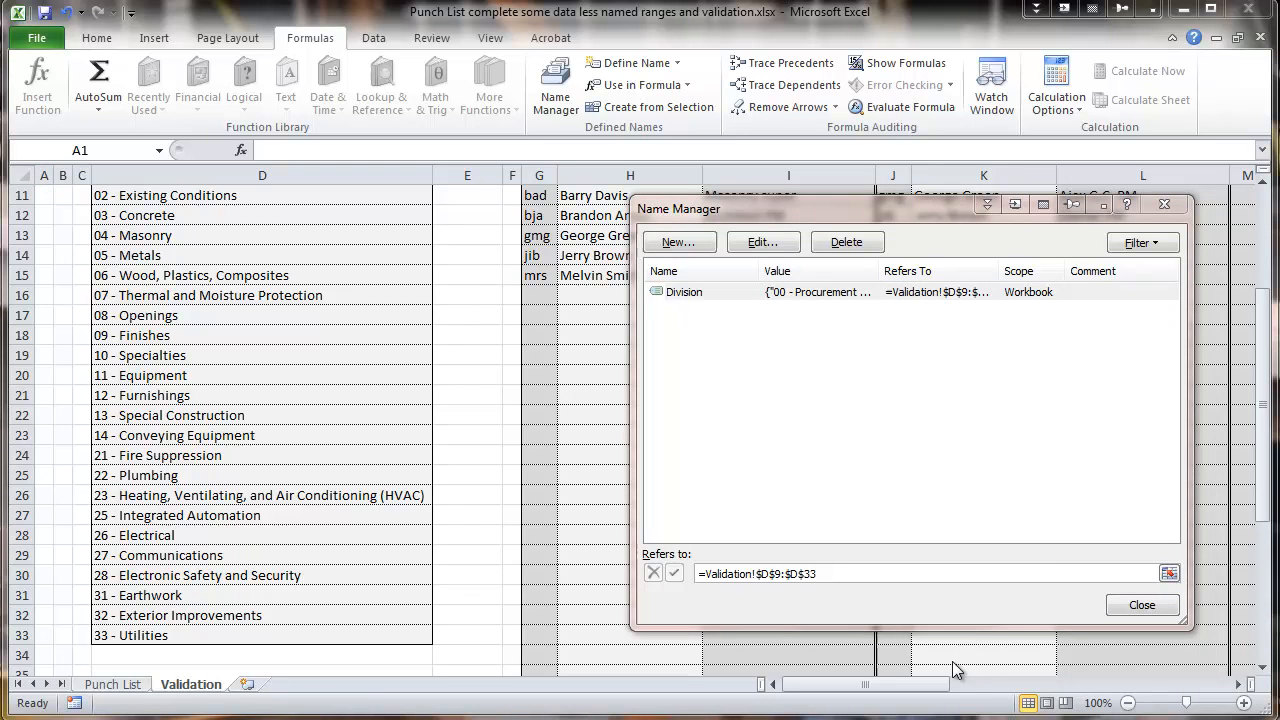
mouse_move(940, 645)
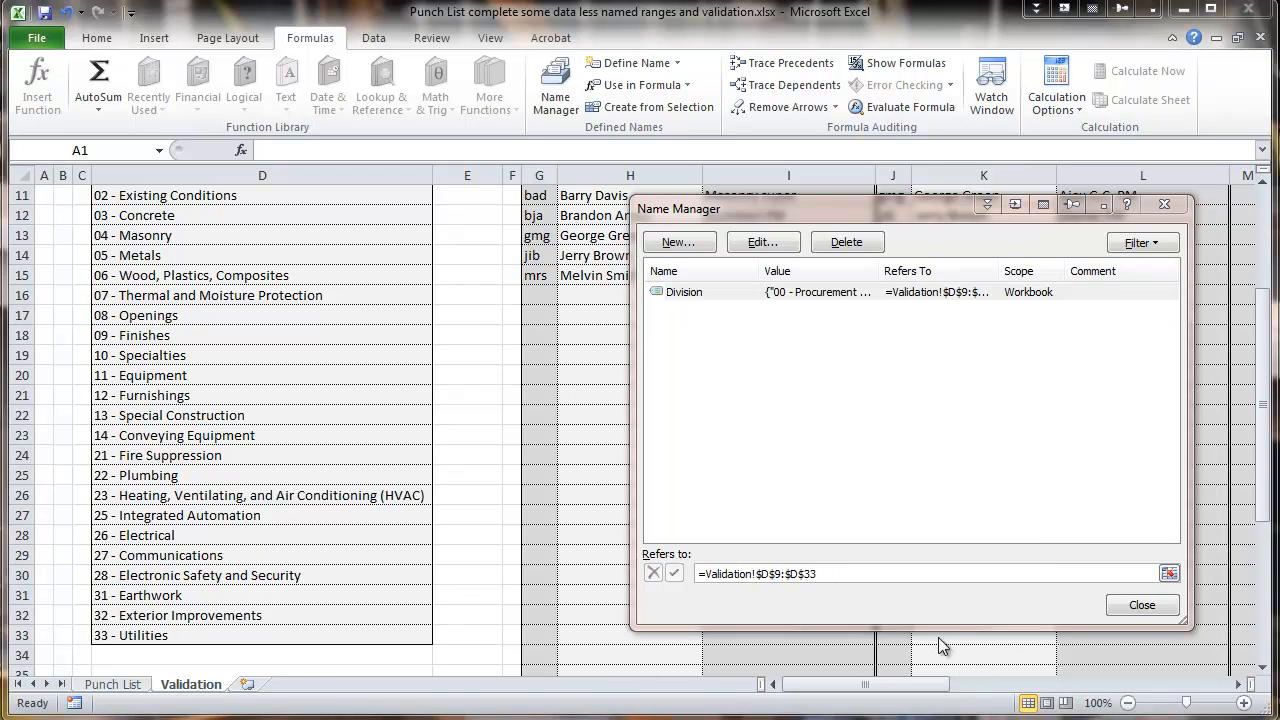
mouse_move(891, 430)
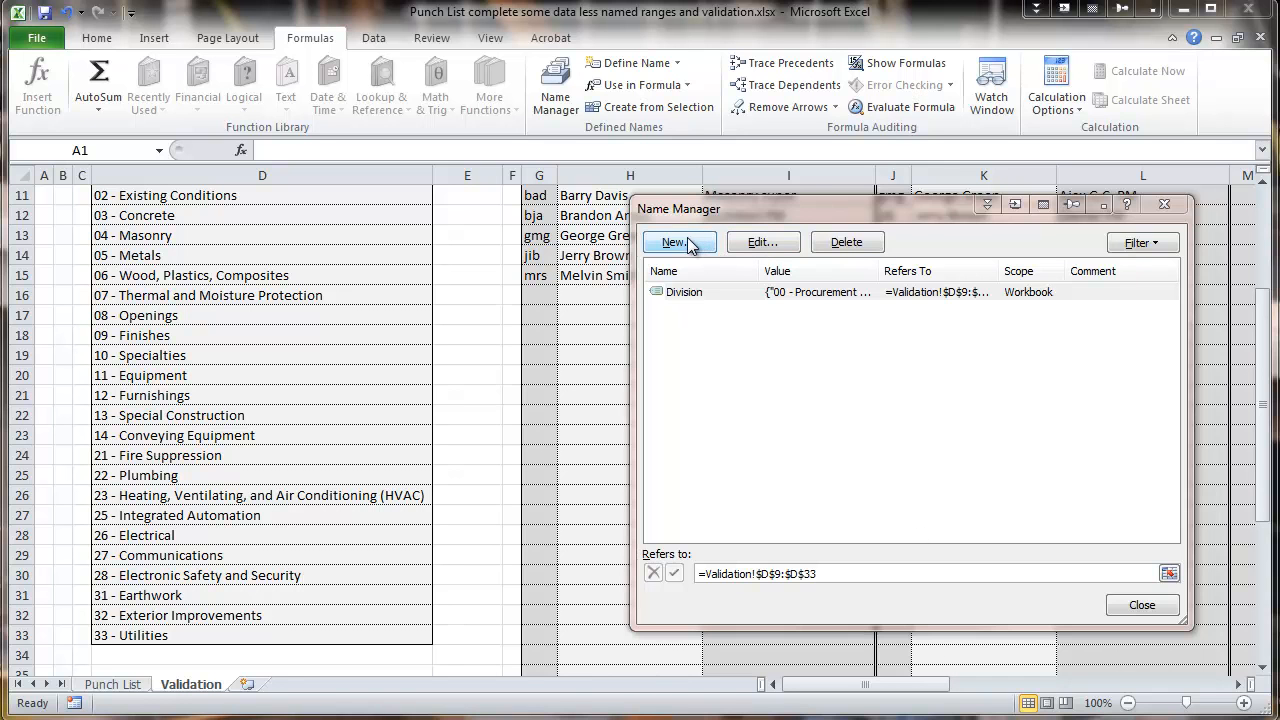
- Start another new name and enter 'Add_Observe' as its name
click(674, 242)
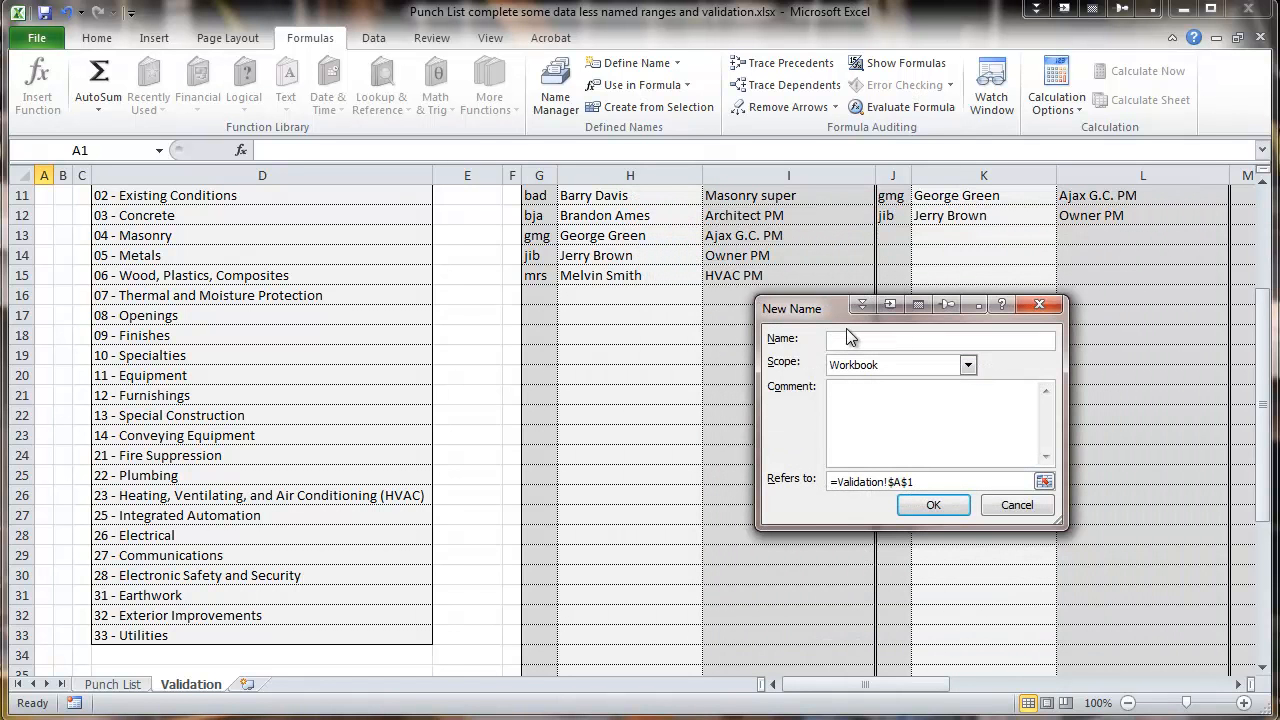
text(Add)
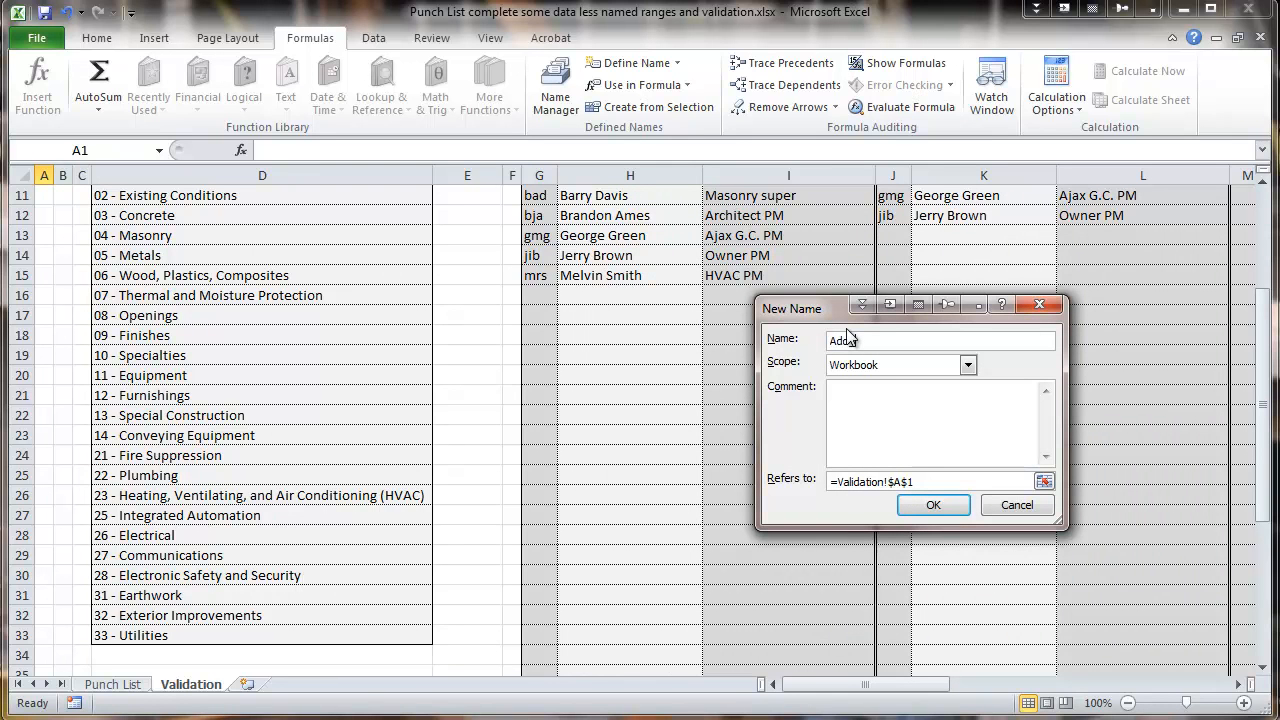
text(_Observe)
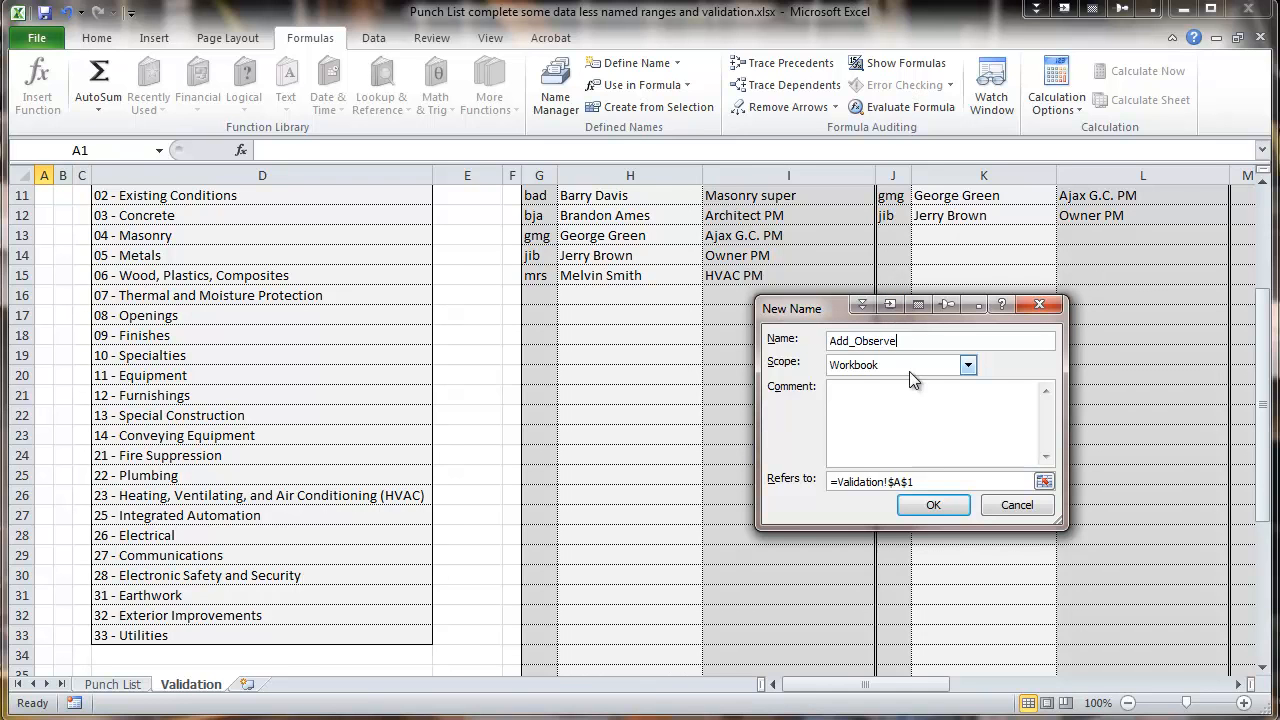
mouse_move(862, 357)
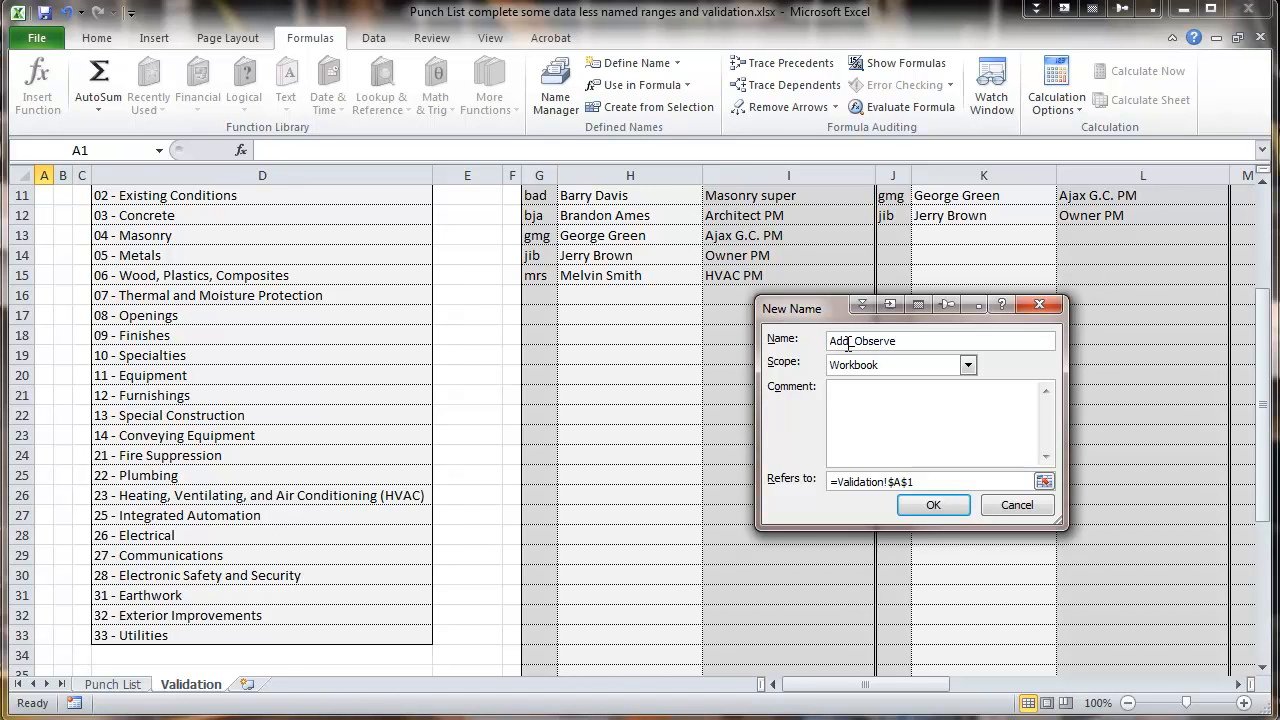
mouse_move(810, 408)
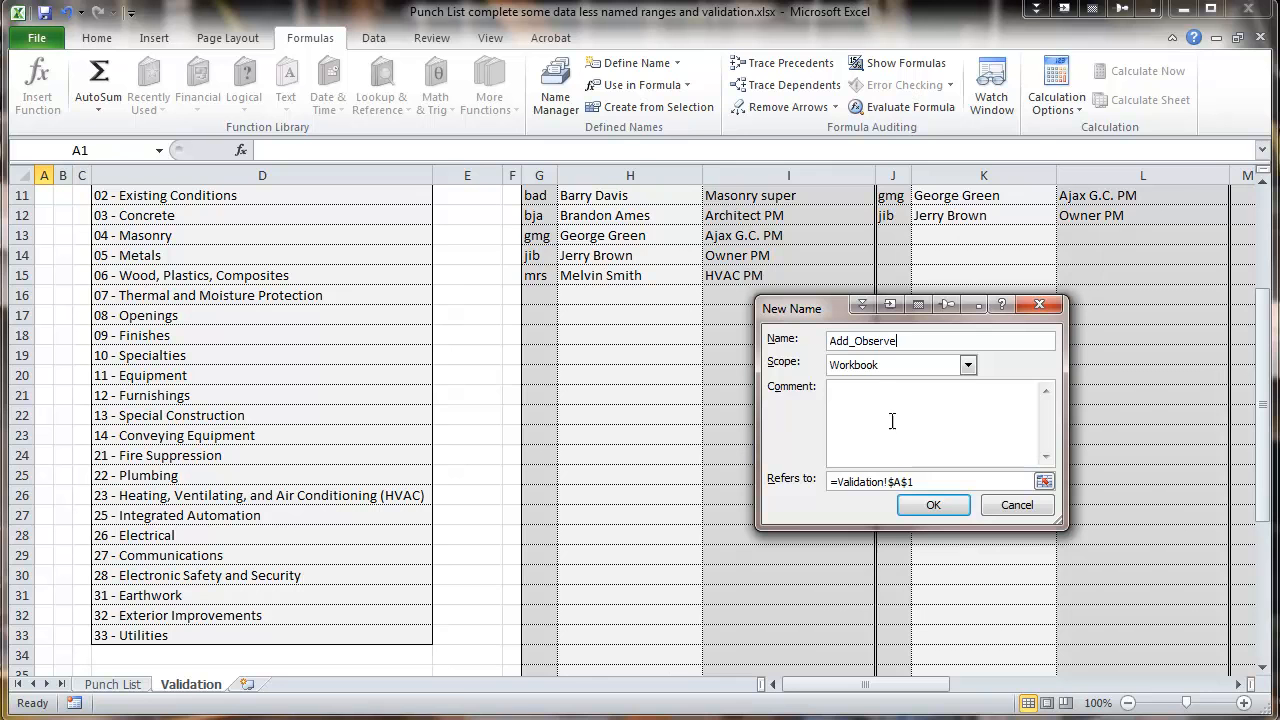
- Point Add_Observe at the initials column Validation!G9:G48 and confirm the name
click(1044, 481)
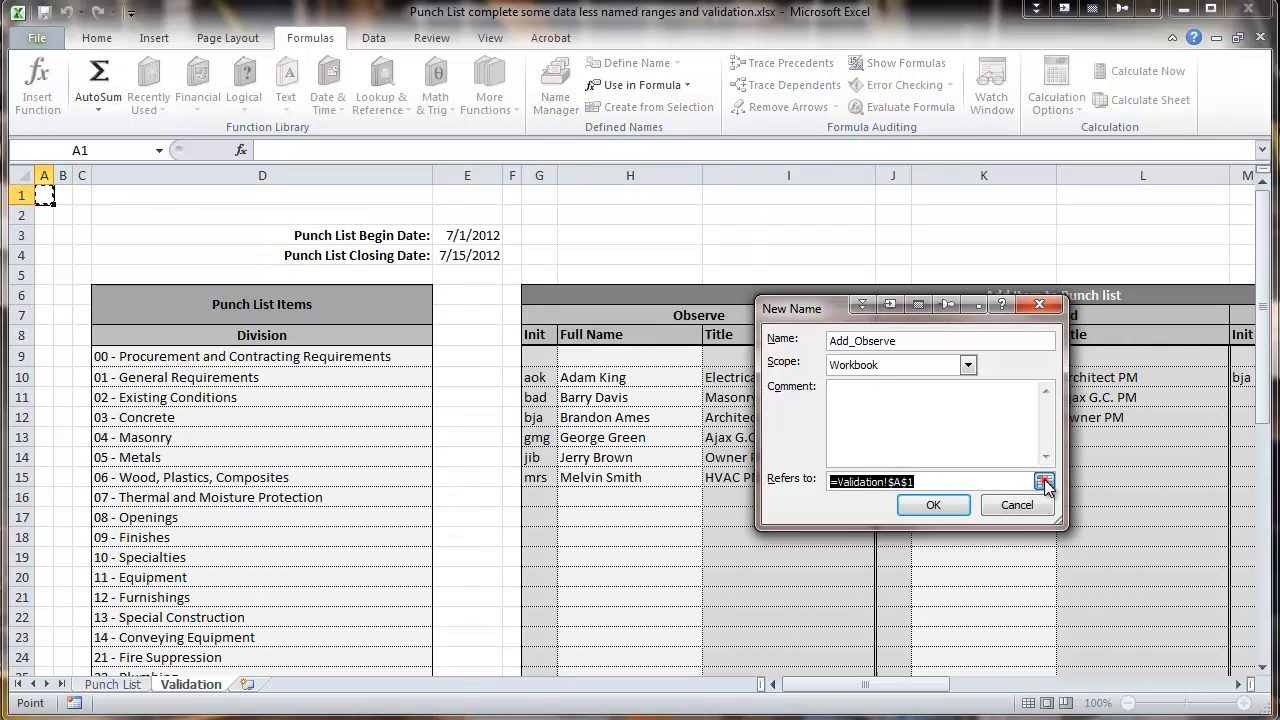
click(1044, 481)
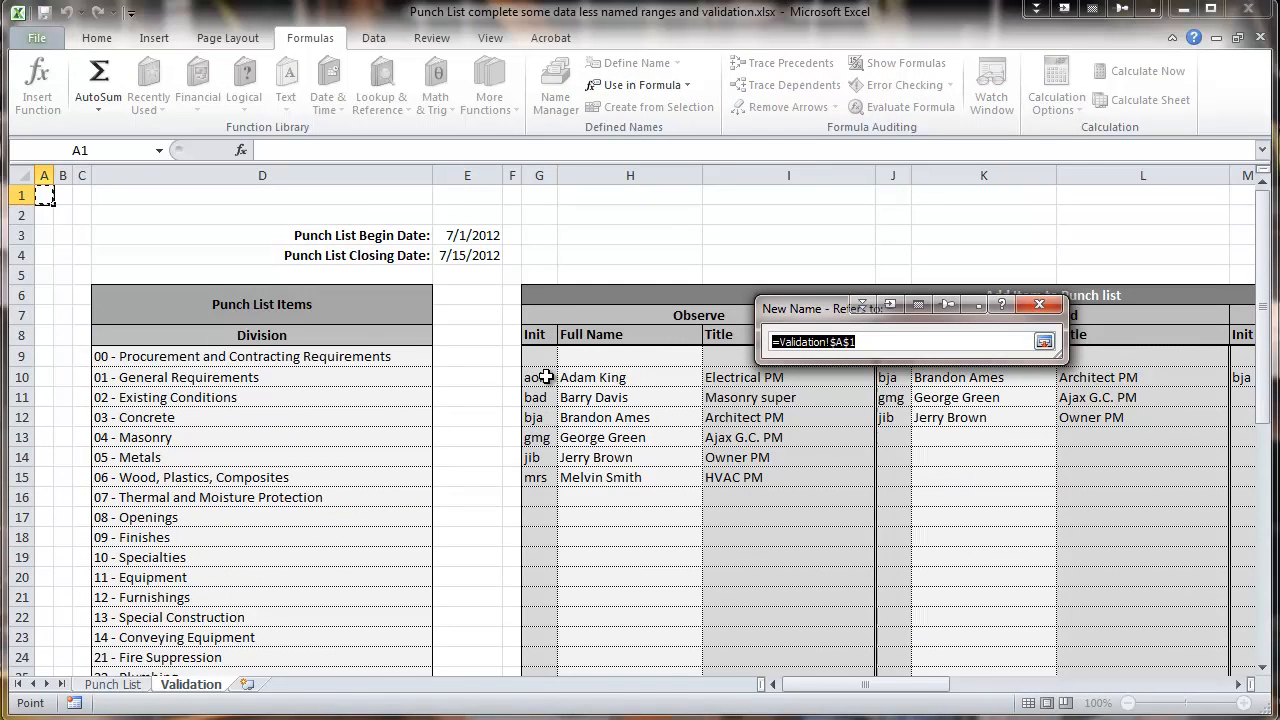
drag(538, 377, 538, 397)
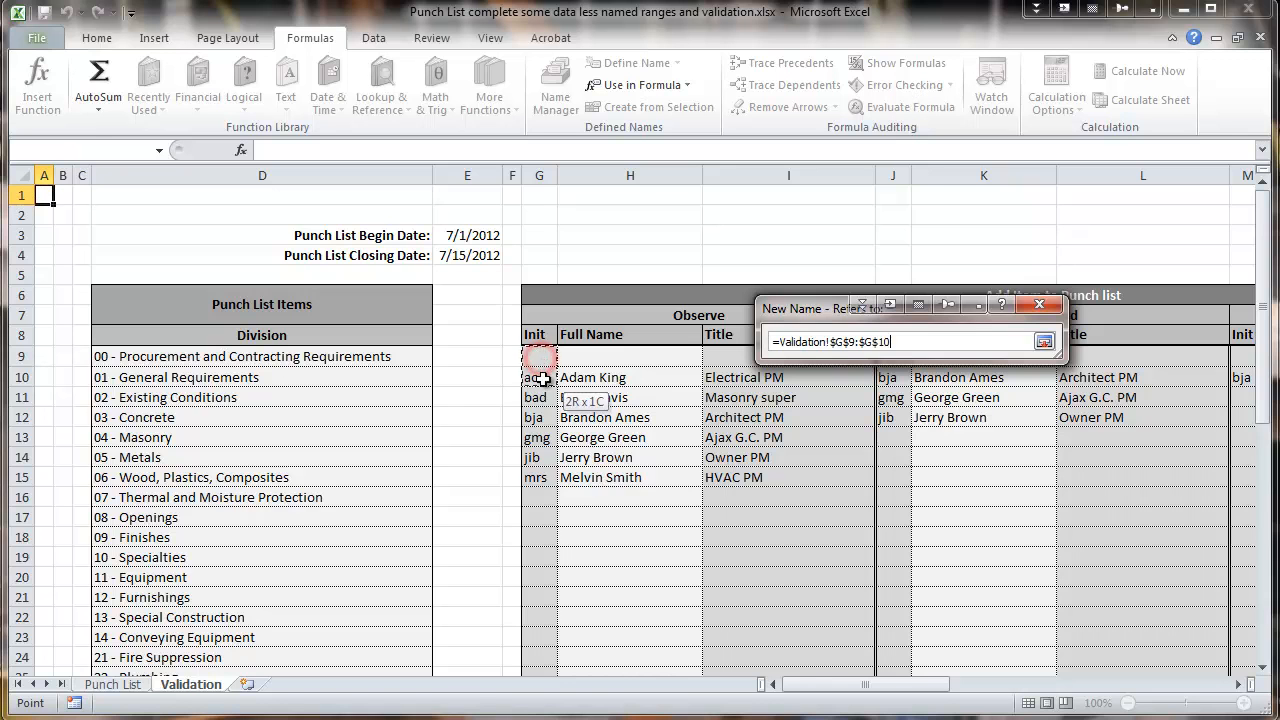
drag(540, 356, 540, 637)
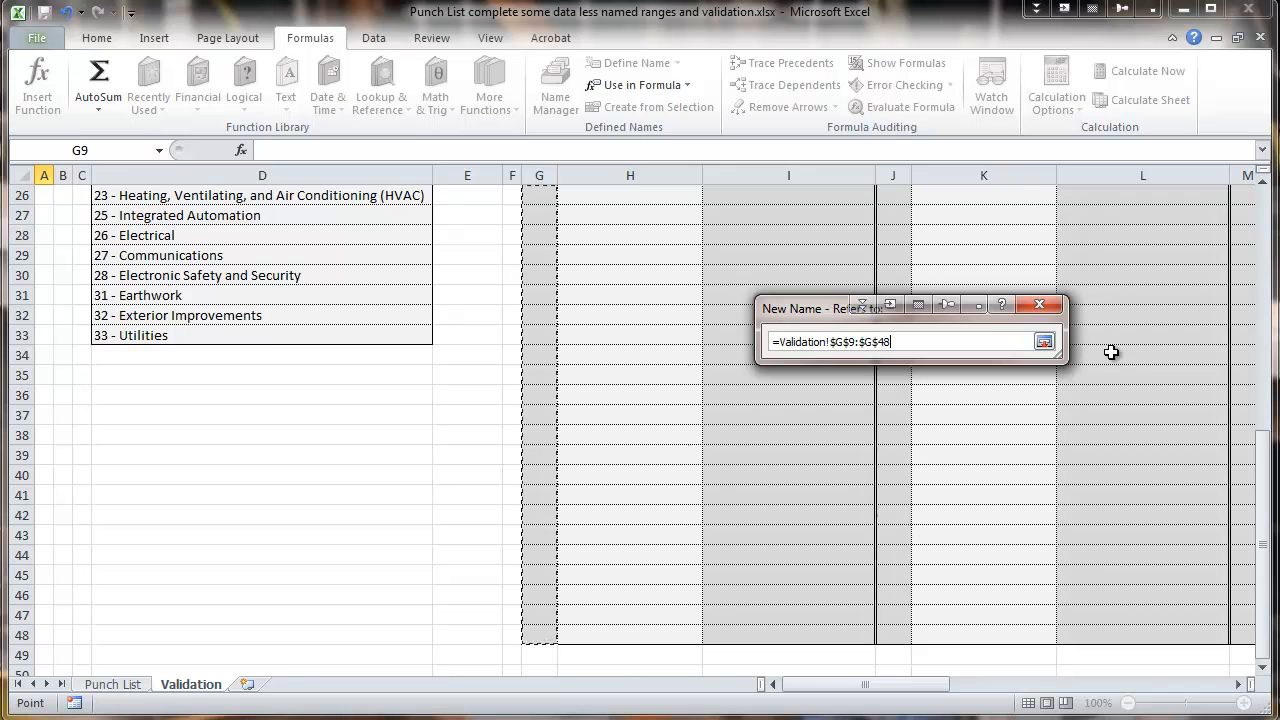
click(1044, 341)
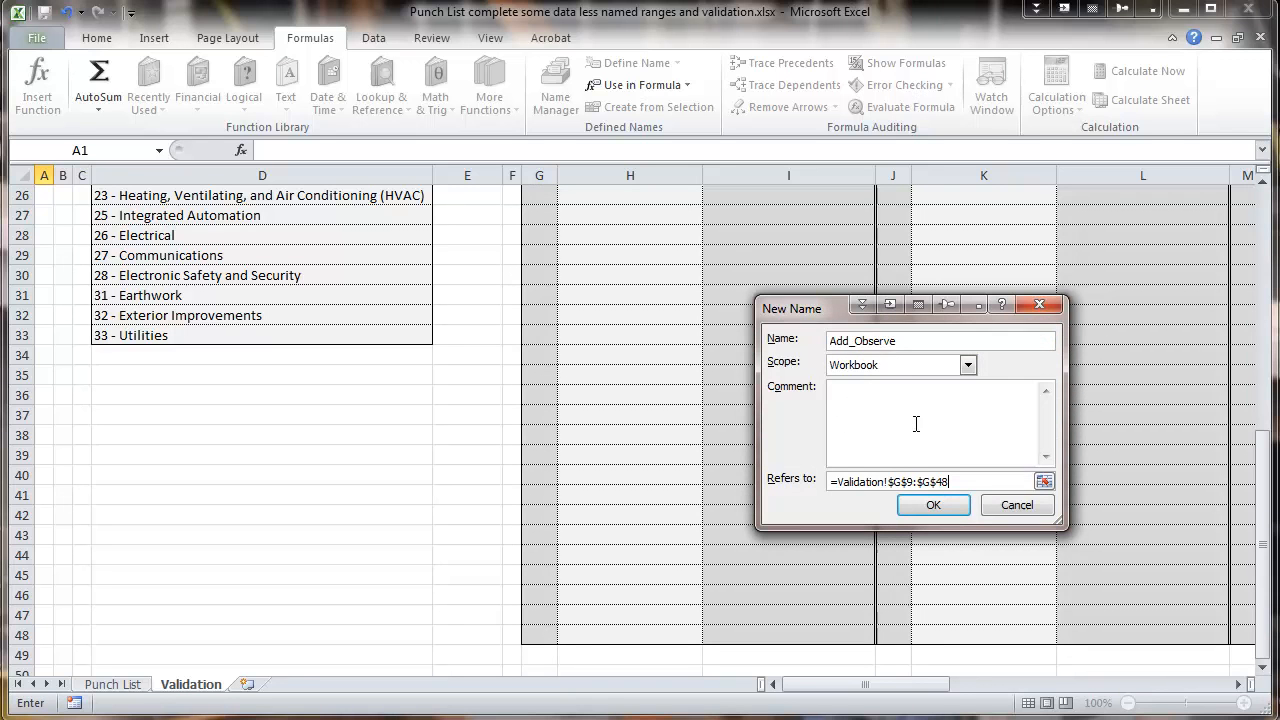
click(932, 504)
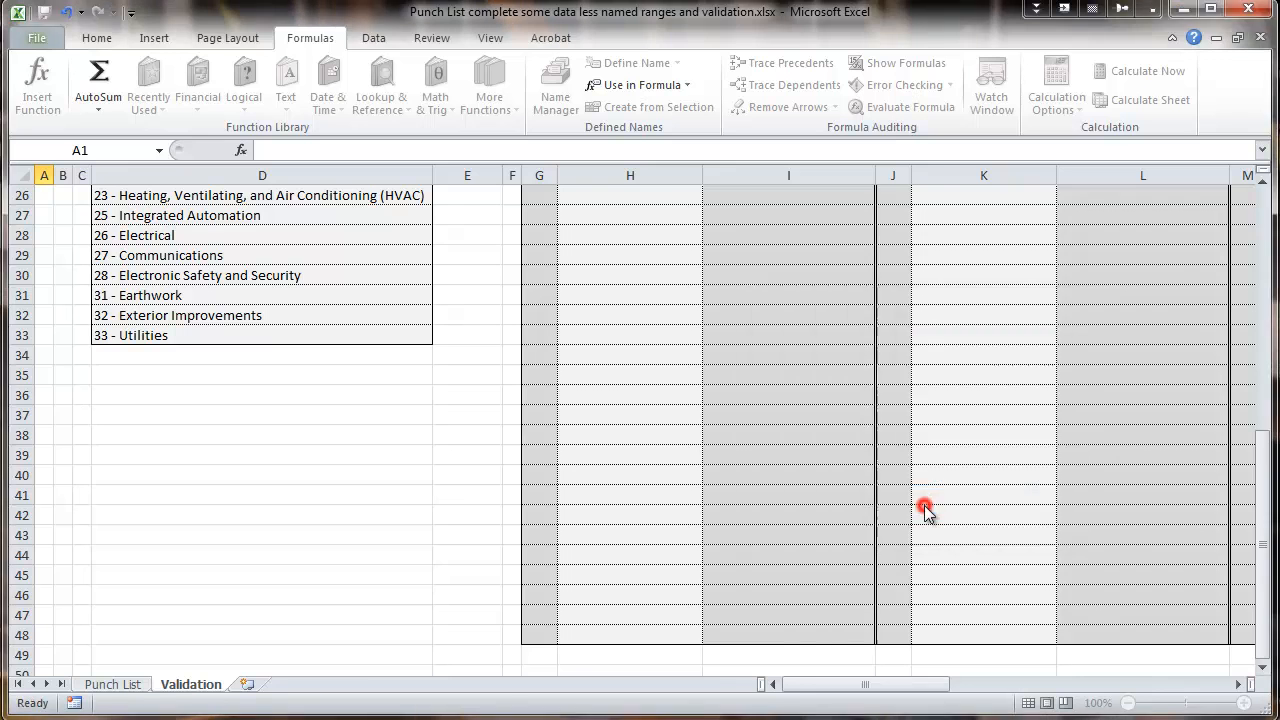
click(555, 85)
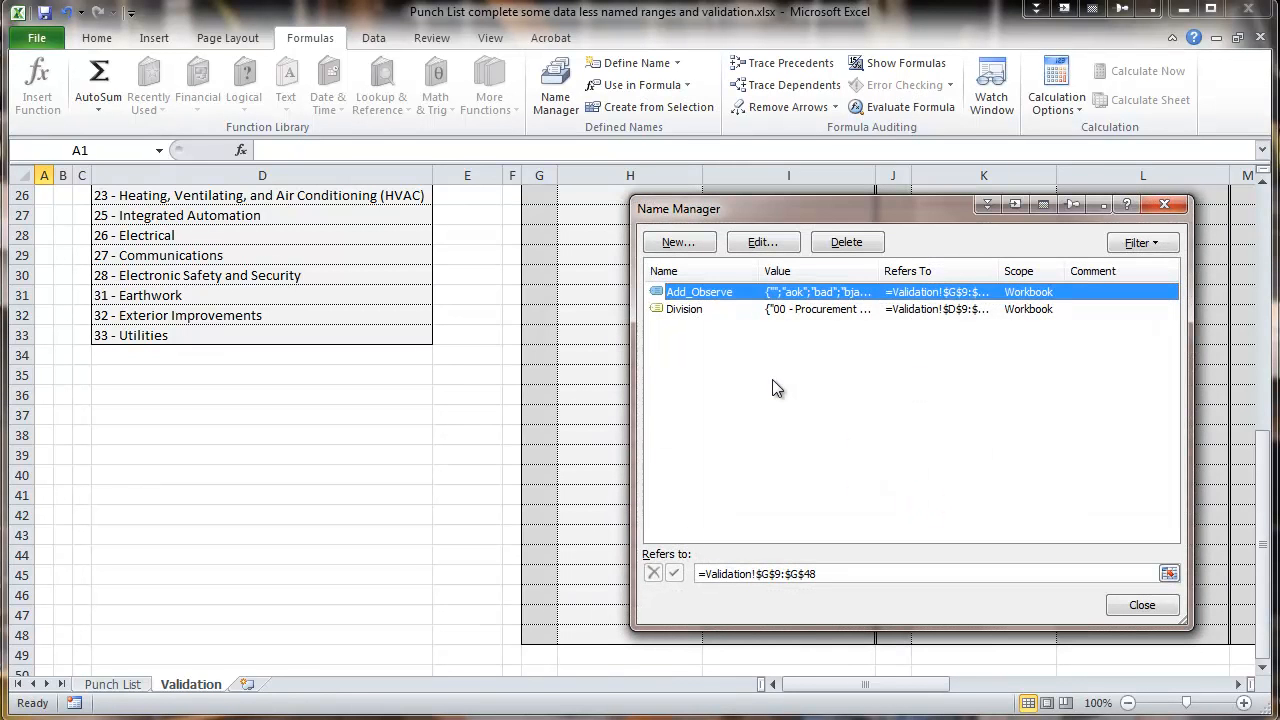
mouse_move(789, 358)
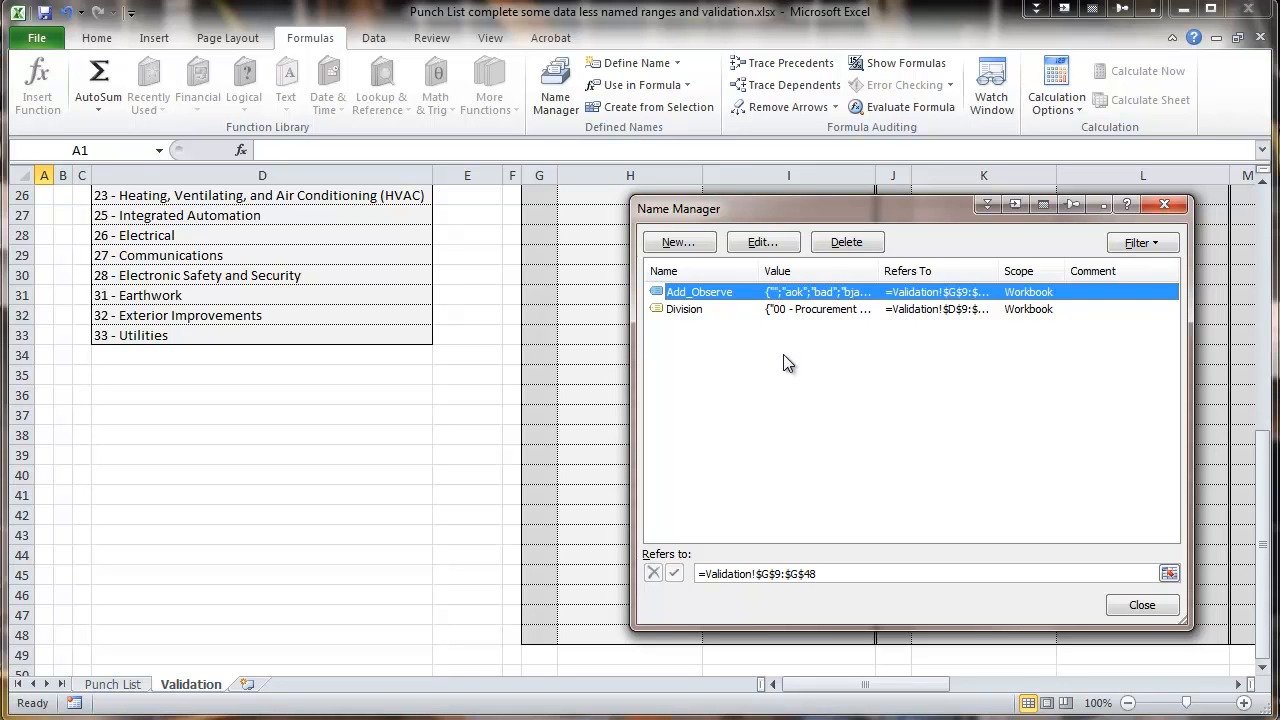
mouse_move(813, 361)
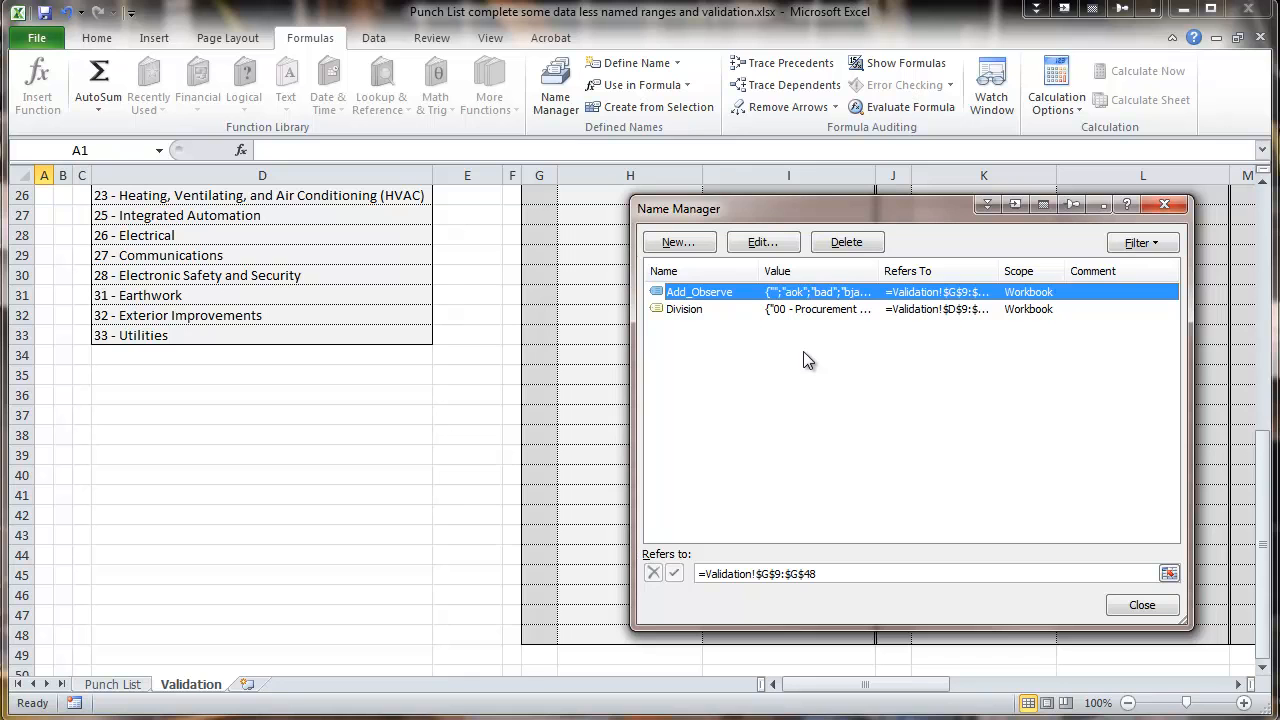
mouse_move(845, 446)
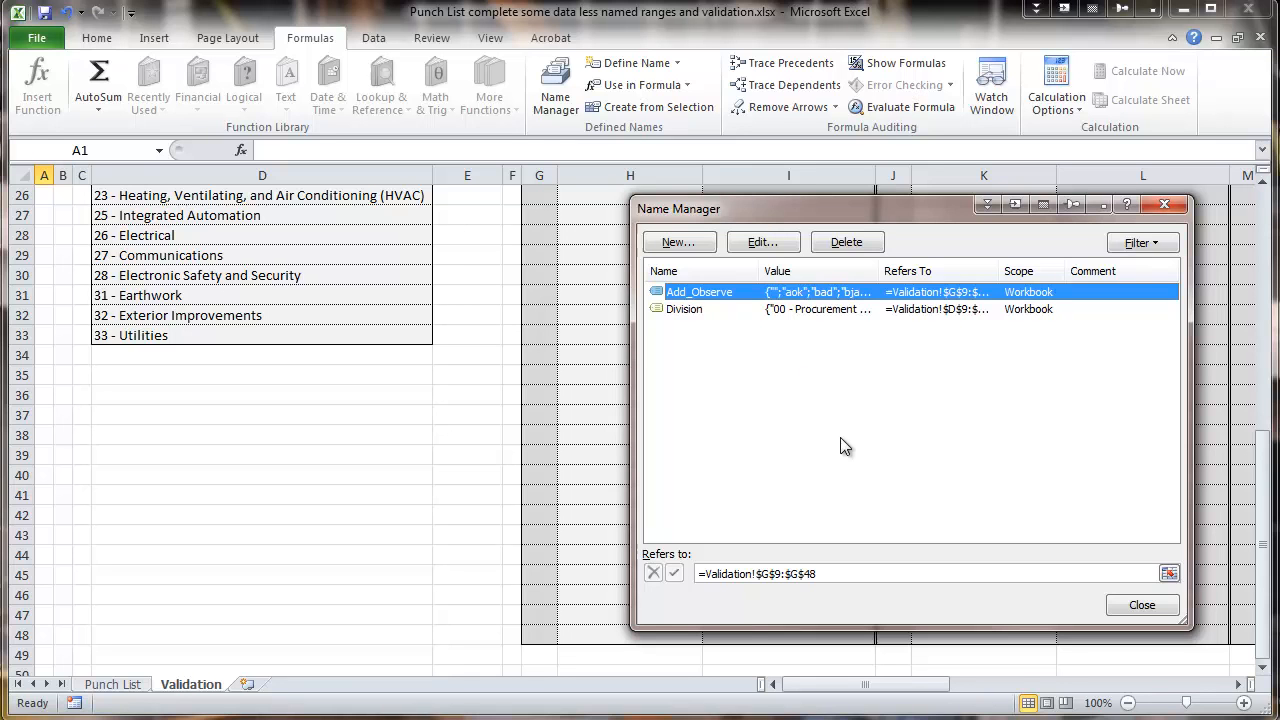
mouse_move(823, 415)
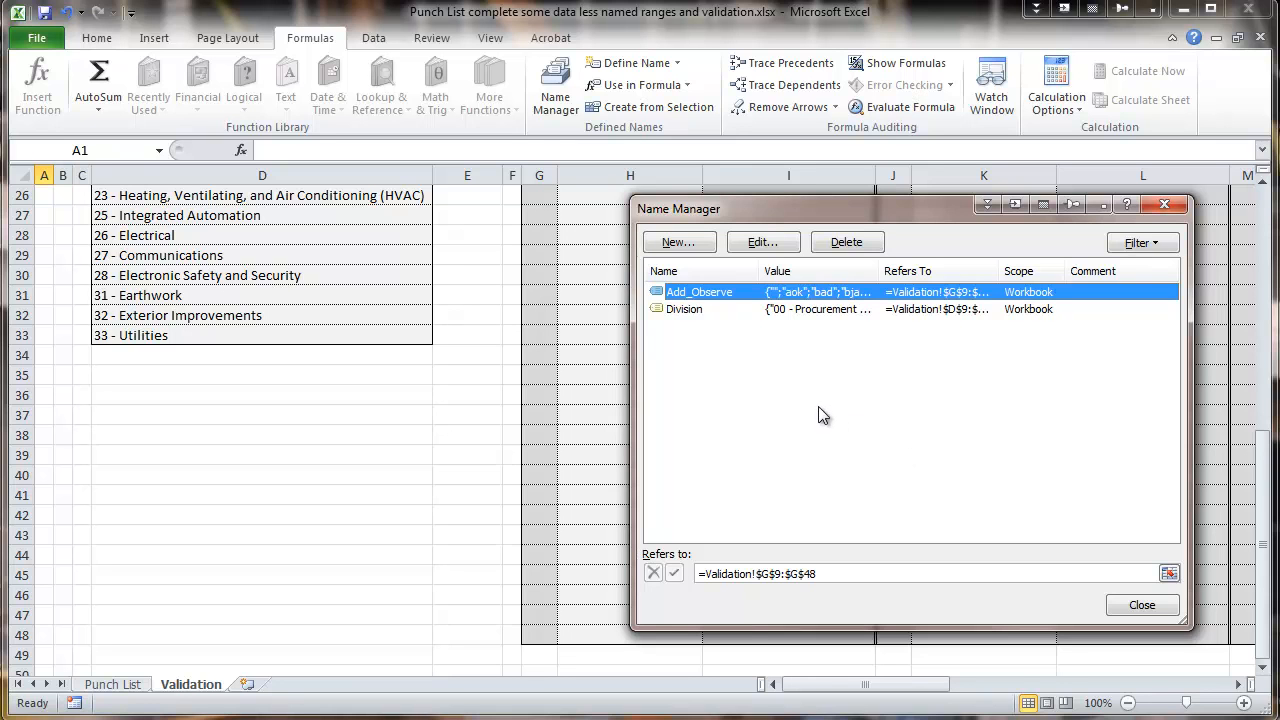
mouse_move(843, 425)
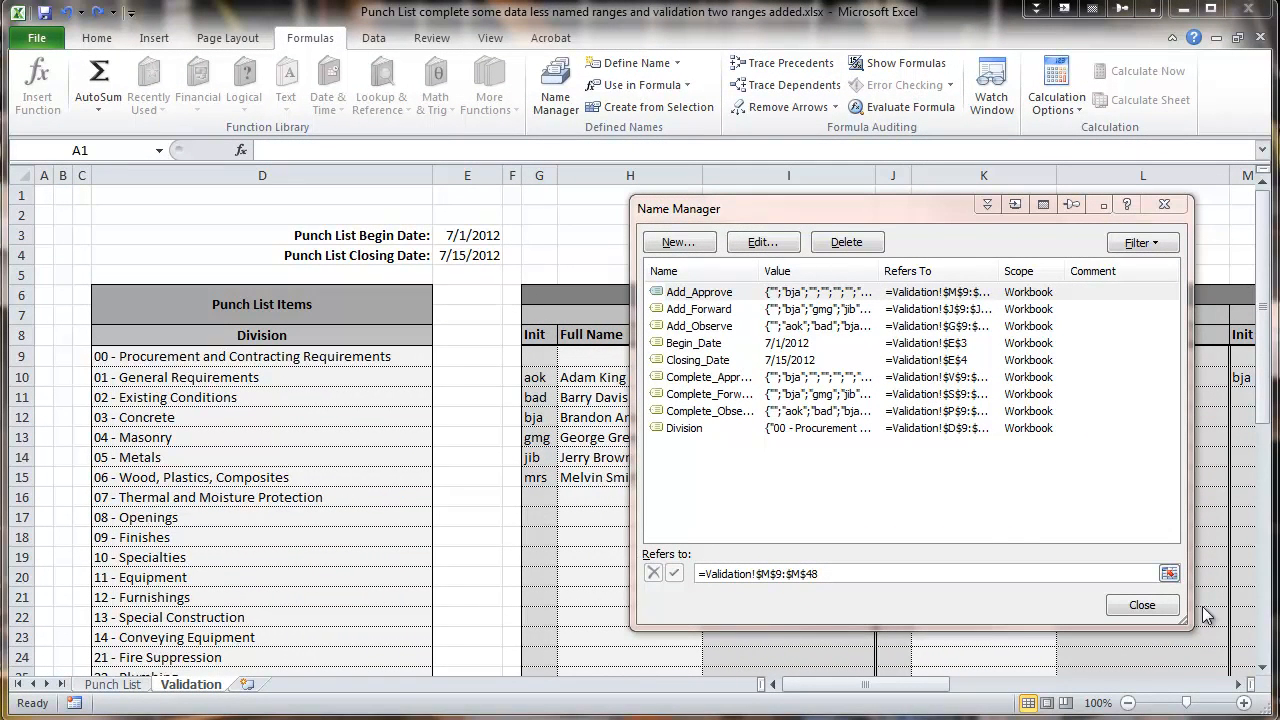
mouse_move(688, 353)
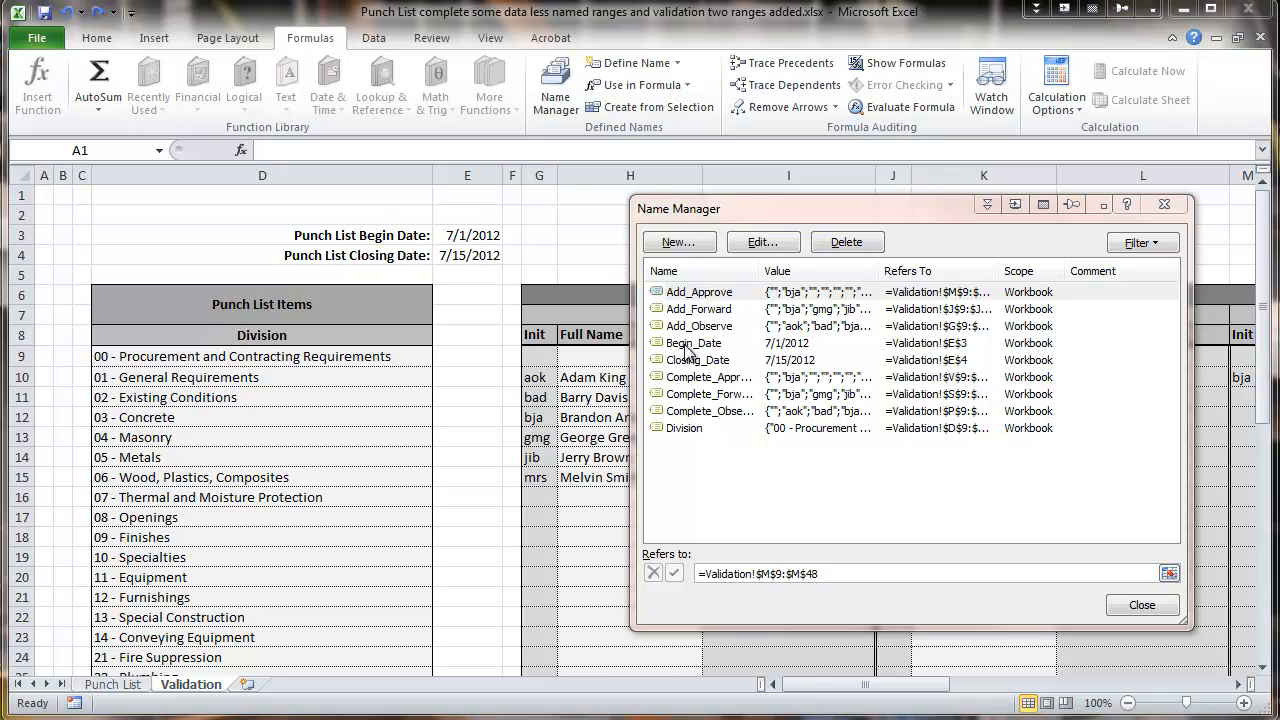
mouse_move(650, 349)
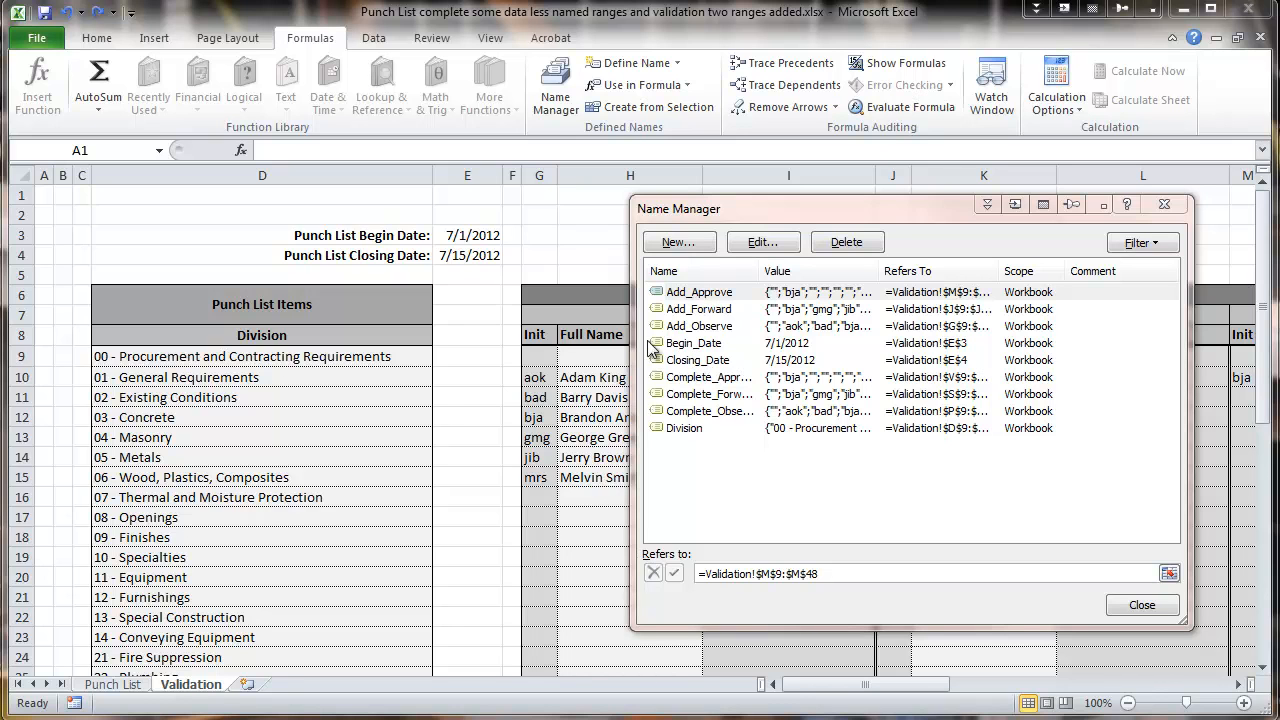
mouse_move(462, 237)
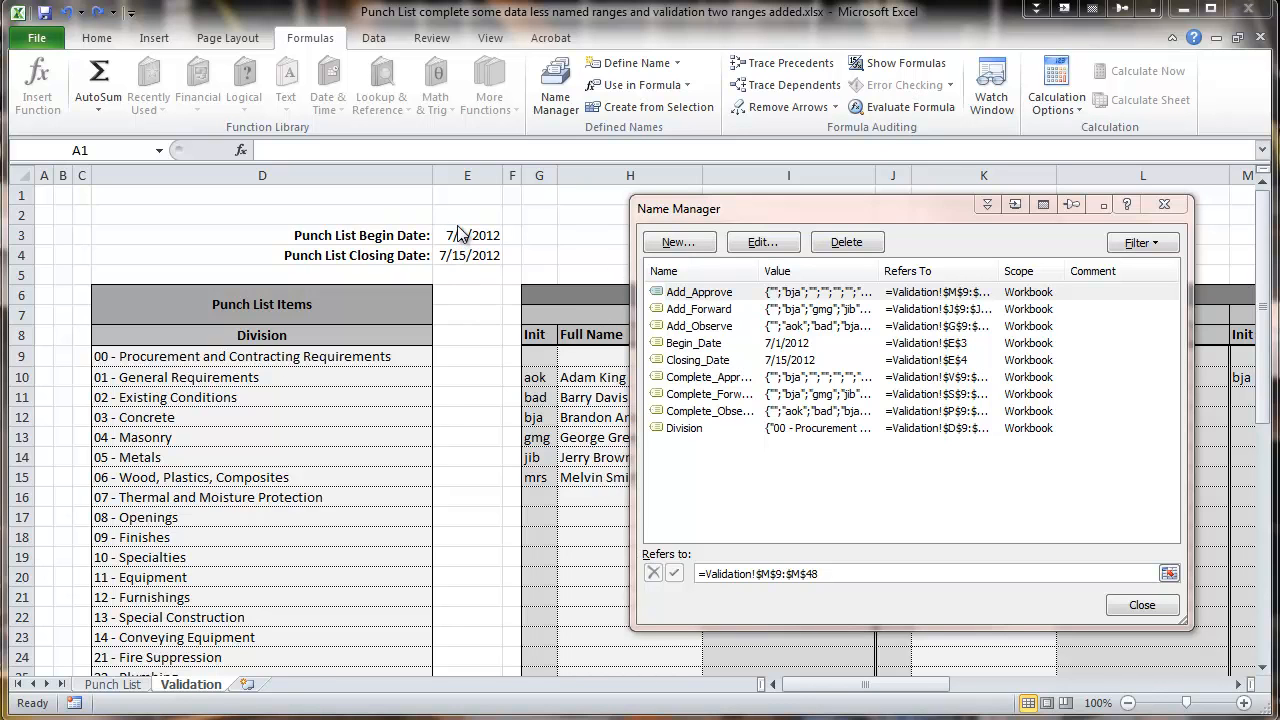
mouse_move(457, 291)
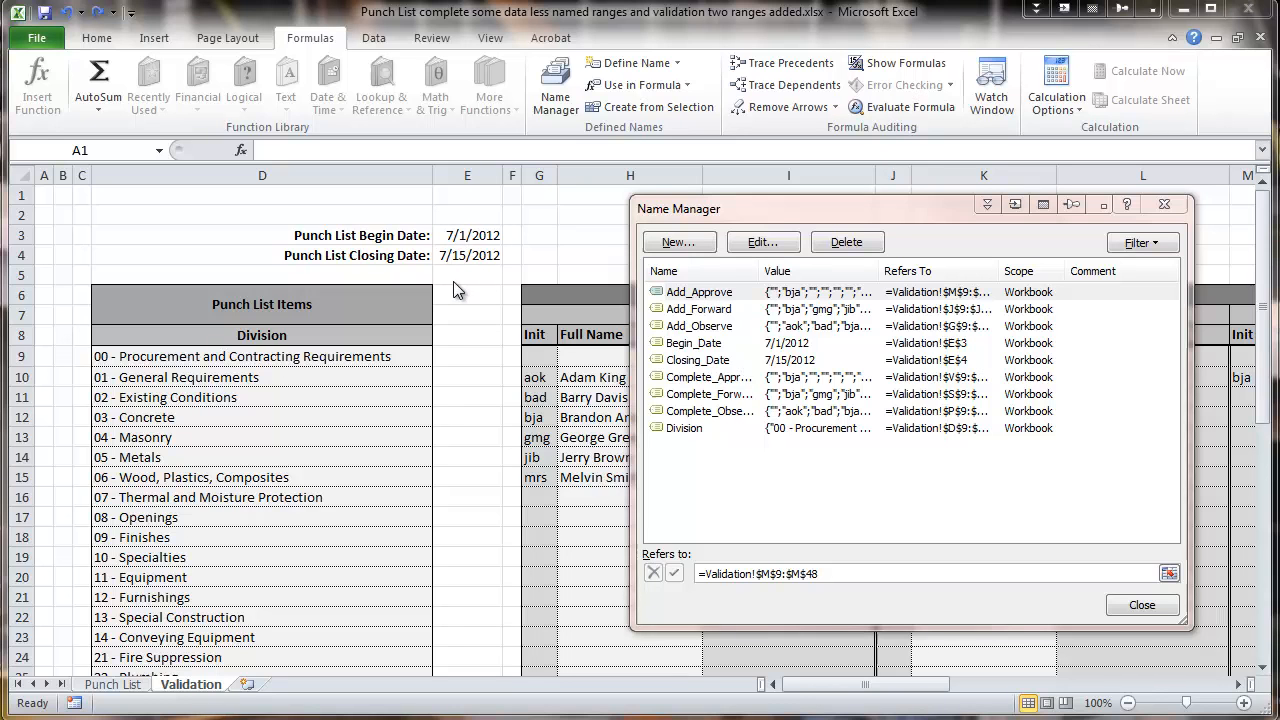
mouse_move(695, 460)
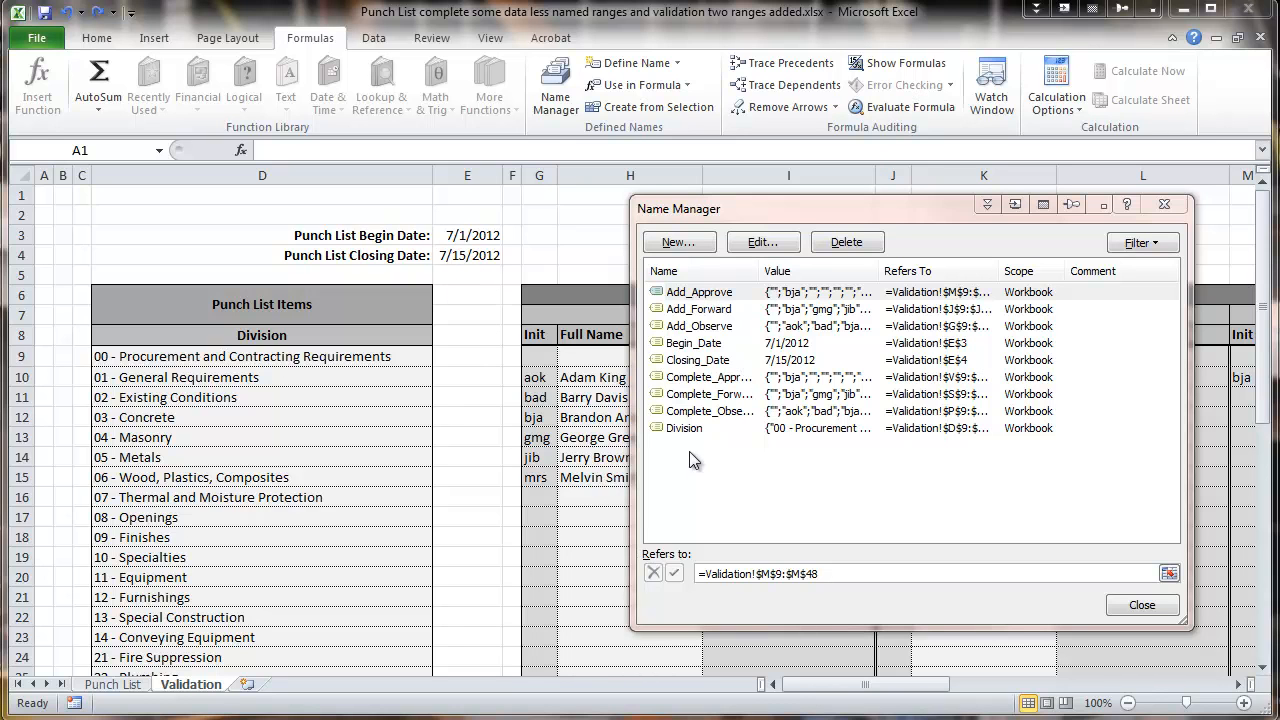
mouse_move(931, 521)
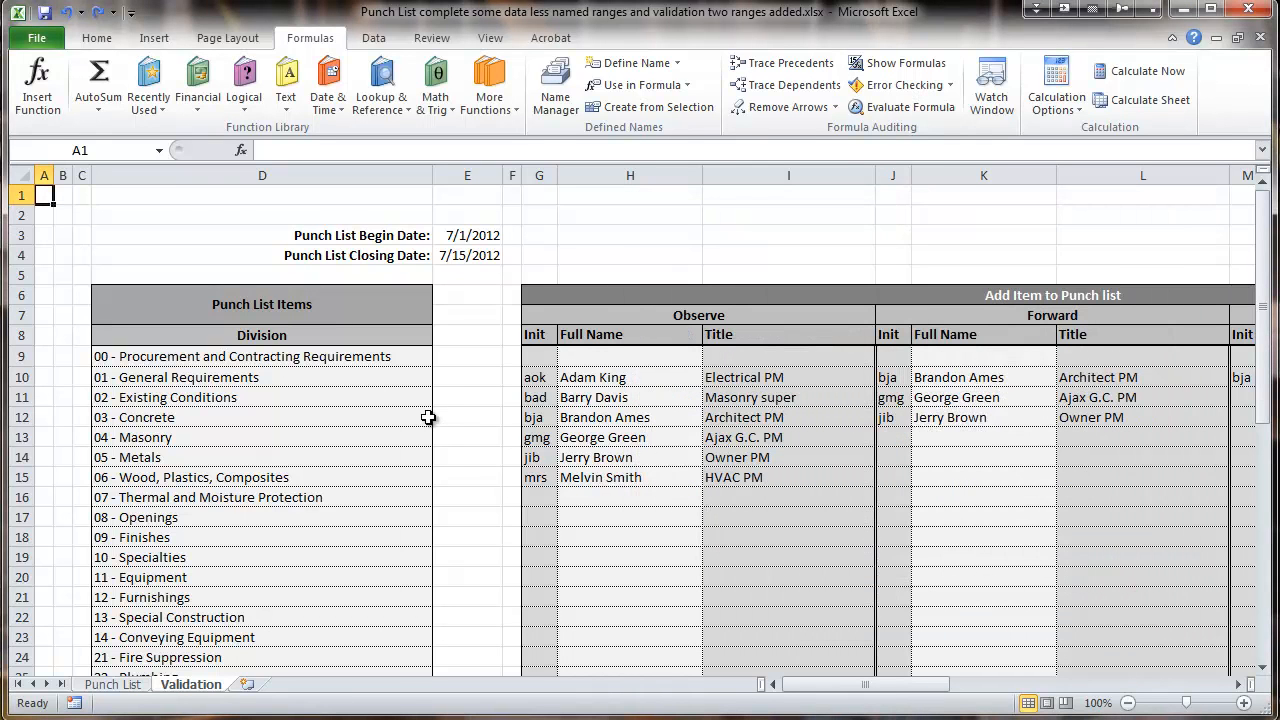
mouse_move(315, 255)
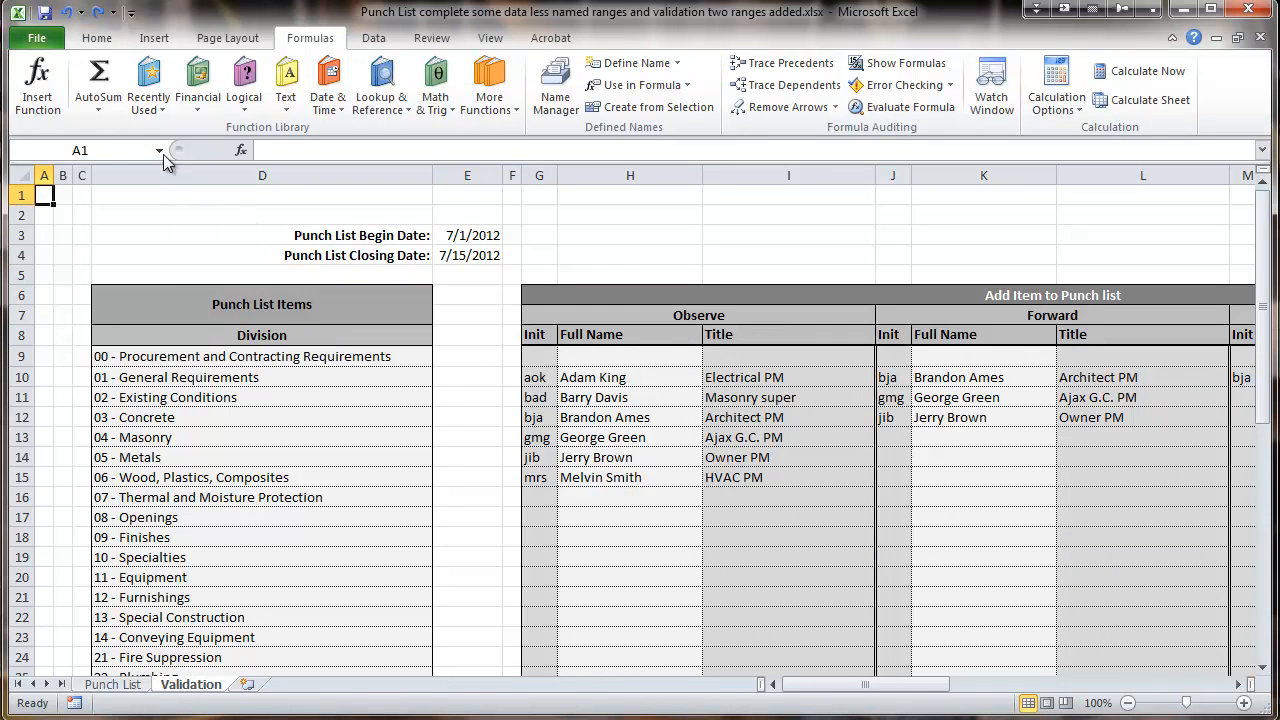
mouse_move(163, 162)
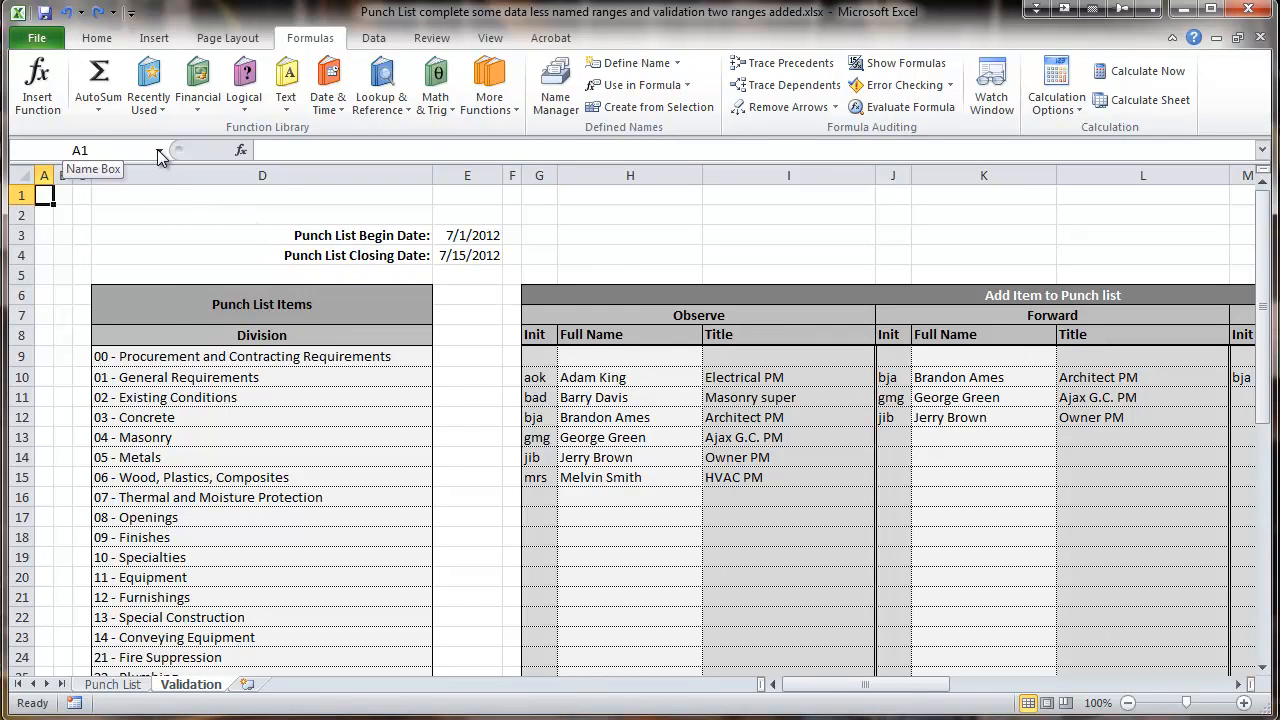
- Jump to the Begin_Date cell E3 from the Name Box, then reopen the name list
click(157, 149)
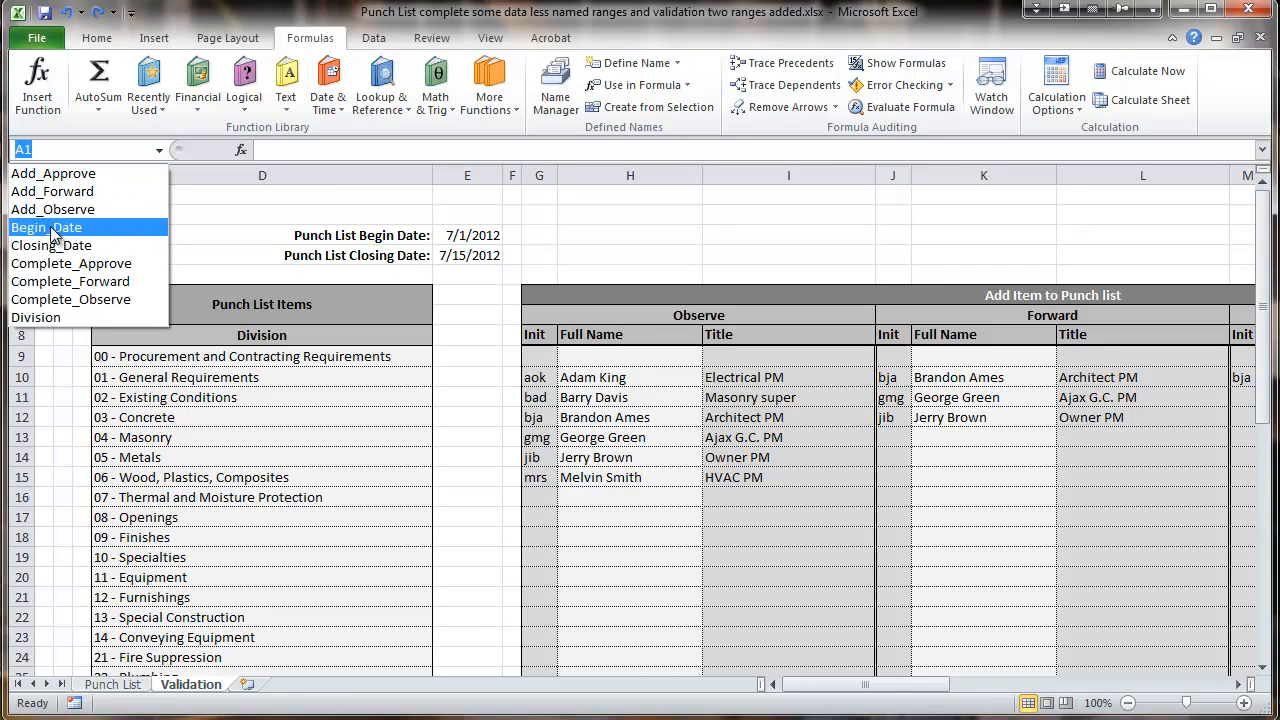
click(44, 227)
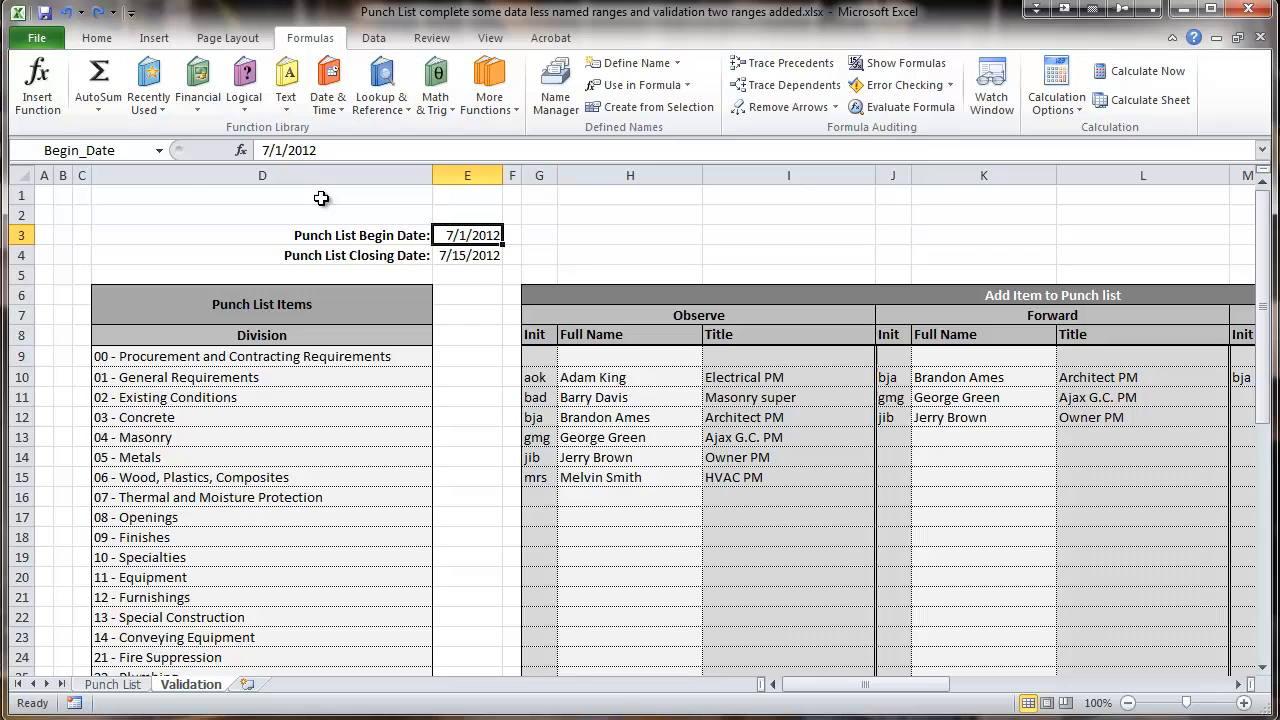
click(158, 150)
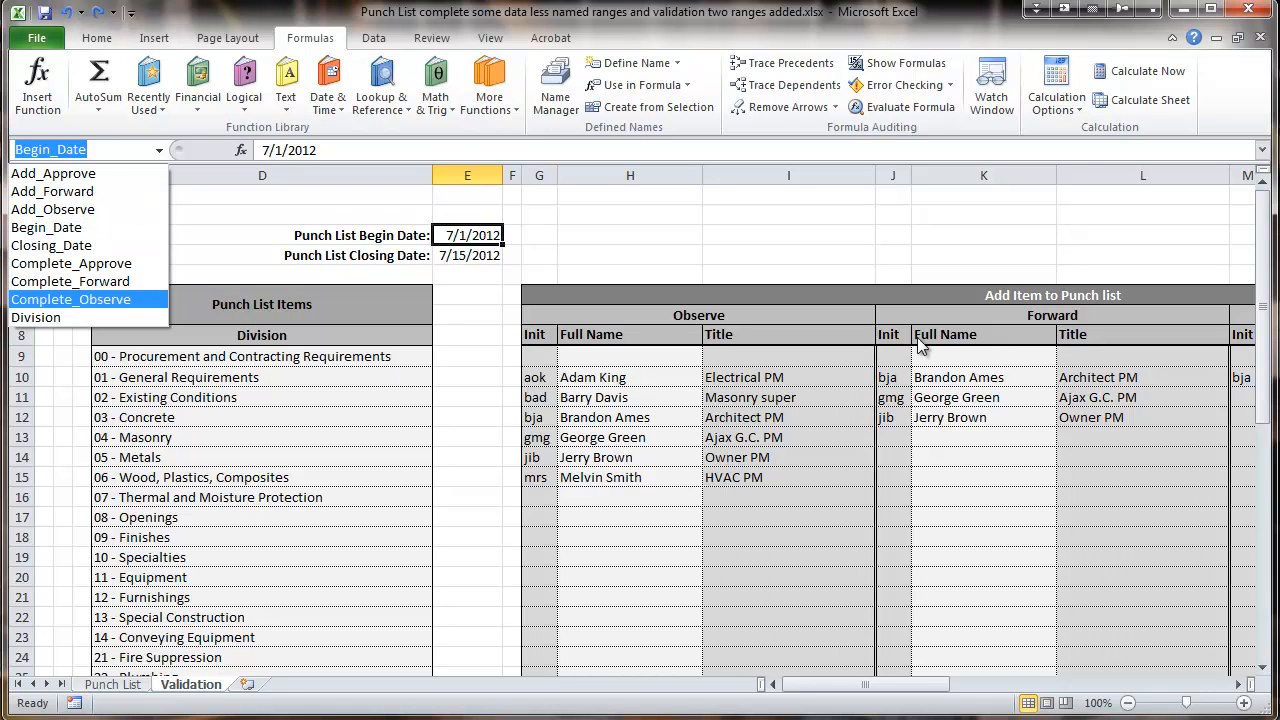
mouse_move(52, 191)
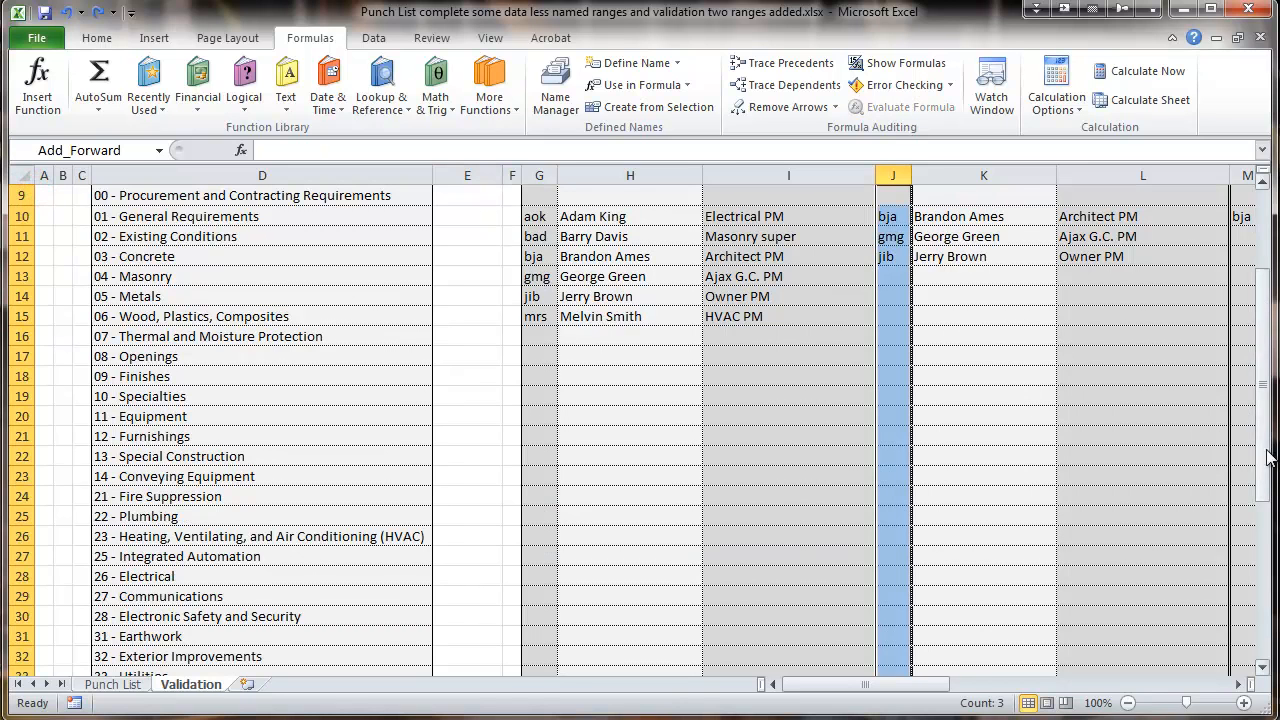
scroll(up, 3)
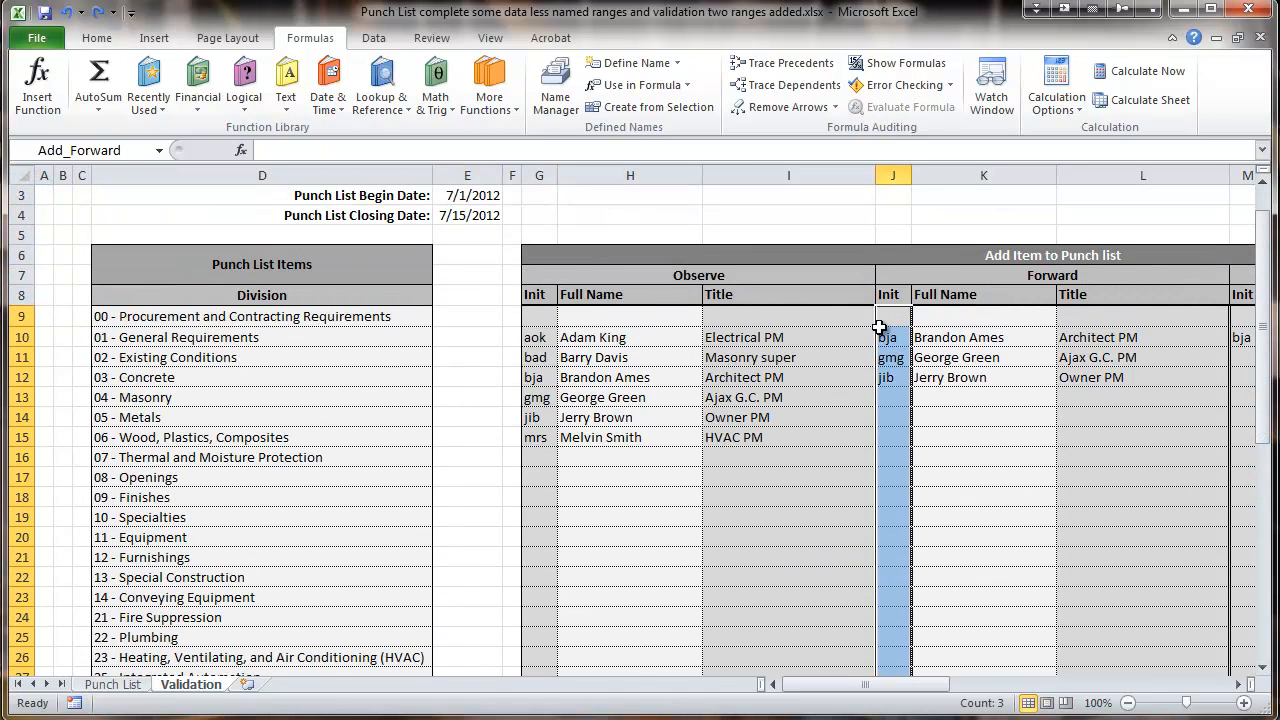
mouse_move(283, 320)
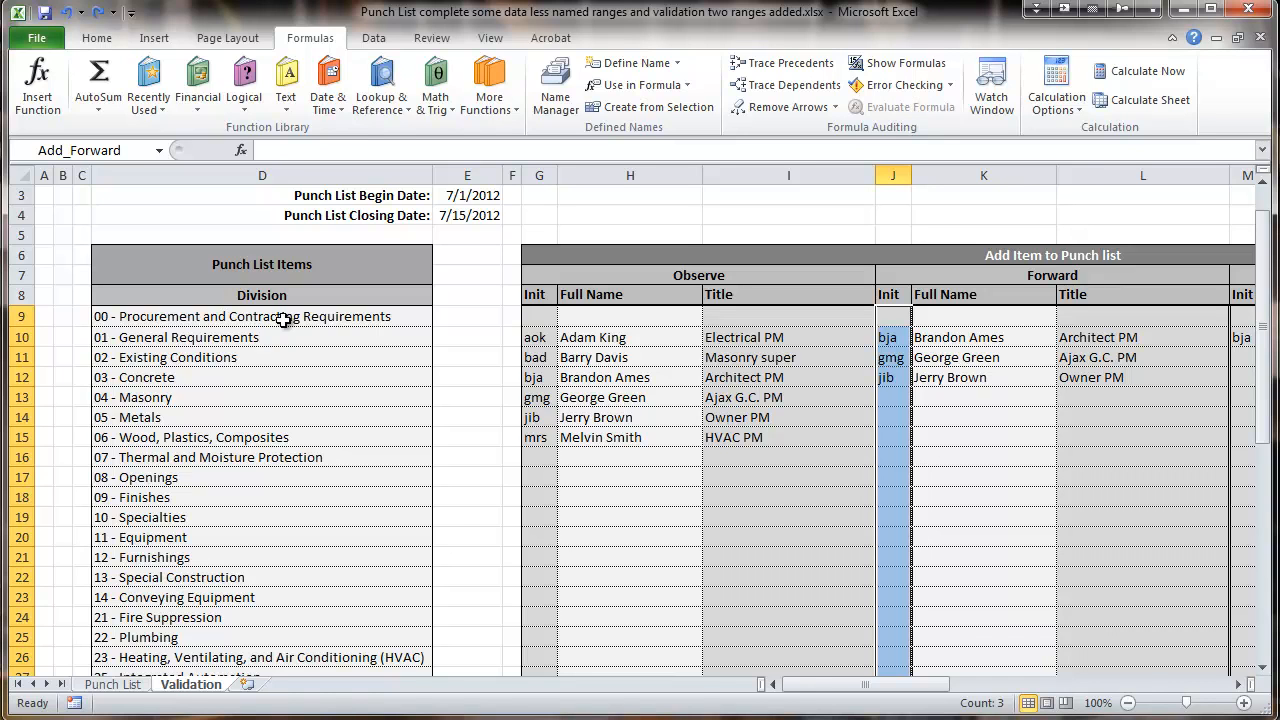
mouse_move(130, 316)
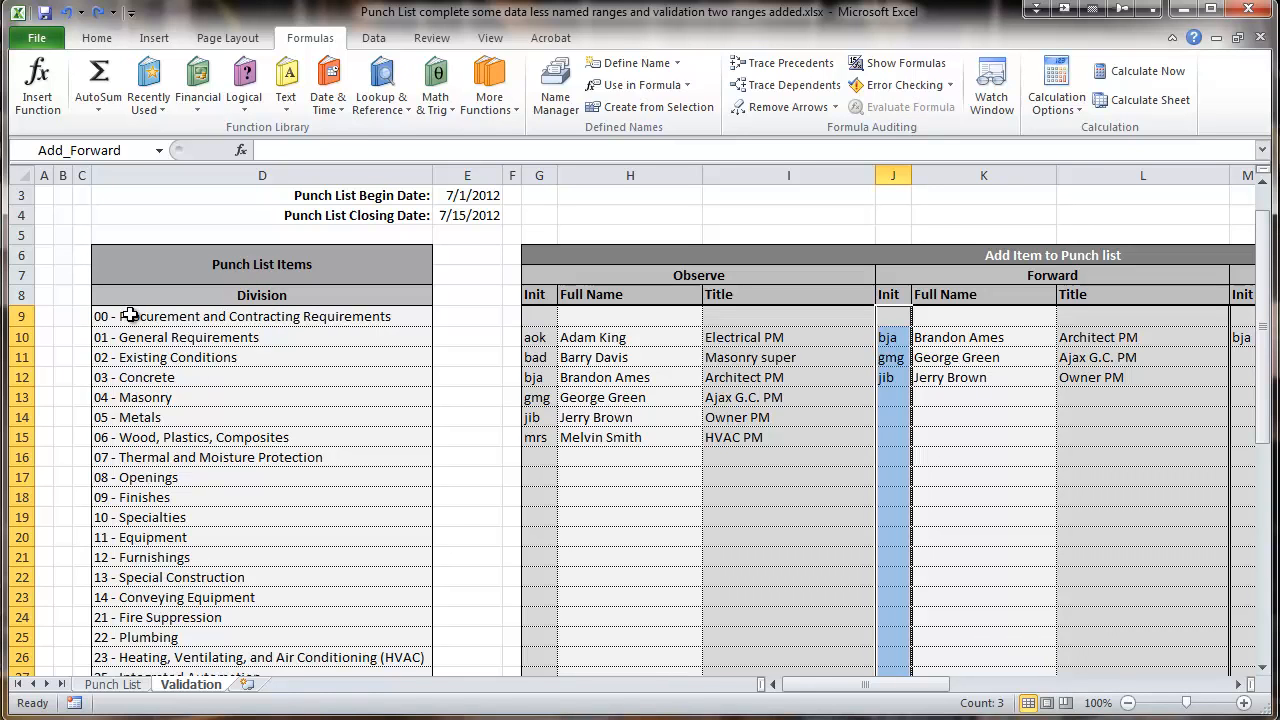
mouse_move(110, 672)
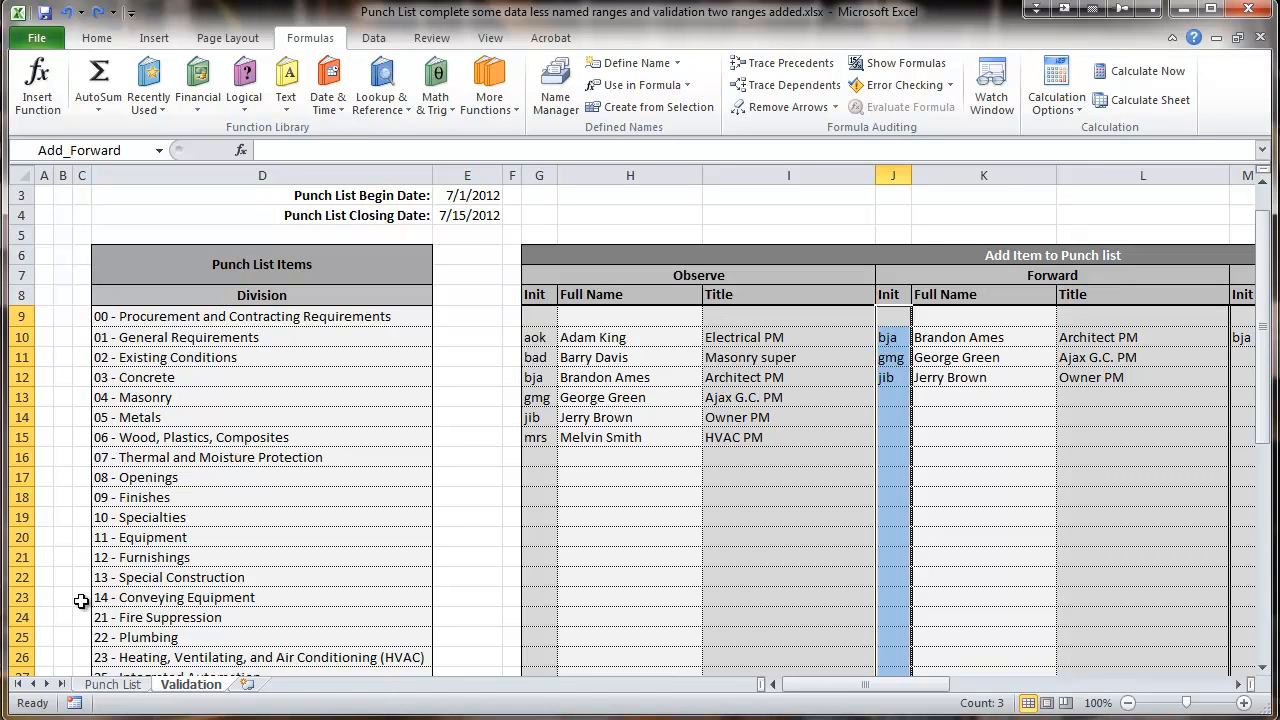
mouse_move(63, 560)
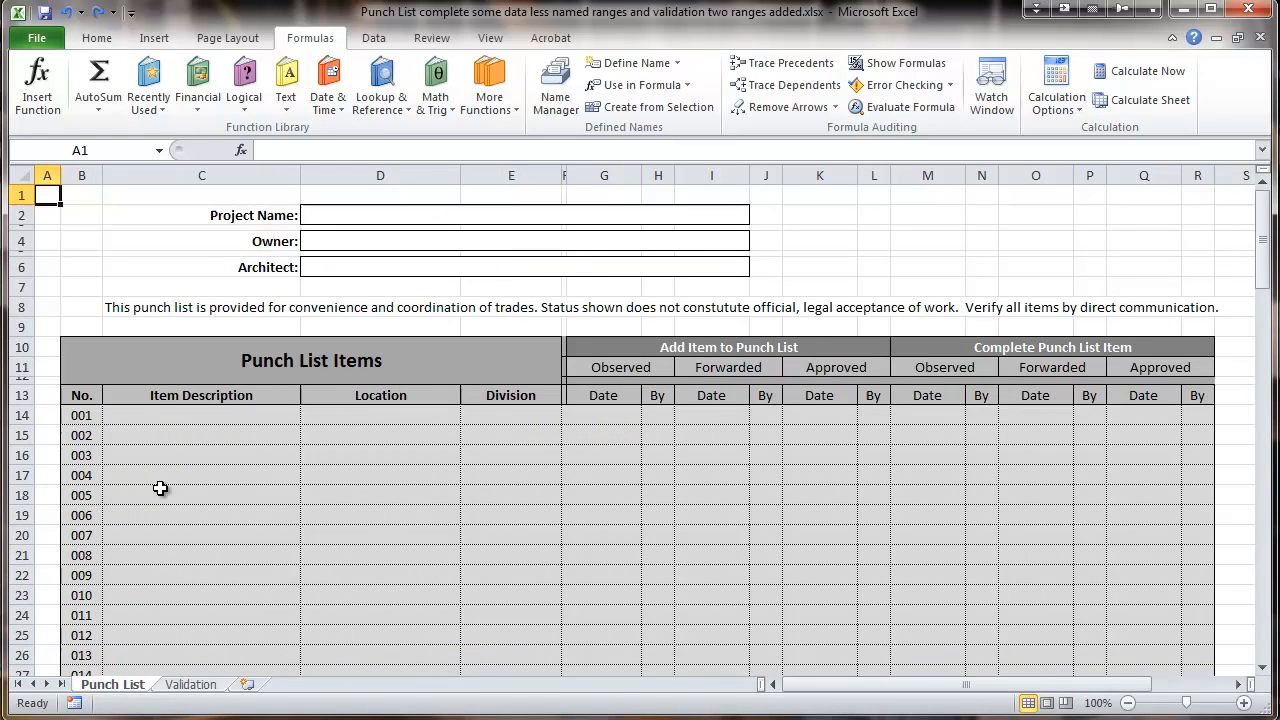
mouse_move(168, 476)
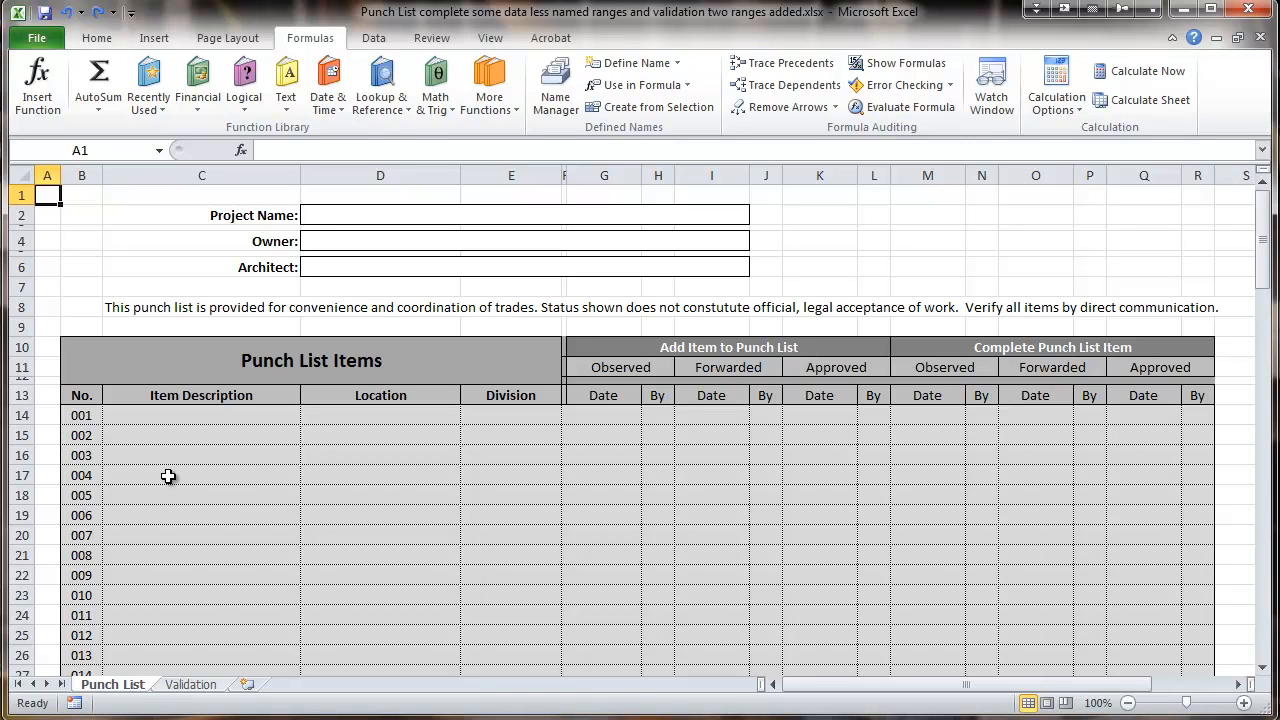
mouse_move(379, 417)
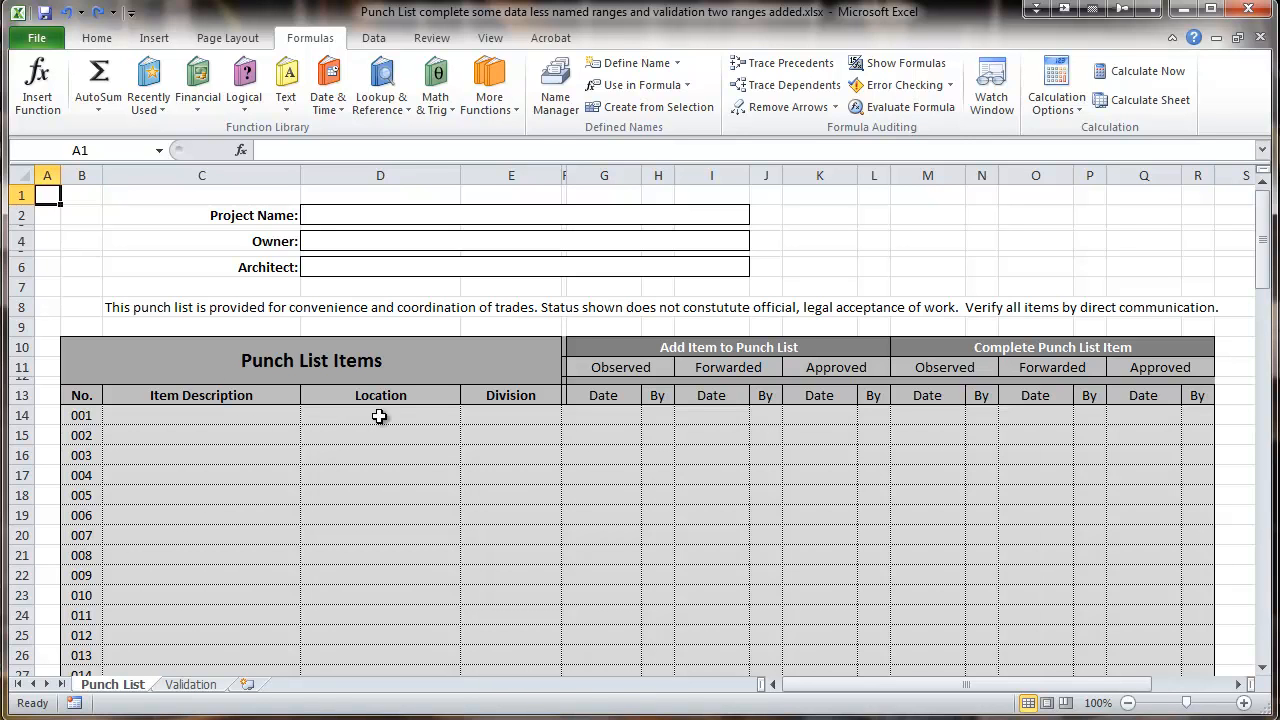
mouse_move(290, 428)
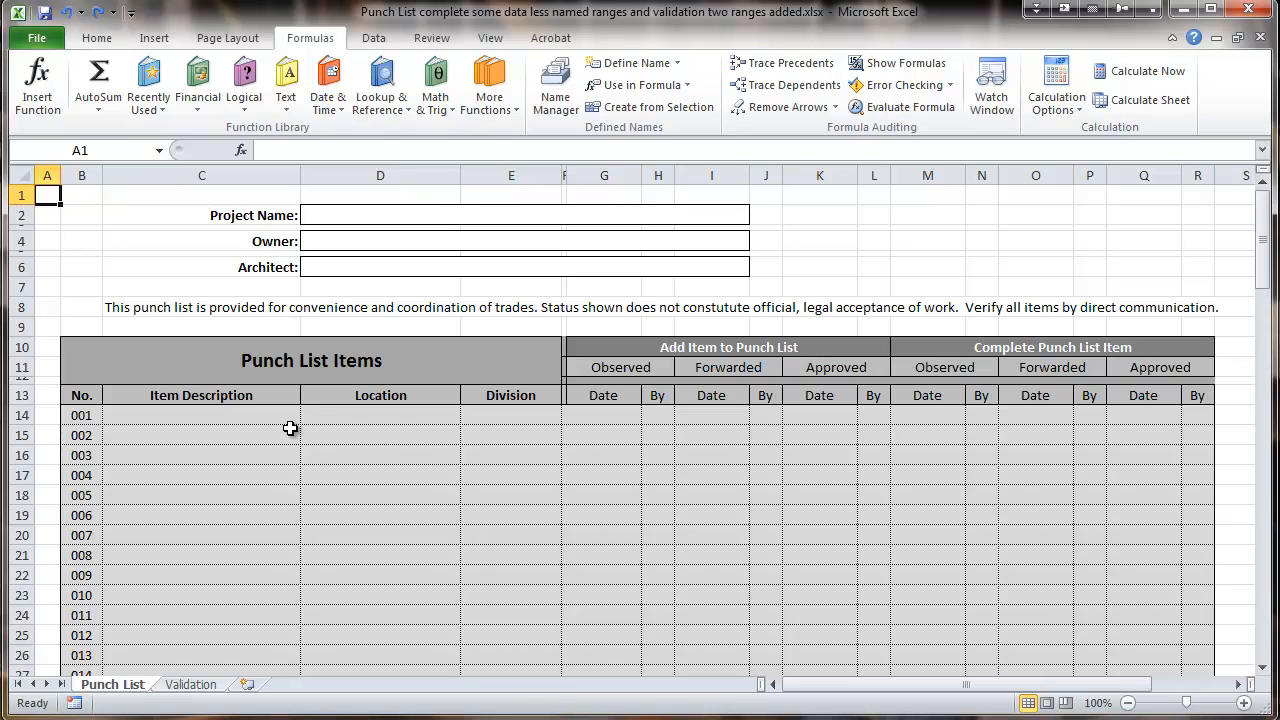
mouse_move(263, 428)
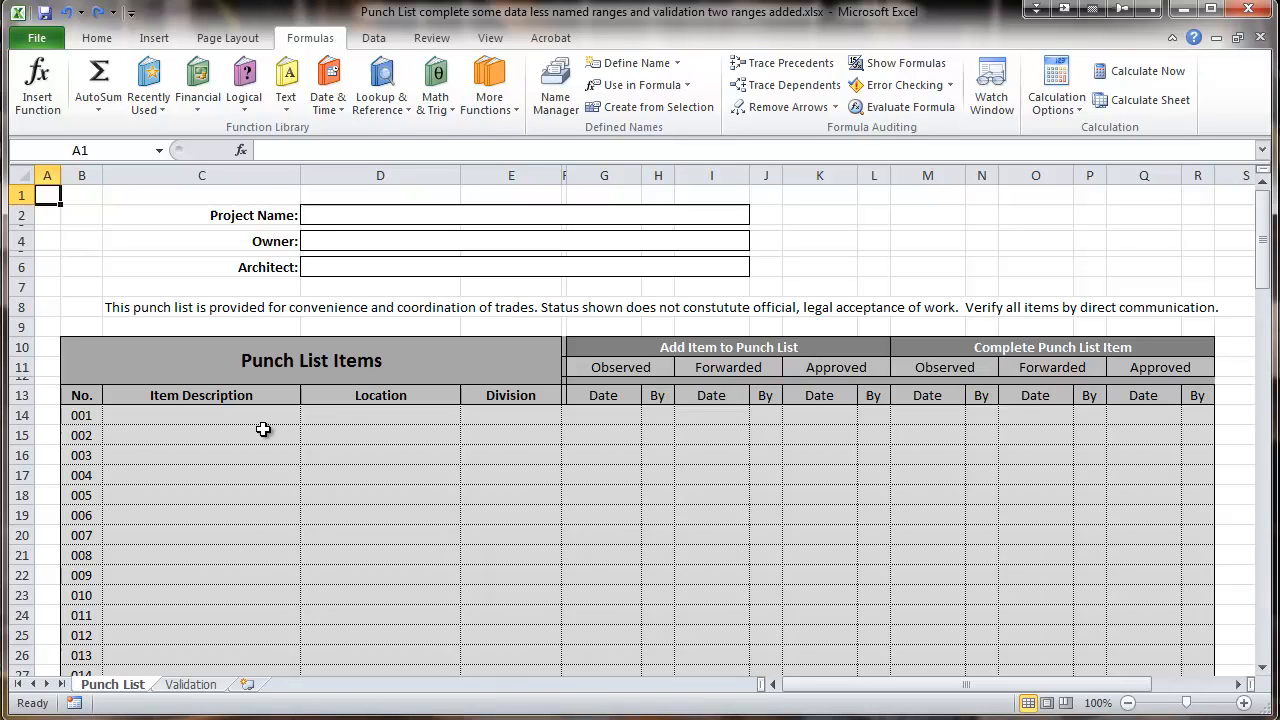
click(201, 415)
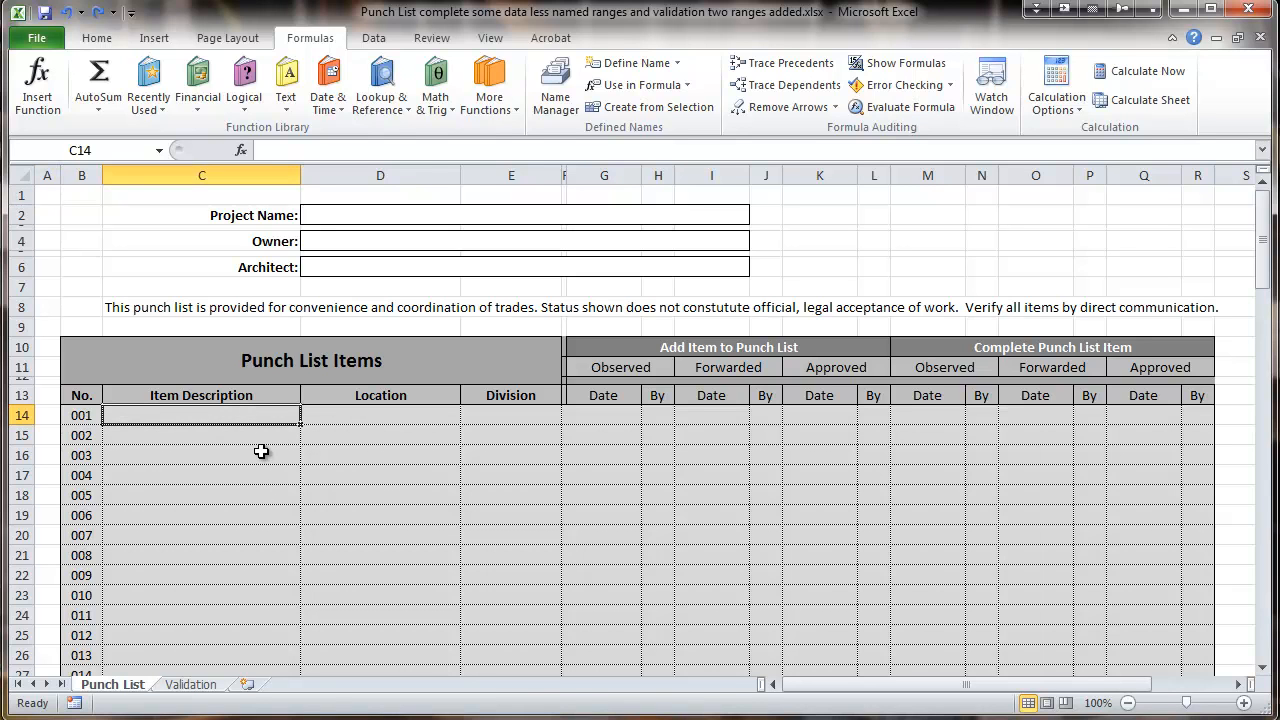
mouse_move(273, 440)
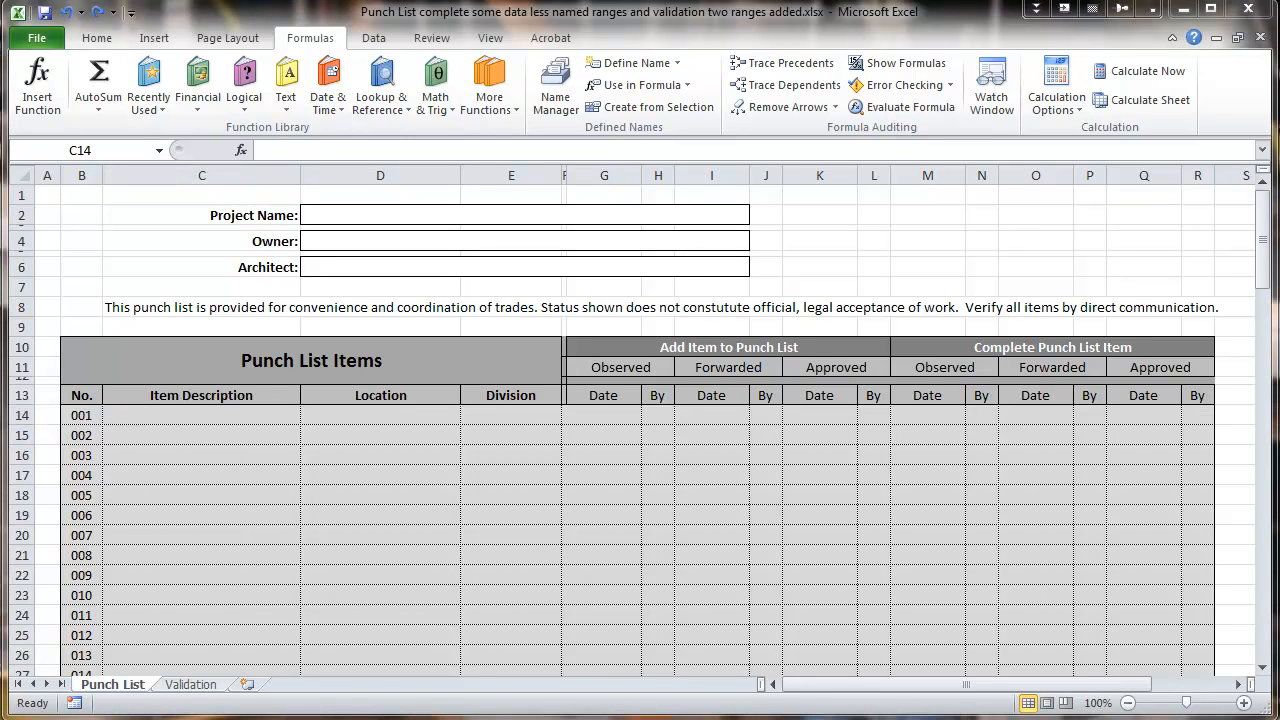
mouse_move(305, 565)
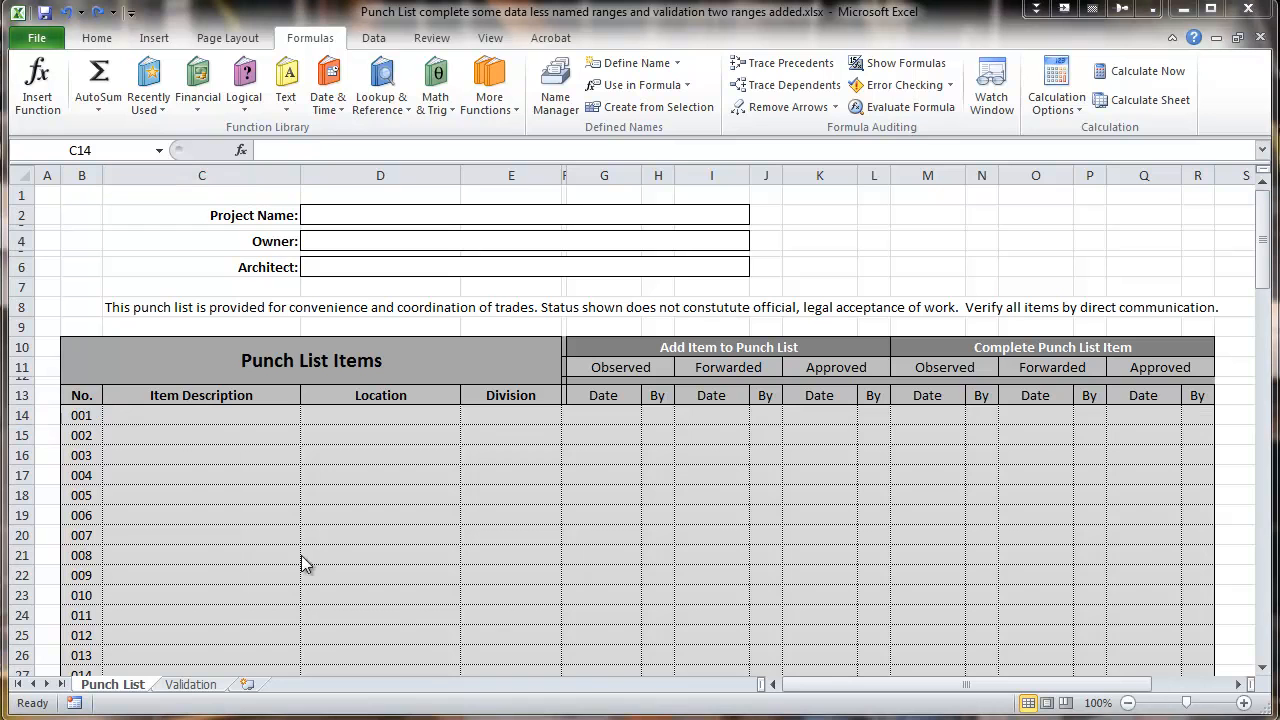
mouse_move(172, 418)
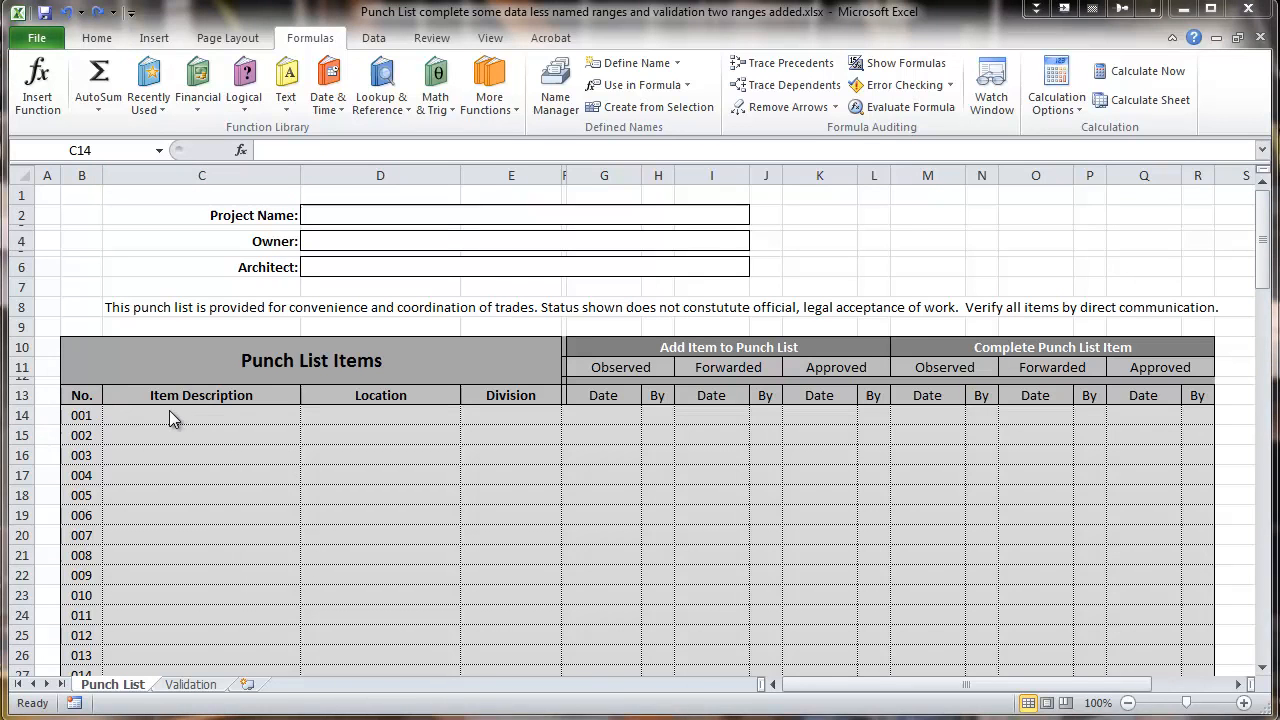
click(200, 415)
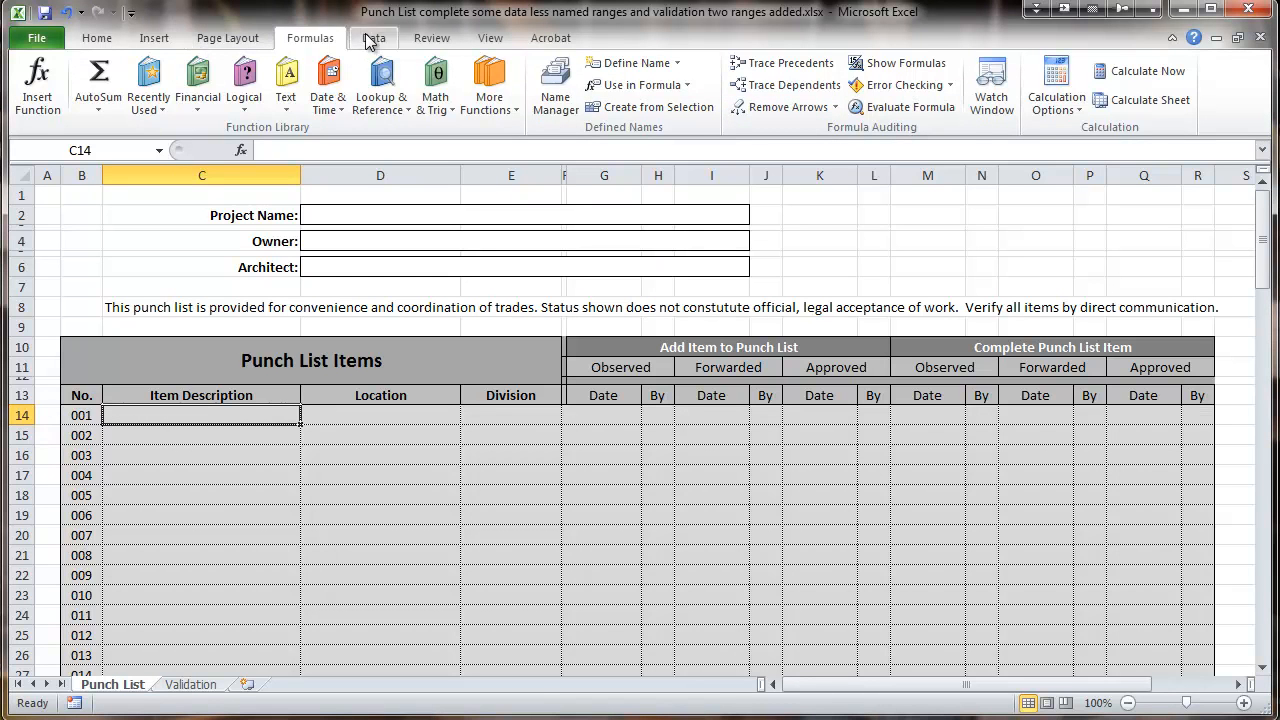
- Give cell C14 an input message titled 'Item Description' reading 'Describe Punch List item'
click(373, 38)
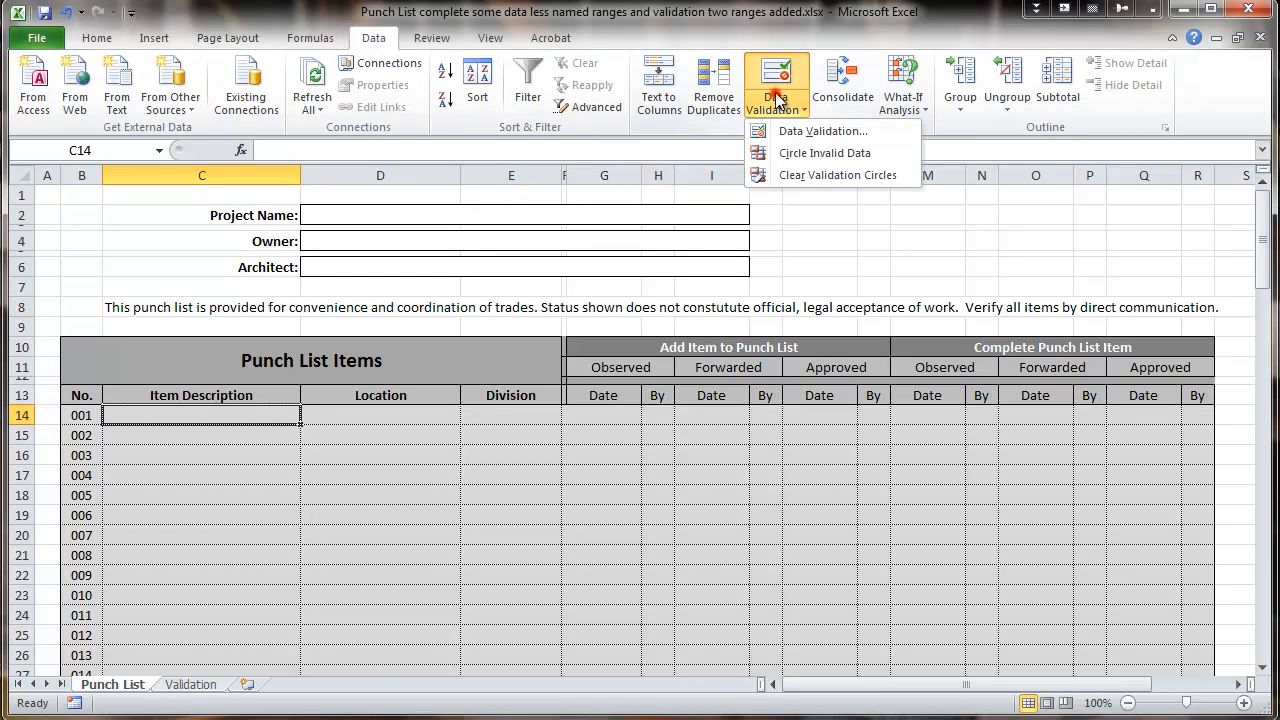
click(822, 130)
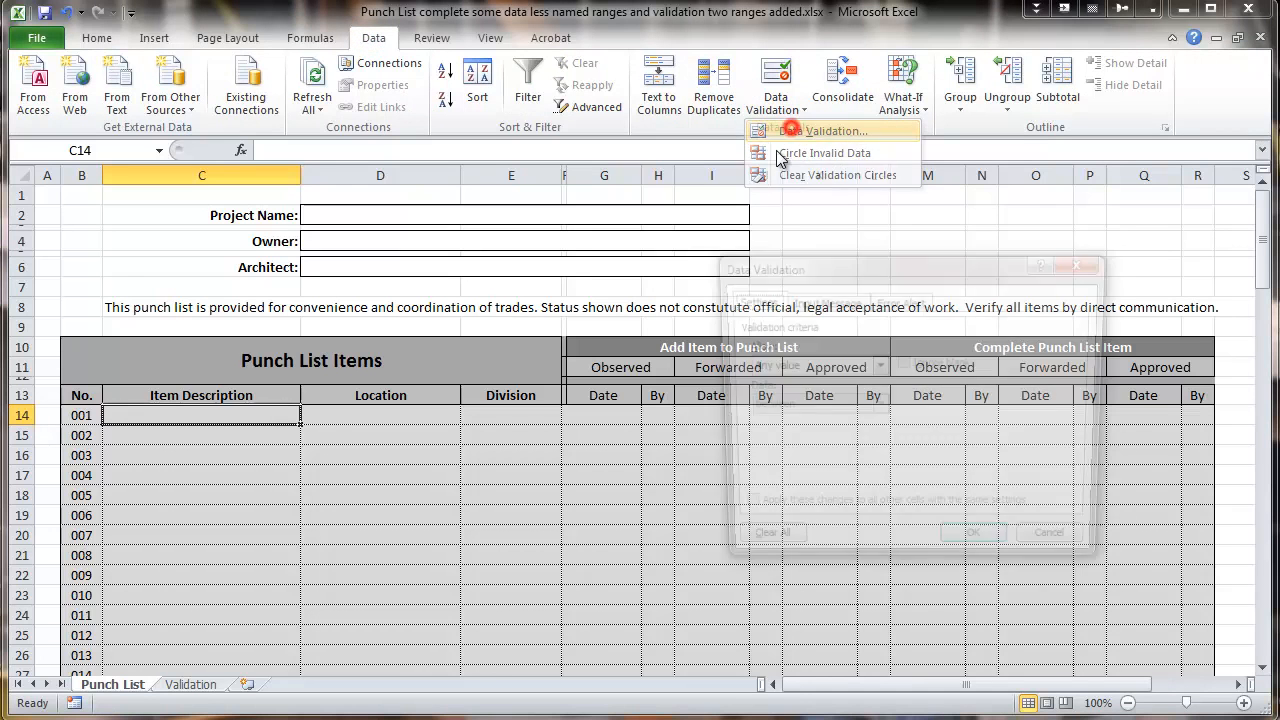
click(835, 130)
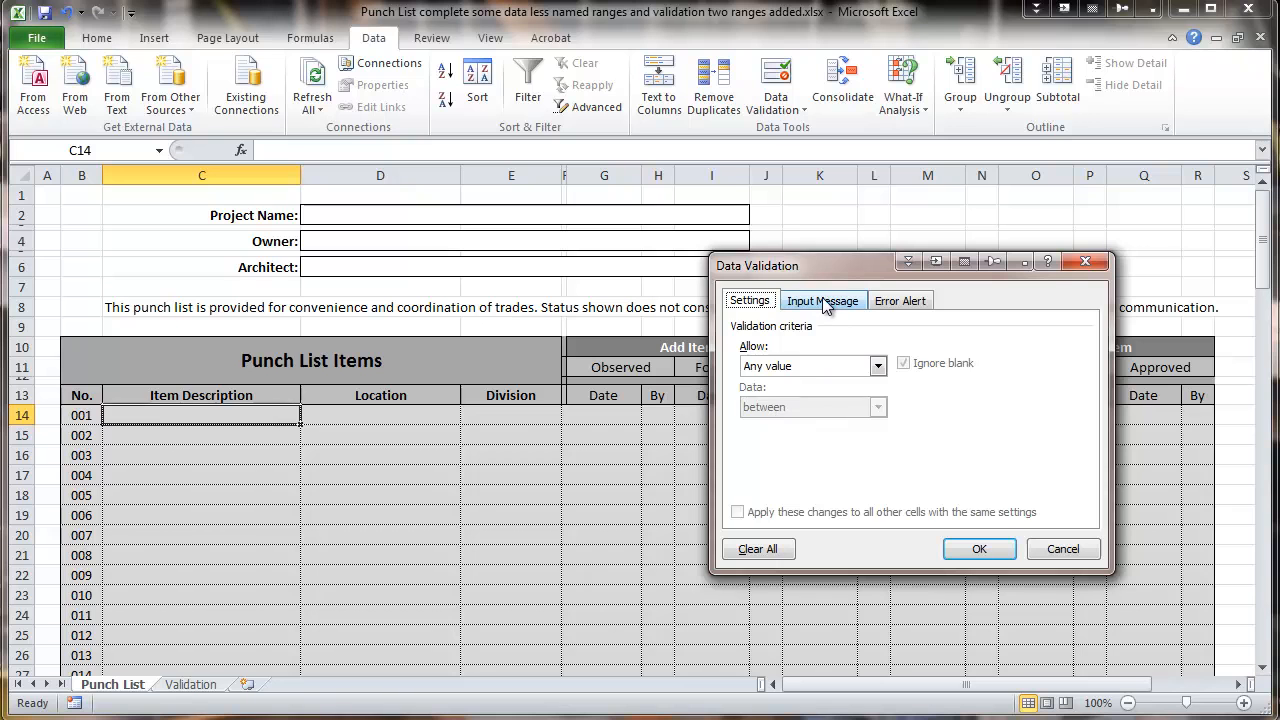
click(822, 300)
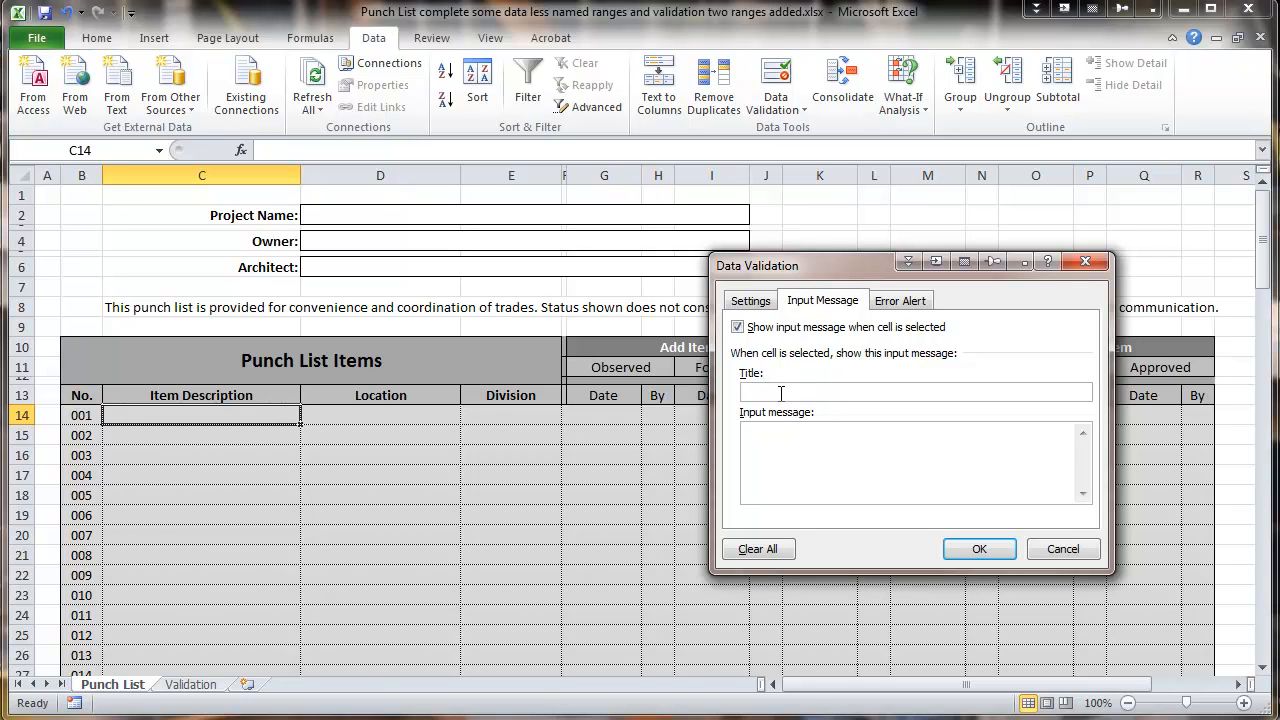
text(Item Description)
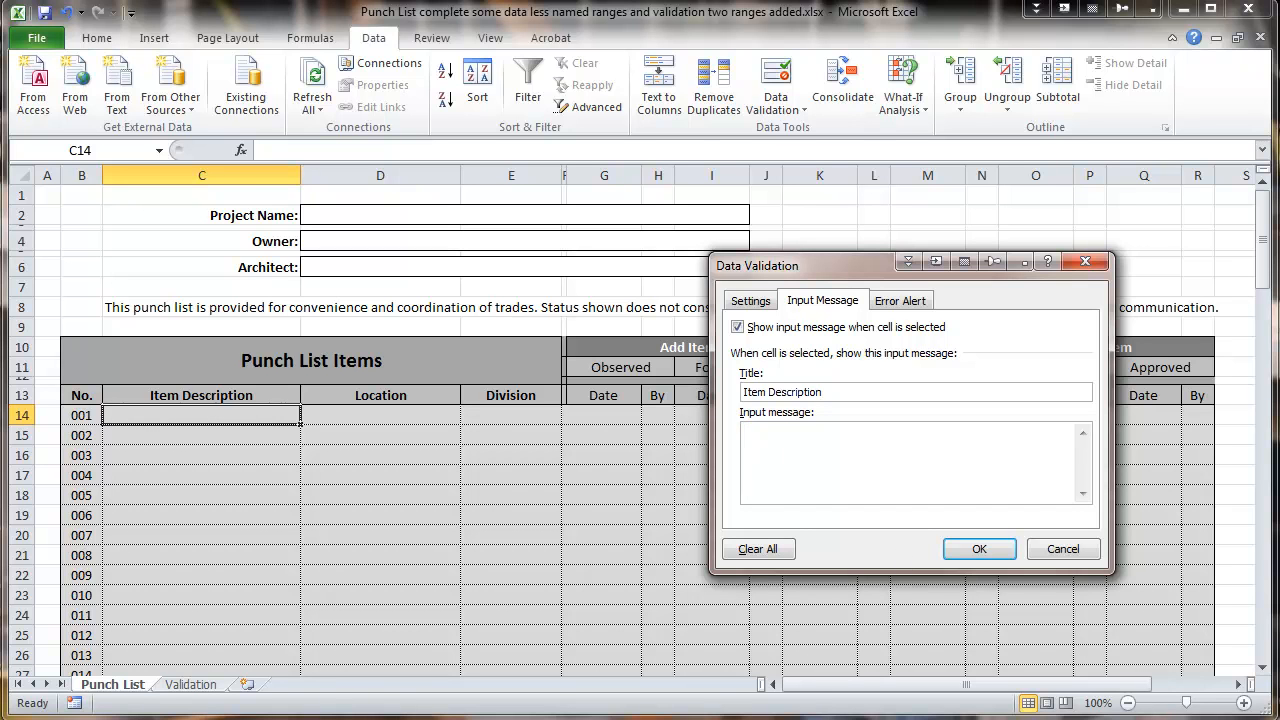
click(900, 460)
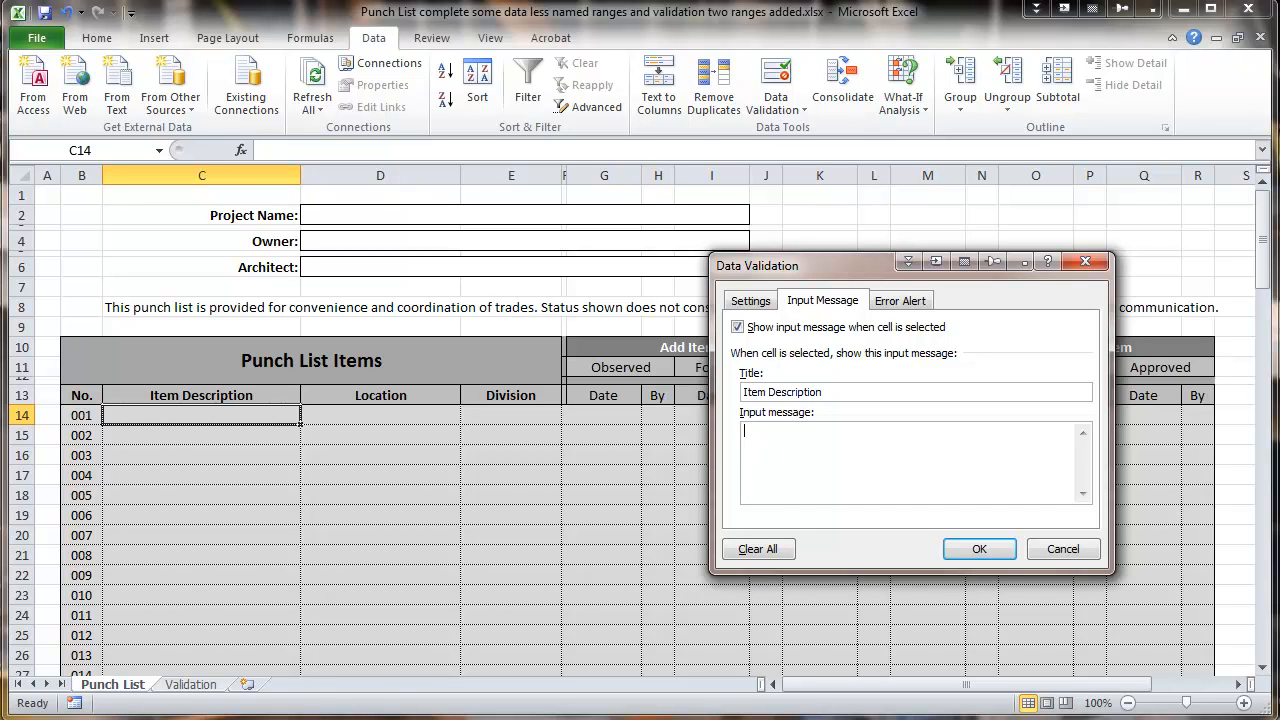
text(Describe Punch List item)
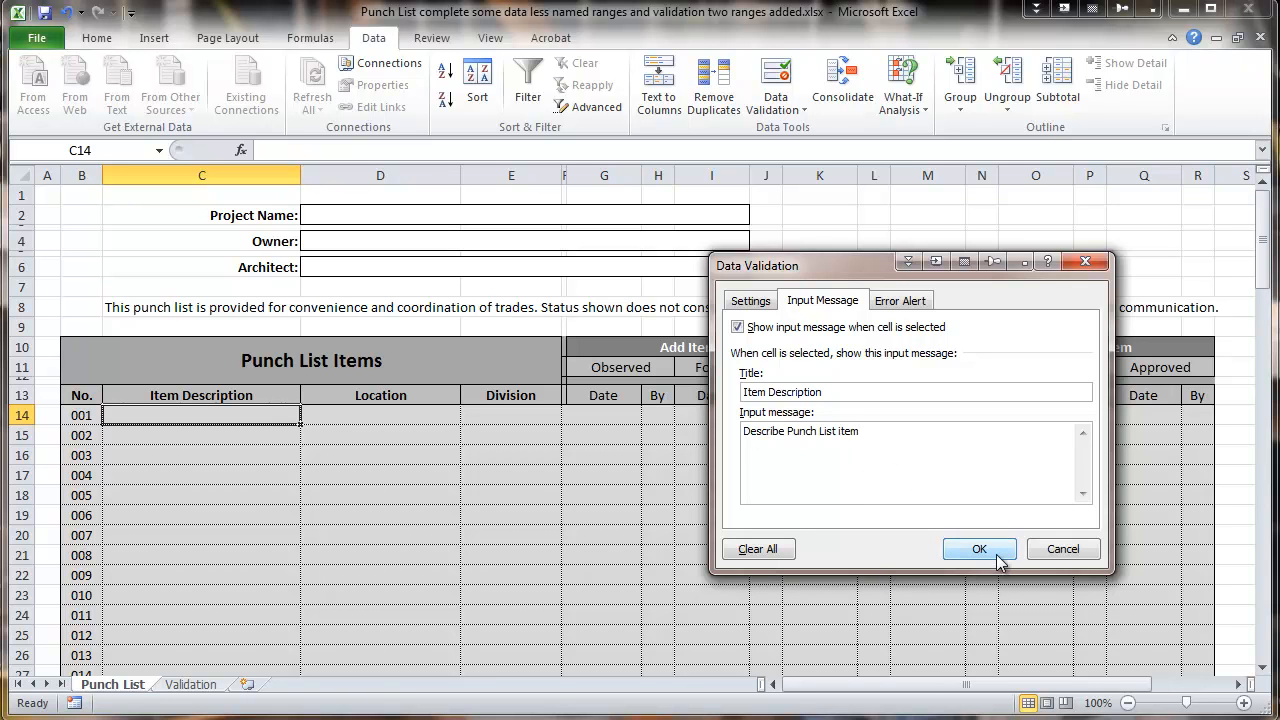
click(979, 548)
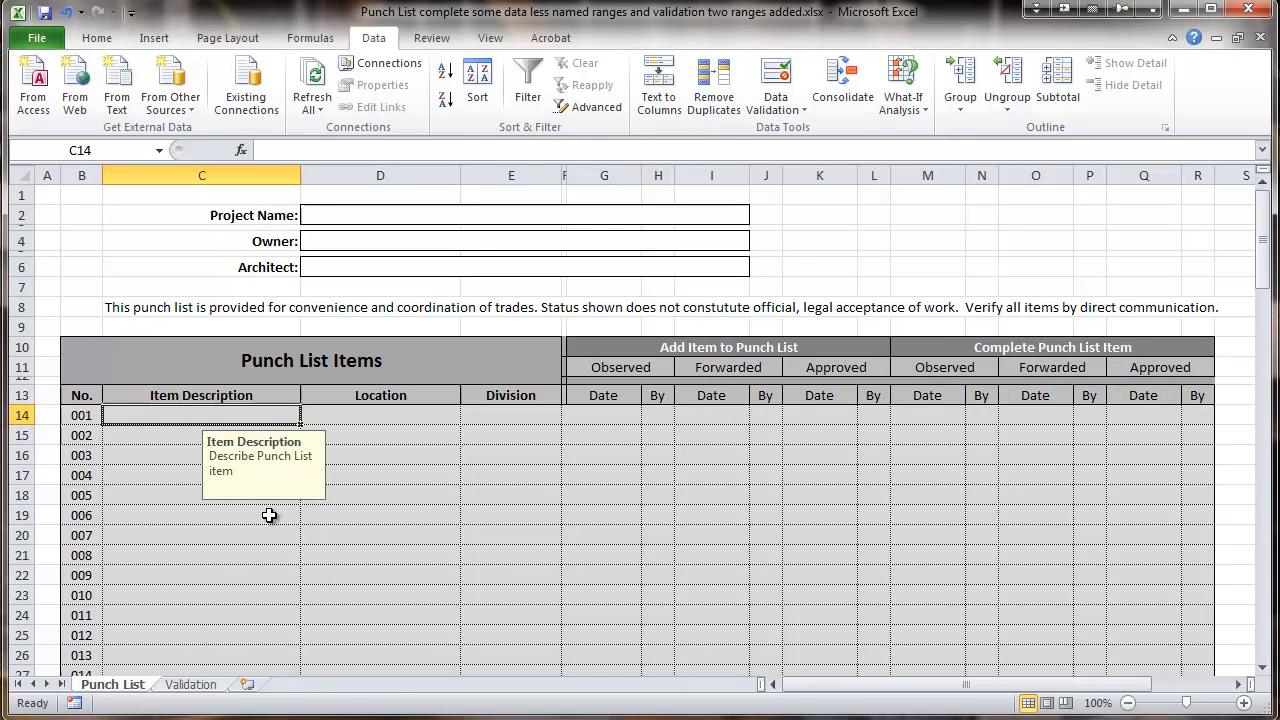
mouse_move(184, 441)
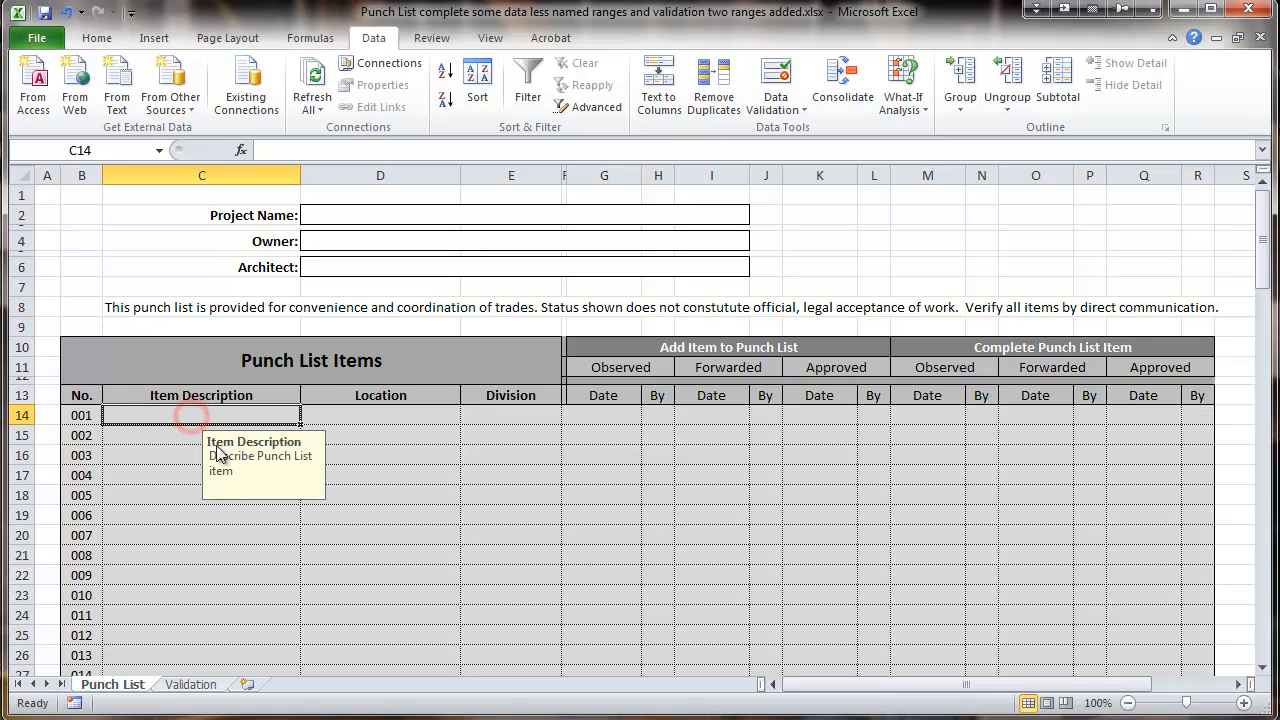
click(380, 415)
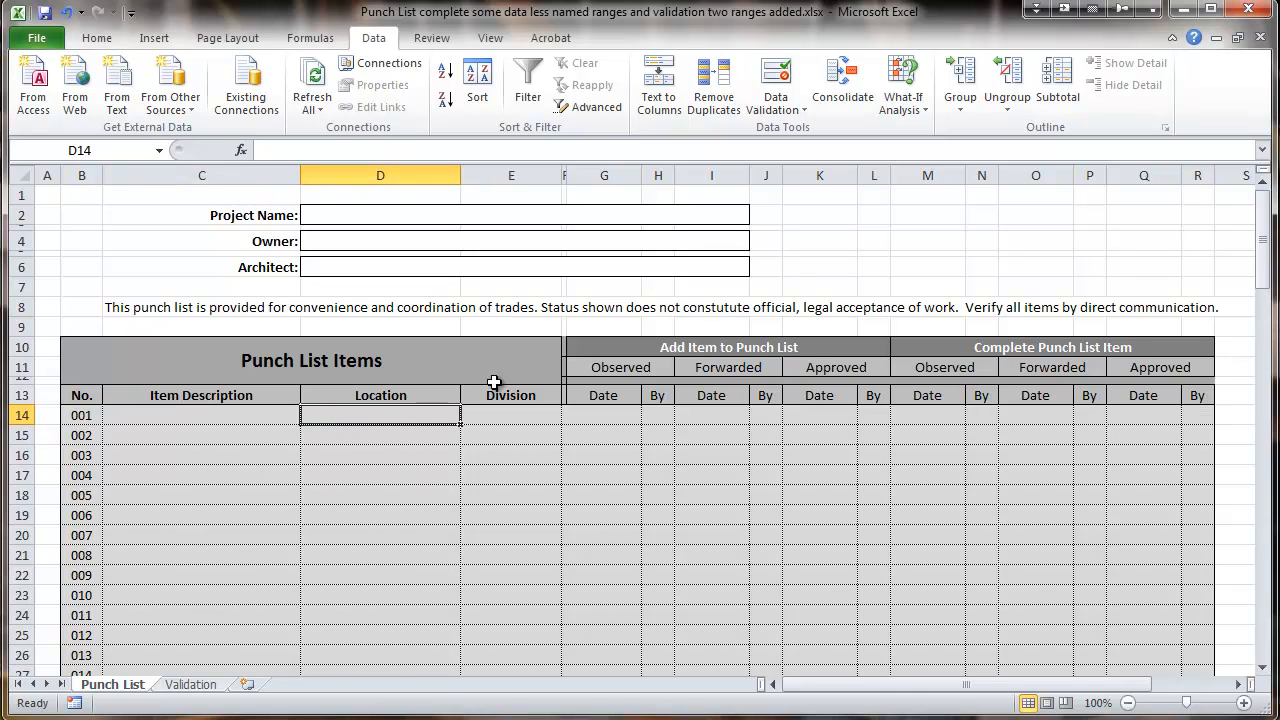
mouse_move(775, 85)
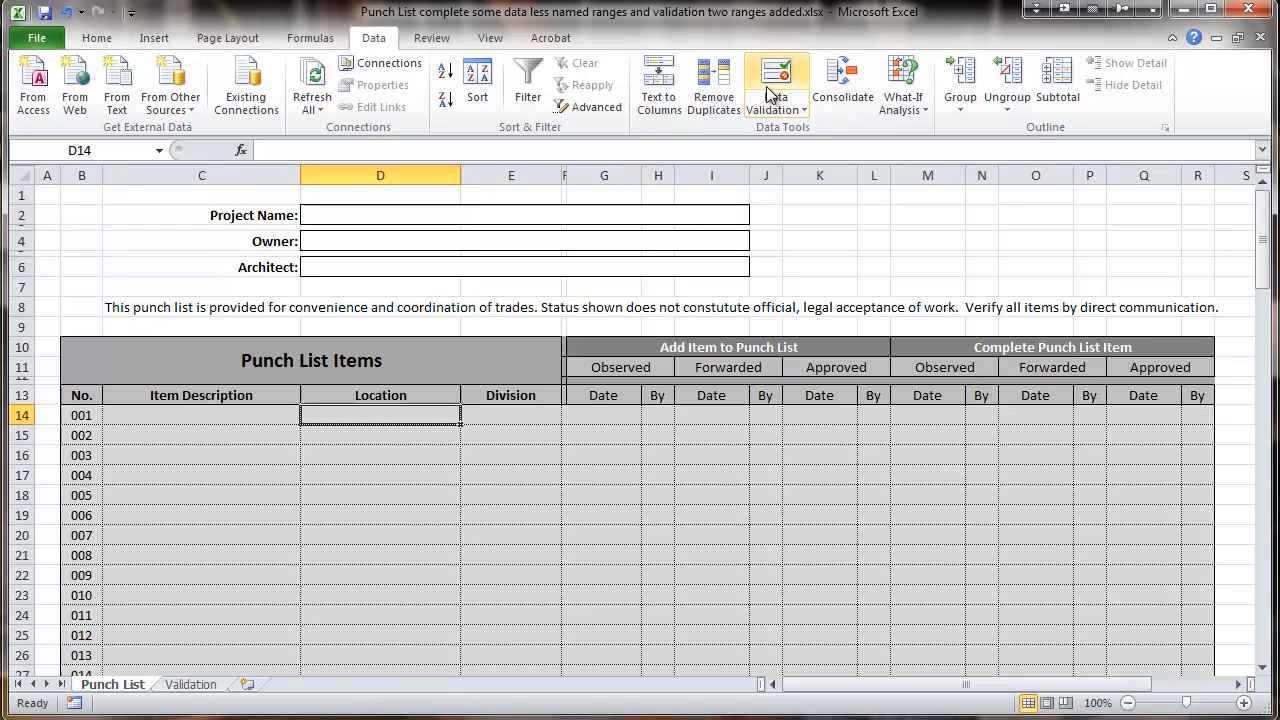
mouse_move(776, 83)
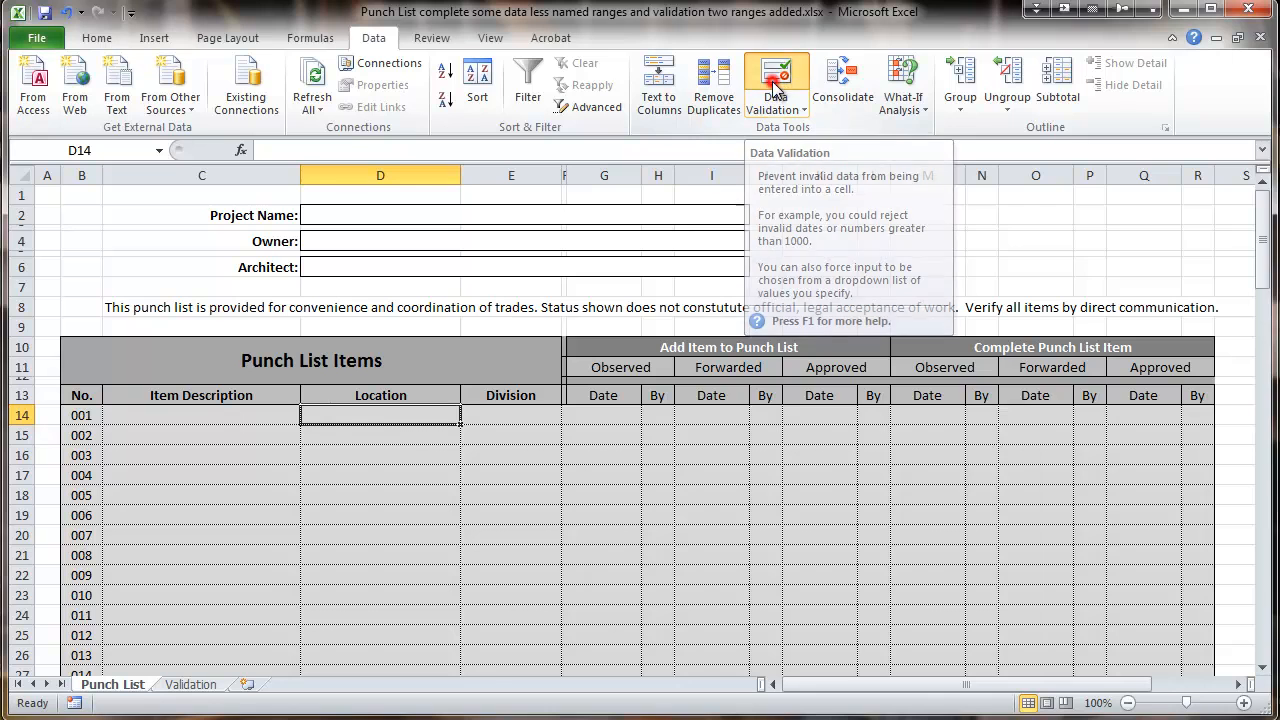
- Give D14 an input message 'Location': 'Indicate specific location(s) for issues to be addressed'
click(775, 83)
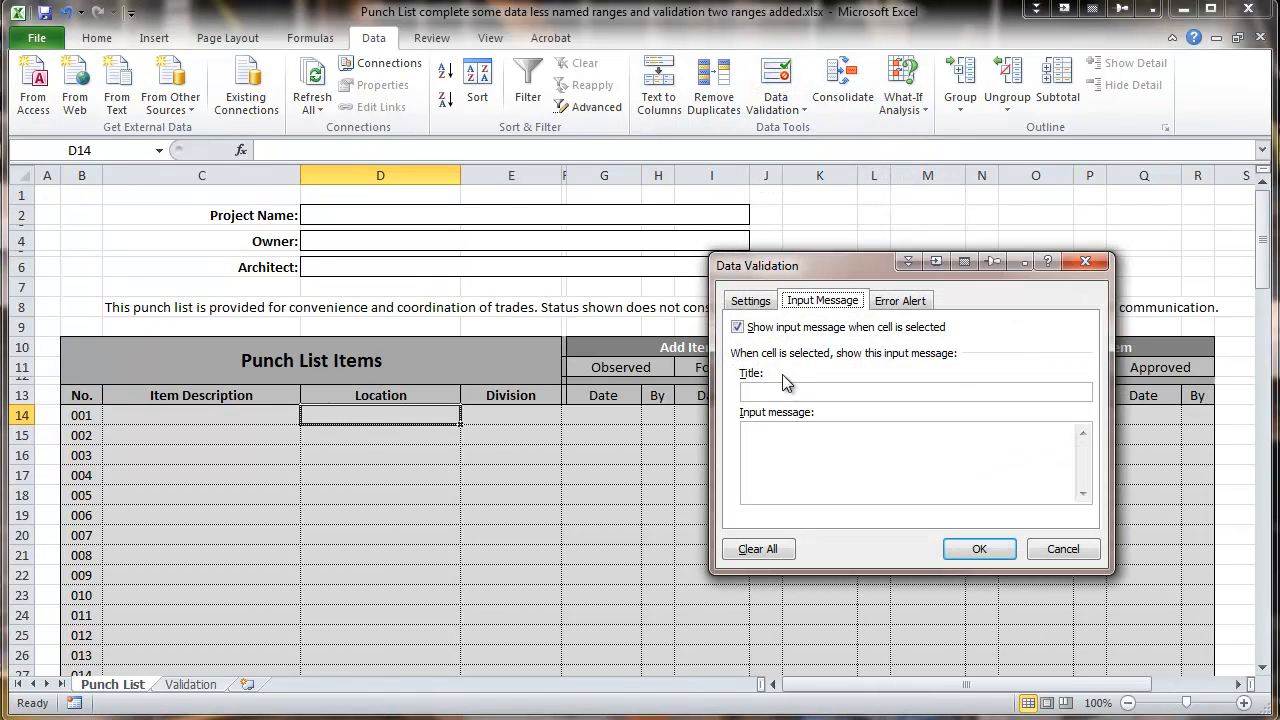
click(913, 391)
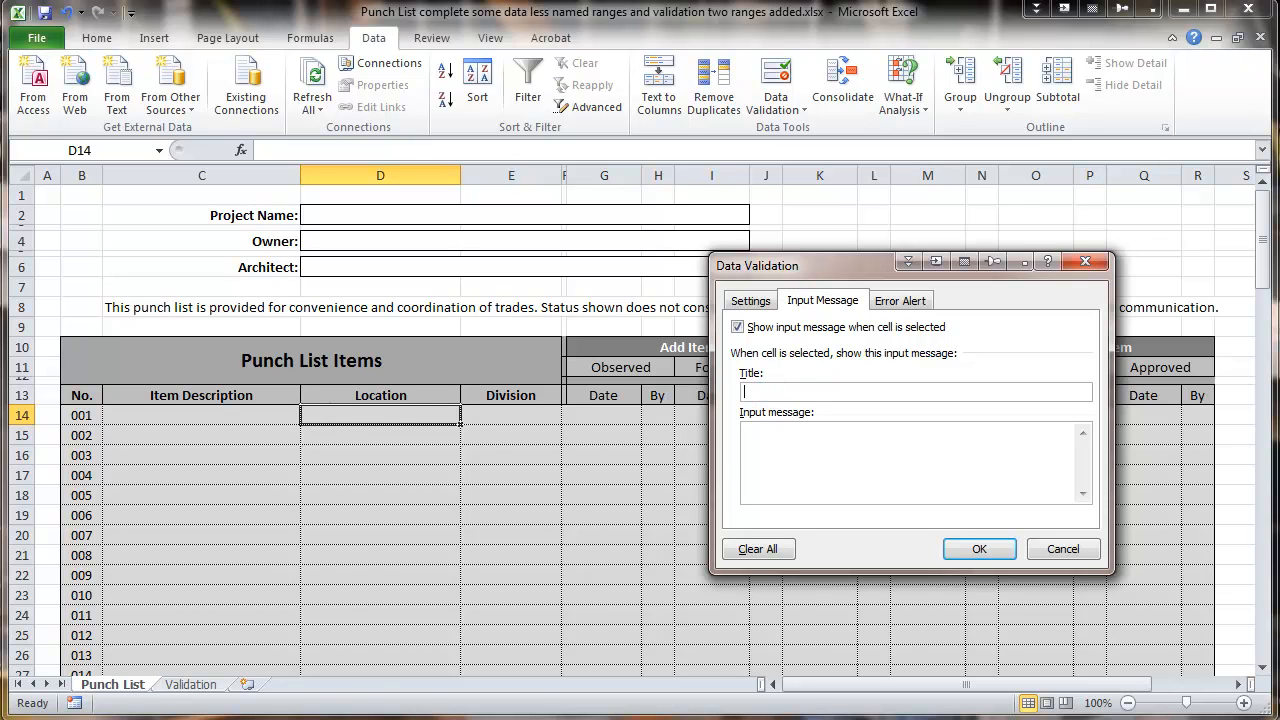
text(Location)
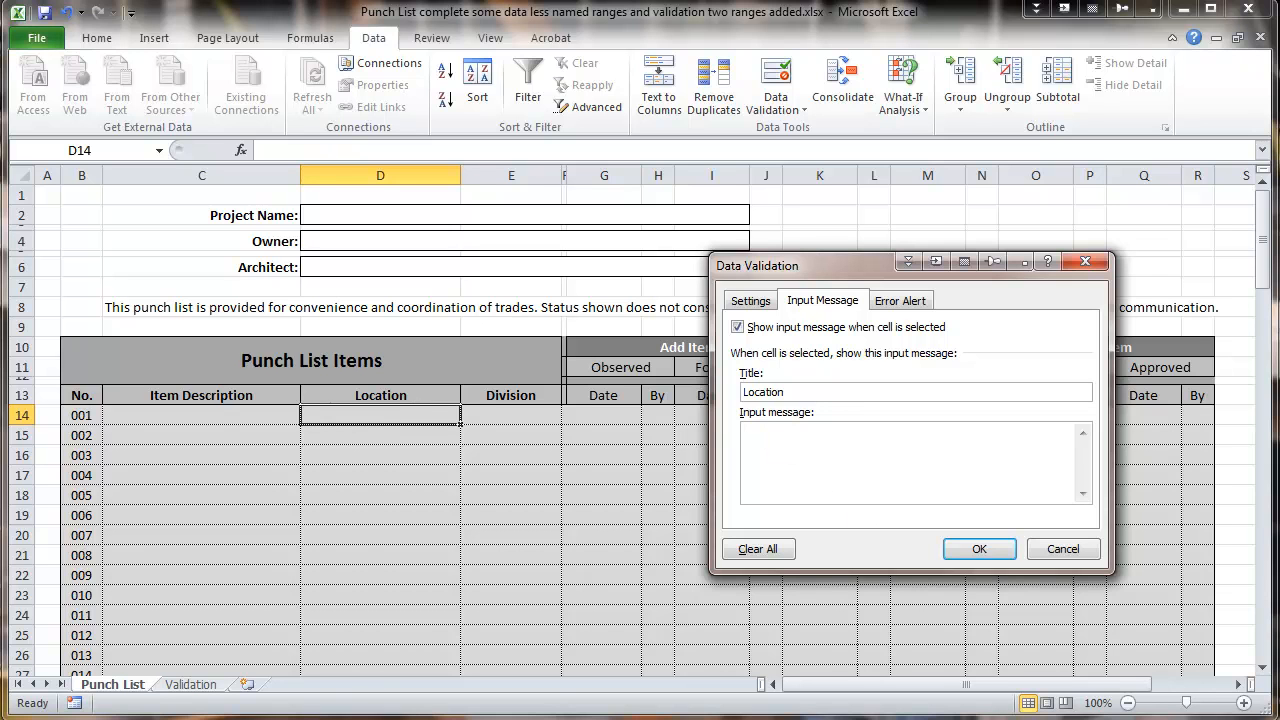
text(Indicate specific location(s) for issues to be addressed)
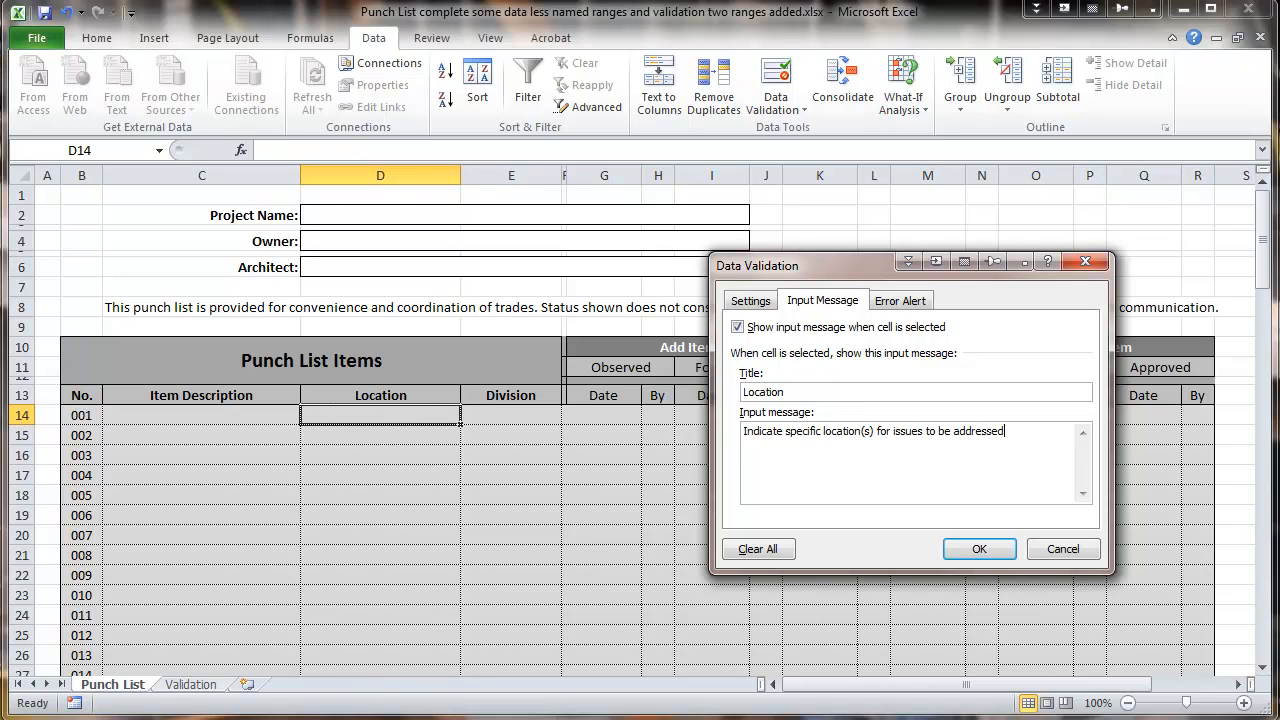
mouse_move(848, 380)
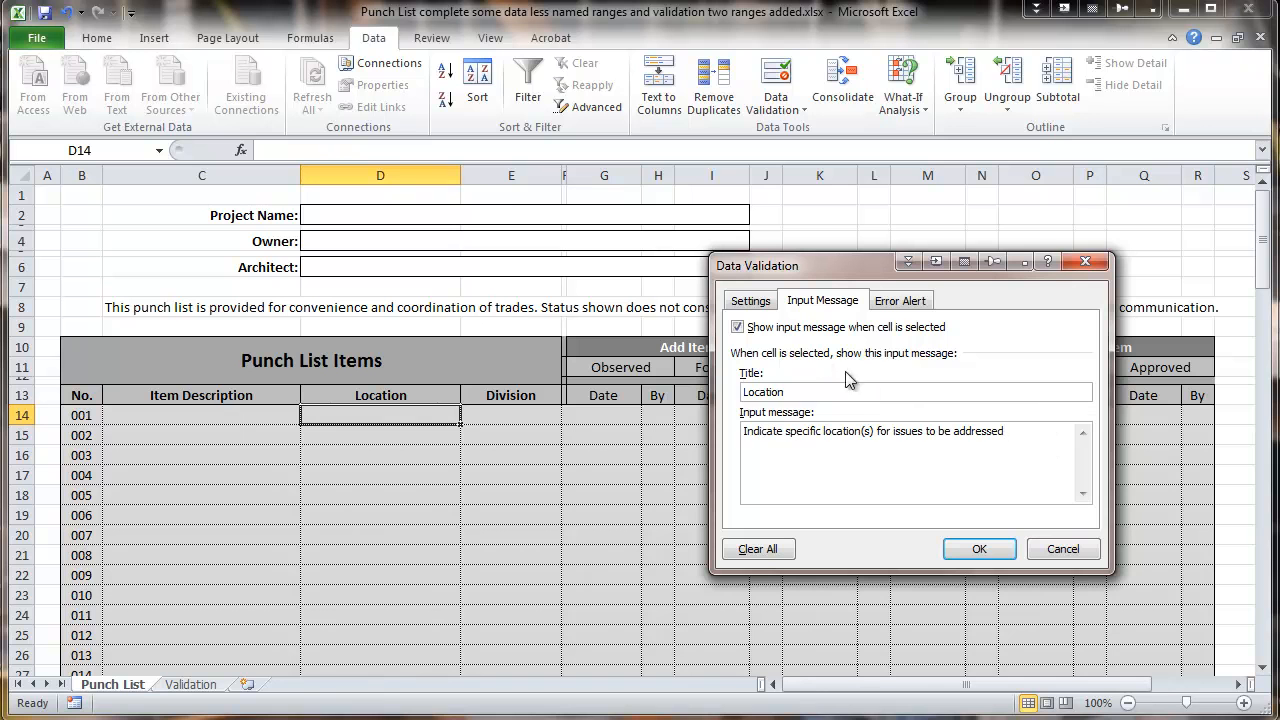
click(749, 300)
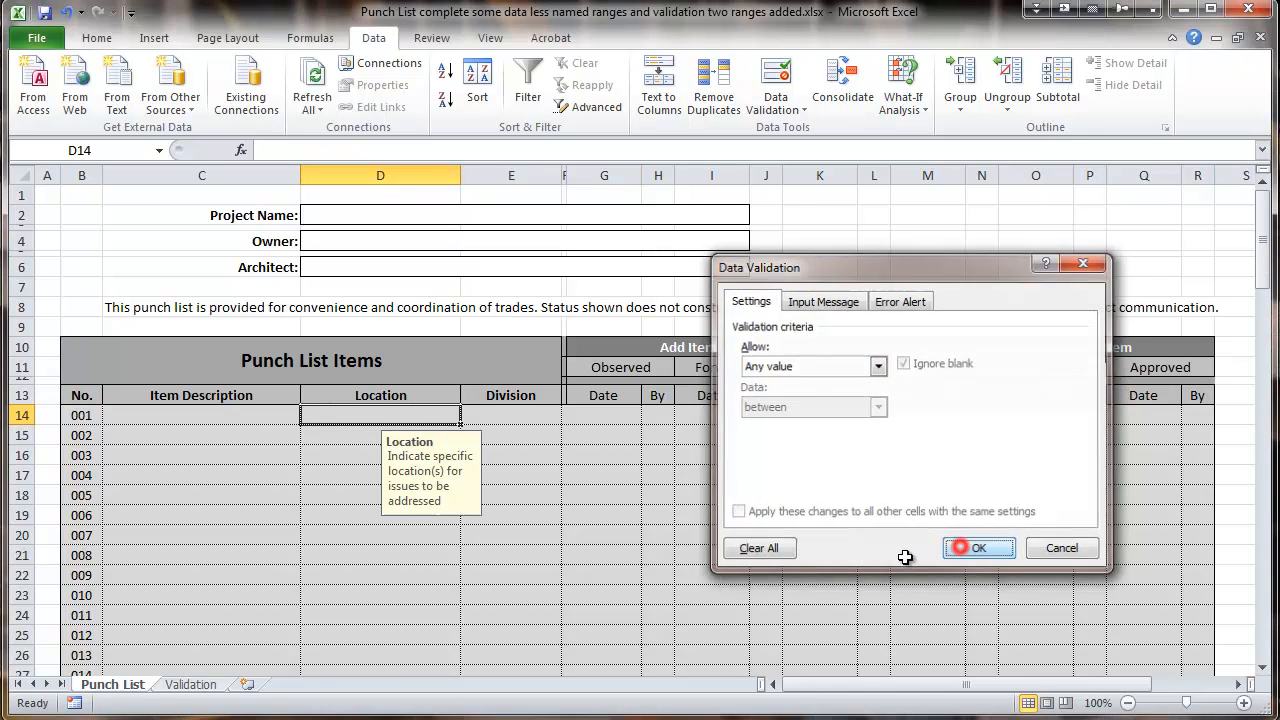
click(978, 547)
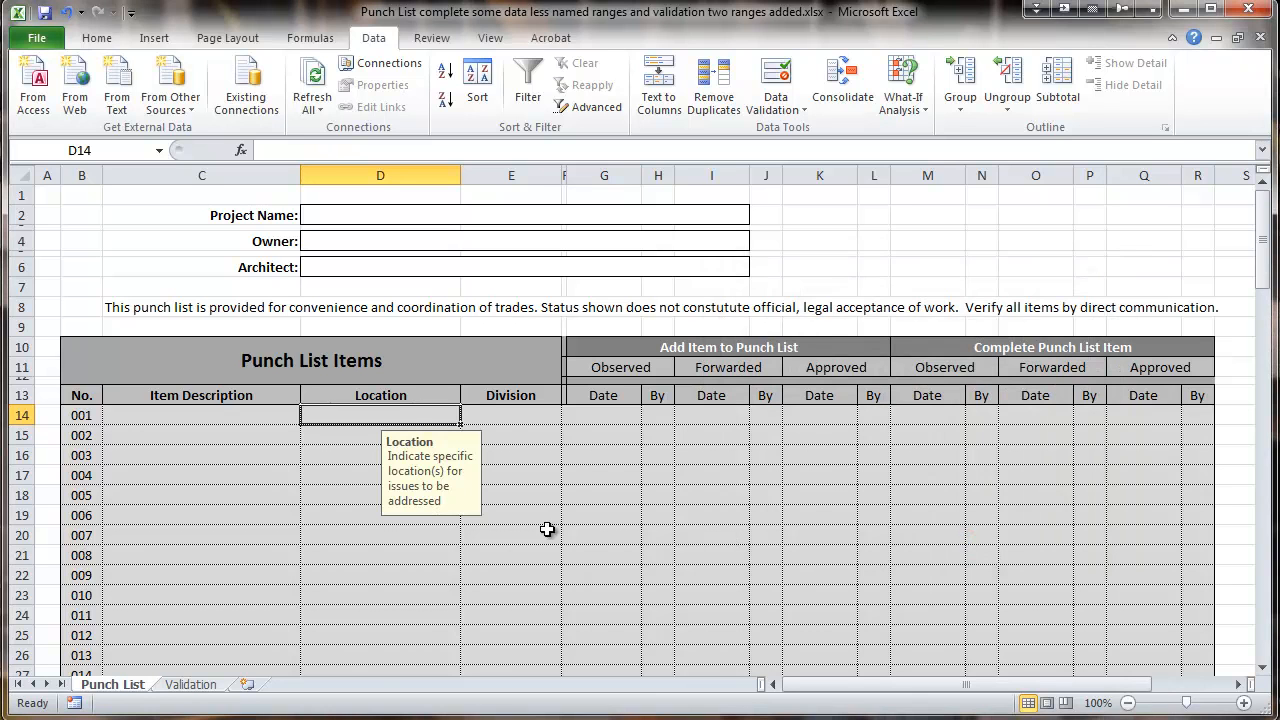
mouse_move(515, 418)
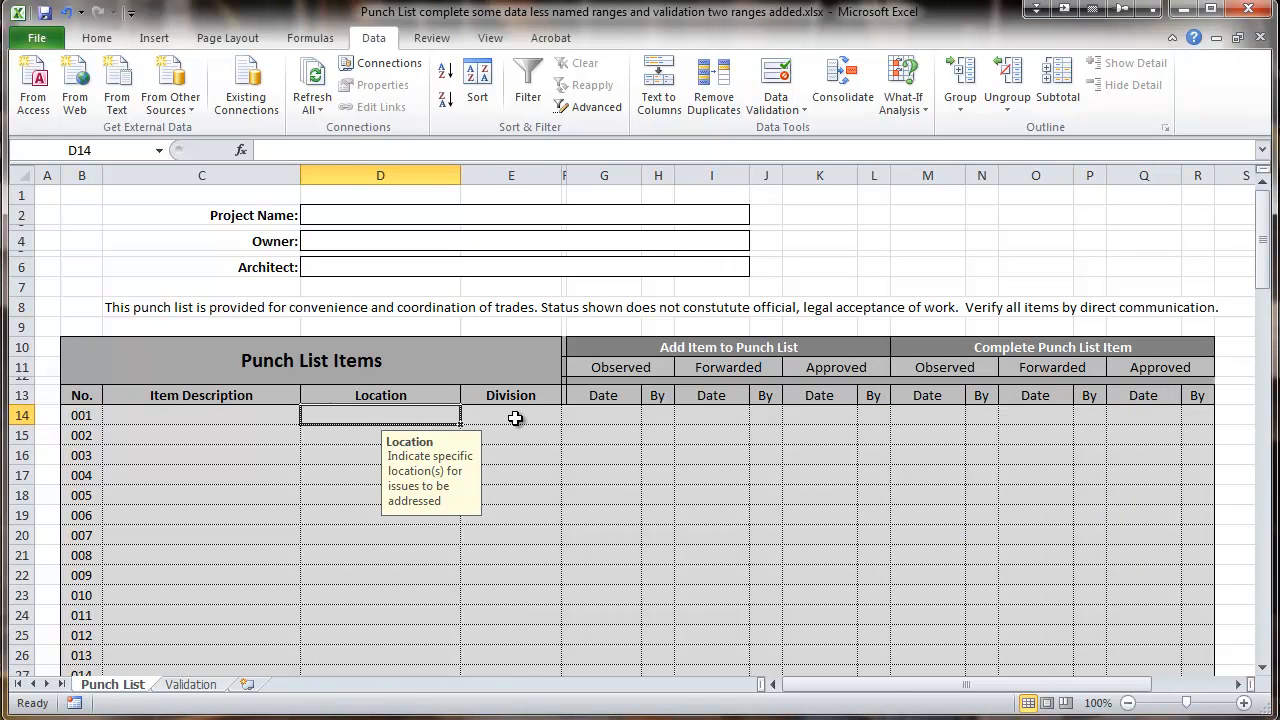
- Make E14 a =Division list dropdown with a 'Specification Division' prompt asking which division applies
click(511, 415)
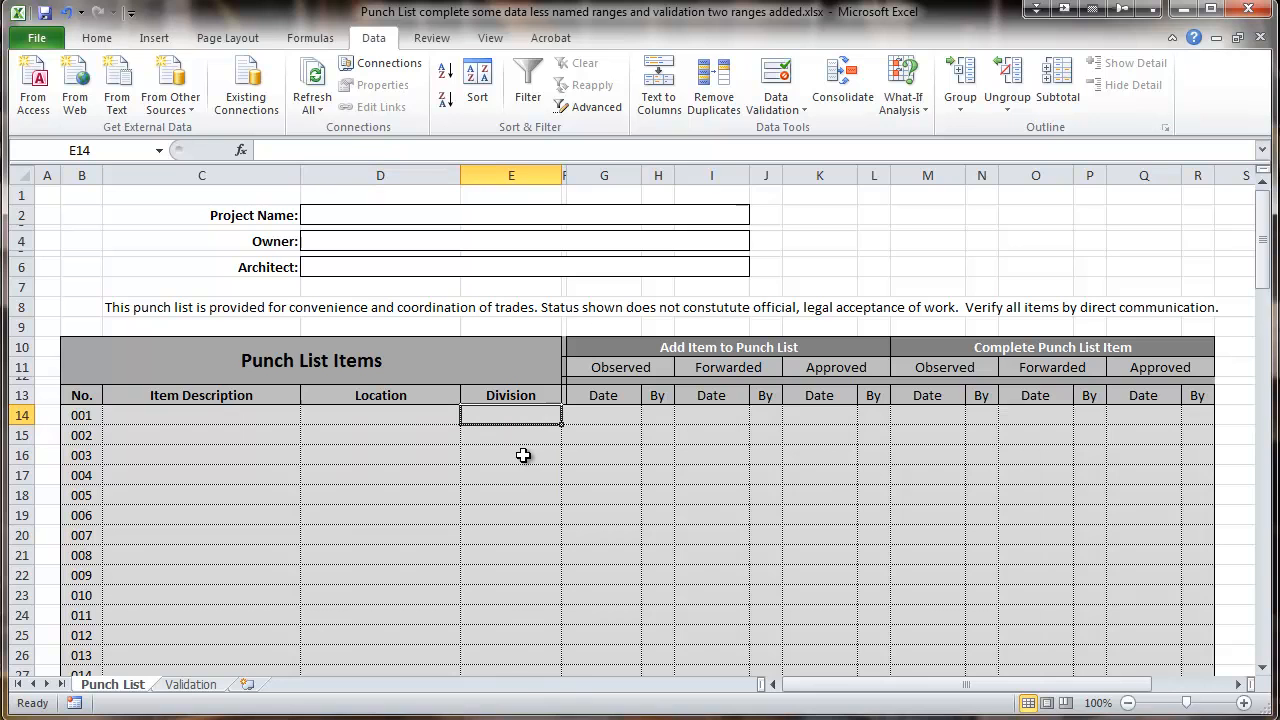
mouse_move(532, 447)
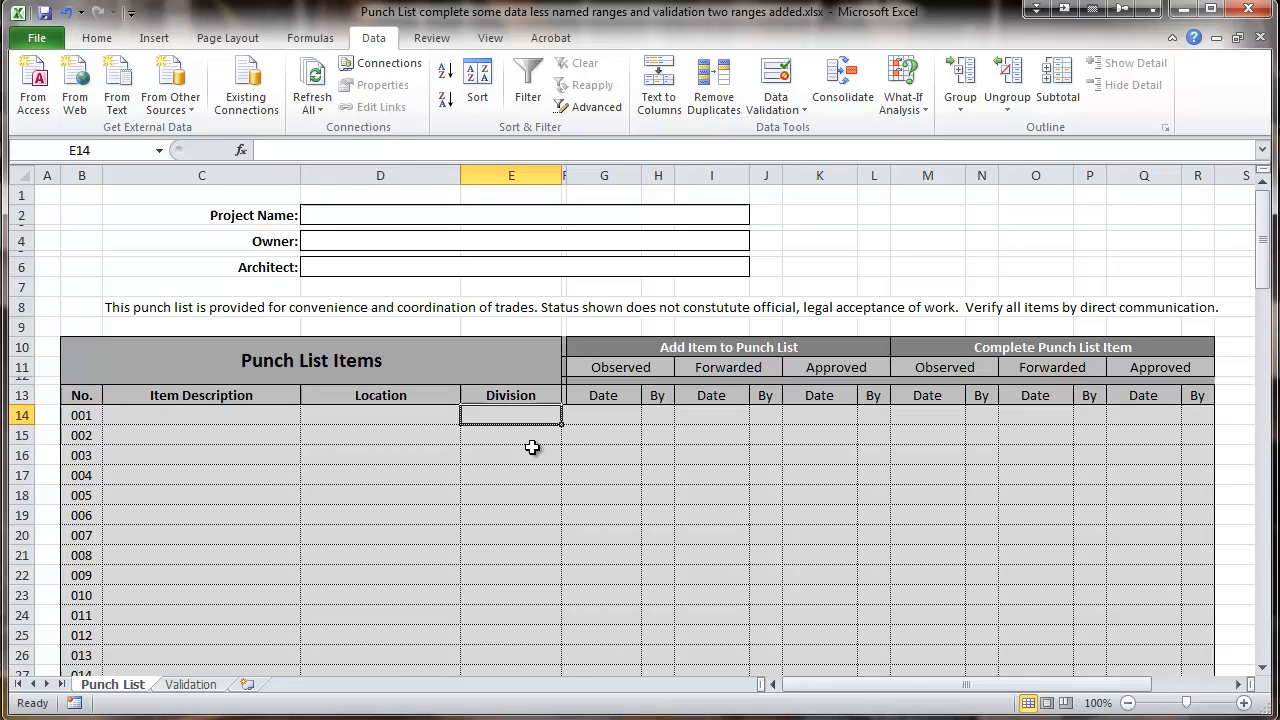
mouse_move(648, 395)
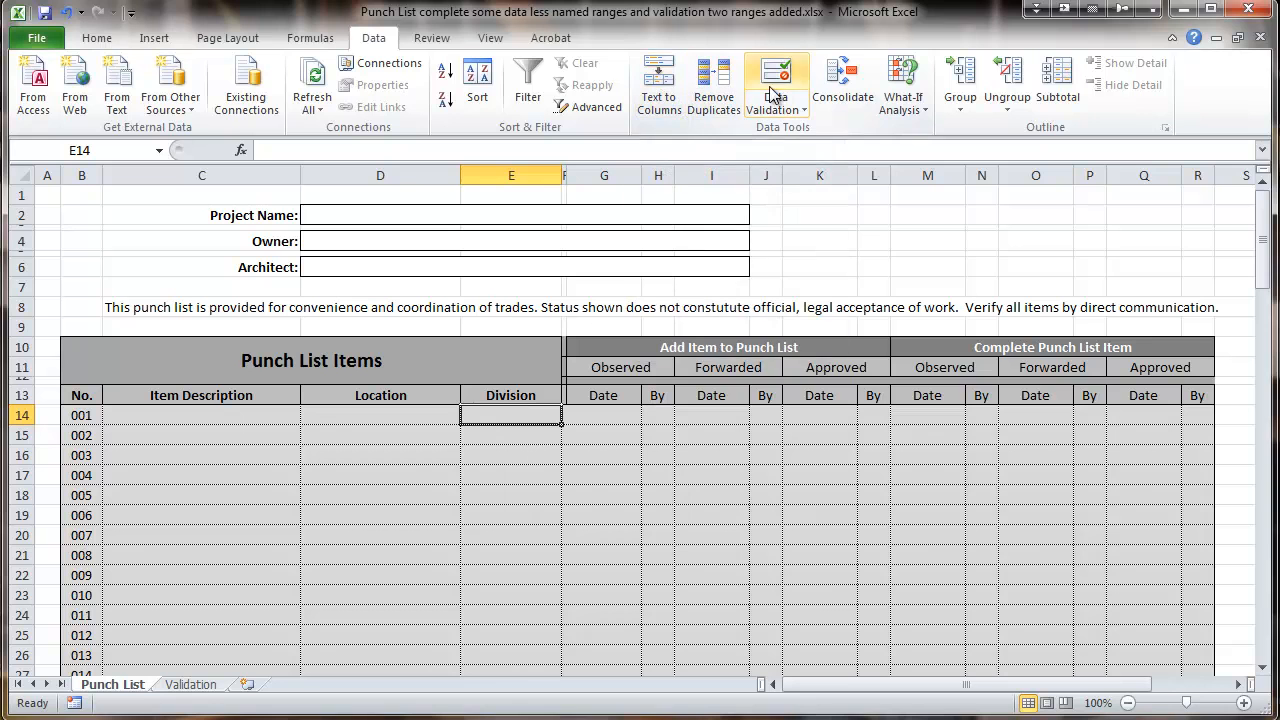
click(775, 83)
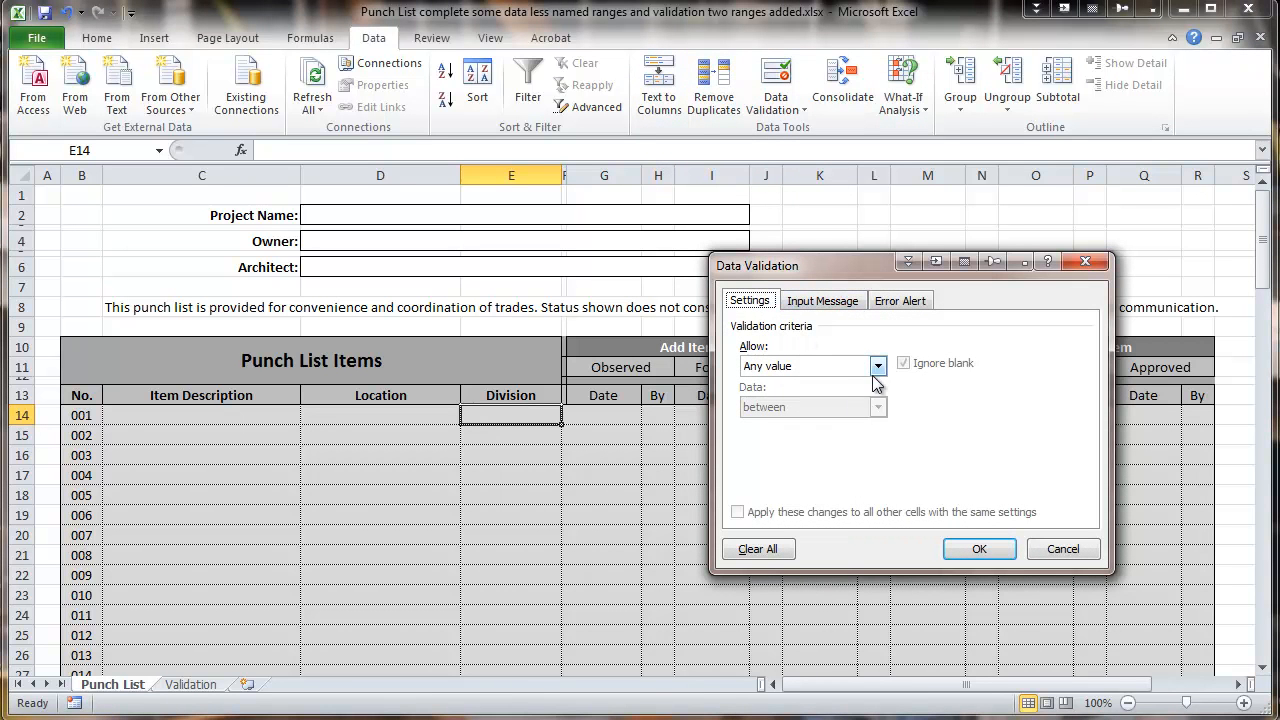
click(878, 365)
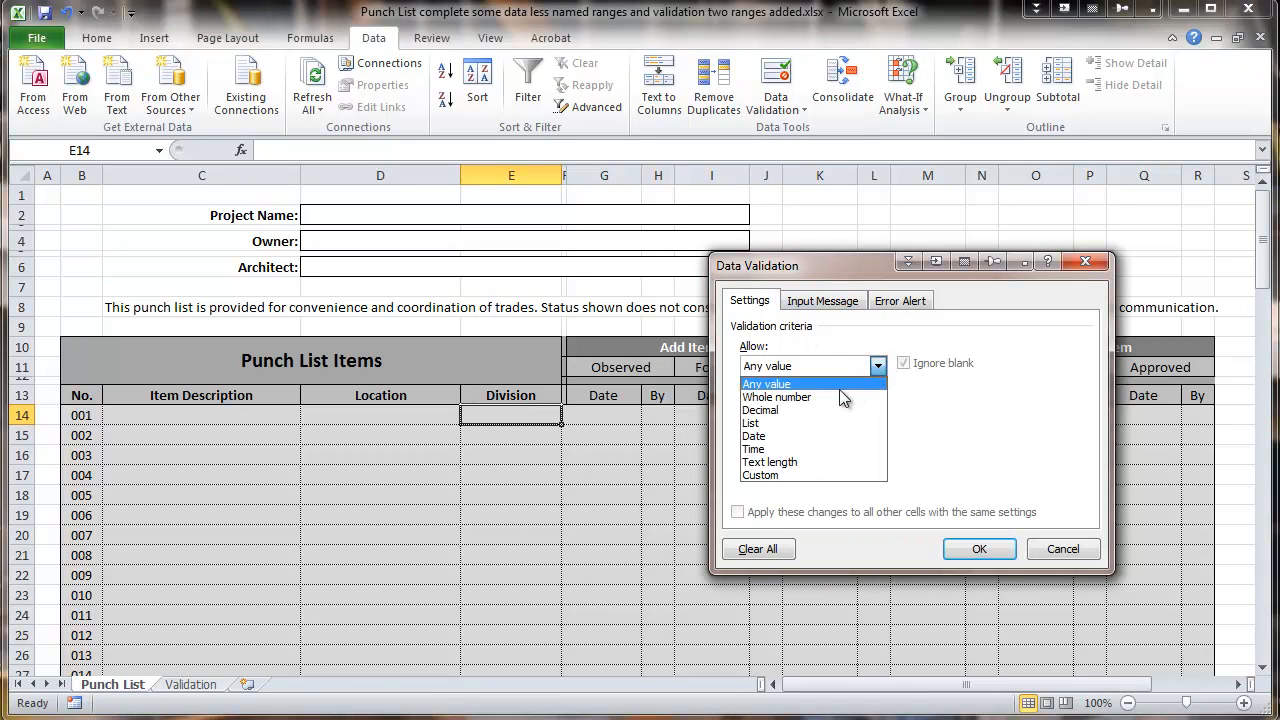
click(750, 423)
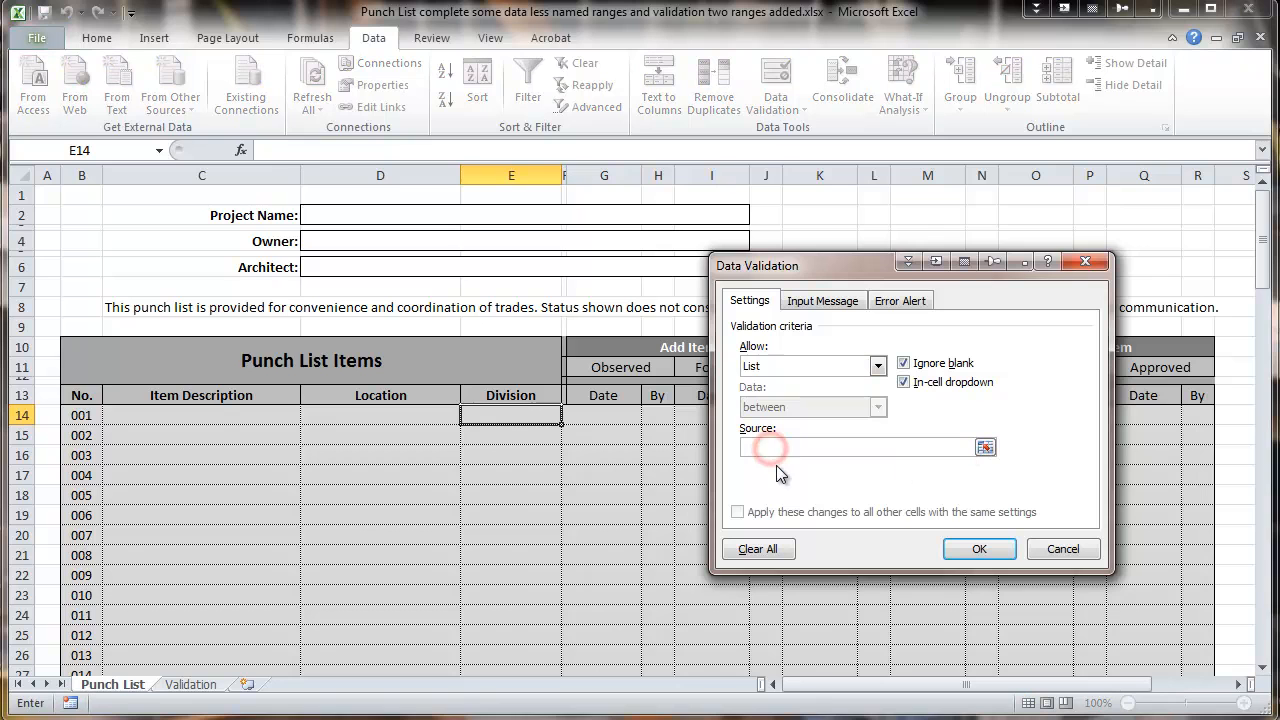
text(=)
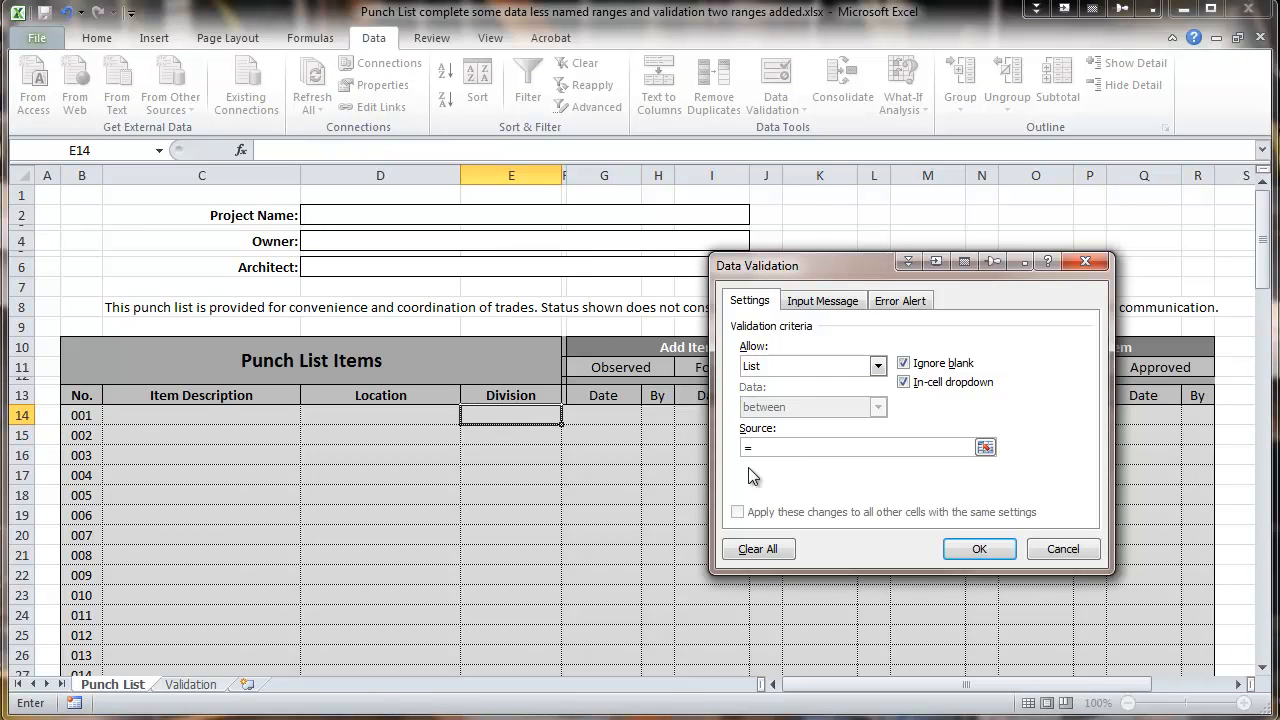
text(Division)
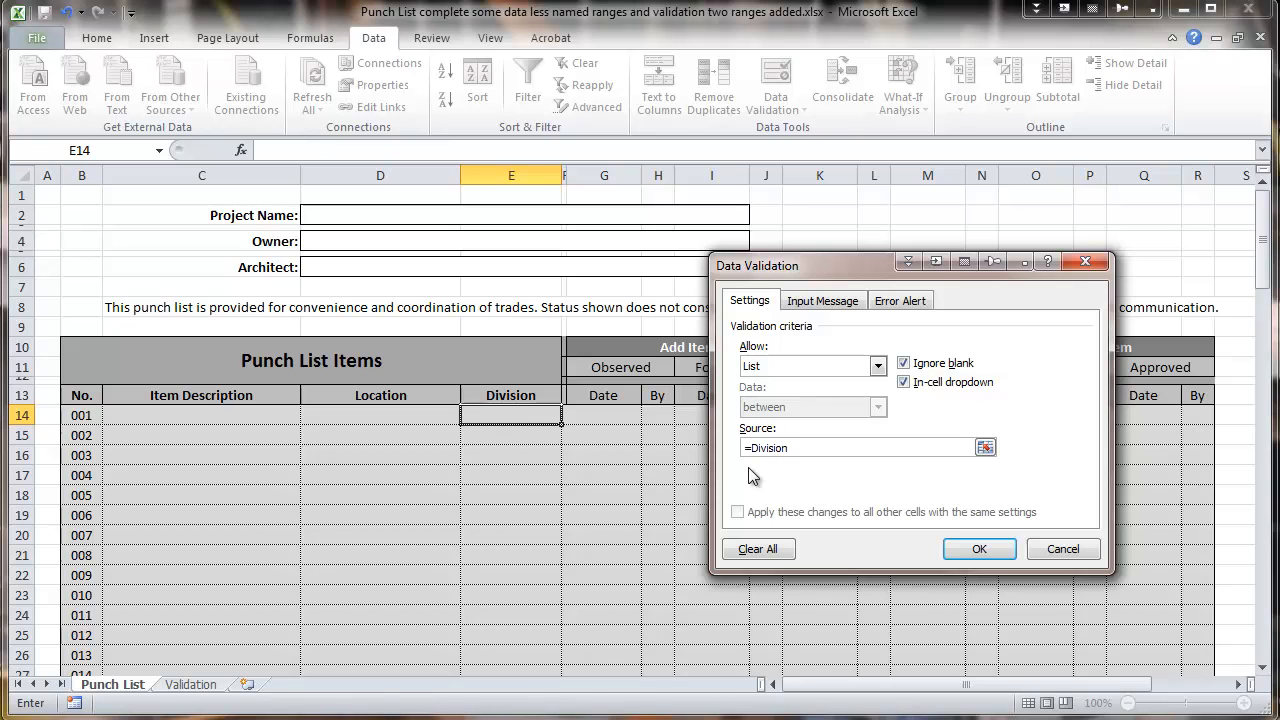
click(822, 300)
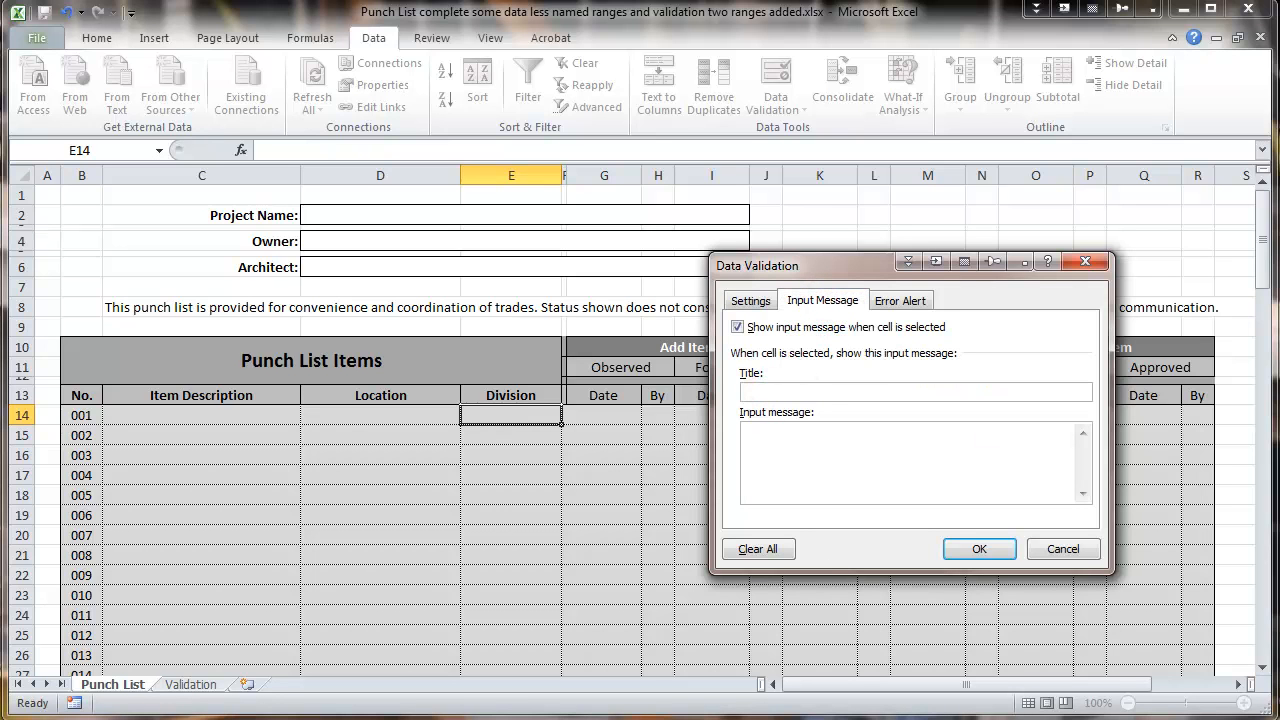
text(Specification Division)
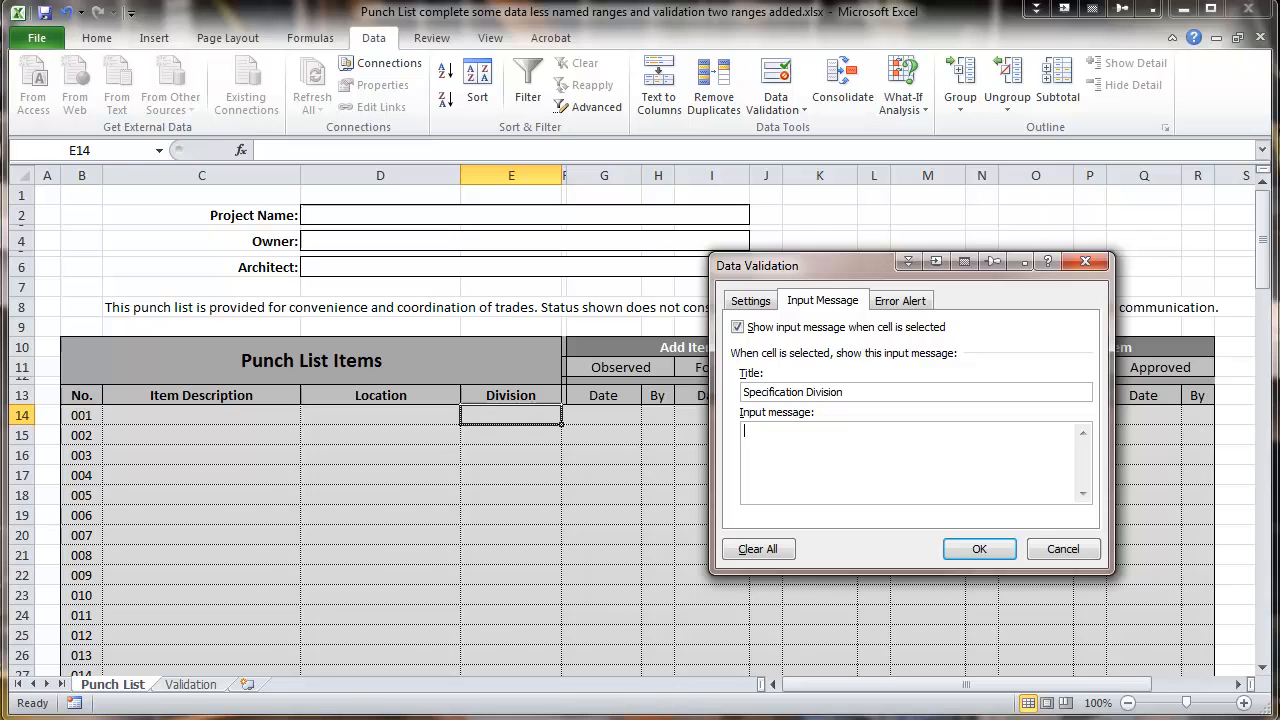
text(What division of the specifications is this under?)
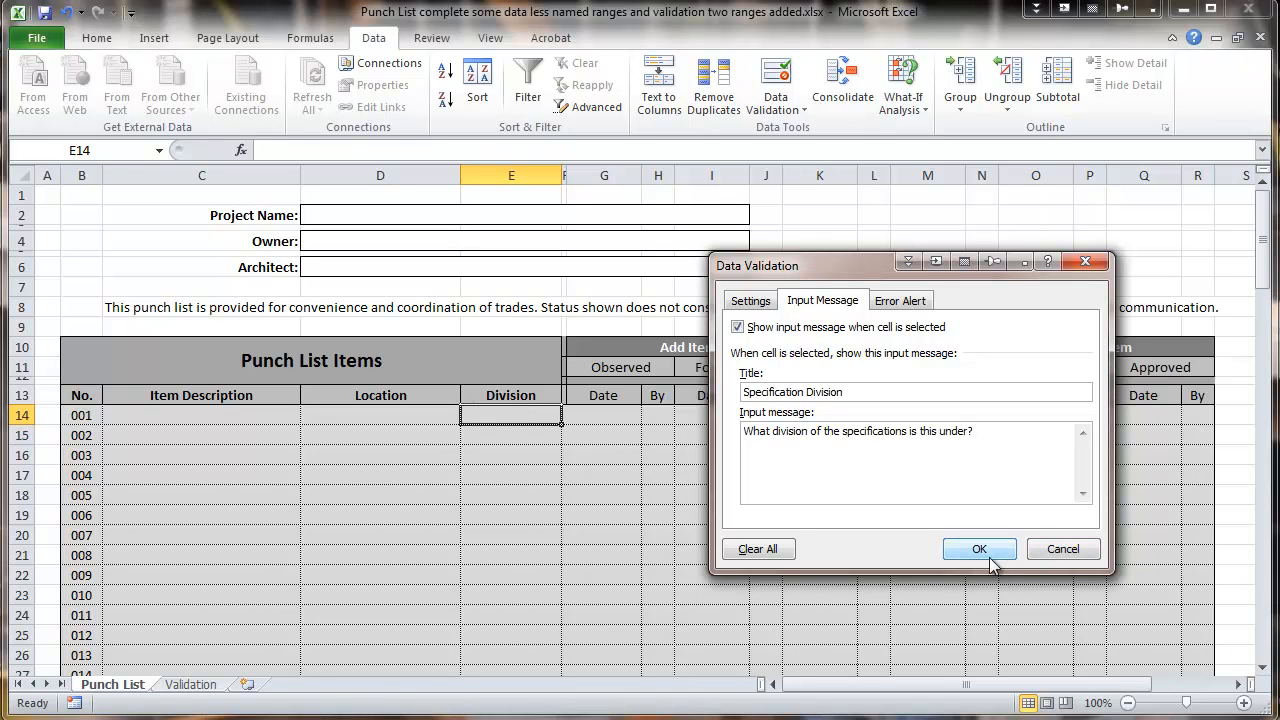
mouse_move(918, 504)
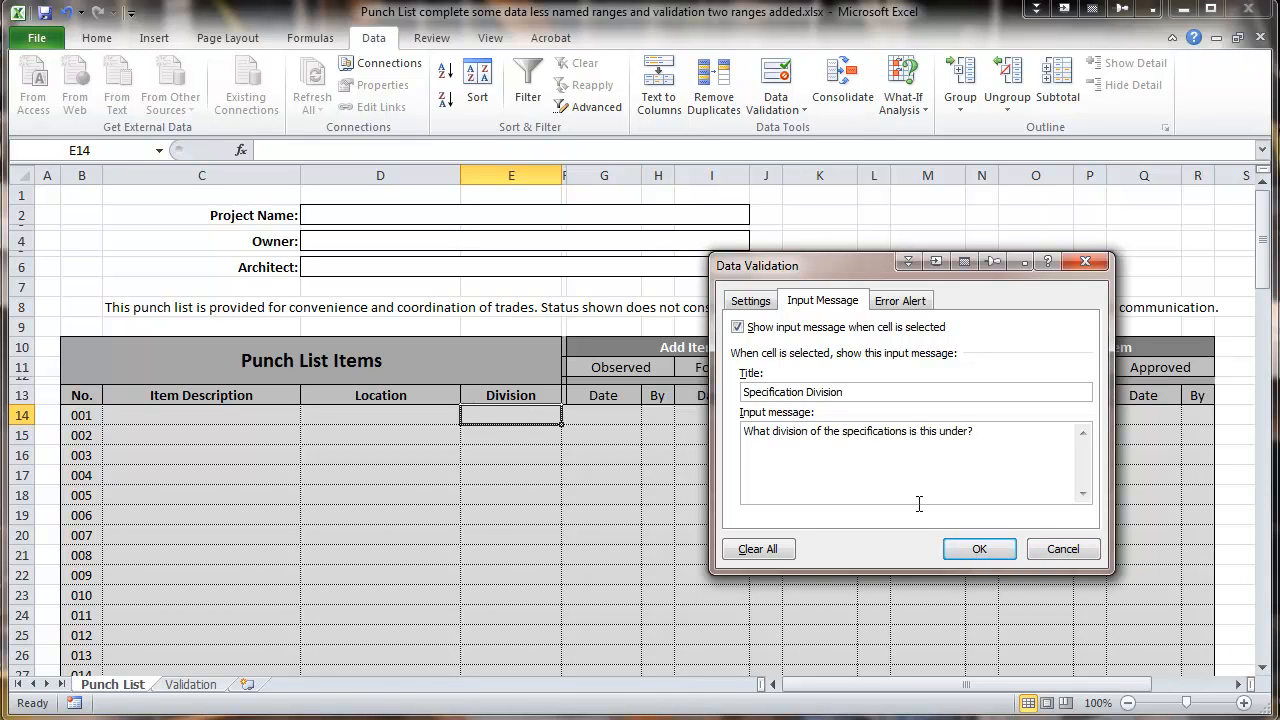
click(750, 300)
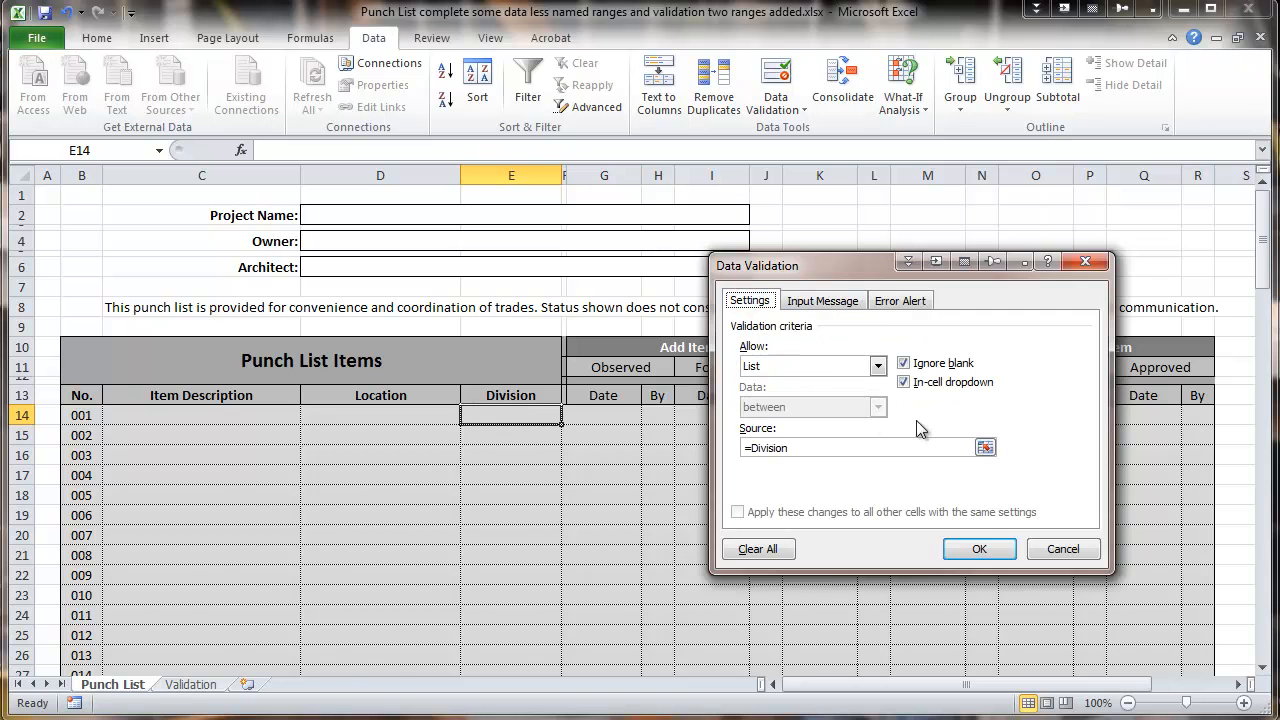
click(978, 548)
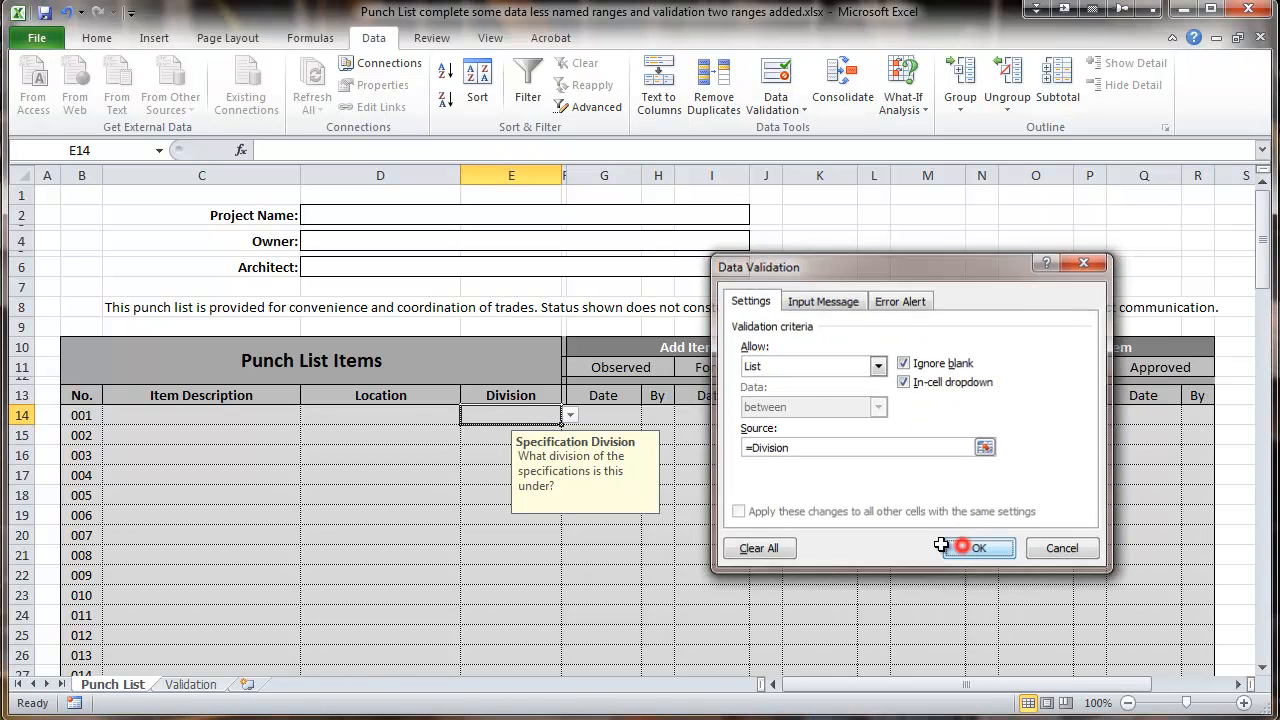
click(977, 547)
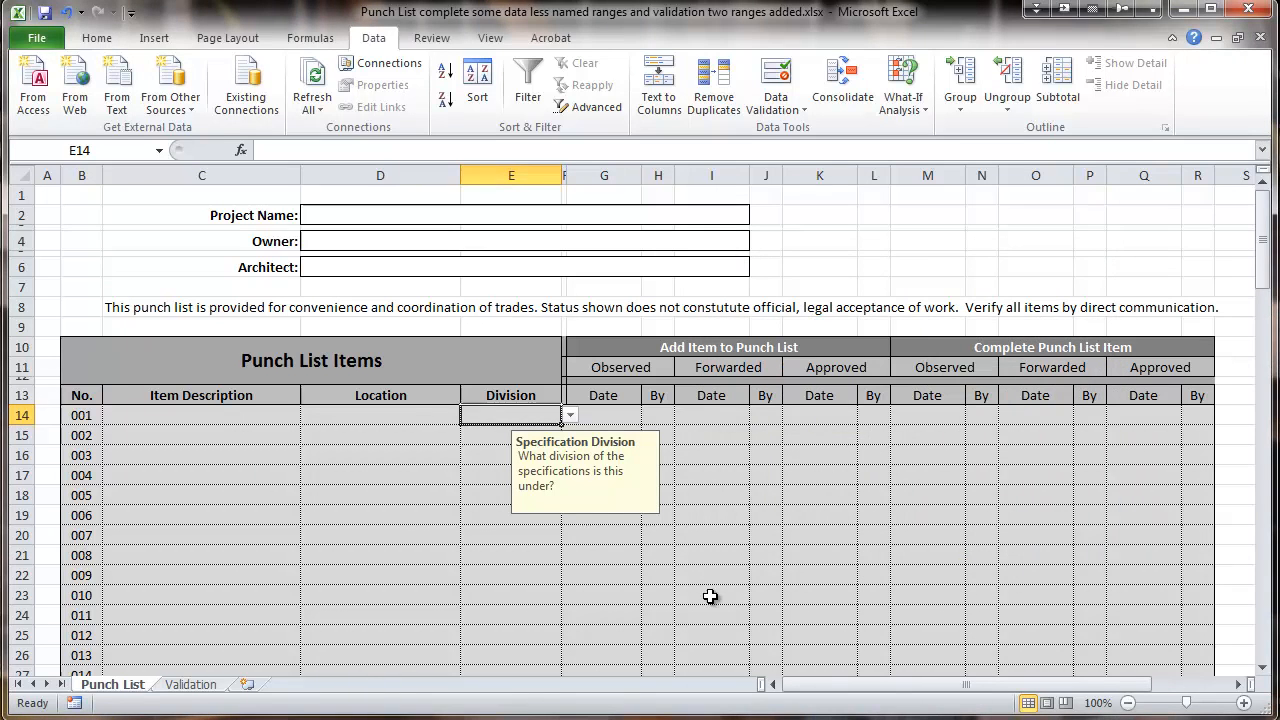
mouse_move(647, 477)
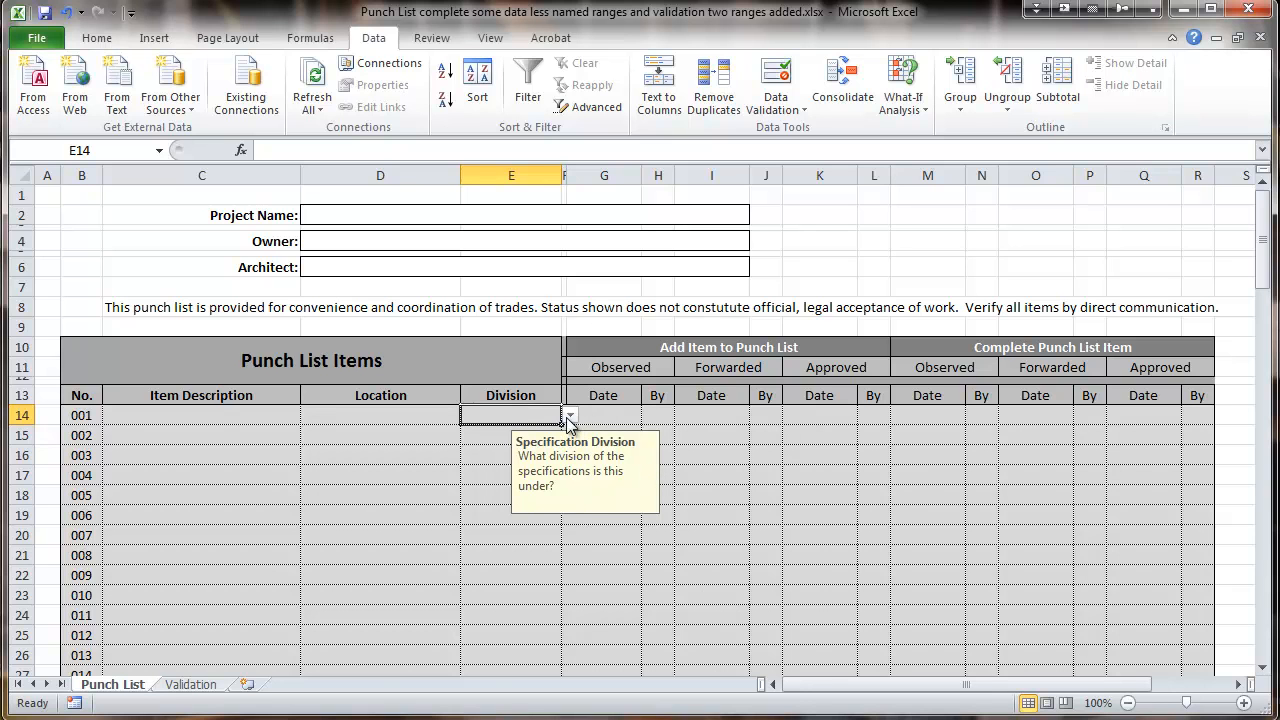
click(570, 415)
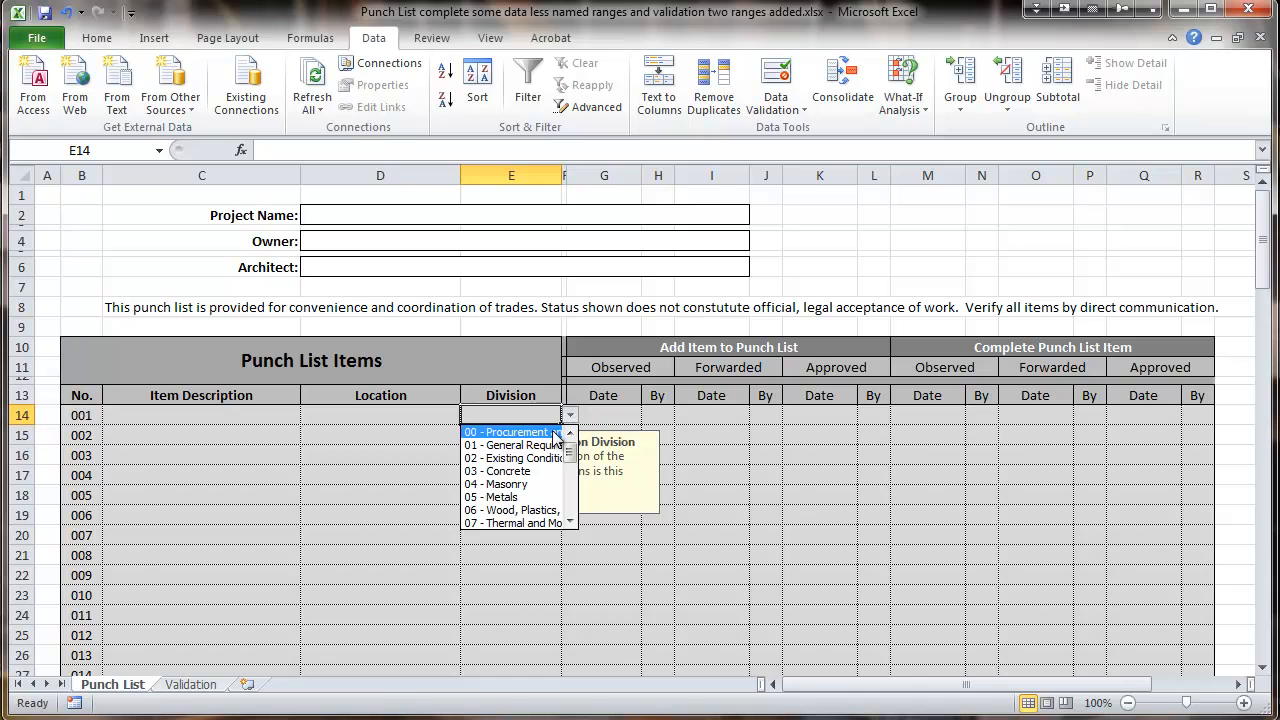
mouse_move(512, 445)
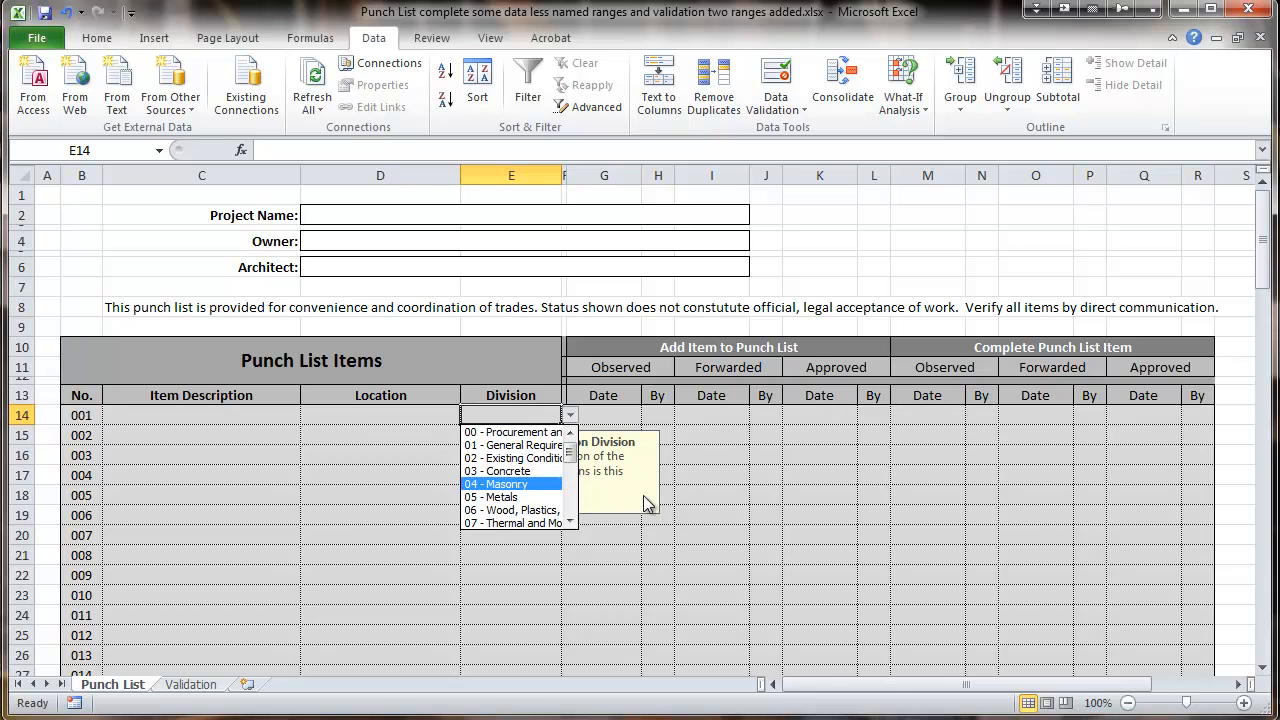
mouse_move(512, 432)
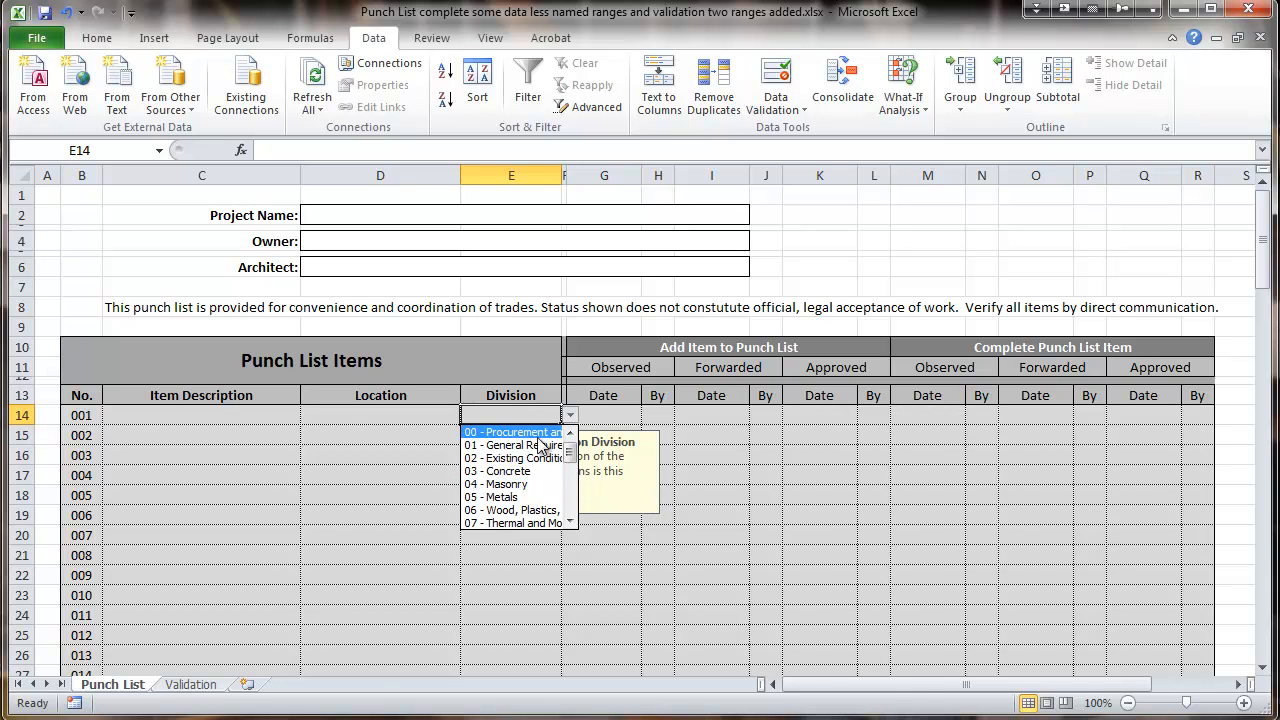
mouse_move(528, 418)
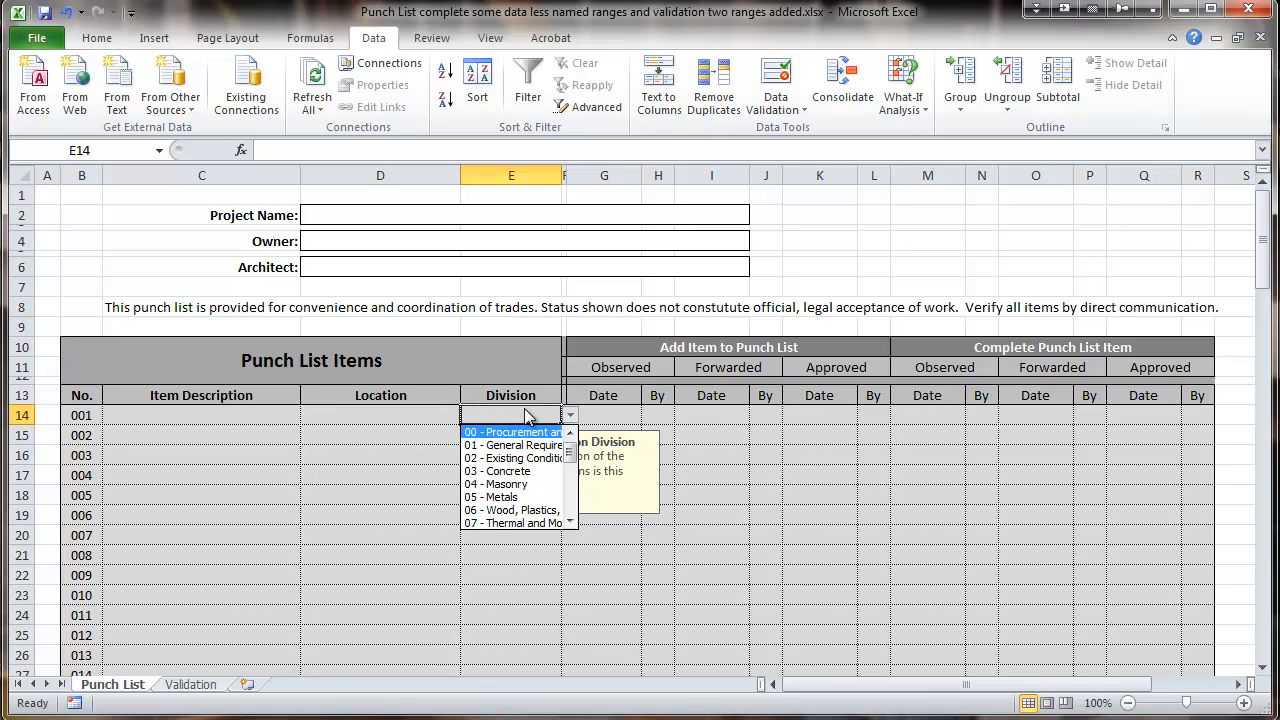
mouse_move(520, 458)
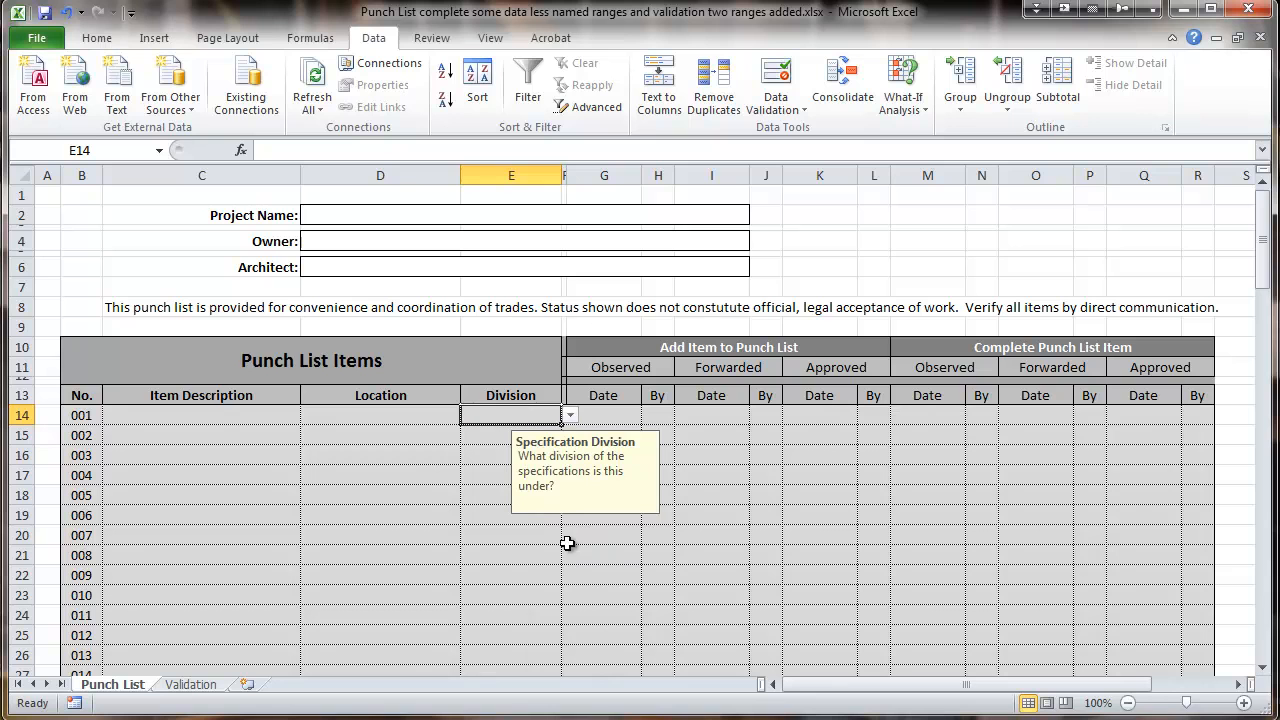
click(603, 414)
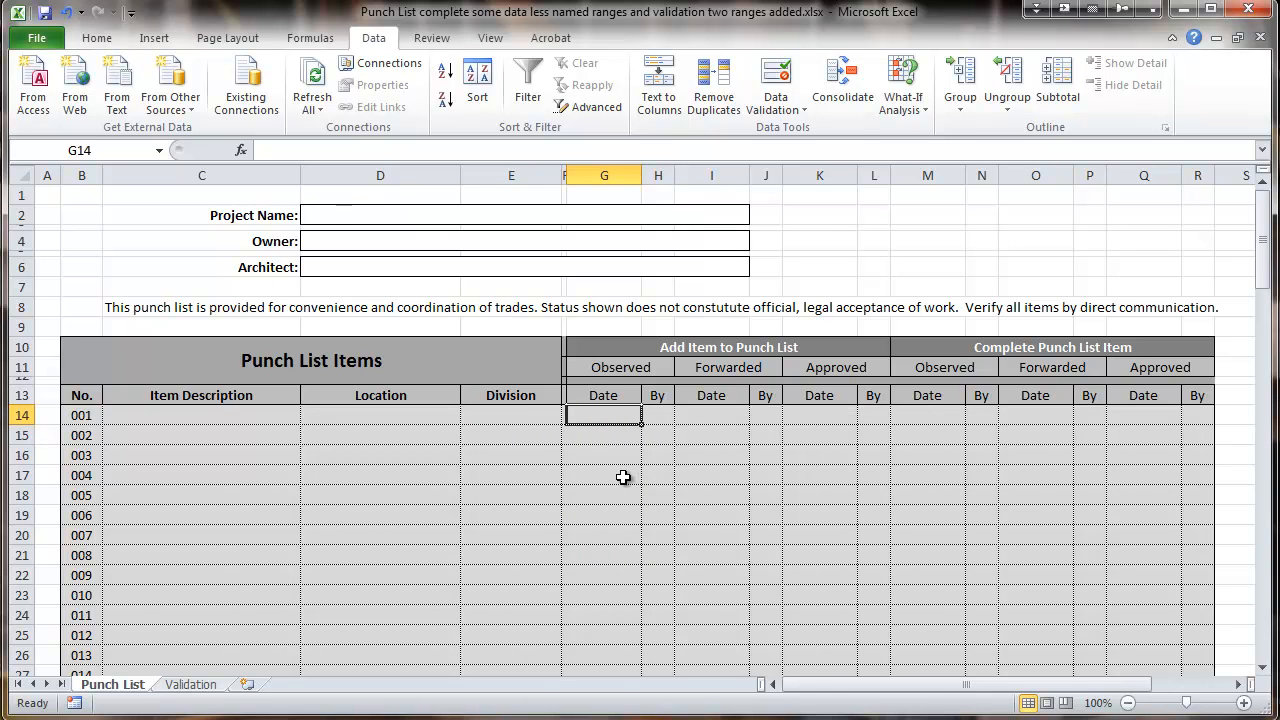
mouse_move(685, 210)
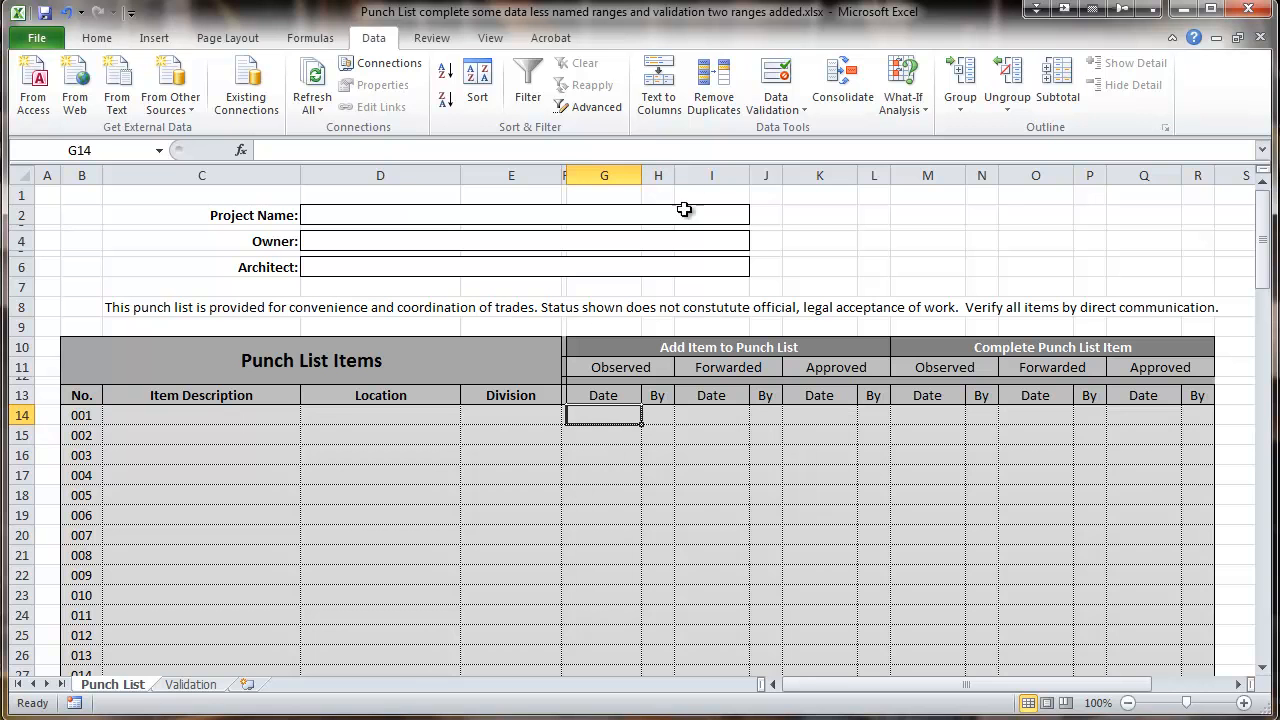
- Set G14's validation to allow dates between =Begin_Date and =Closing_Date
click(775, 83)
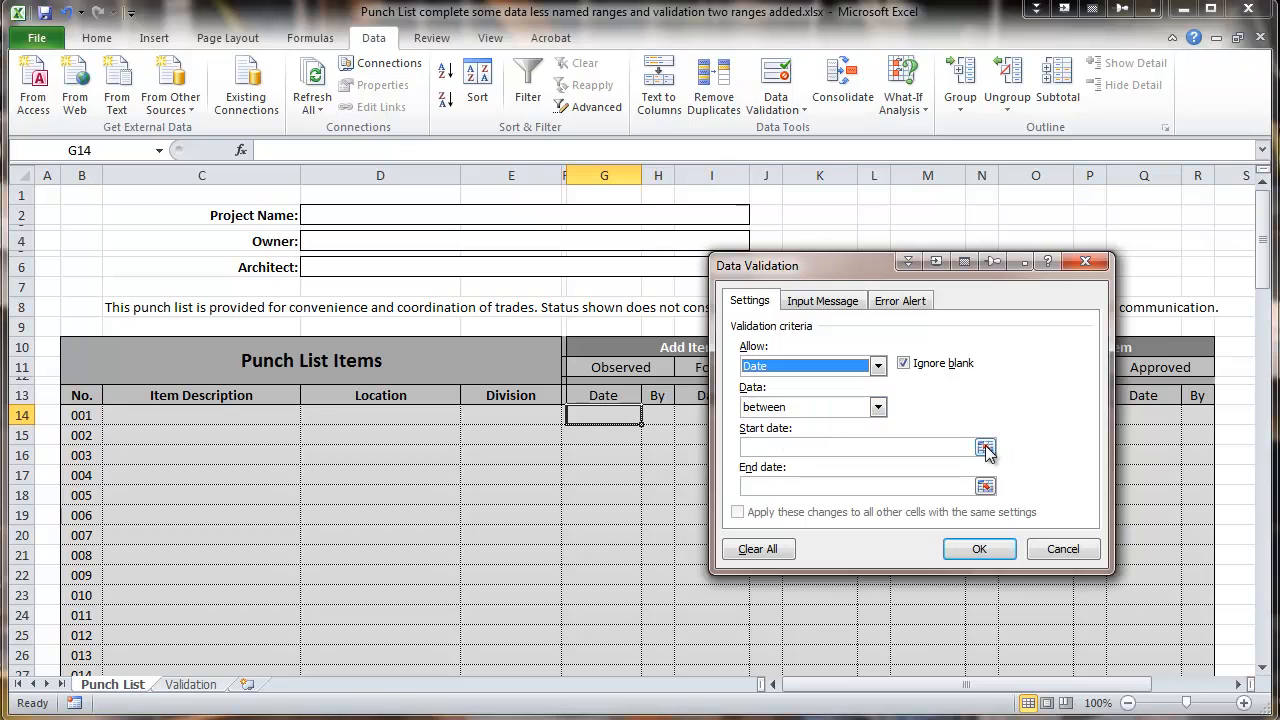
click(986, 447)
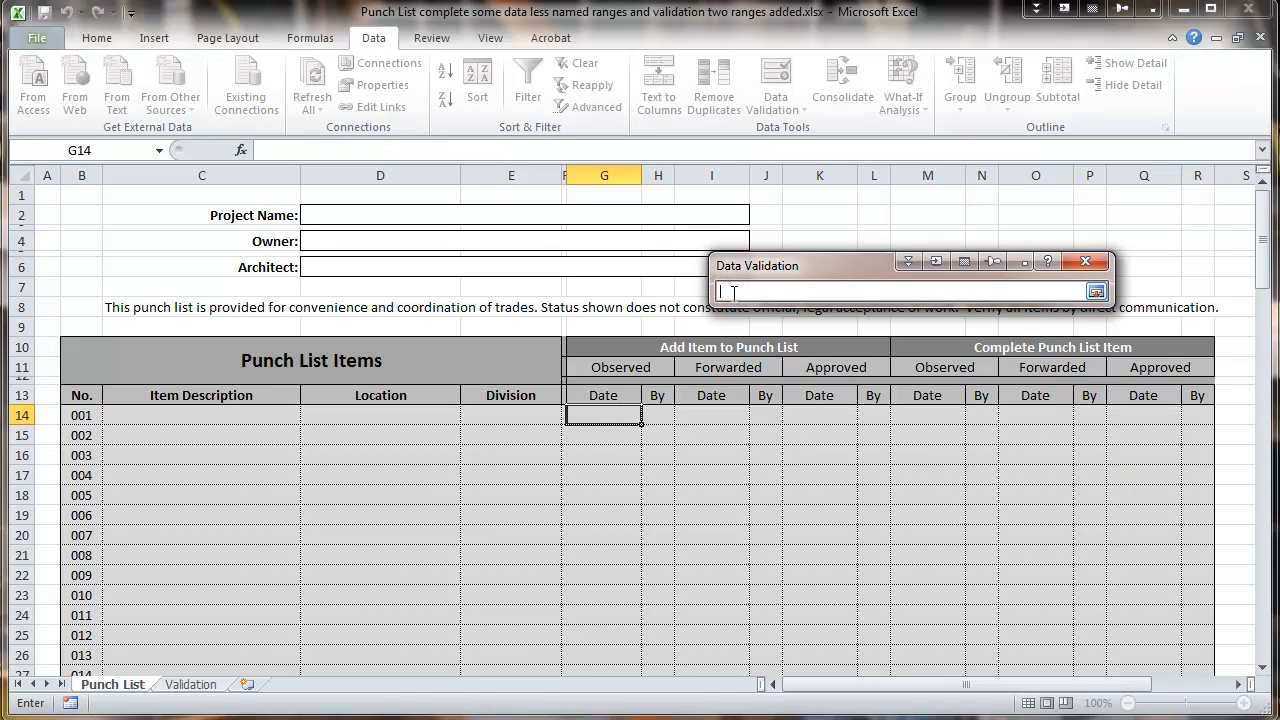
text(=)
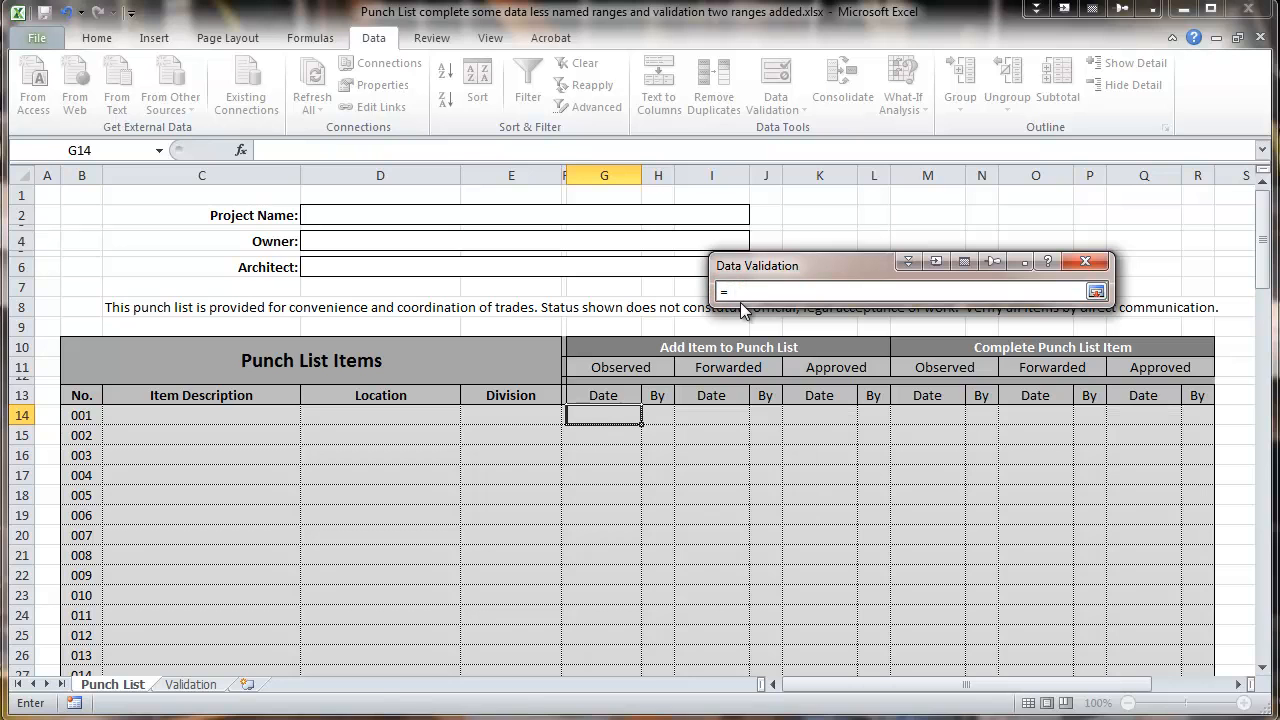
text(Begin)
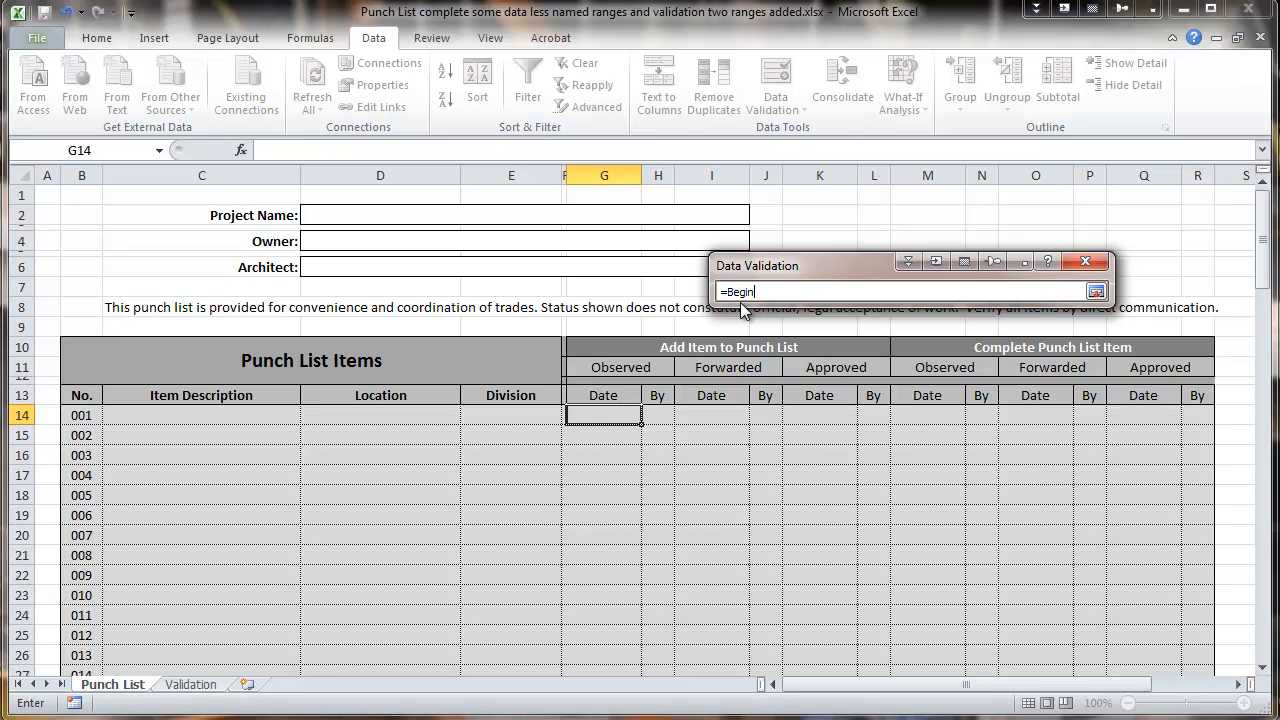
click(1097, 291)
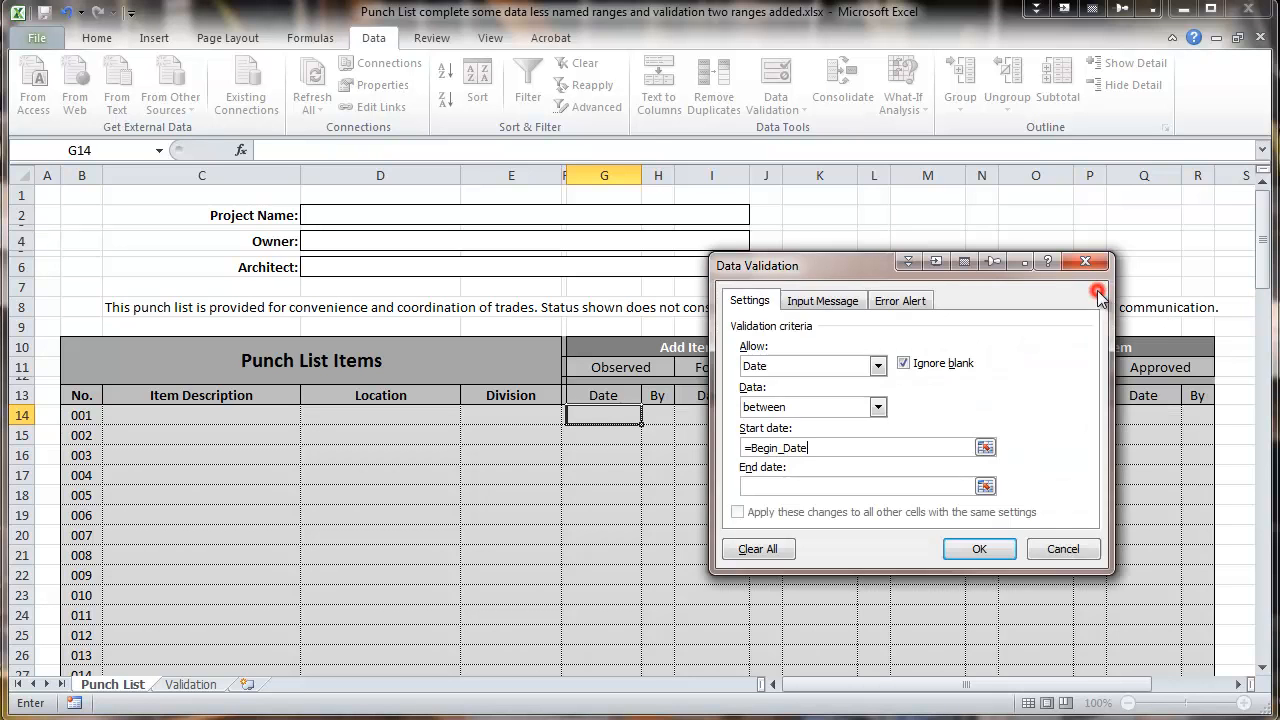
click(860, 486)
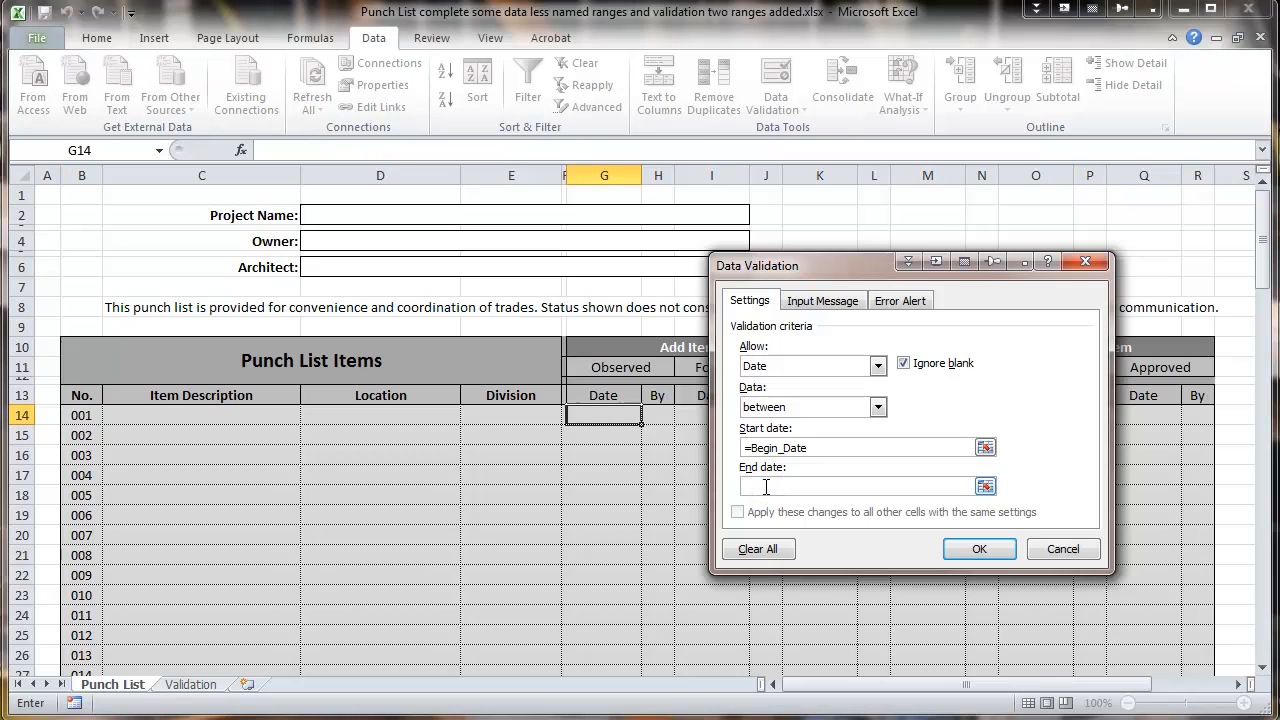
text(=)
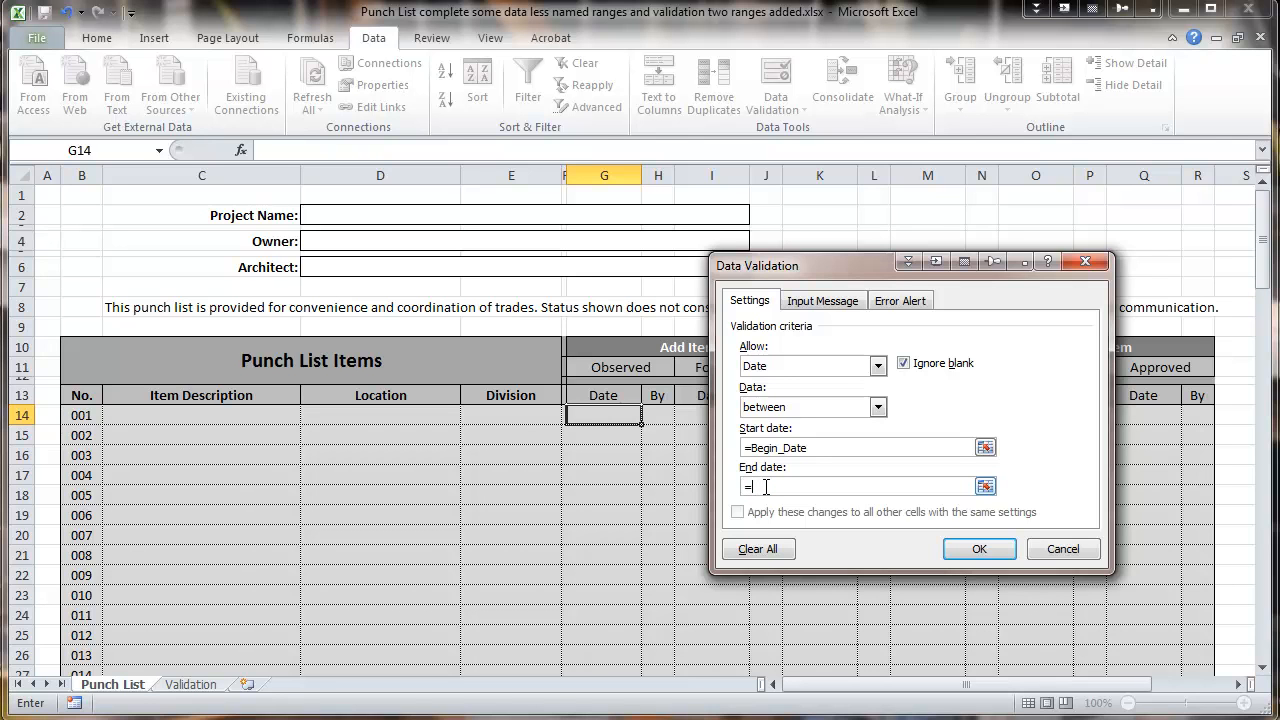
text(Clos)
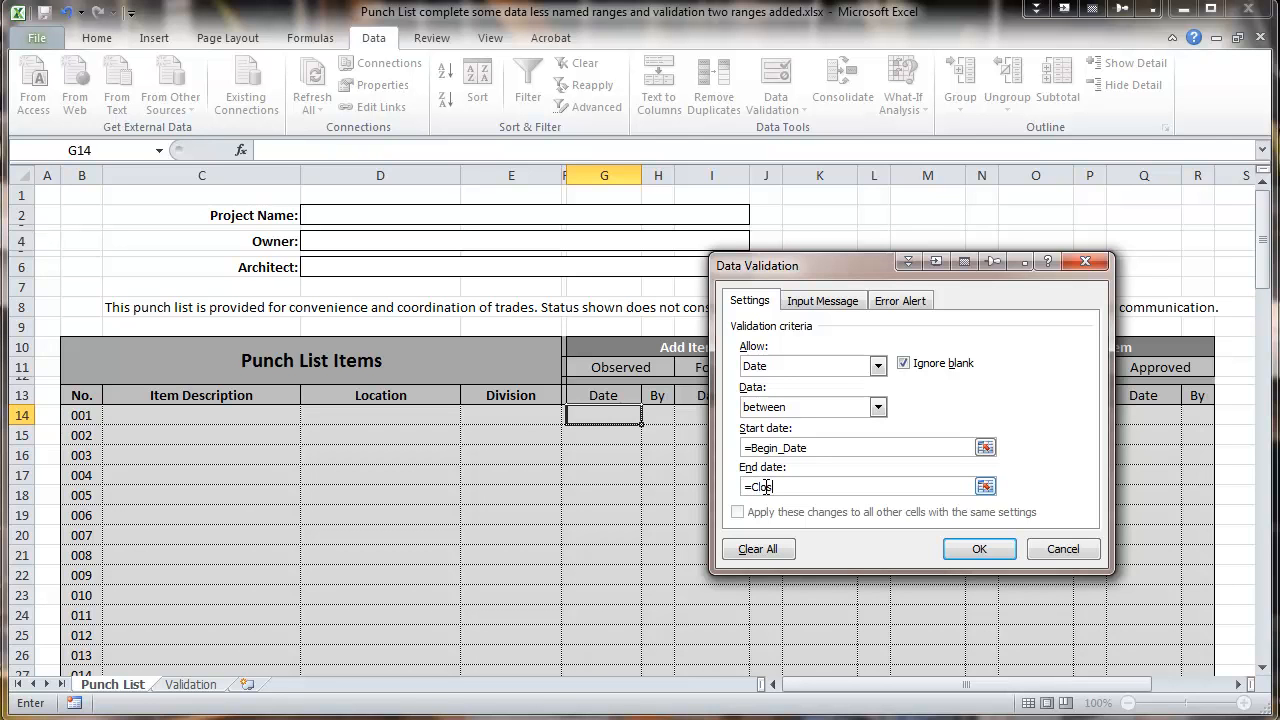
text(ing)
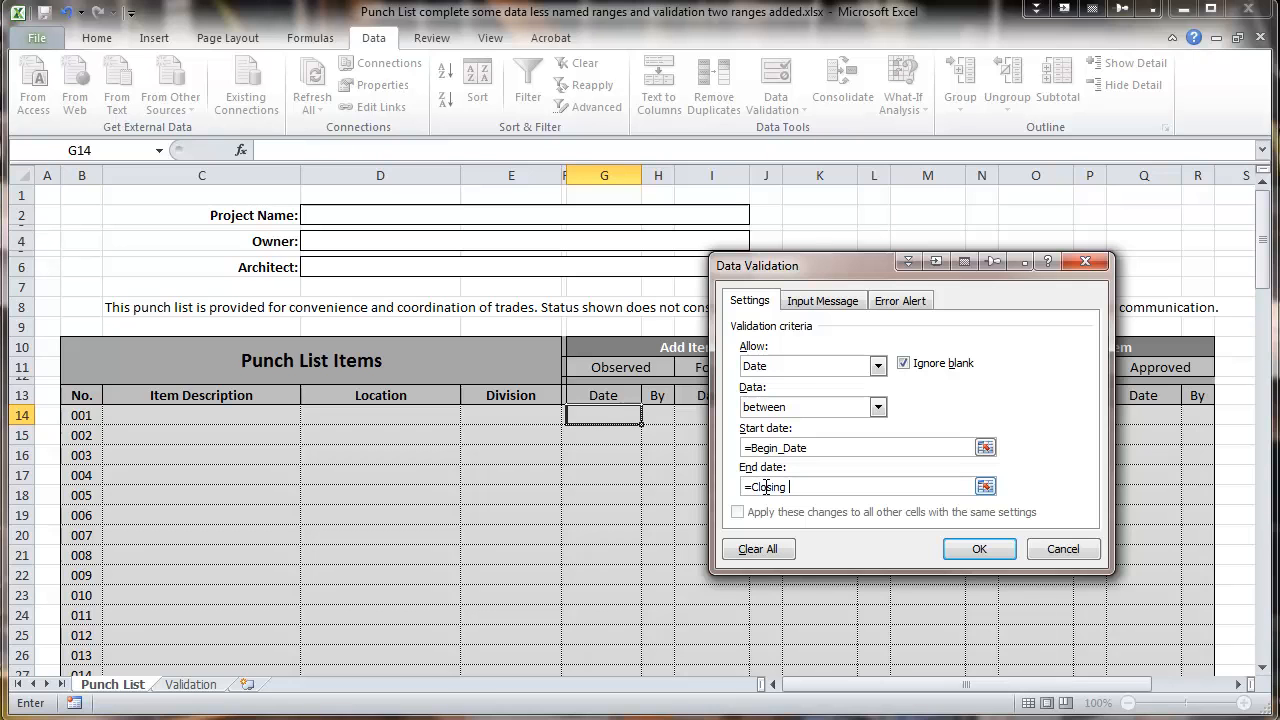
text(_Date)
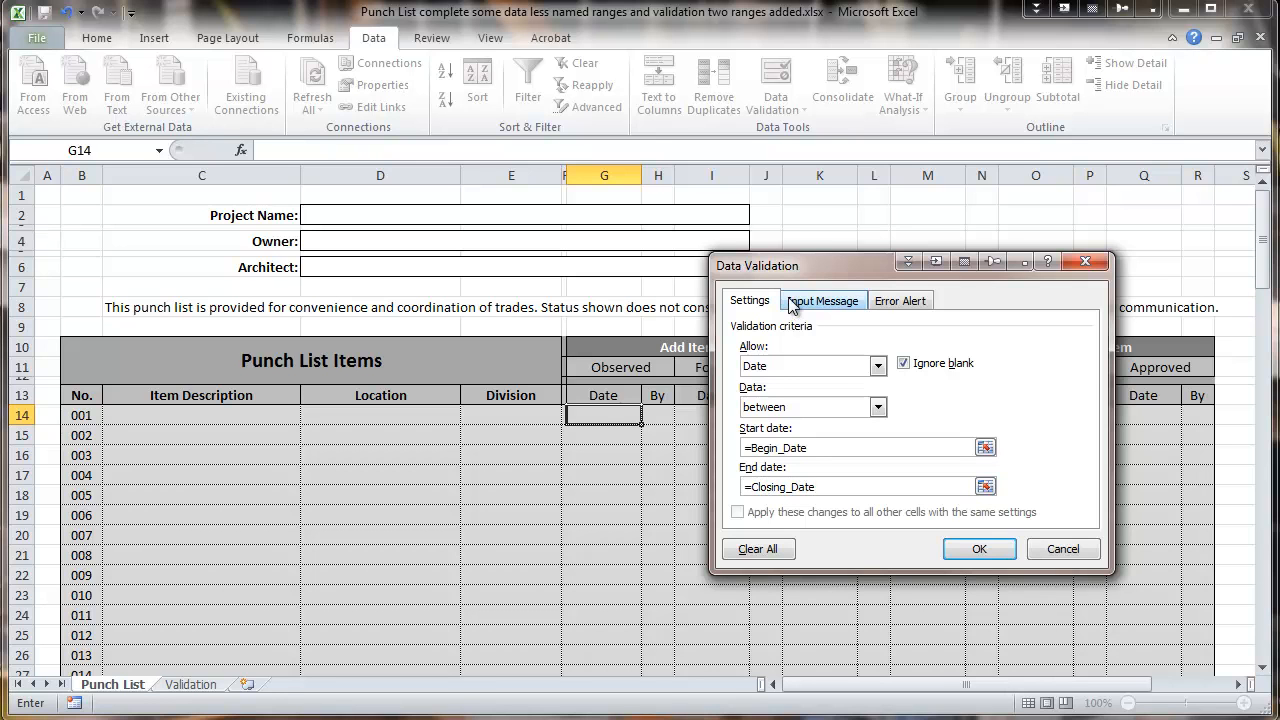
click(822, 300)
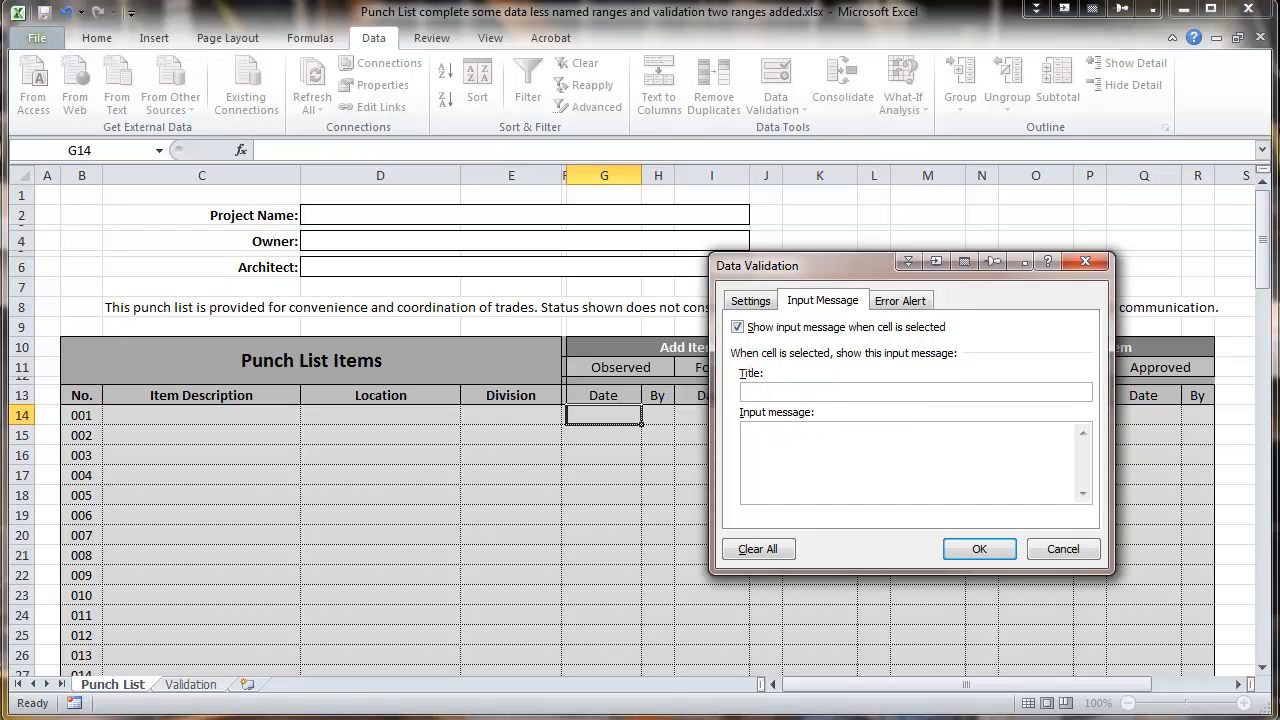
- Add an 'Observed Date' prompt saying the date must stay within punch list dates
text(Observed Date)
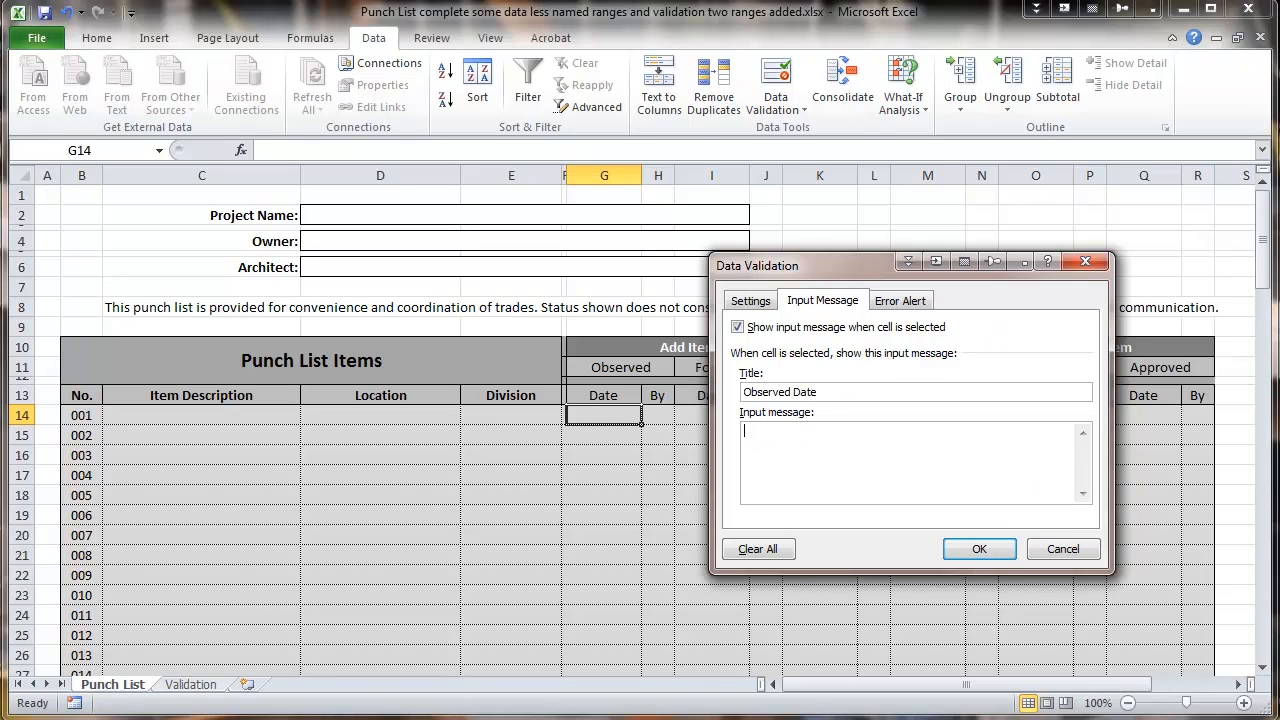
text(What is the date that this item was observed? This date cannot be earlier or later than the Punch List beginning and closing dates shown on the "Validation" sheet.)
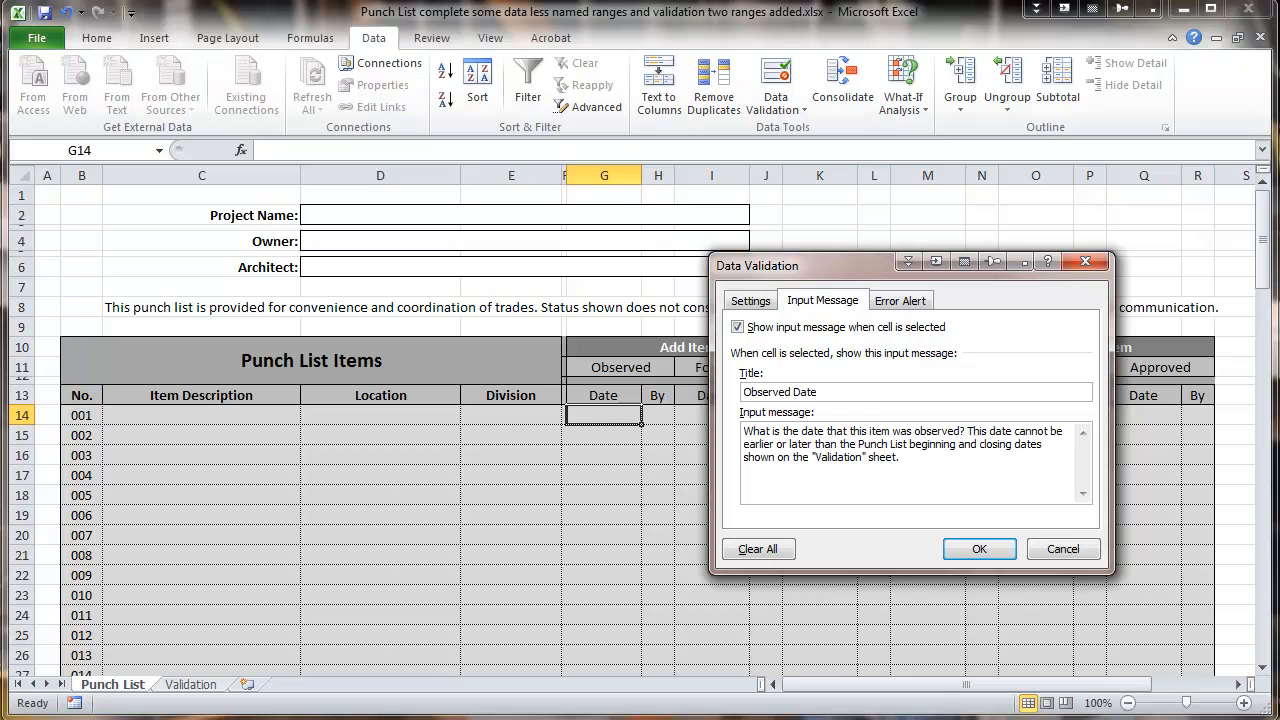
click(978, 548)
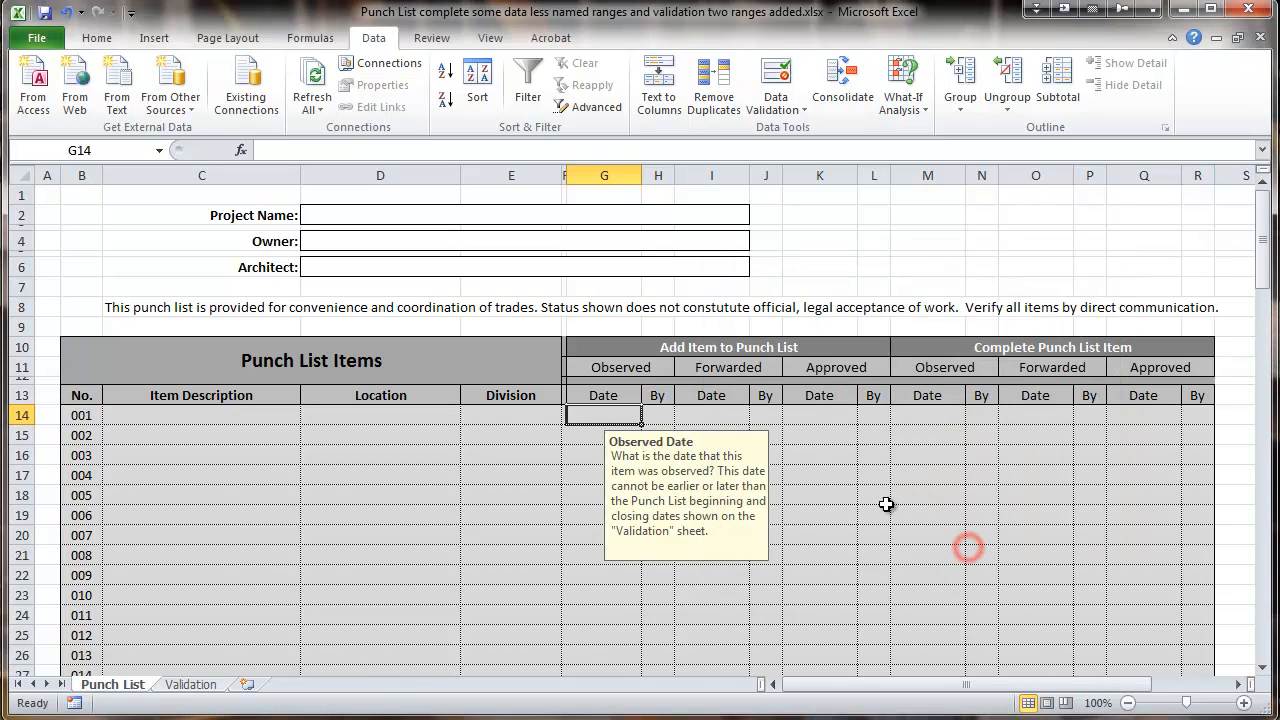
mouse_move(665, 443)
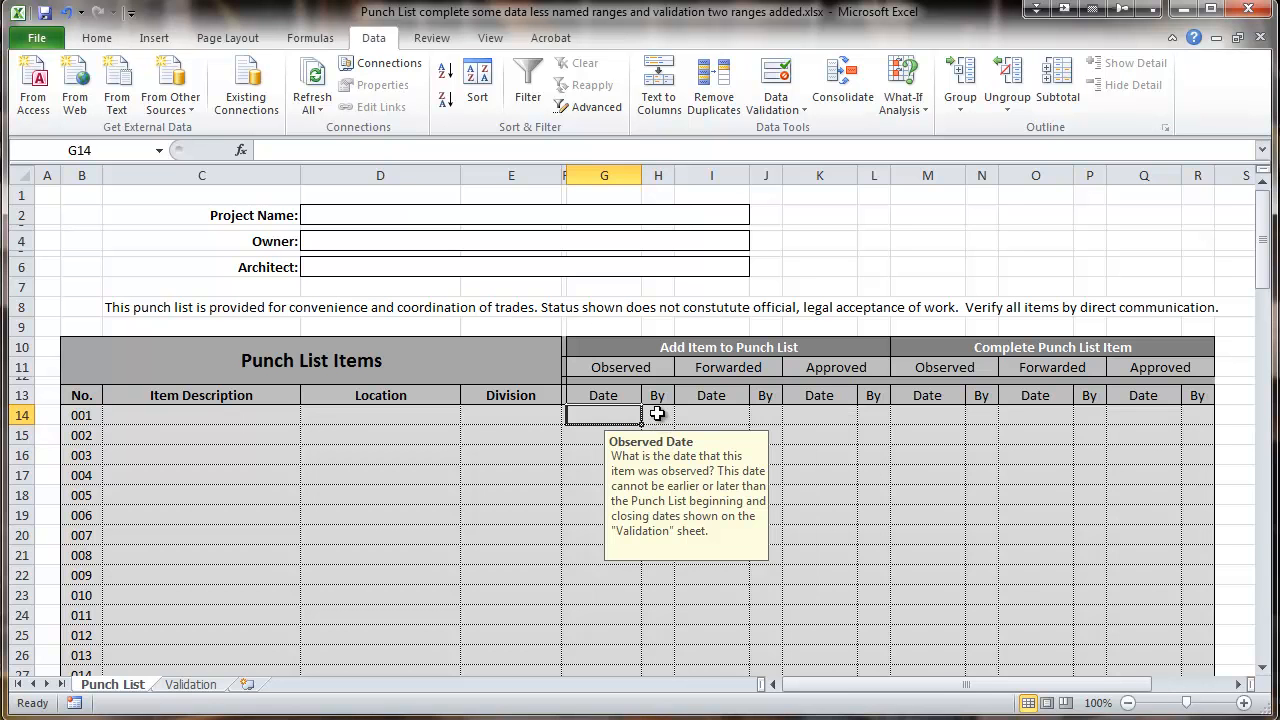
click(657, 414)
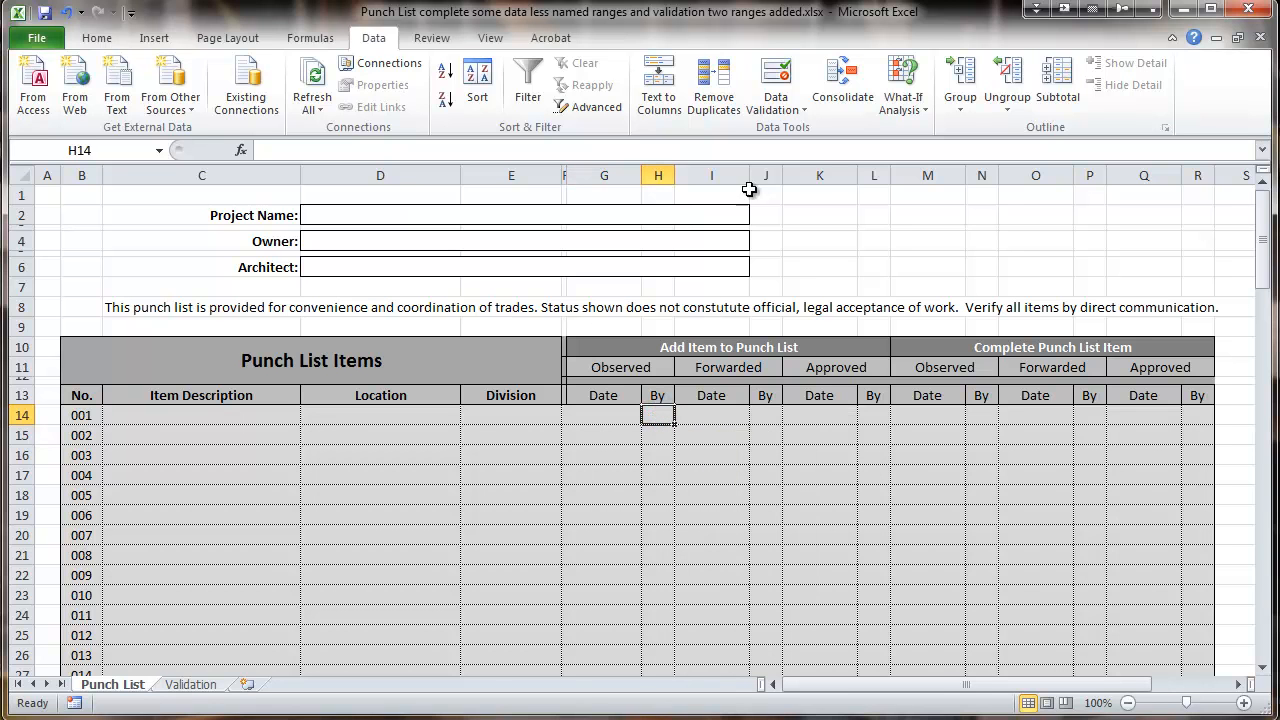
- Set H14's validation to a list sourced from =Add_Observe
click(775, 83)
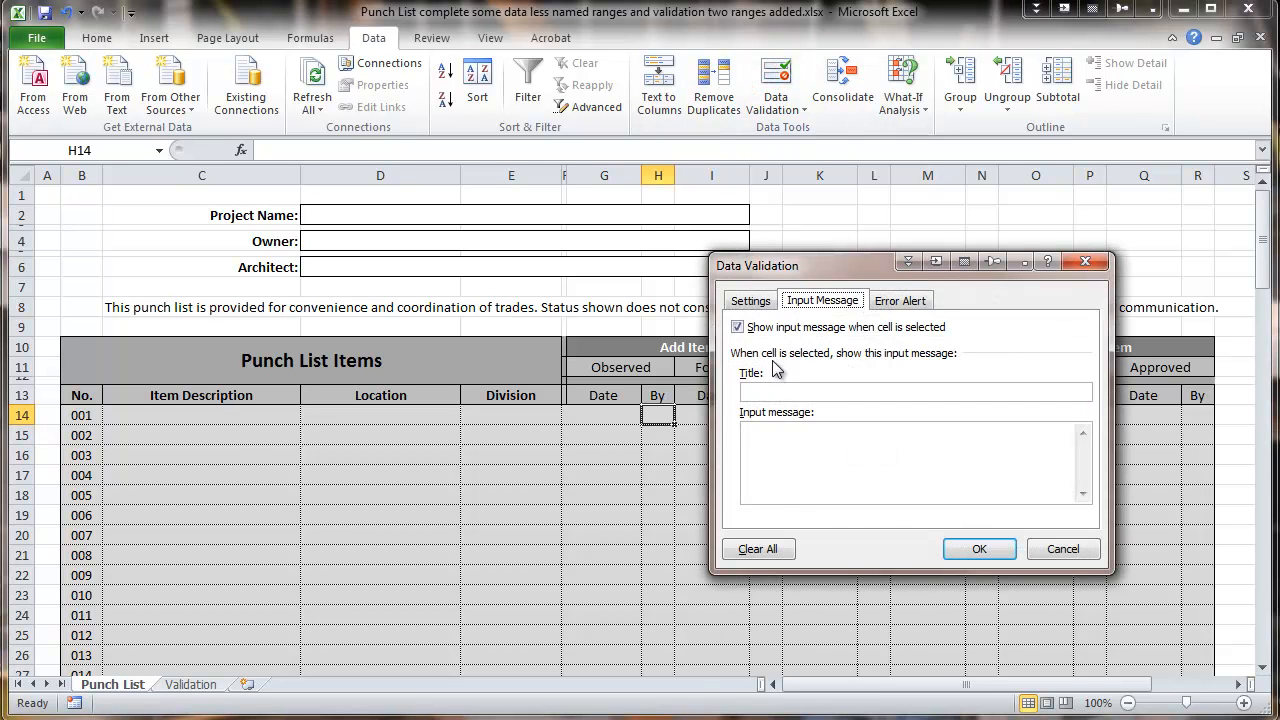
click(750, 300)
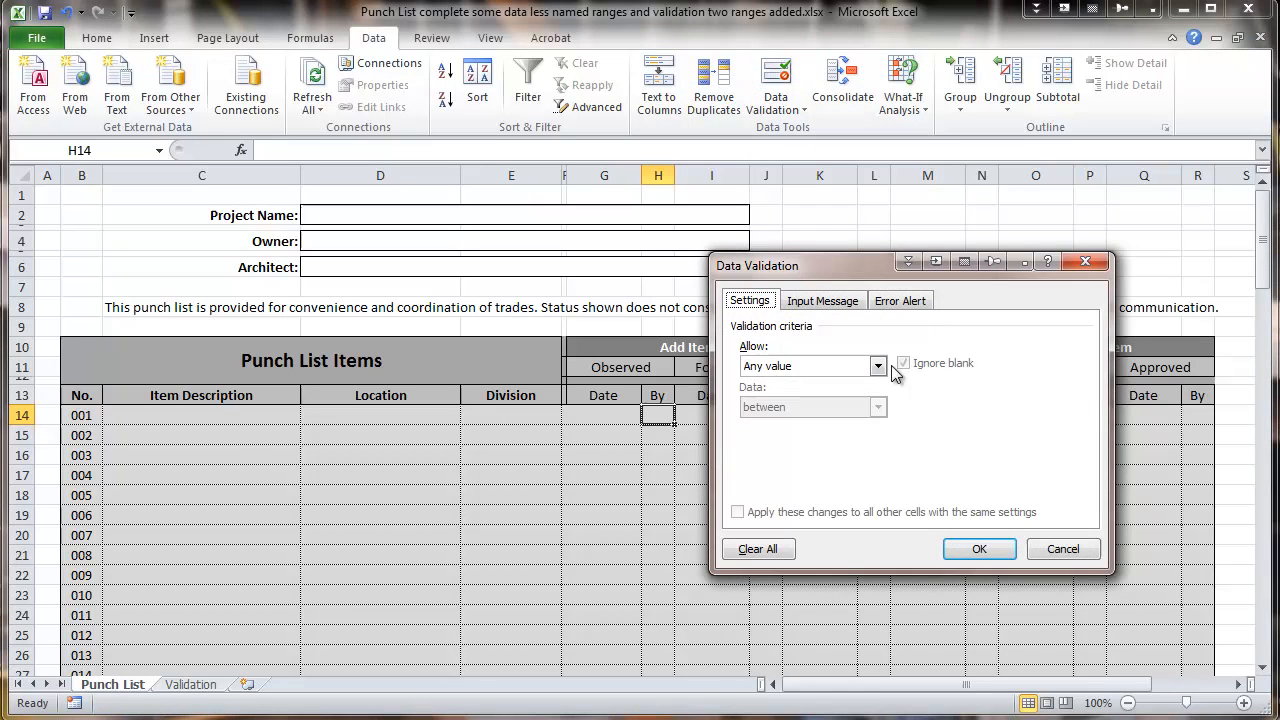
click(878, 365)
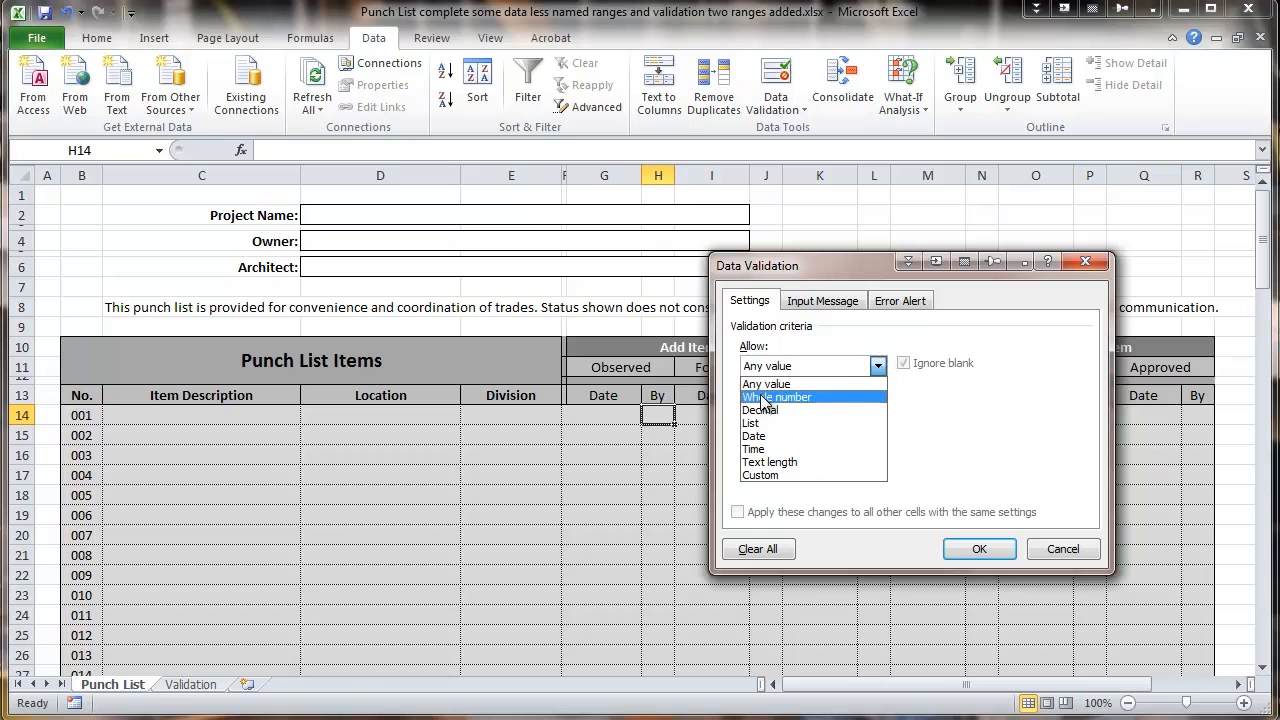
click(750, 423)
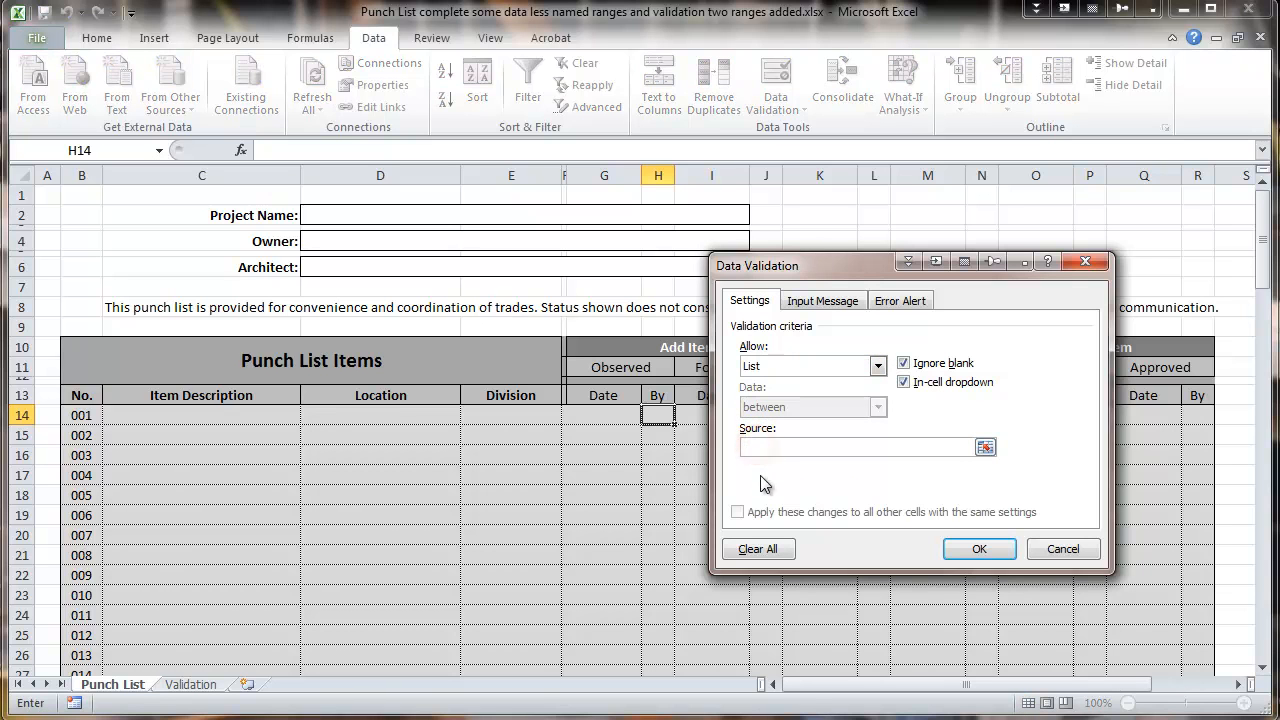
text(=A)
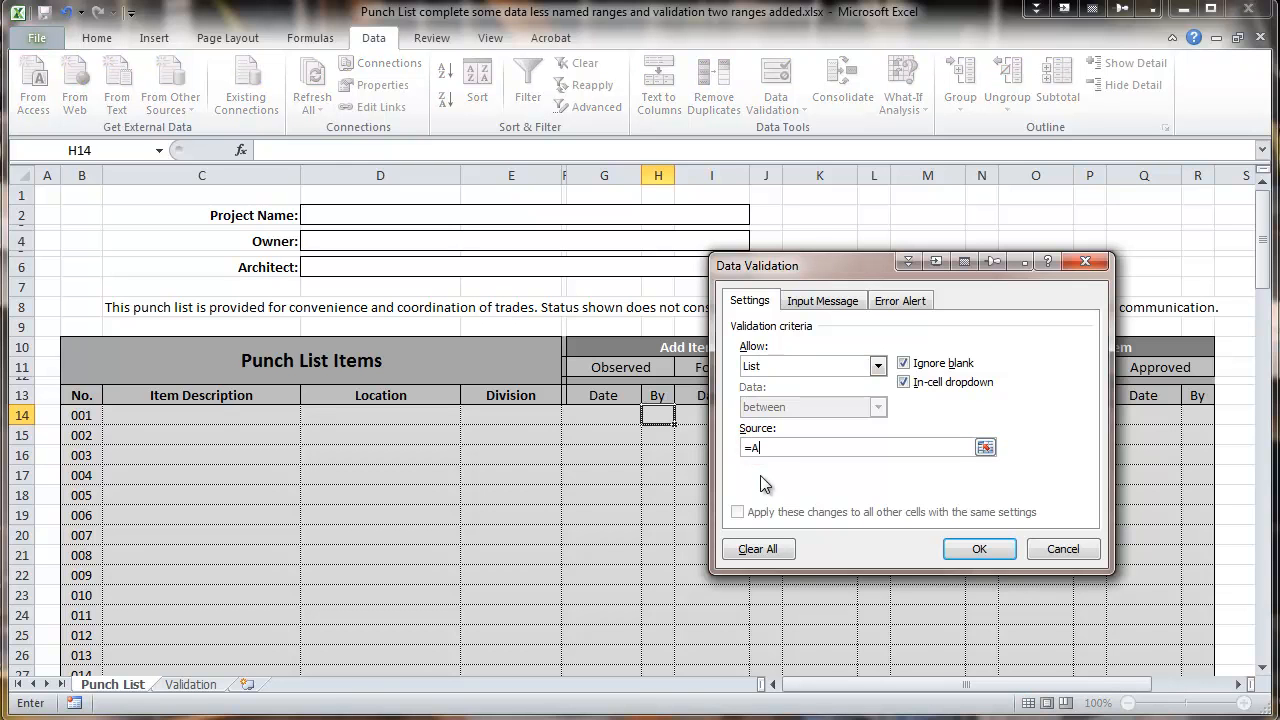
text(dd_)
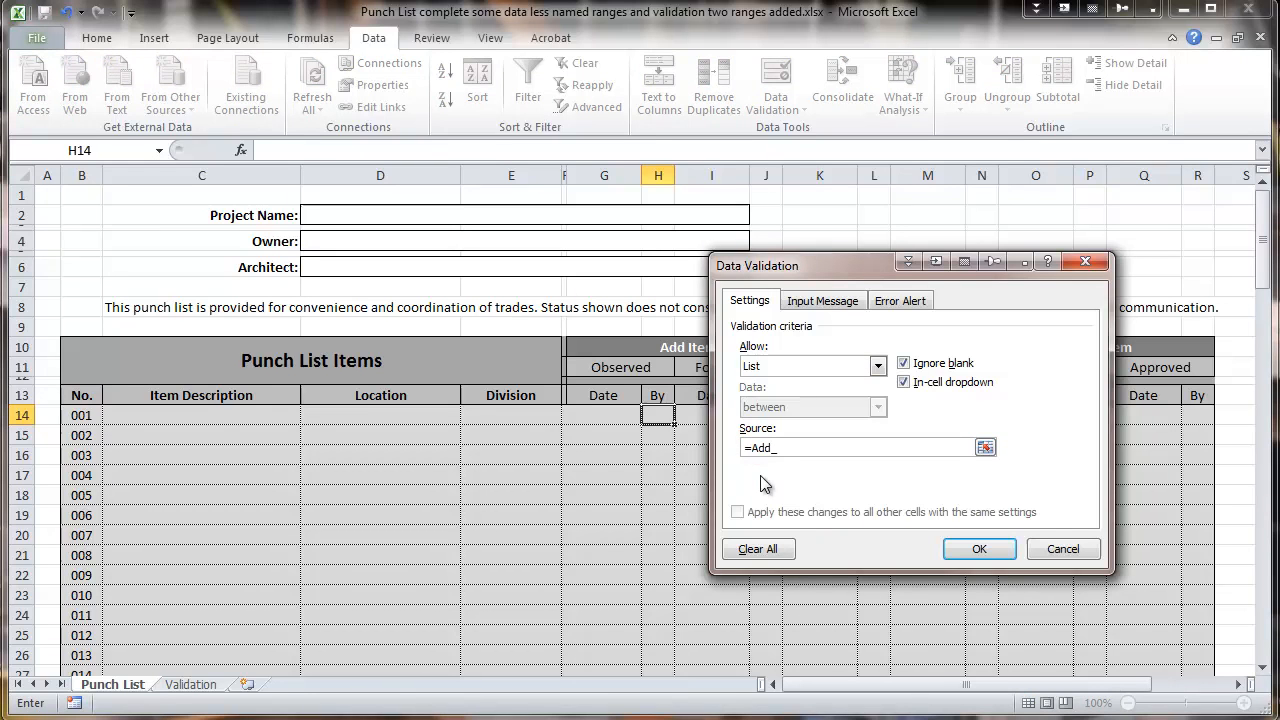
text(Obse)
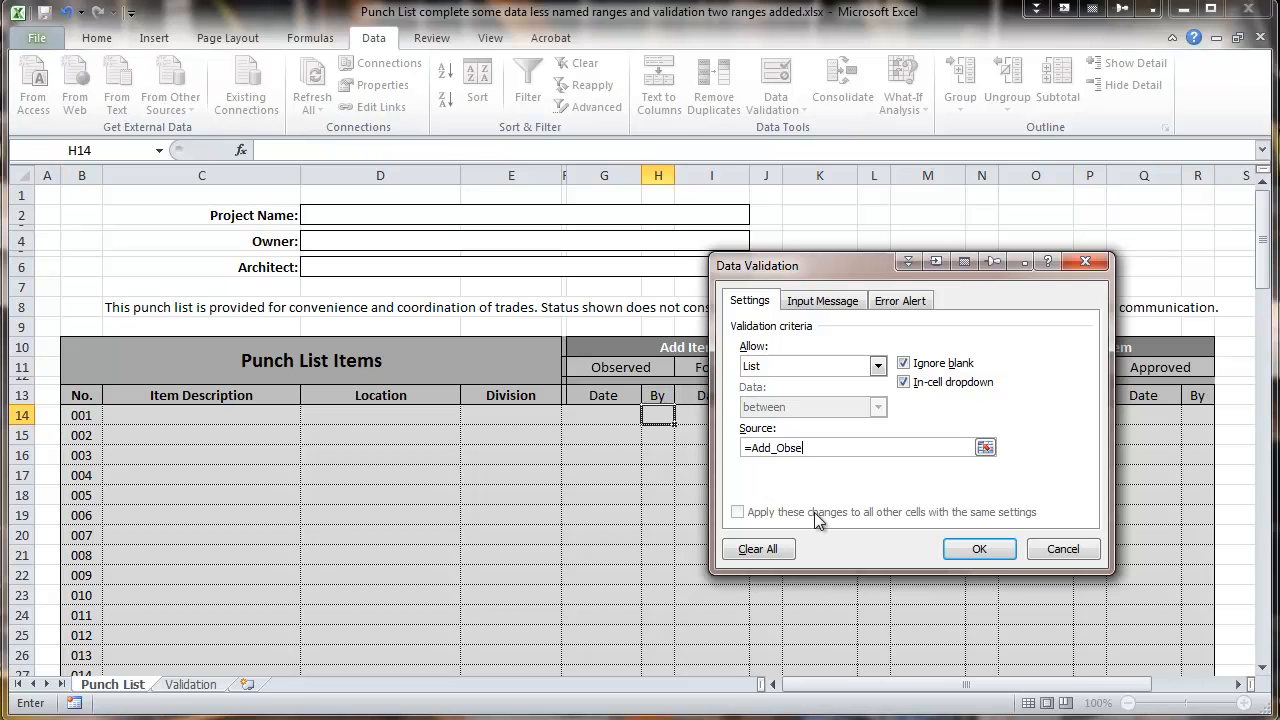
text(rve)
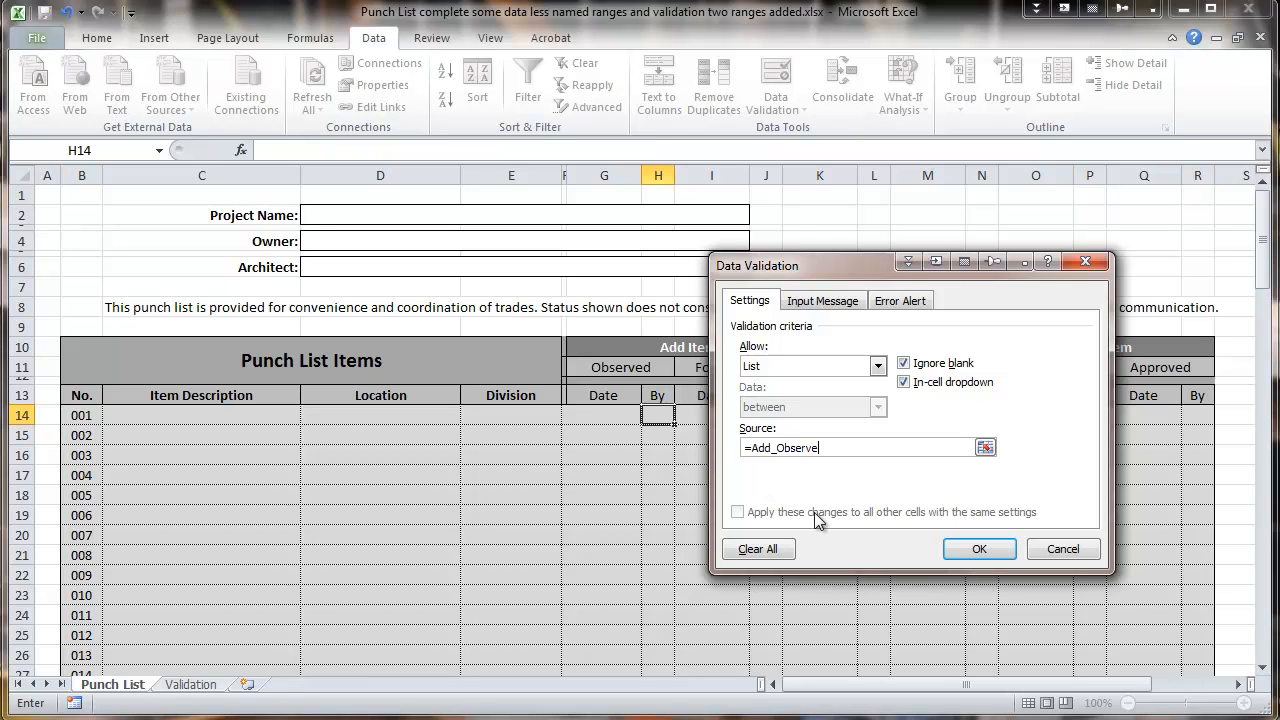
click(822, 300)
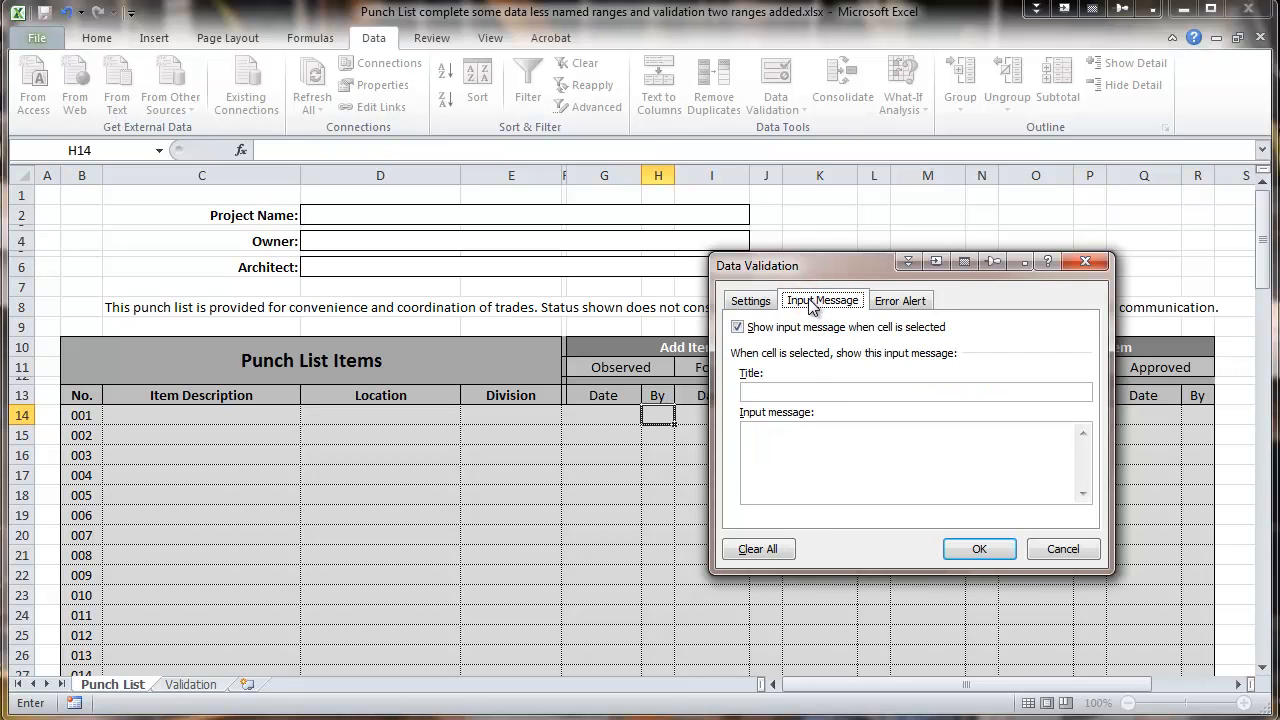
- Title H14's input prompt 'Add Observed Item' and confirm the validation
click(914, 391)
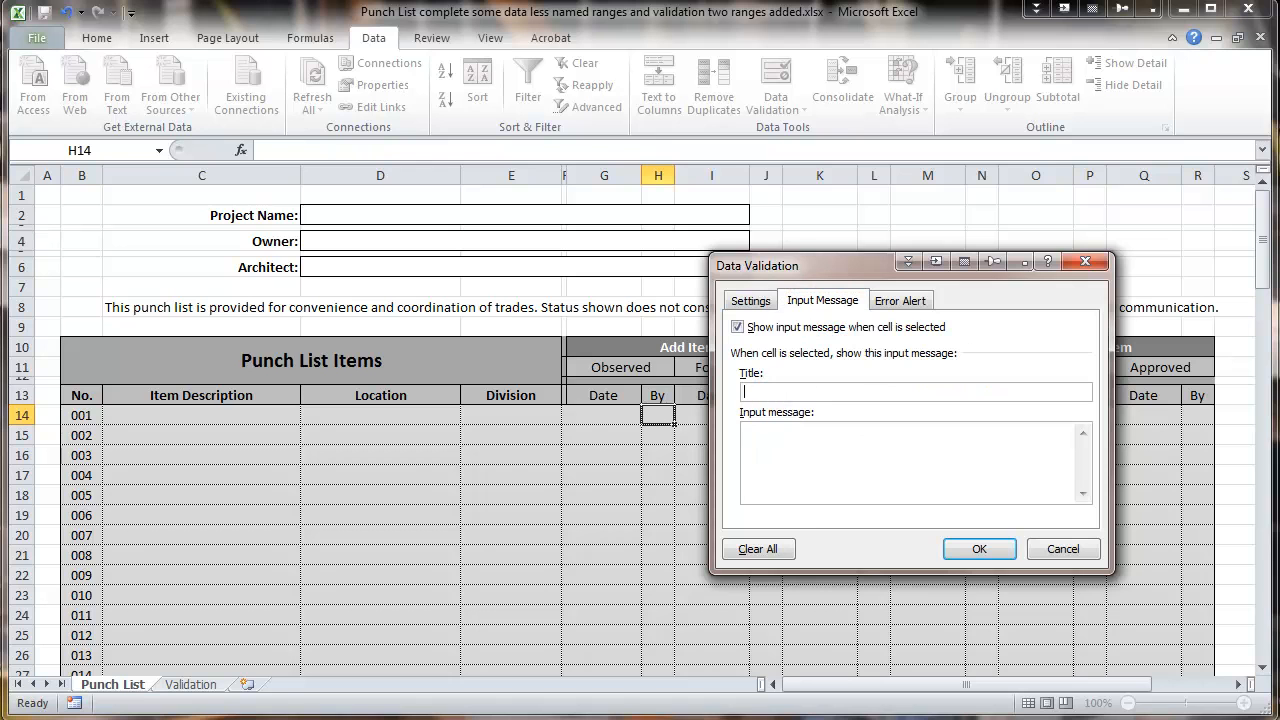
text(Add Observed Item)
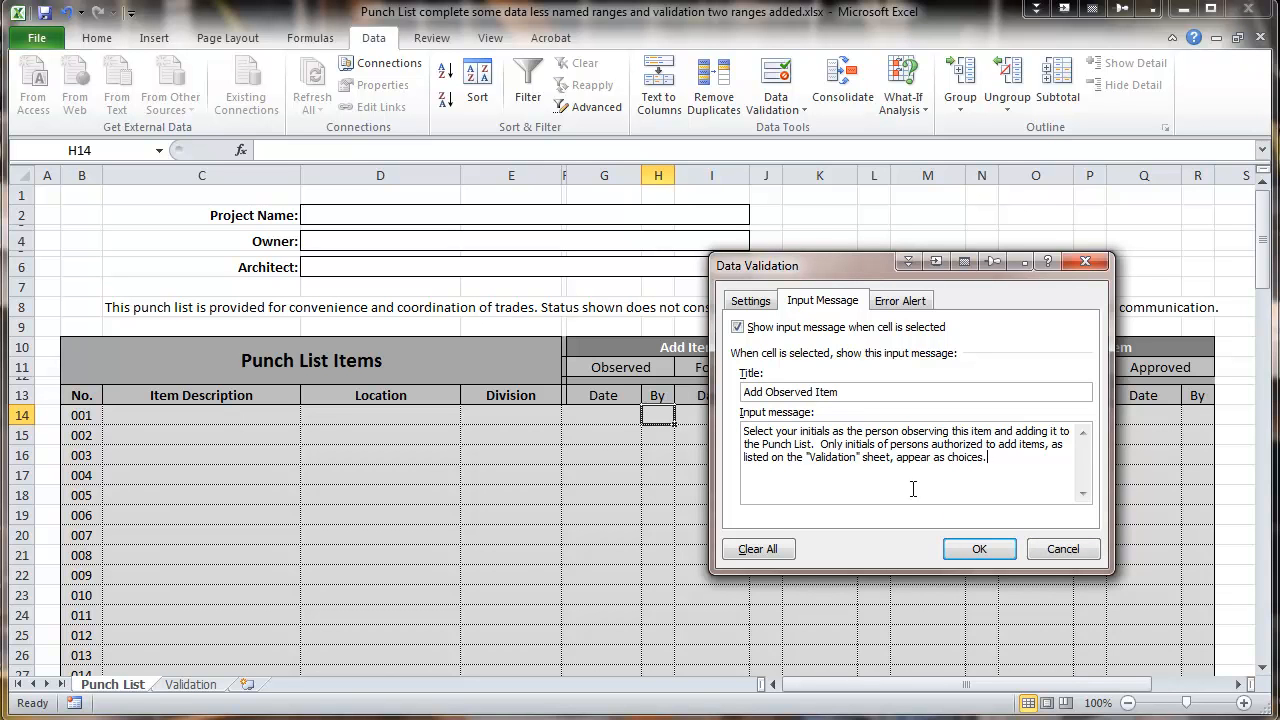
click(978, 548)
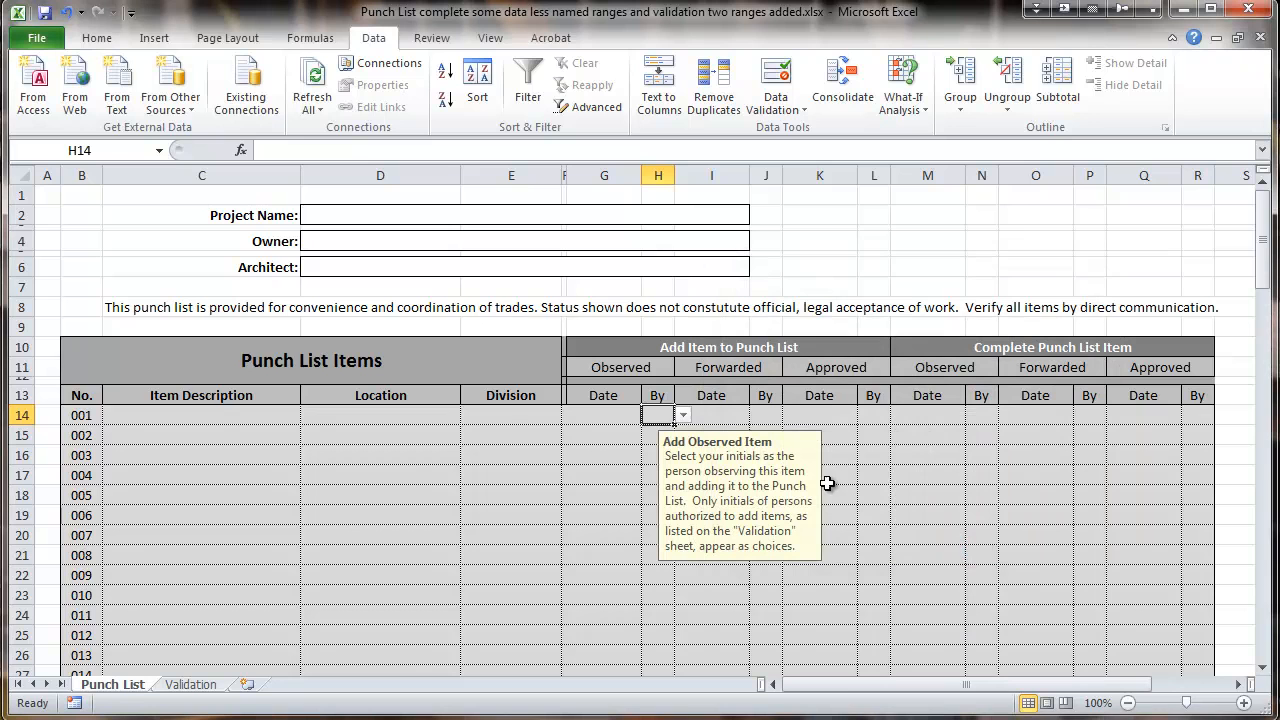
mouse_move(780, 470)
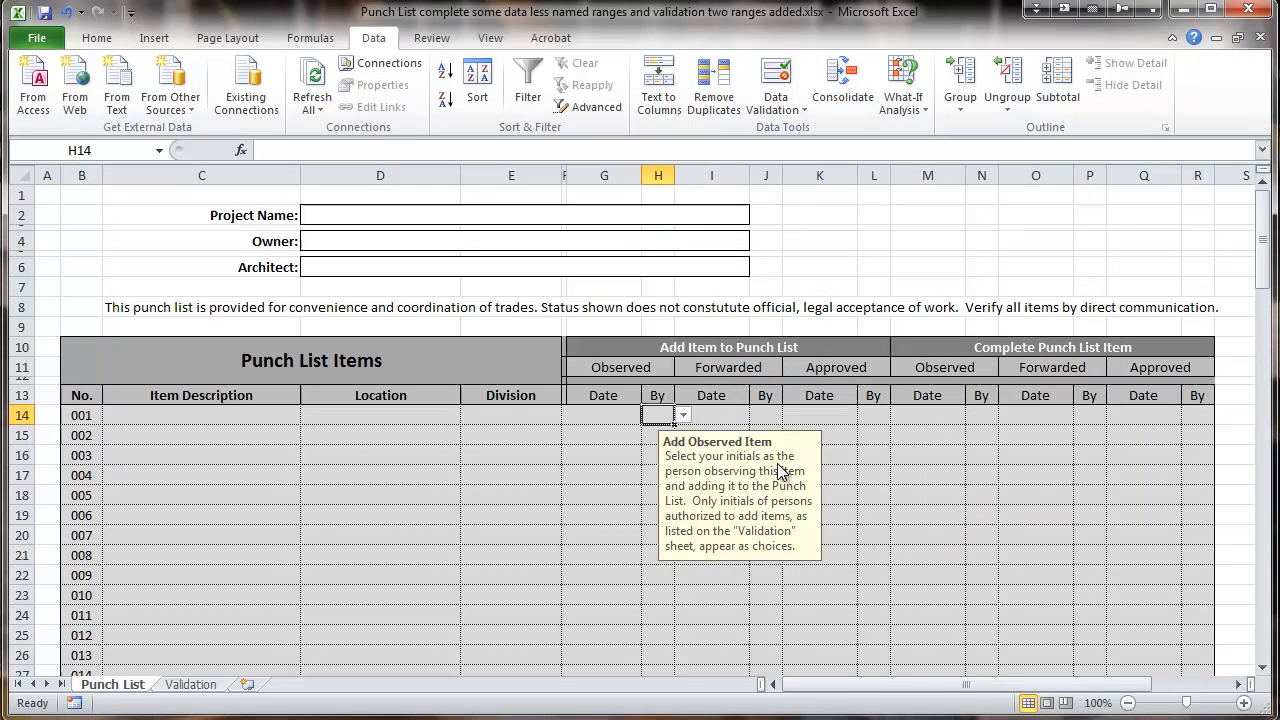
mouse_move(931, 415)
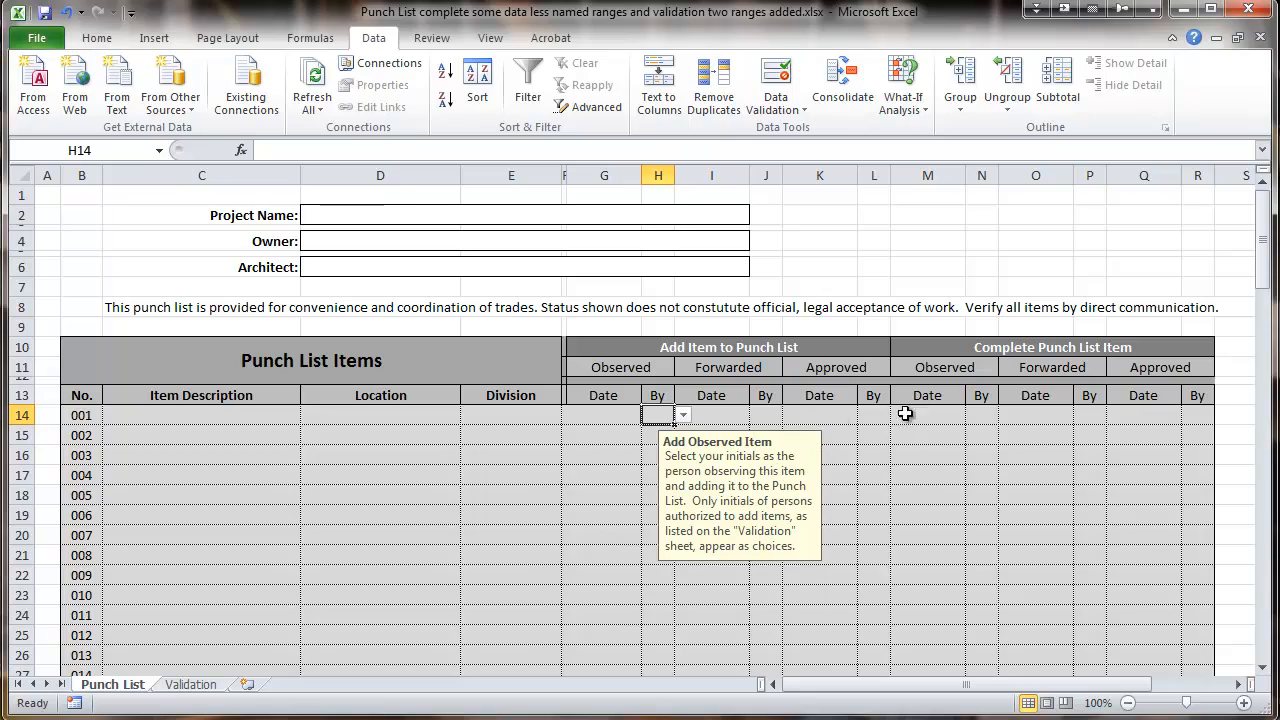
mouse_move(733, 427)
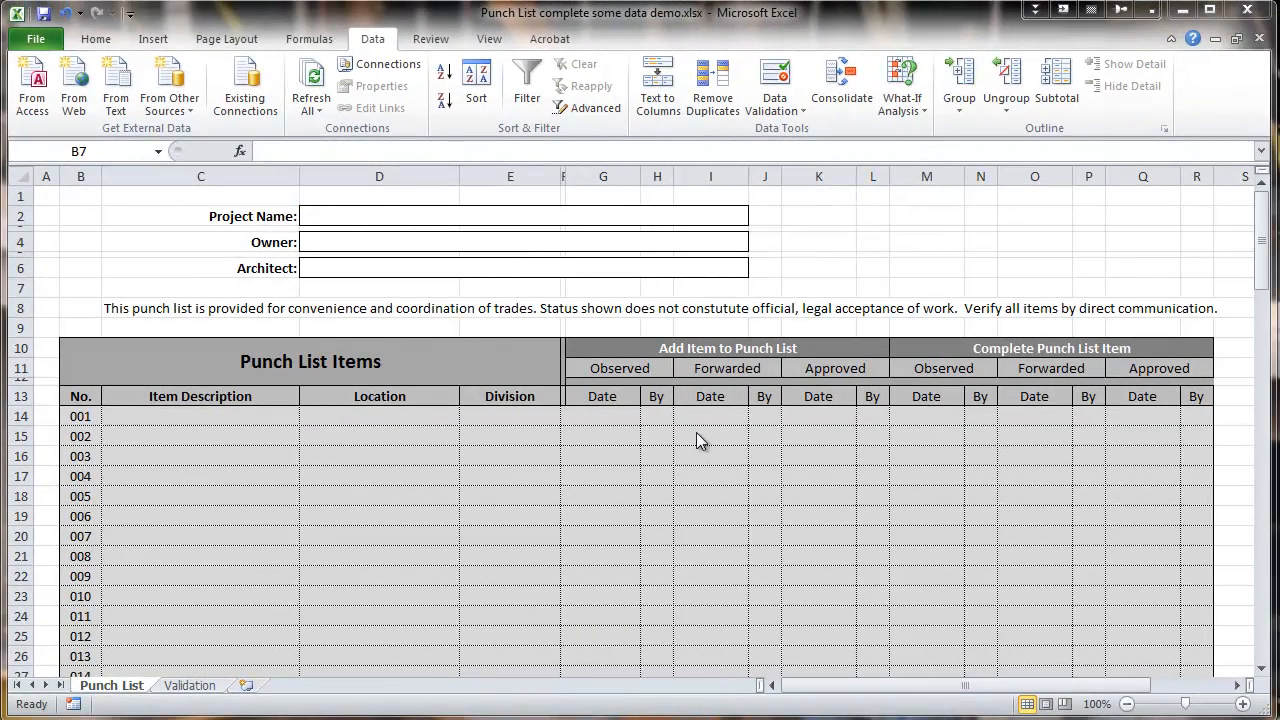
mouse_move(912, 428)
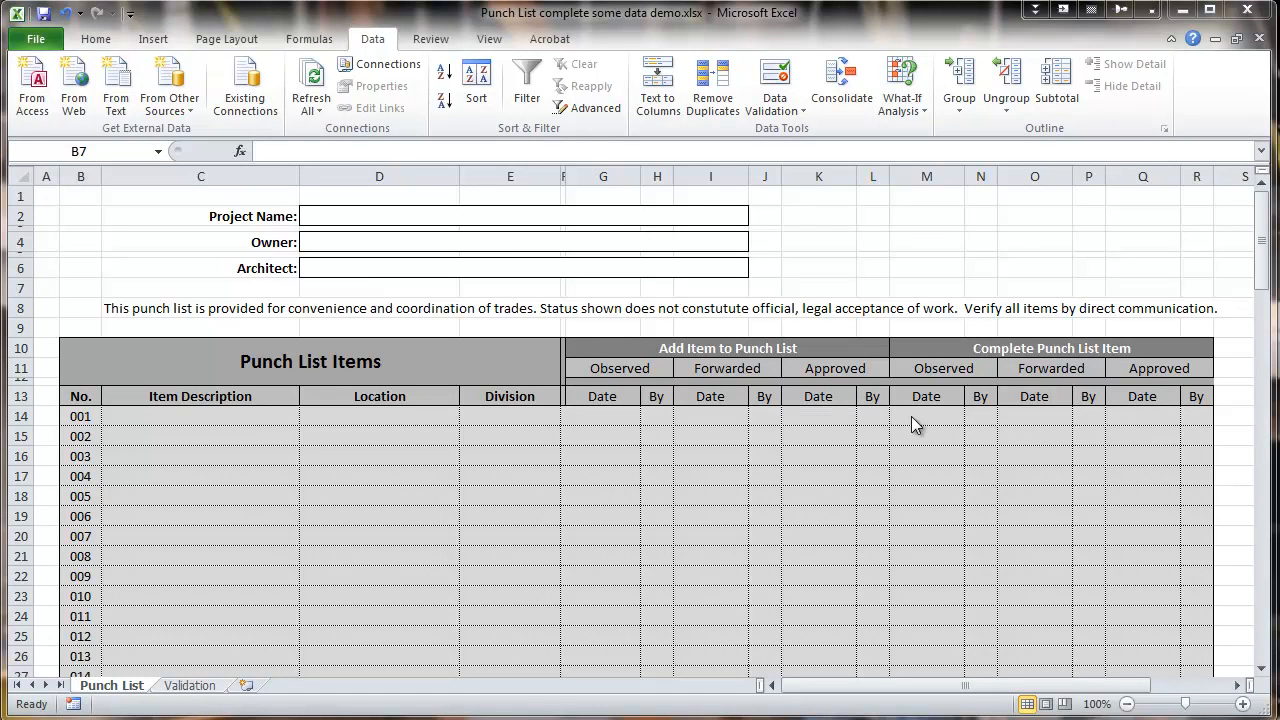
mouse_move(148, 425)
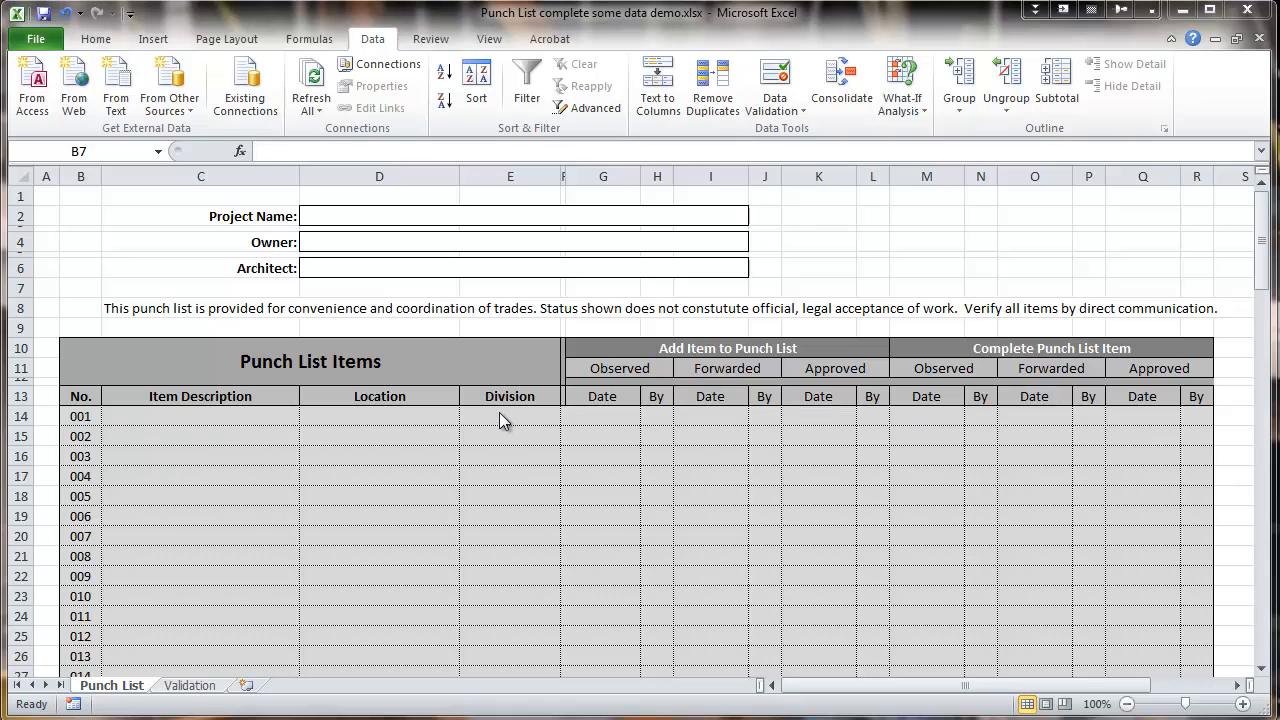
mouse_move(600, 420)
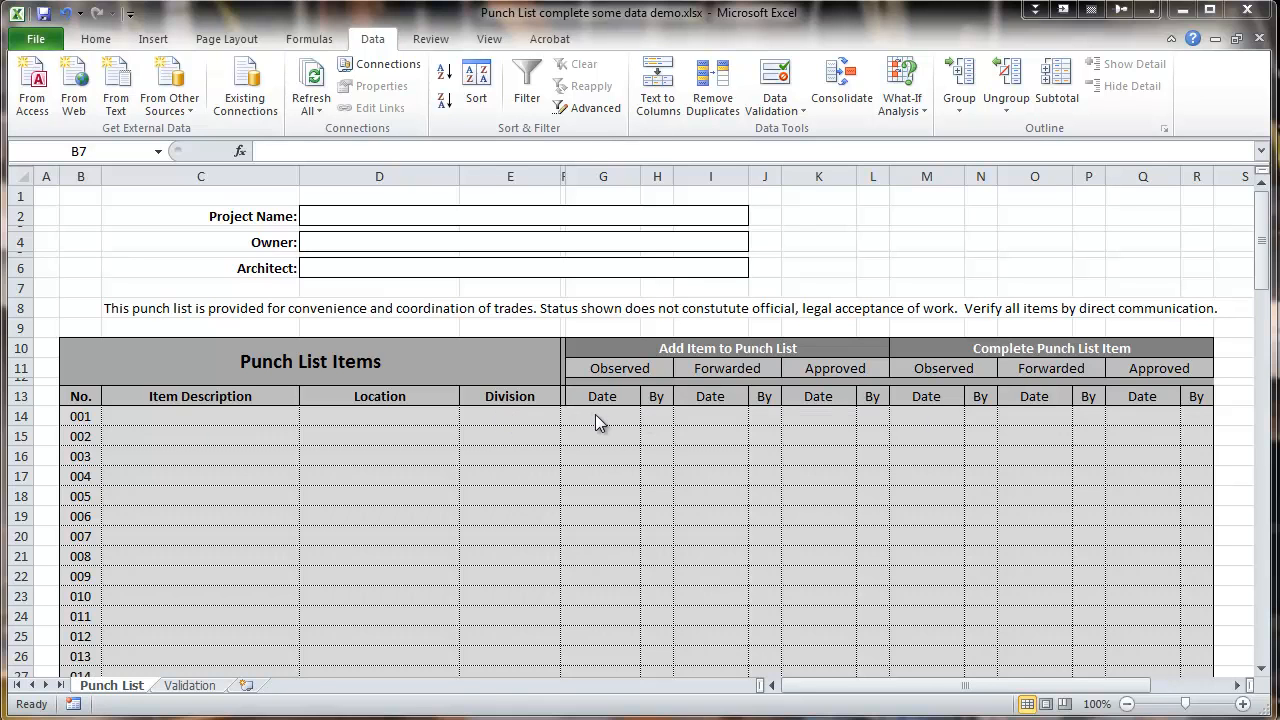
- Test G14: 6/30 is rejected as invalid, then 7/1 is accepted as 7/1/2012
click(602, 416)
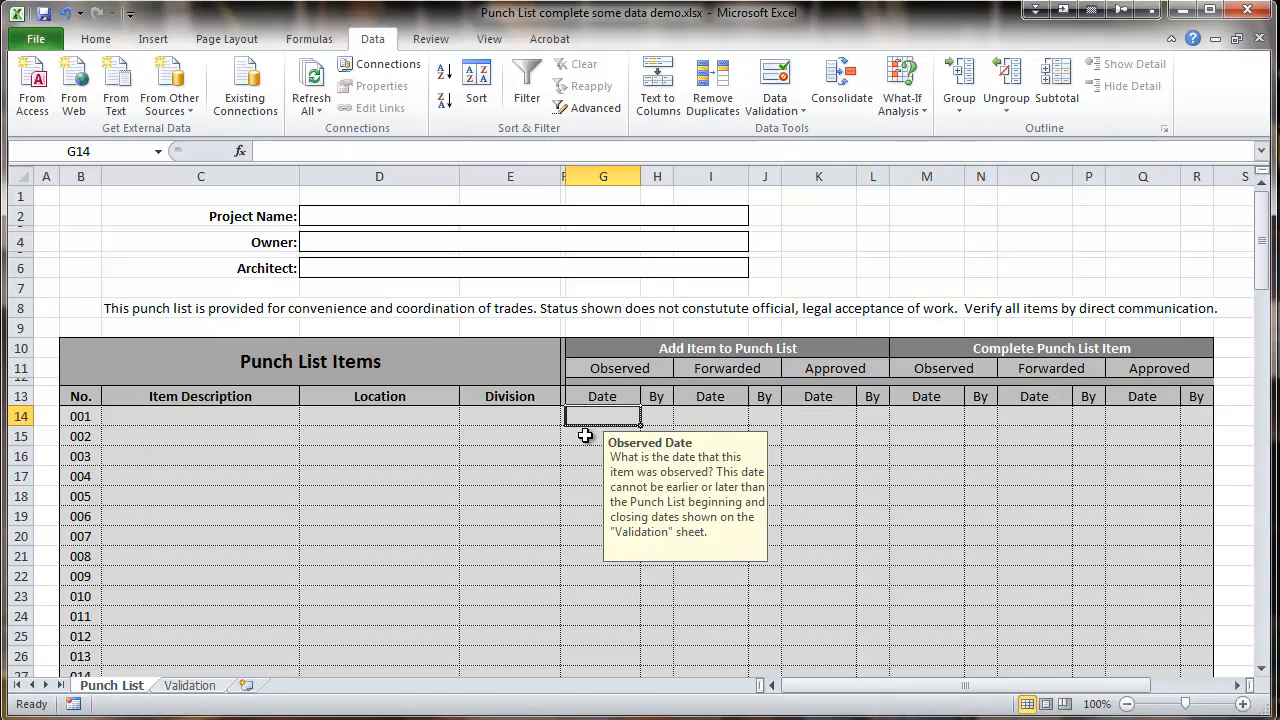
mouse_move(576, 458)
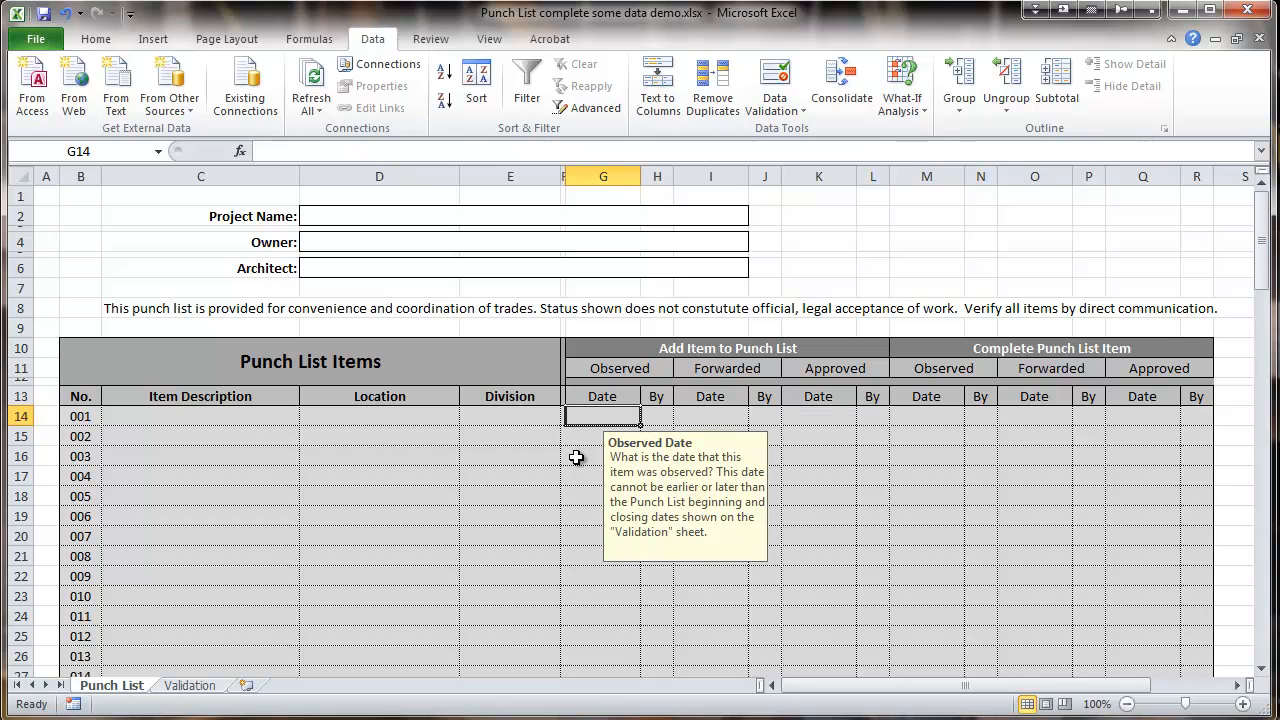
text(6/30)
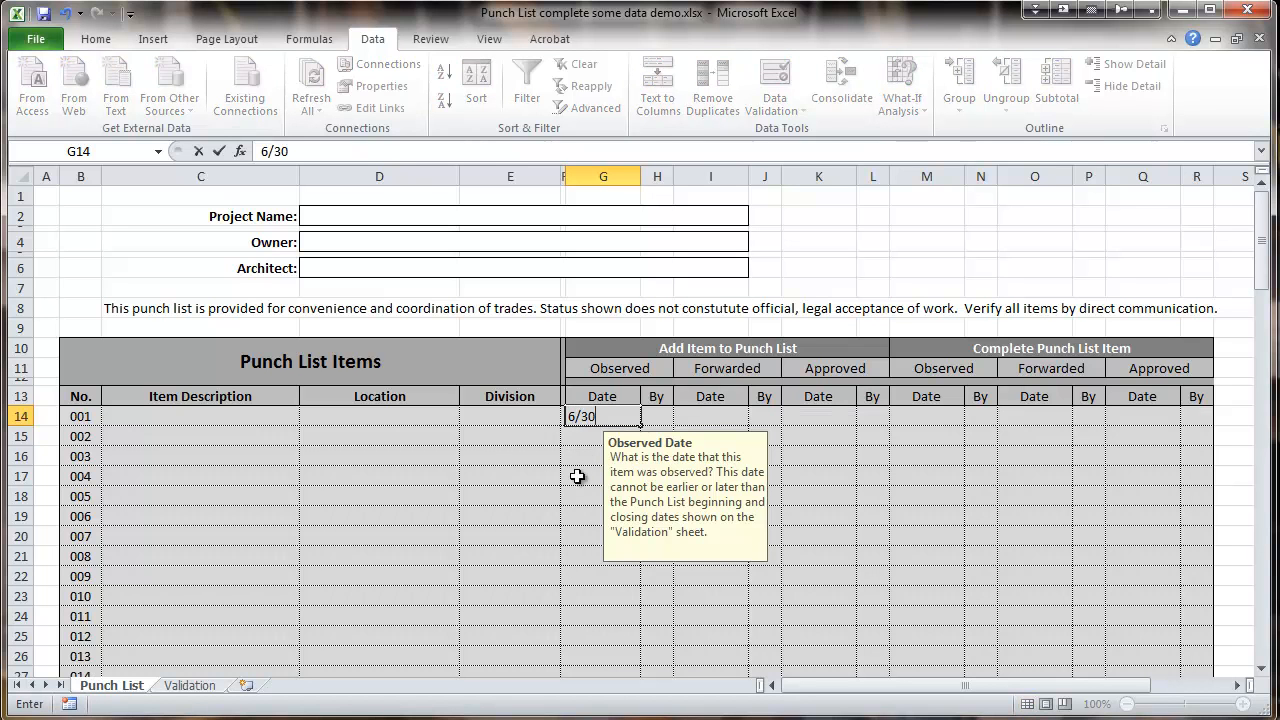
key(Return)
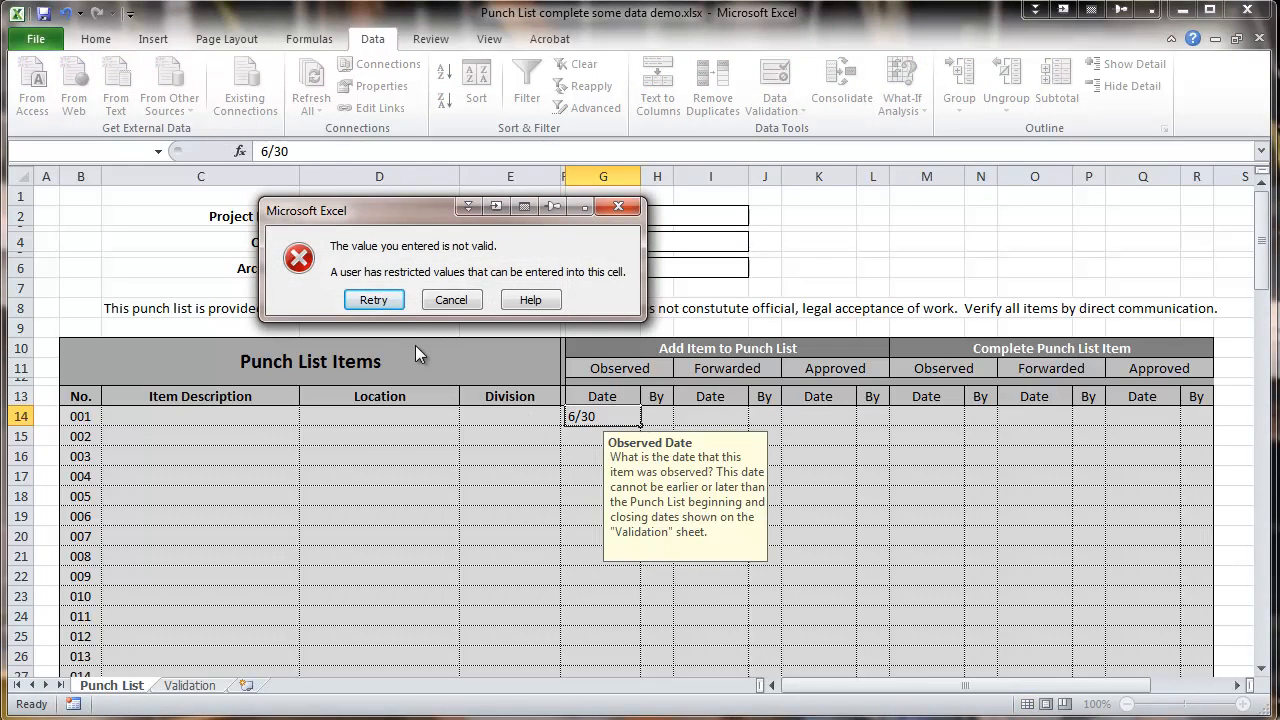
click(451, 299)
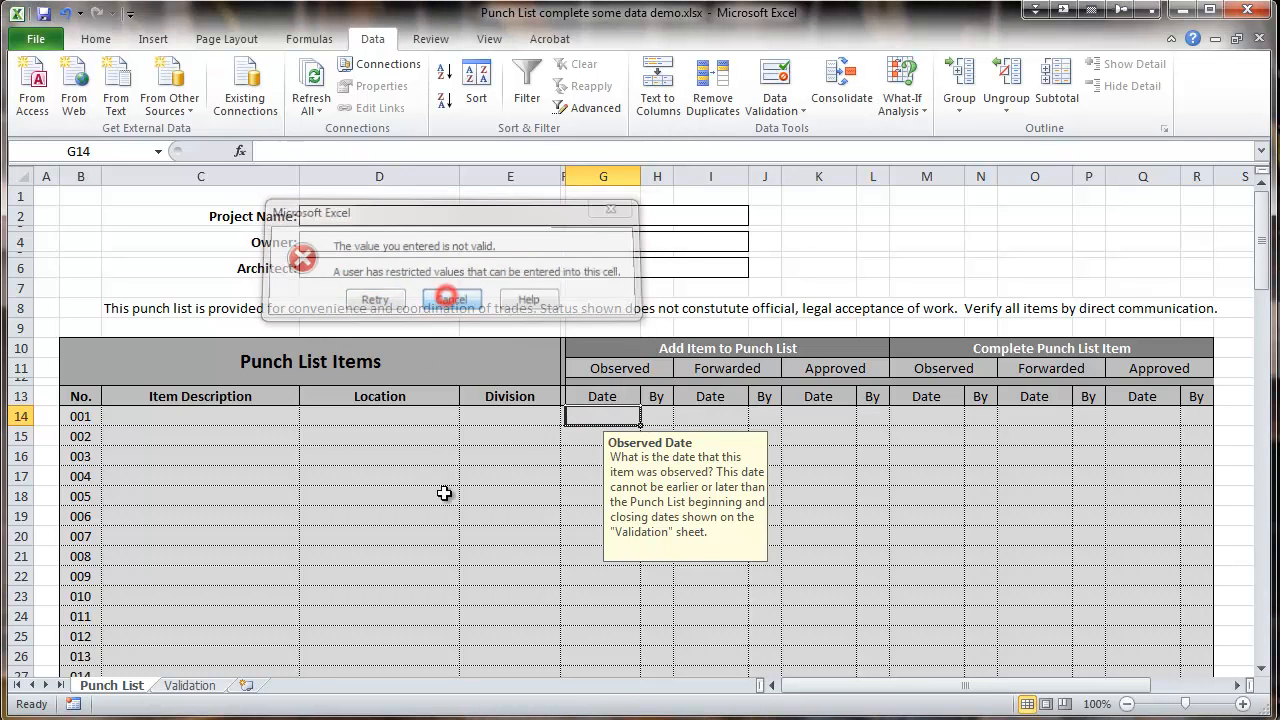
click(451, 299)
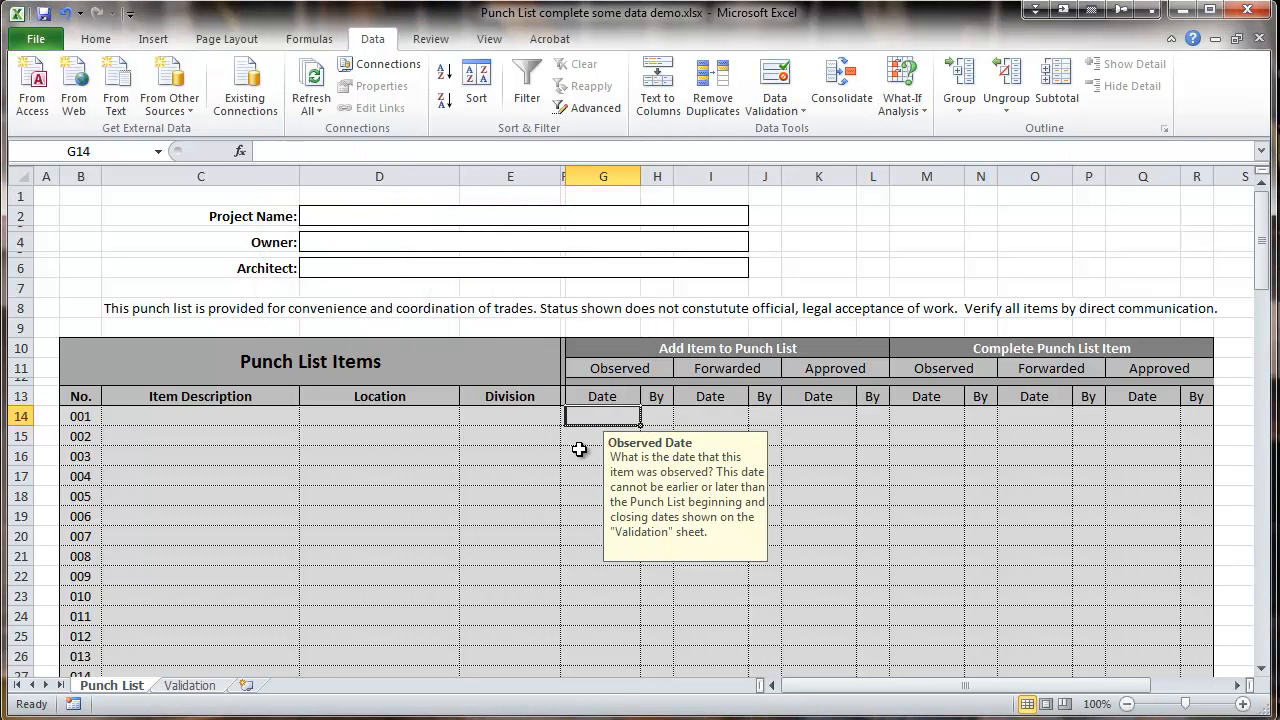
text(7/1)
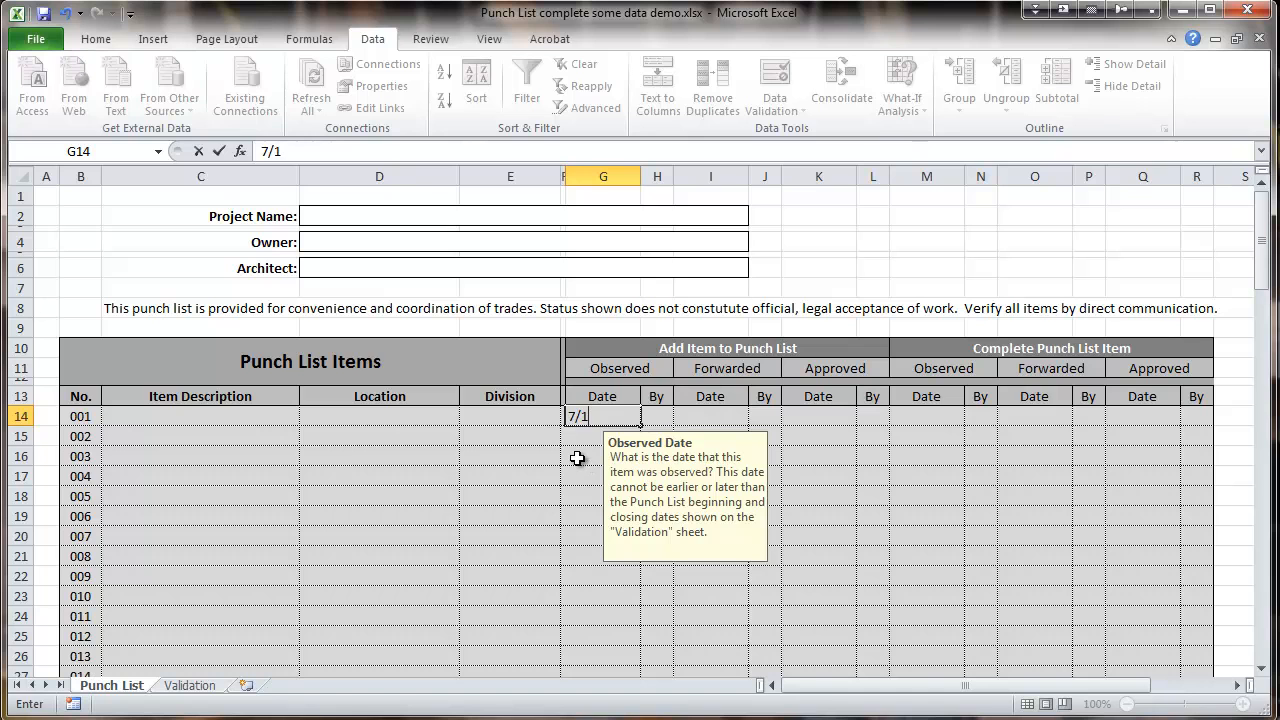
key(Return)
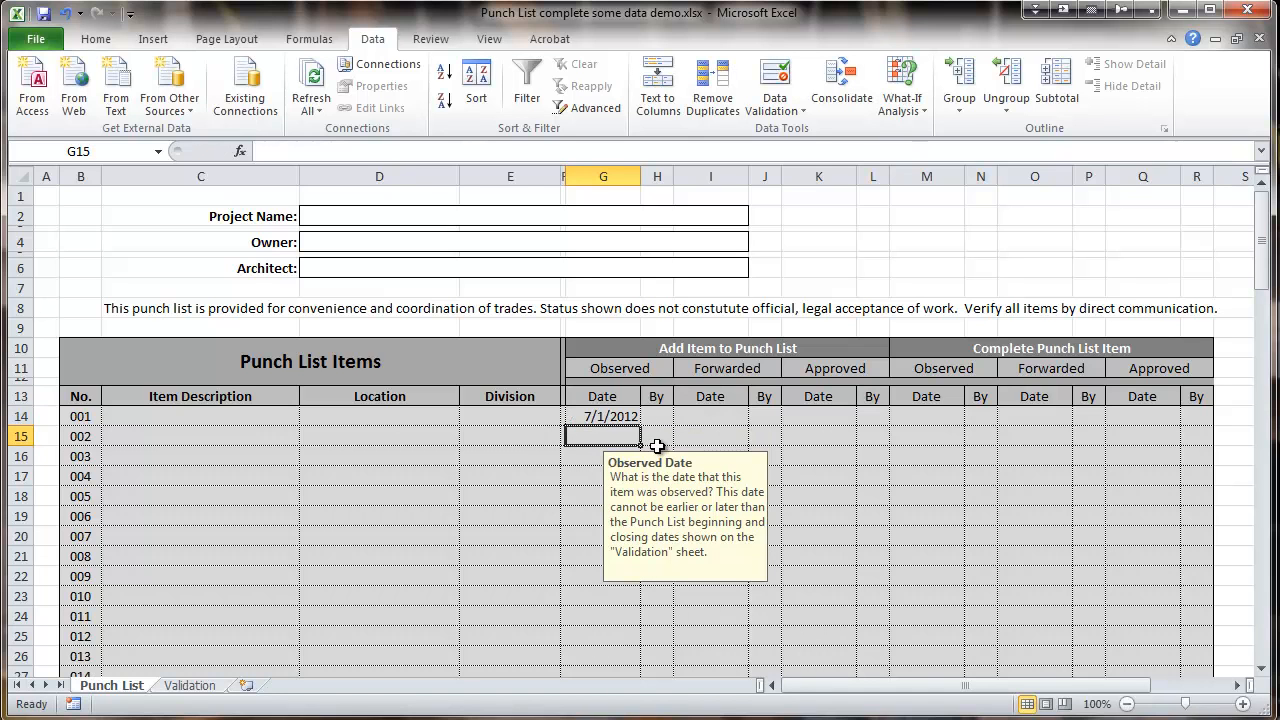
- Try invalid initials in H14, cancel the error, then pick 'bad' from the dropdown
click(657, 416)
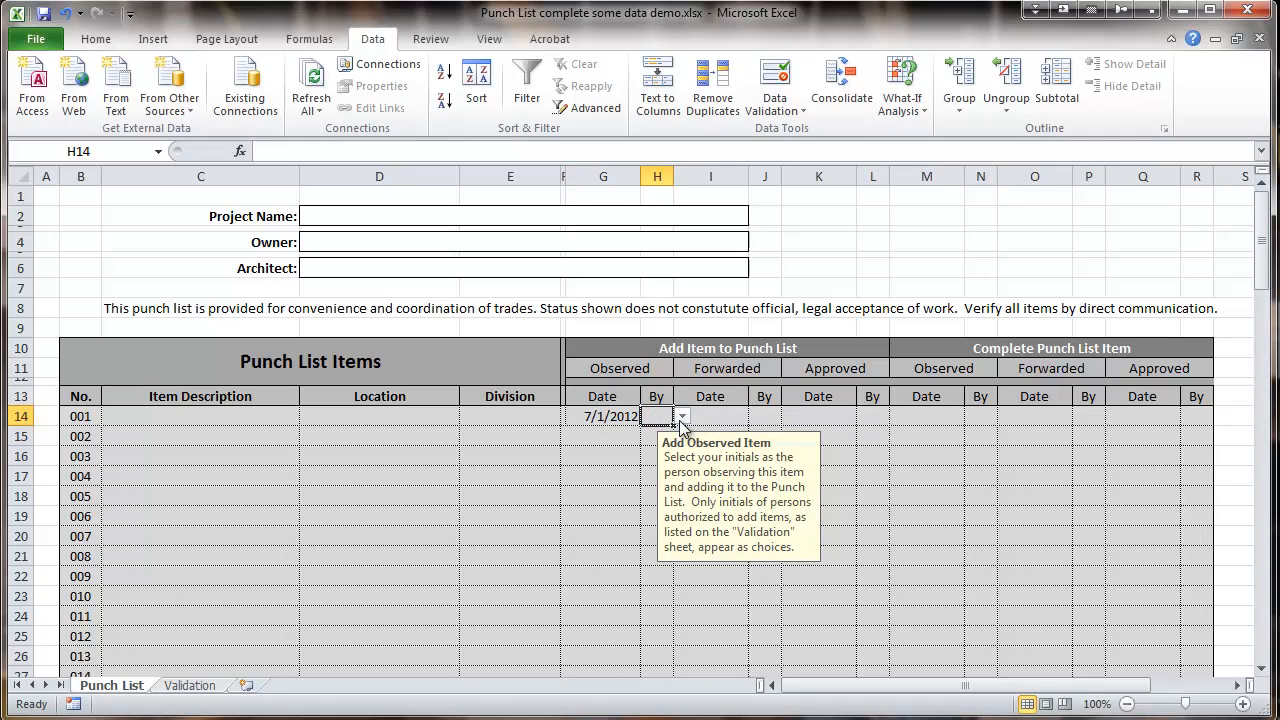
mouse_move(662, 416)
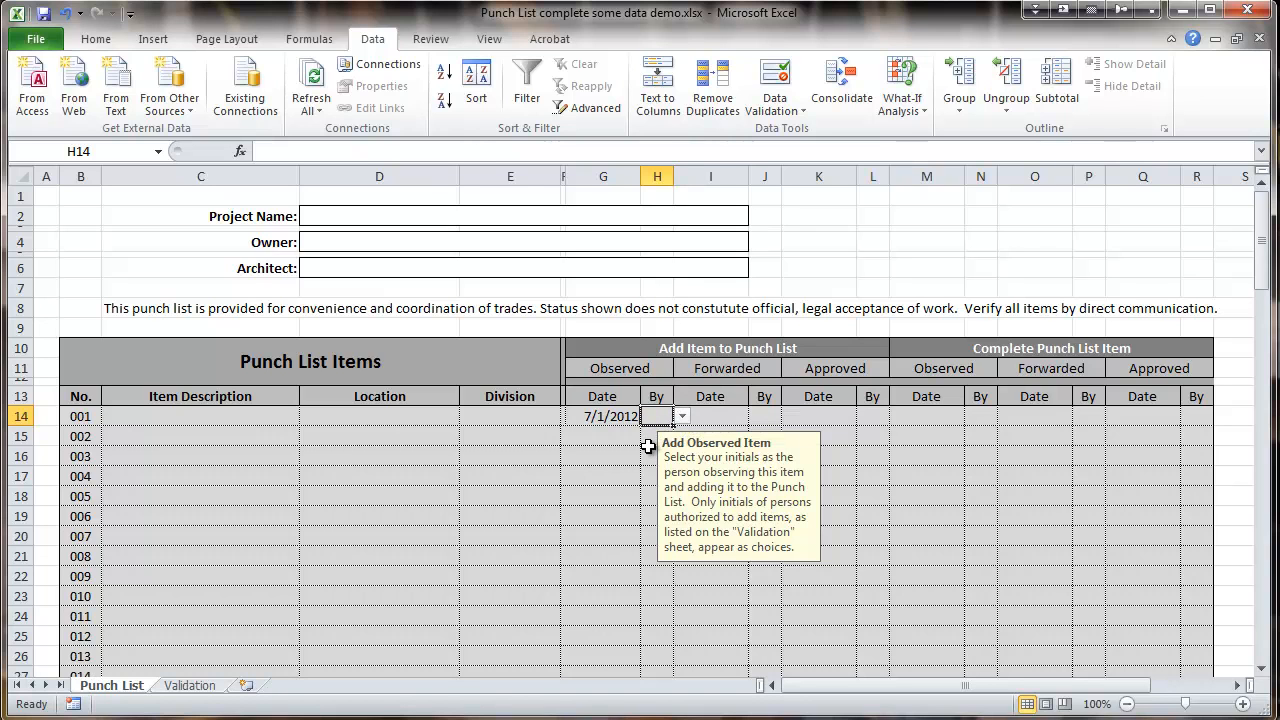
text(abc)
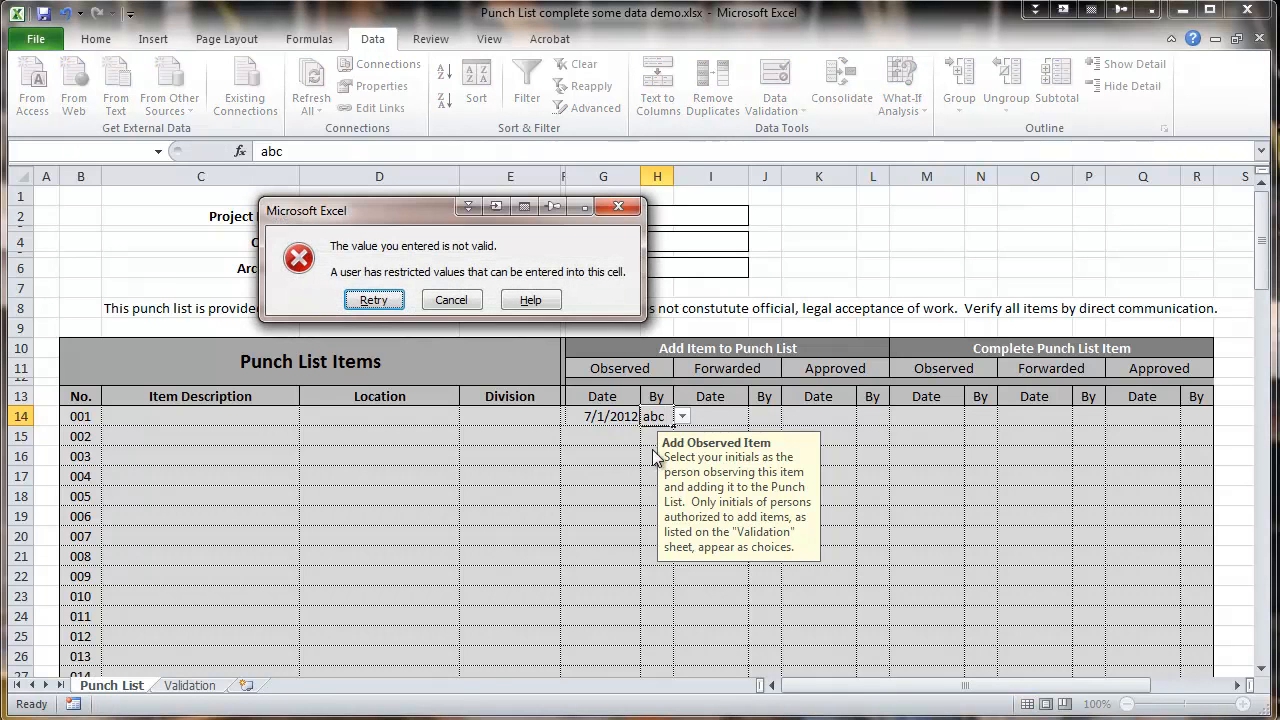
click(451, 299)
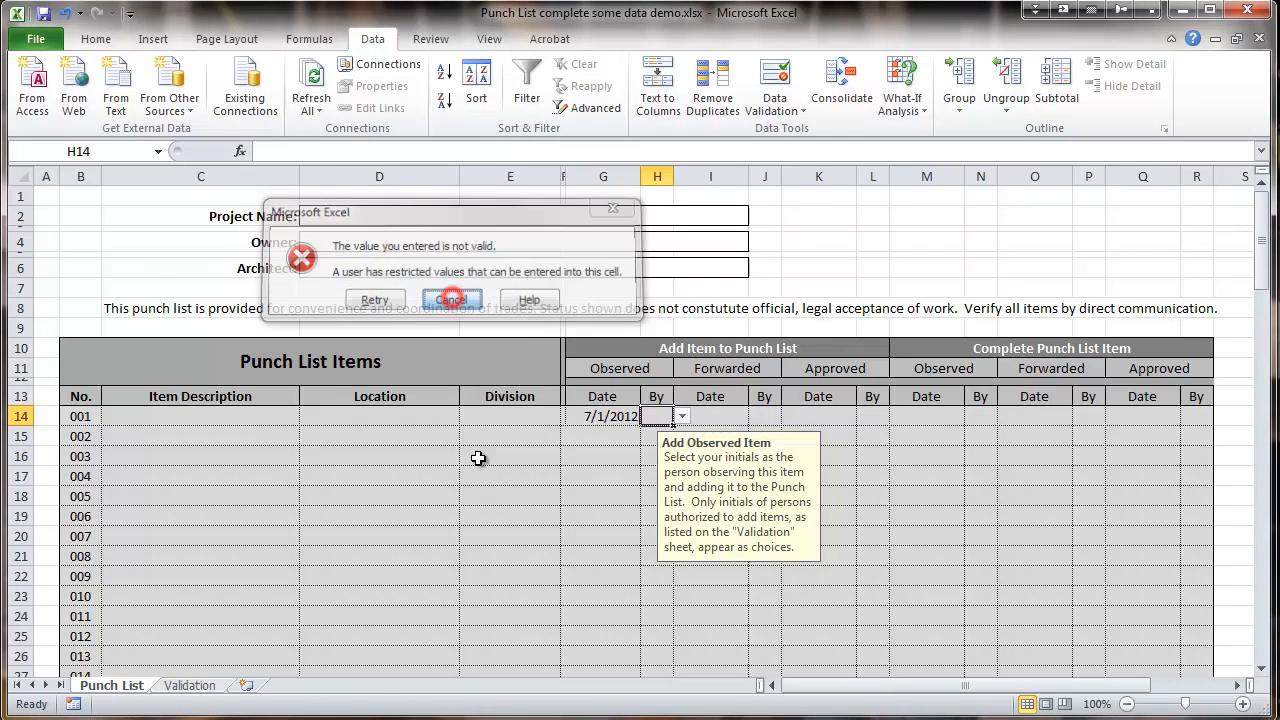
click(451, 299)
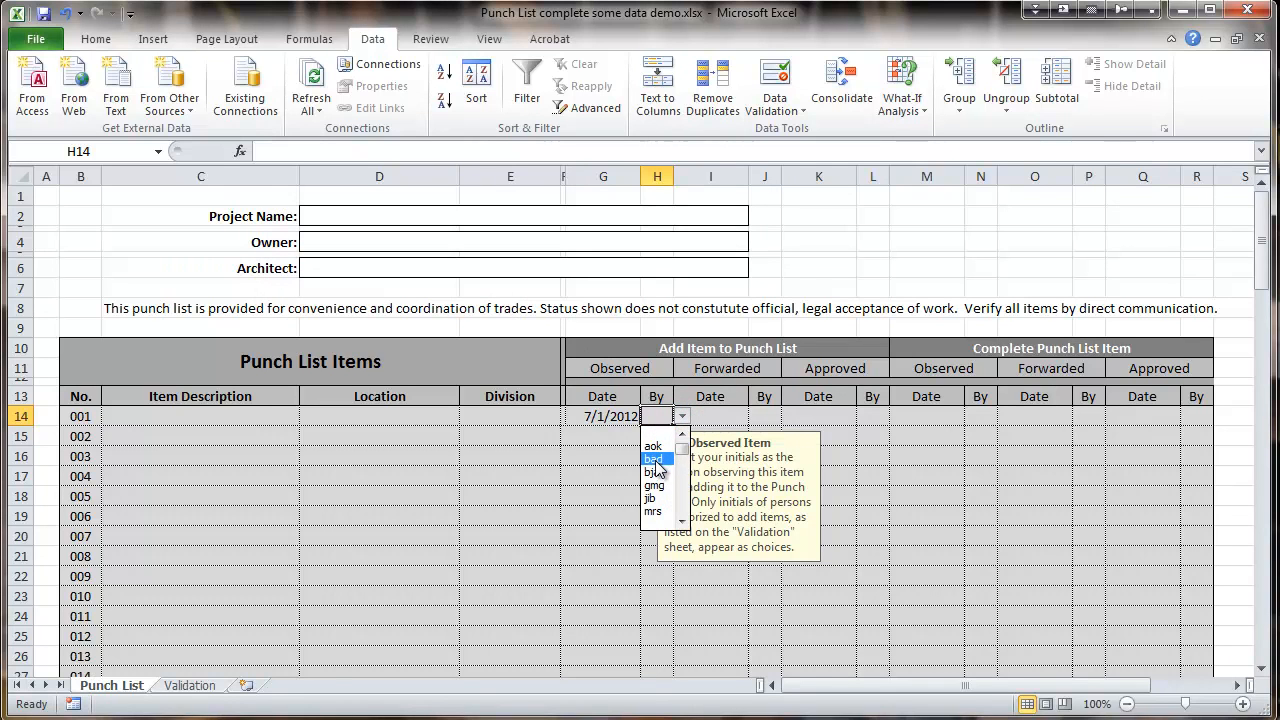
click(653, 459)
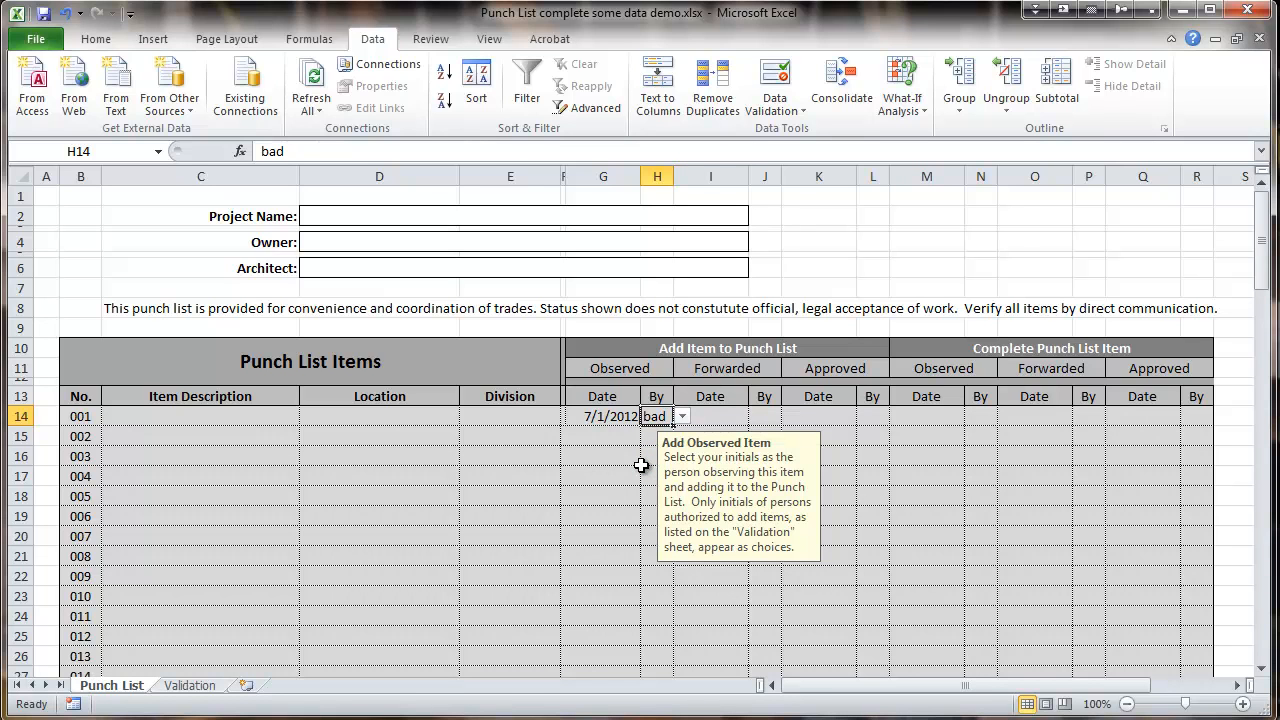
mouse_move(183, 438)
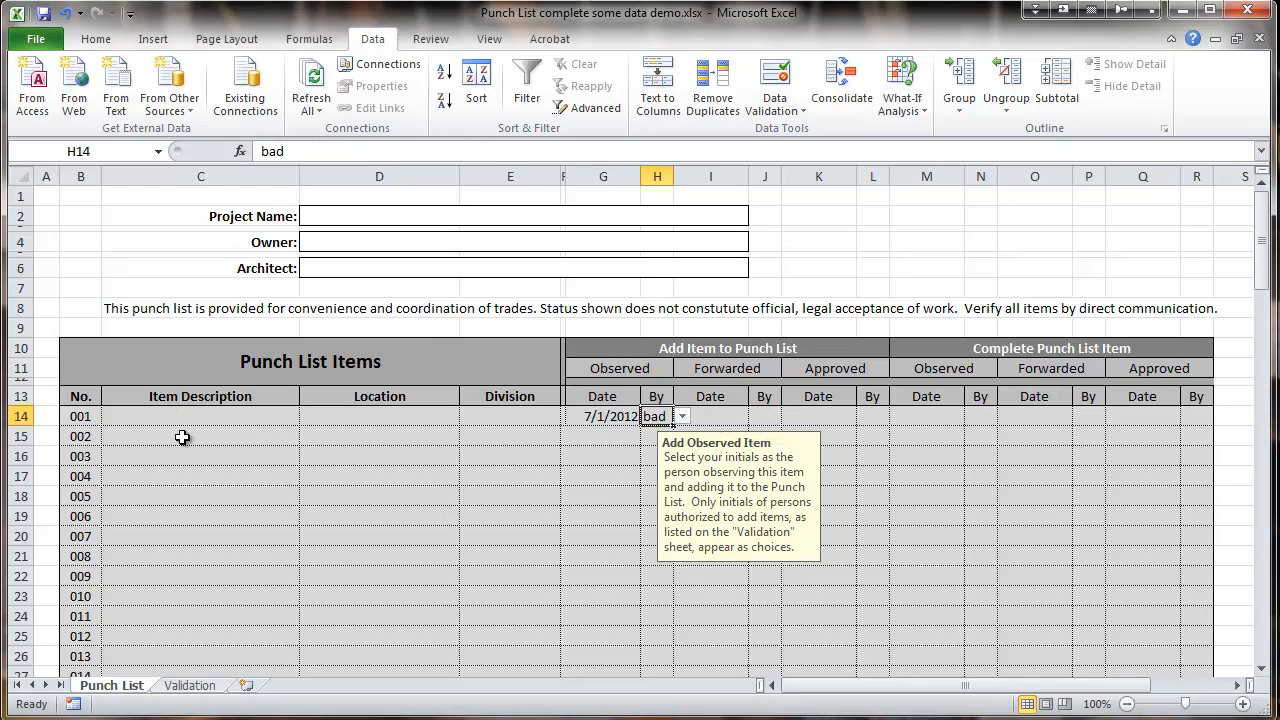
- Enter description 'Roof leak', approved date 7/2 and approver bja for item 001
click(200, 416)
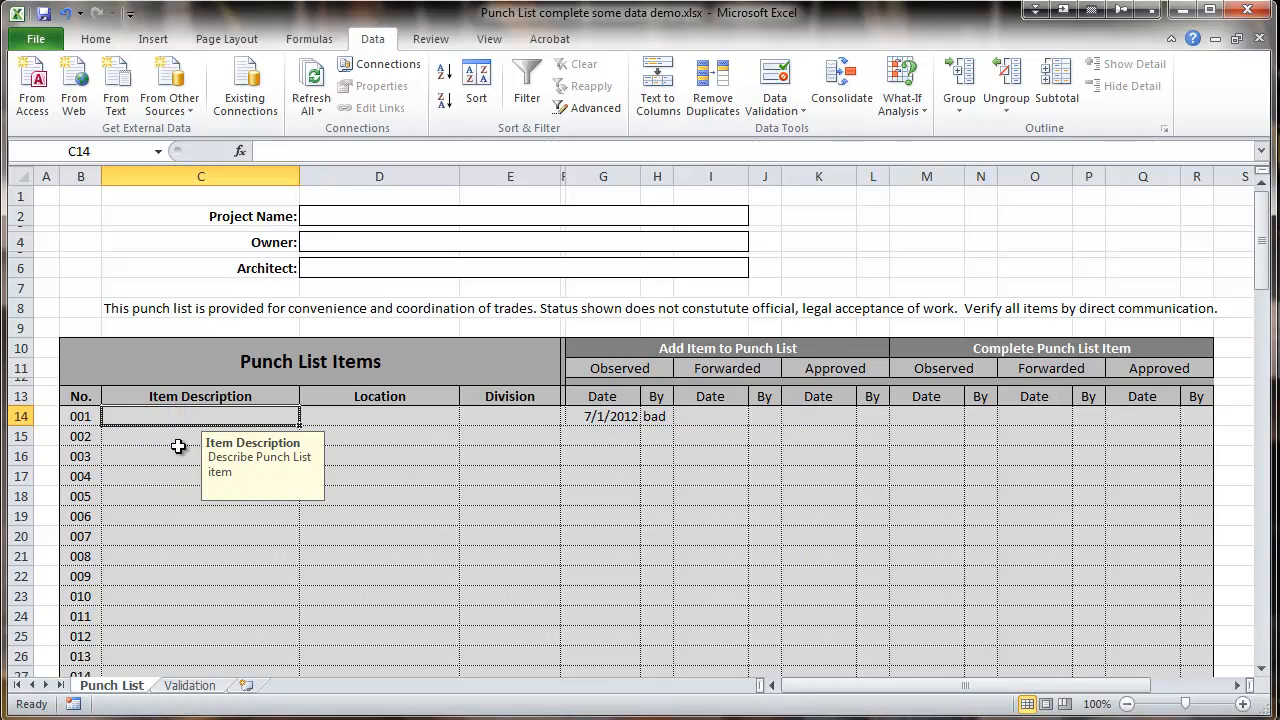
text(R)
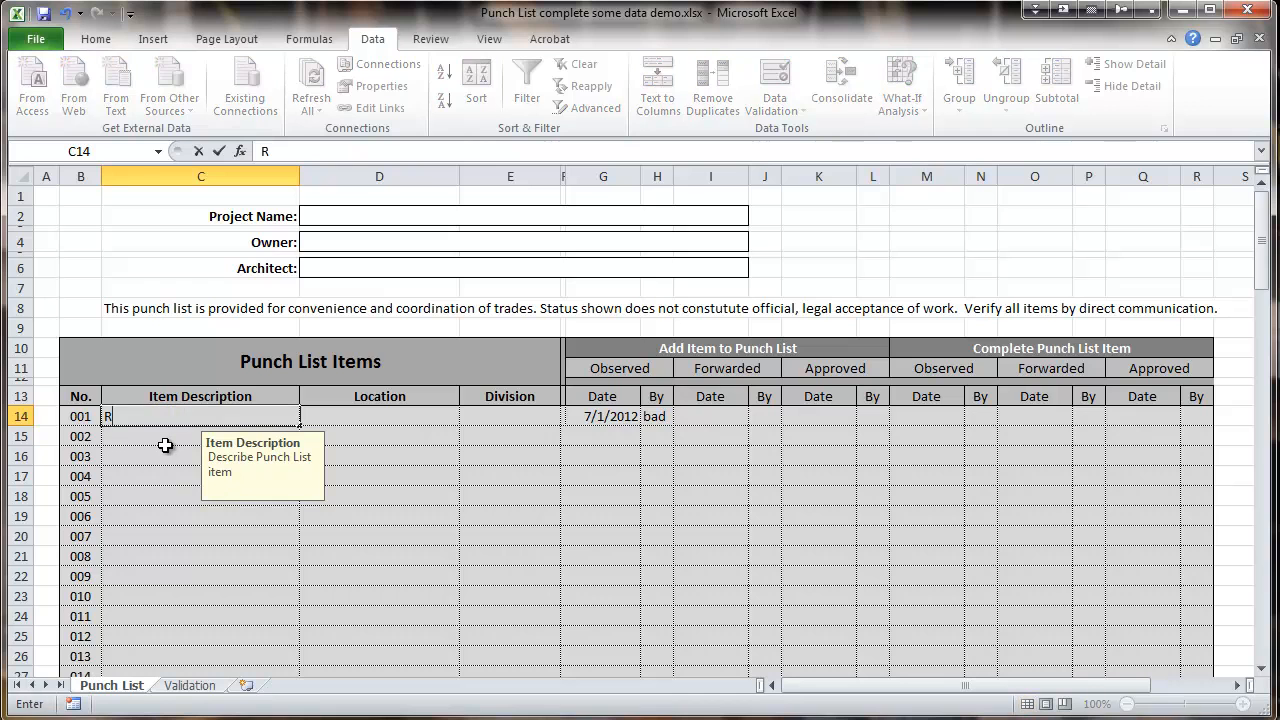
text(oof leak)
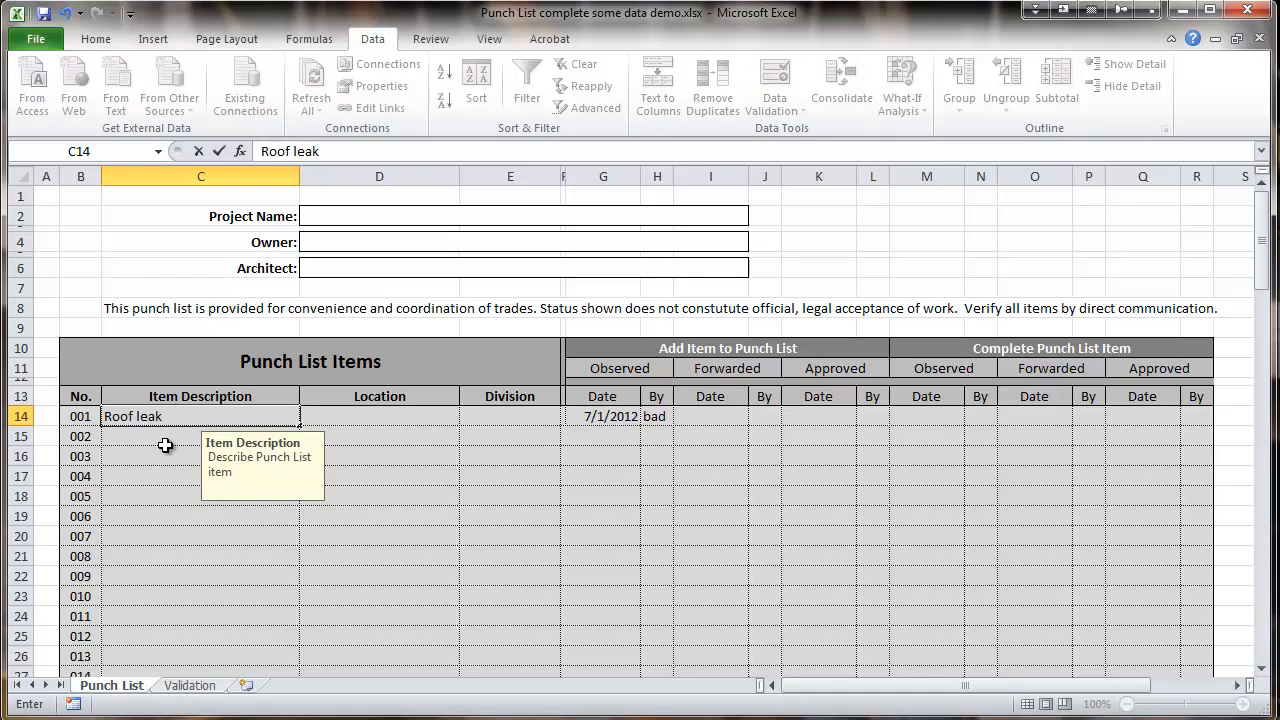
mouse_move(826, 413)
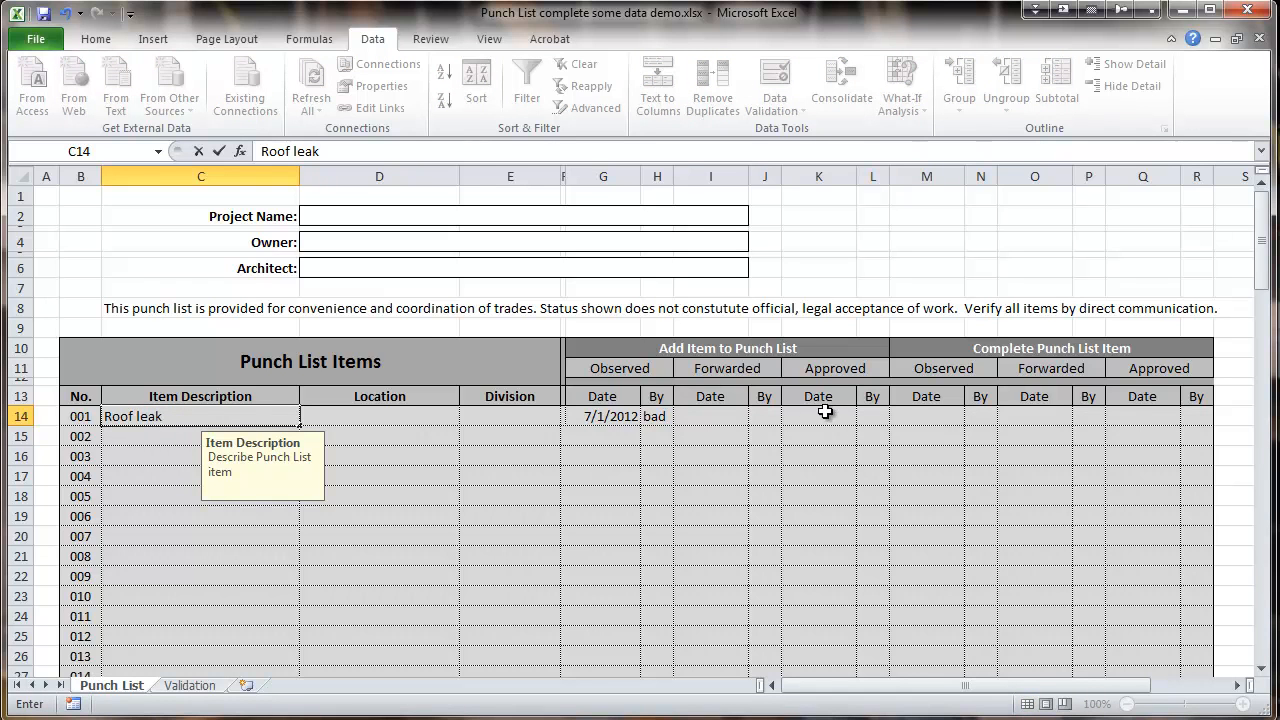
click(818, 416)
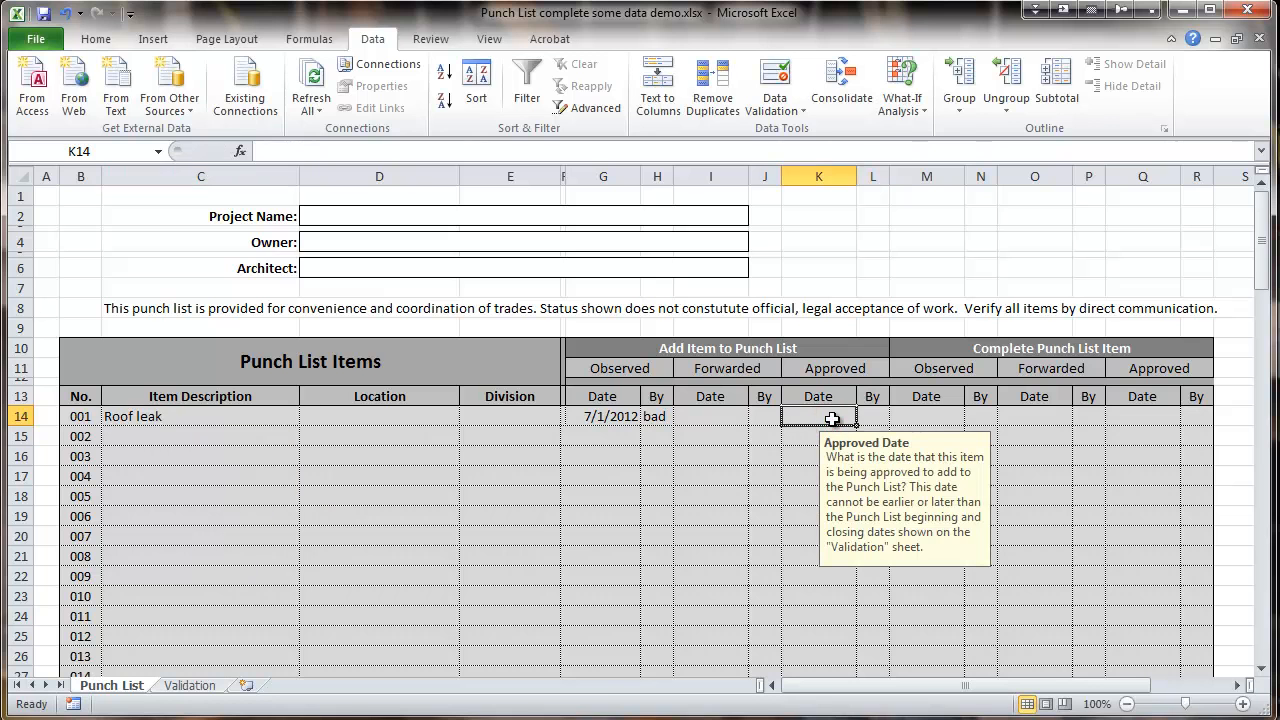
text(7/2)
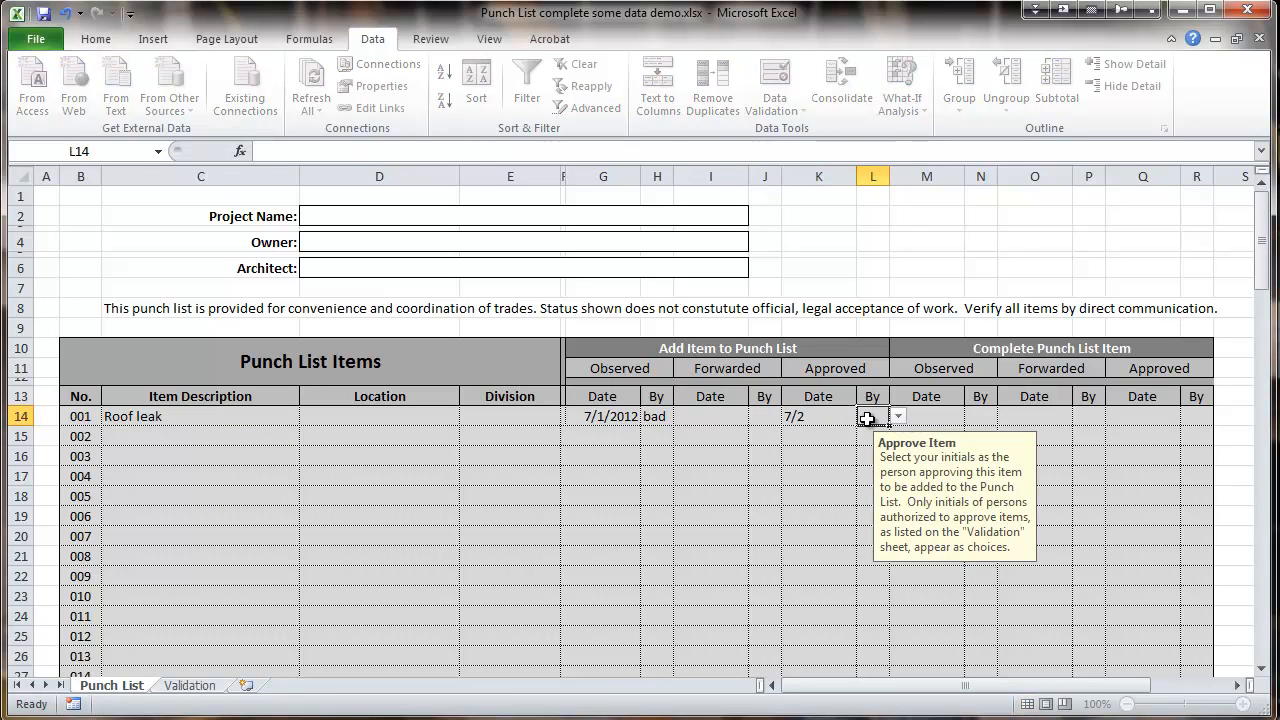
click(897, 416)
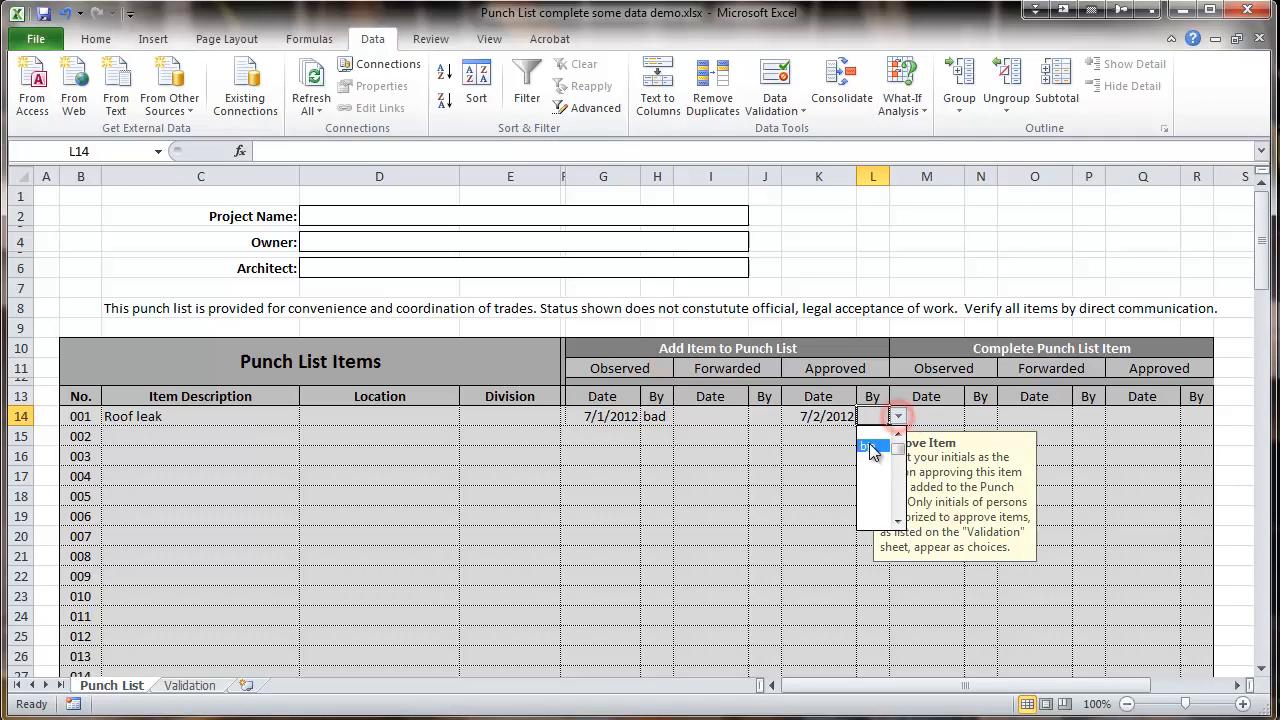
text(bja)
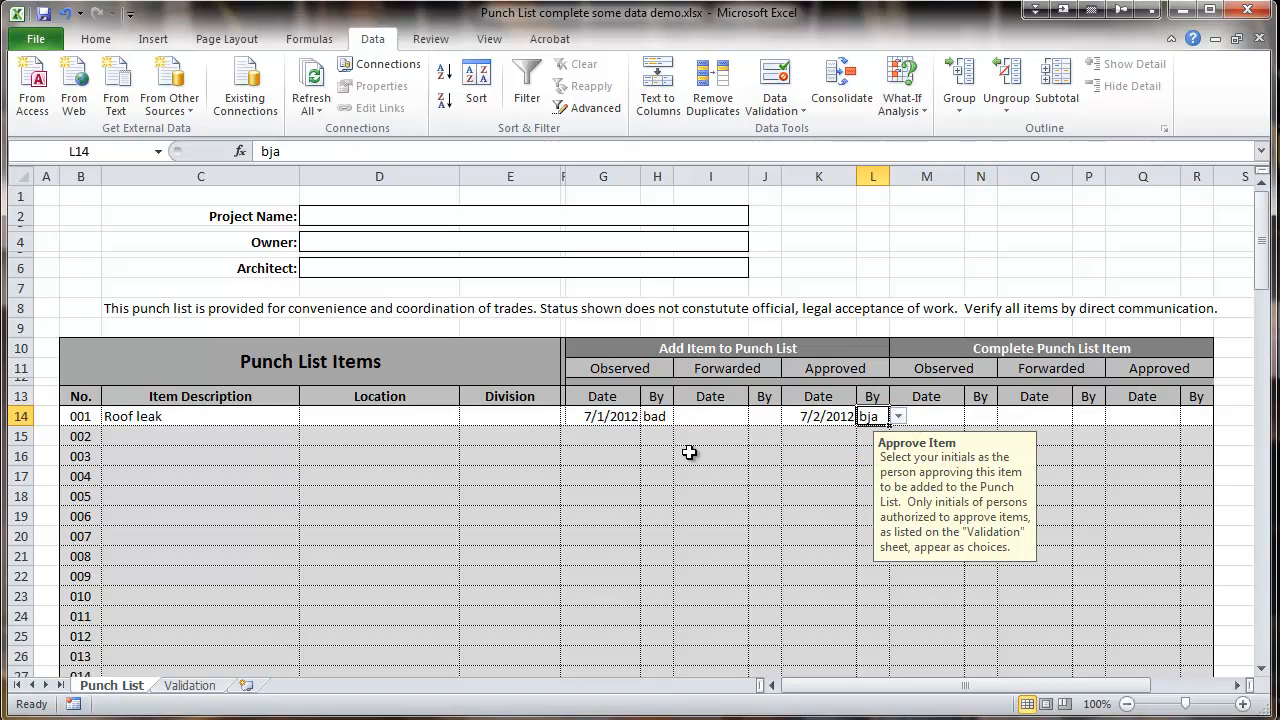
mouse_move(766, 416)
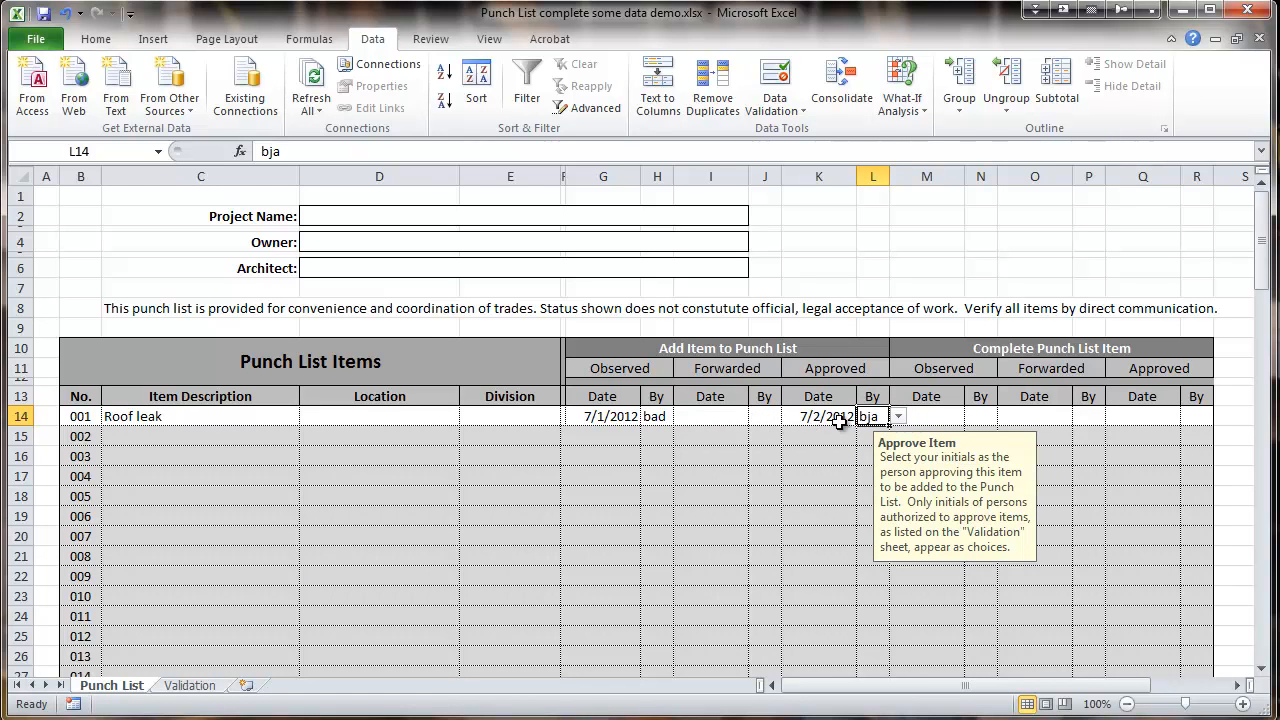
mouse_move(938, 415)
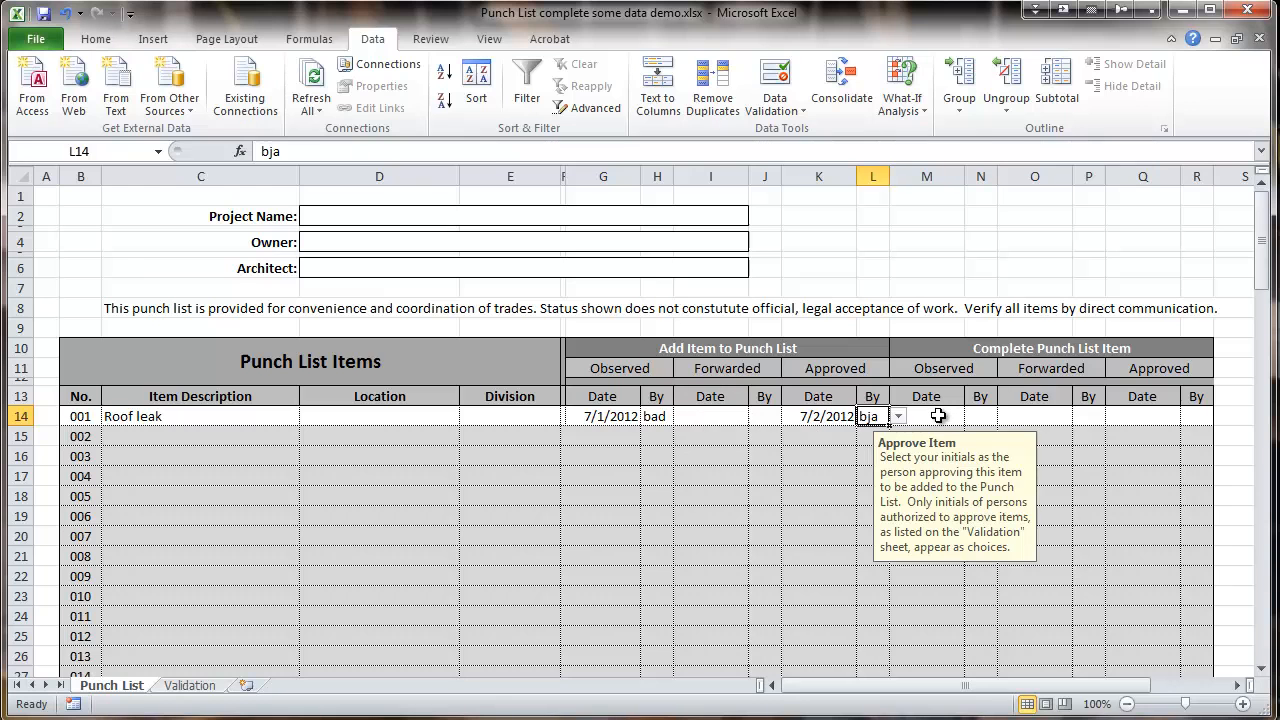
- Enter completion approval 7/4 with approver bja, so row 14 gets struck through
click(926, 416)
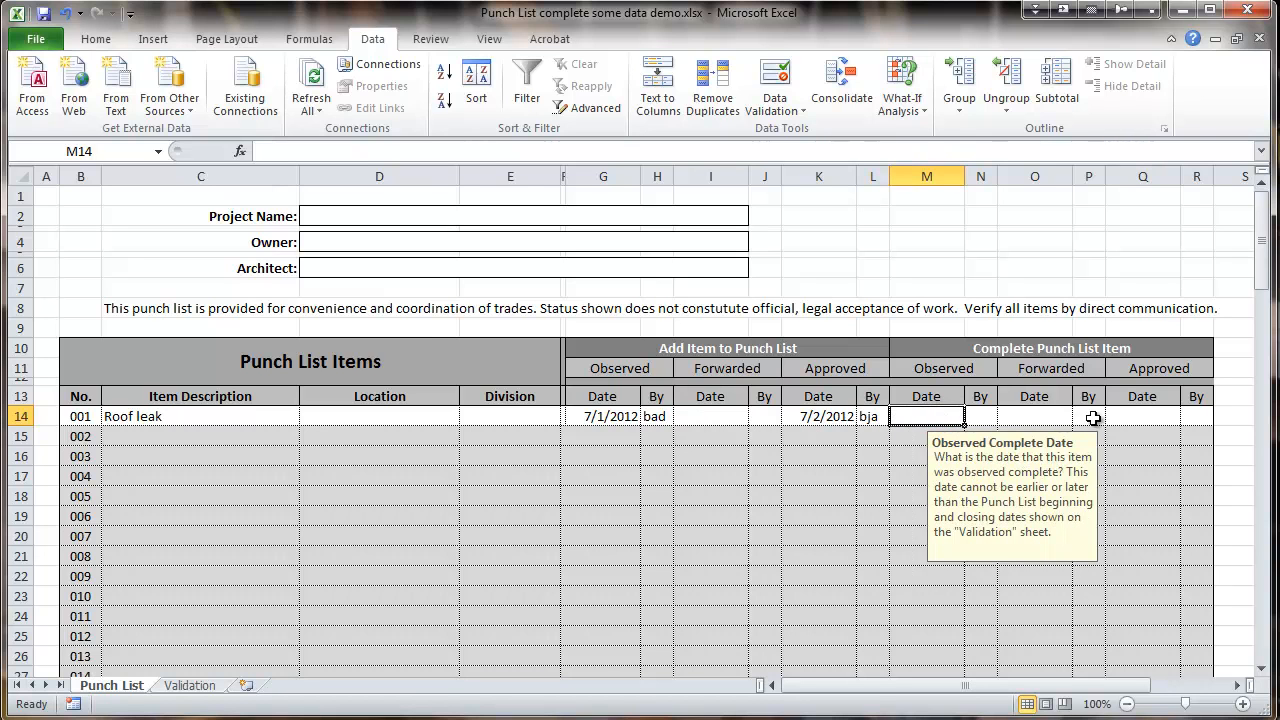
click(1142, 416)
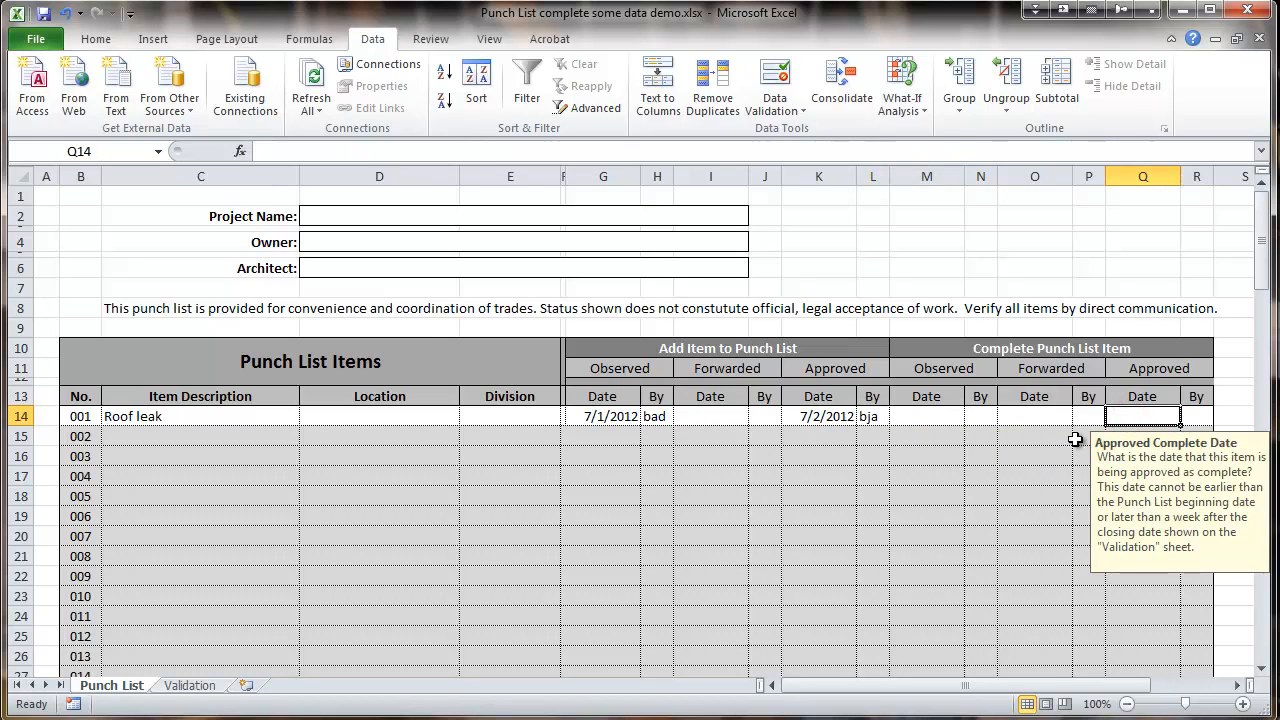
text(7/4)
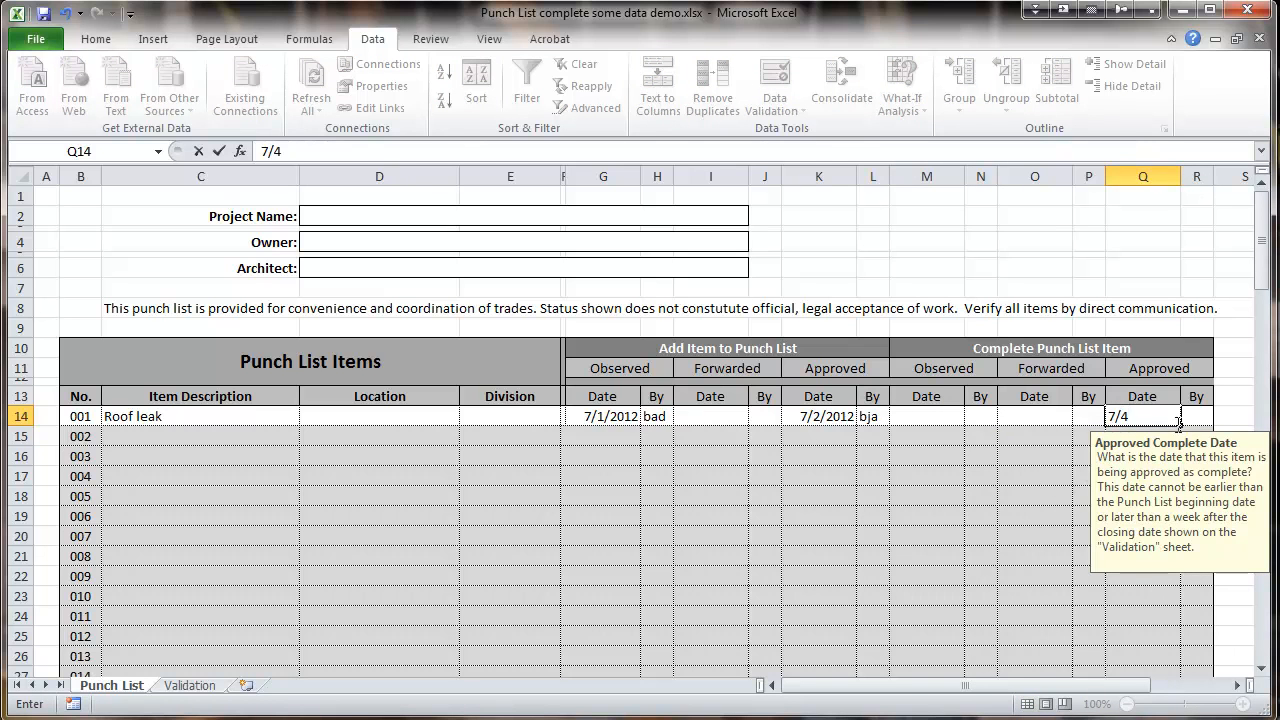
click(1223, 416)
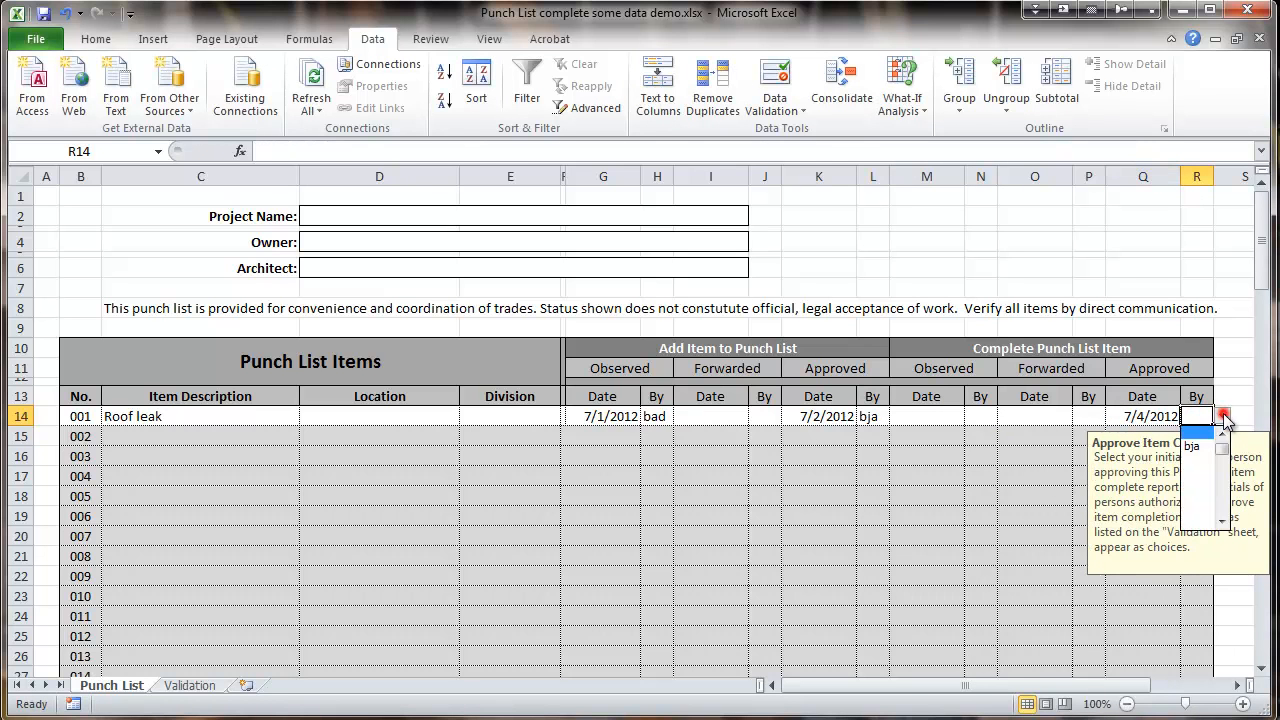
click(1192, 446)
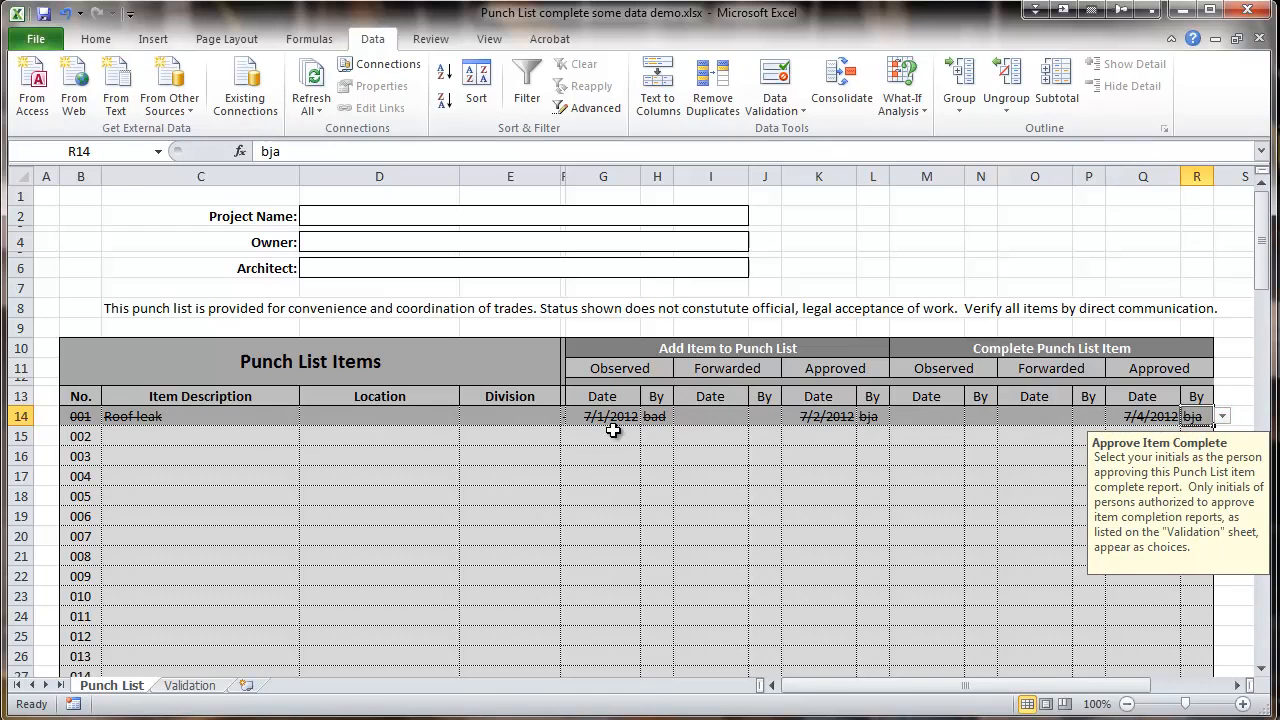
mouse_move(454, 457)
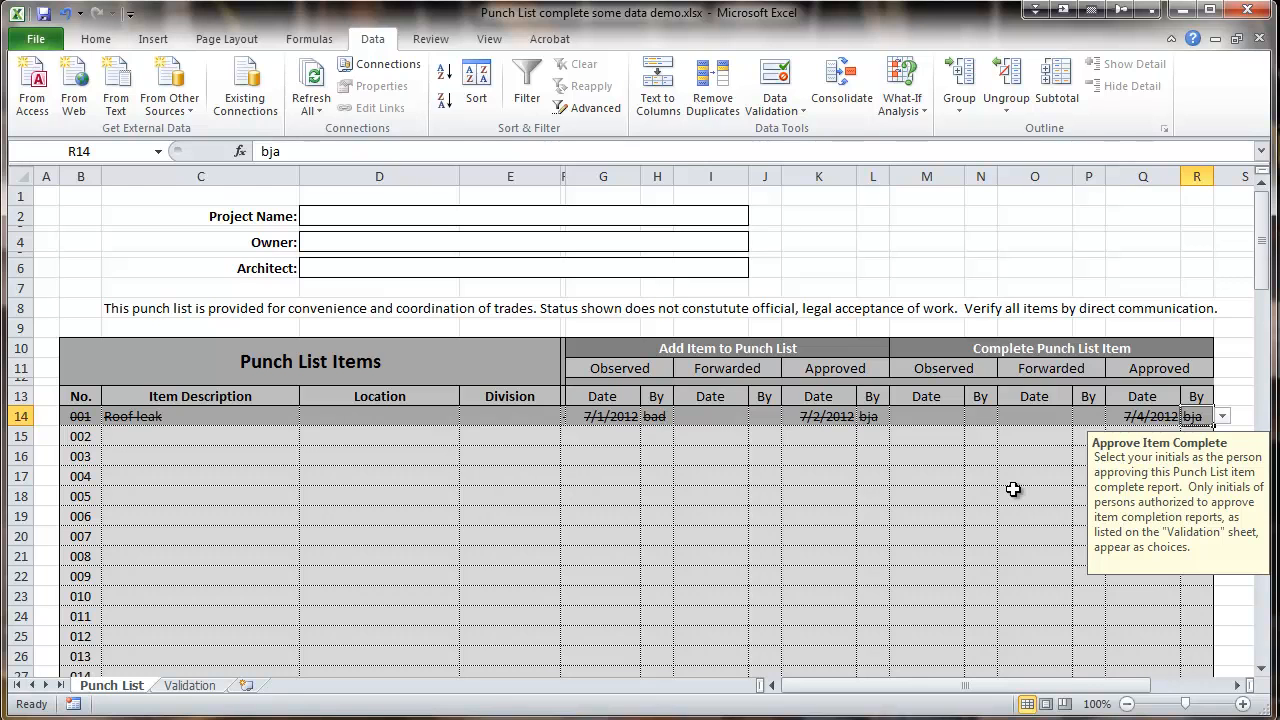
mouse_move(757, 536)
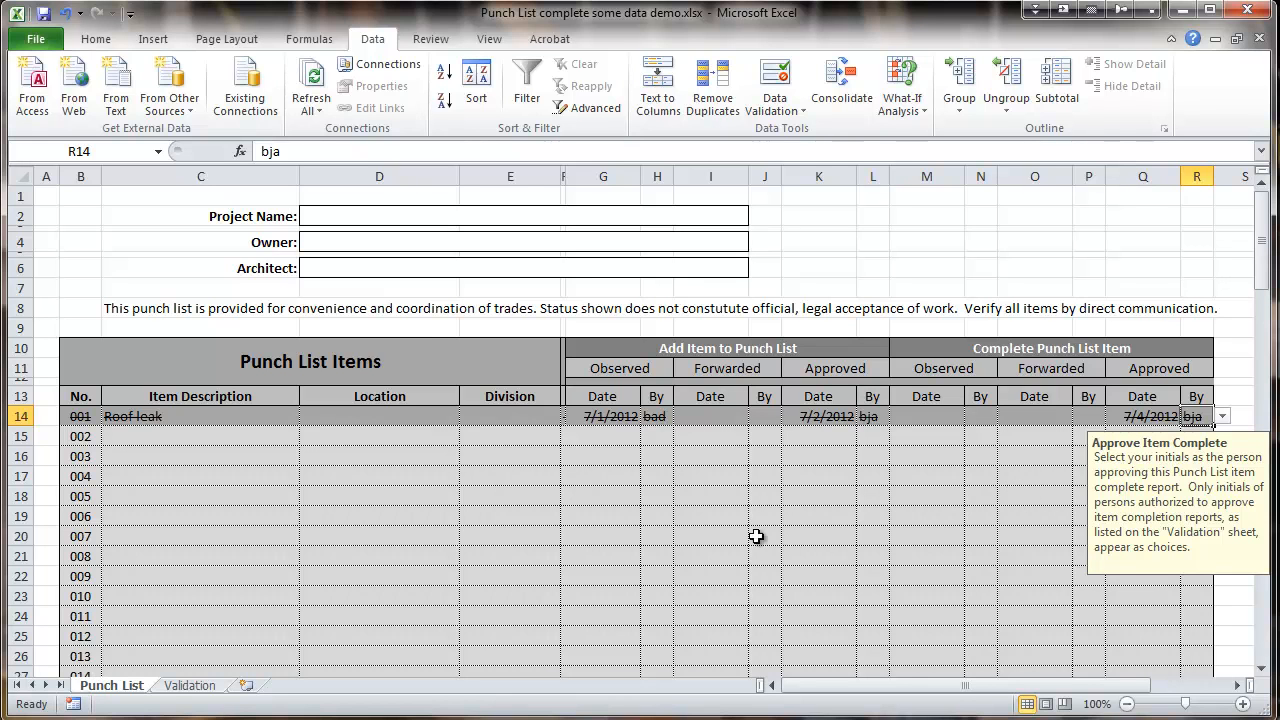
click(1034, 476)
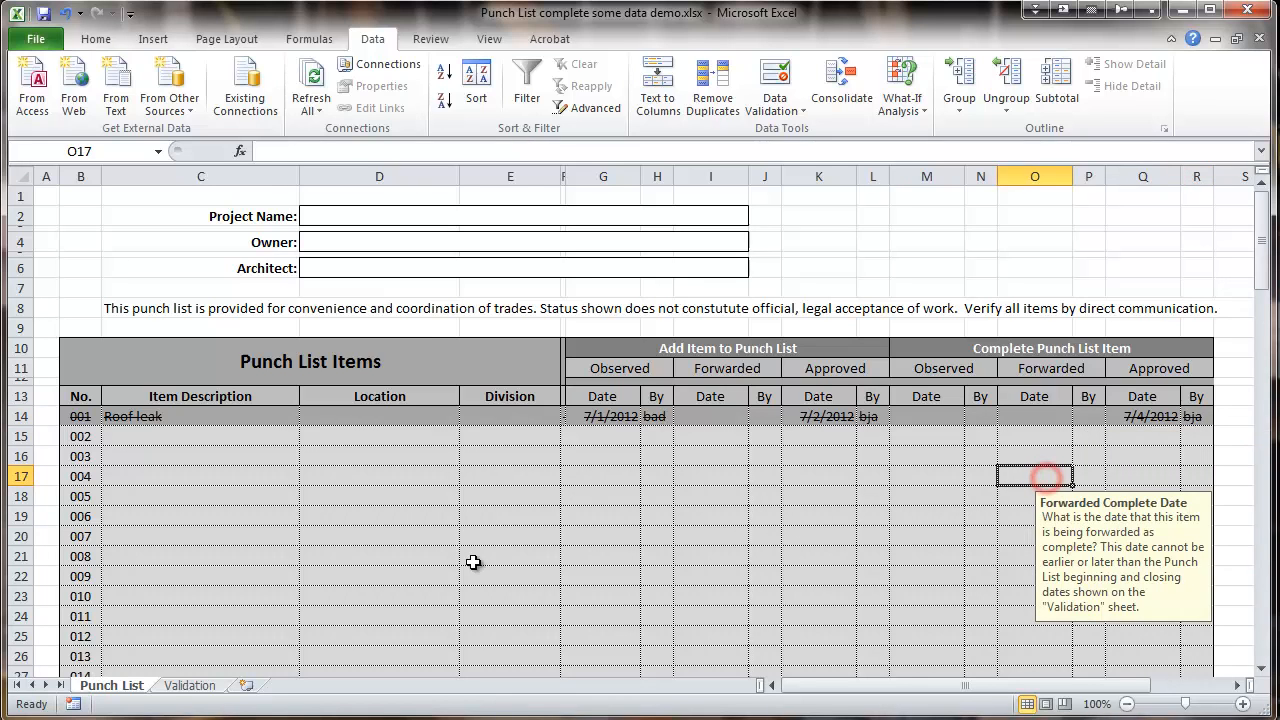
mouse_move(145, 416)
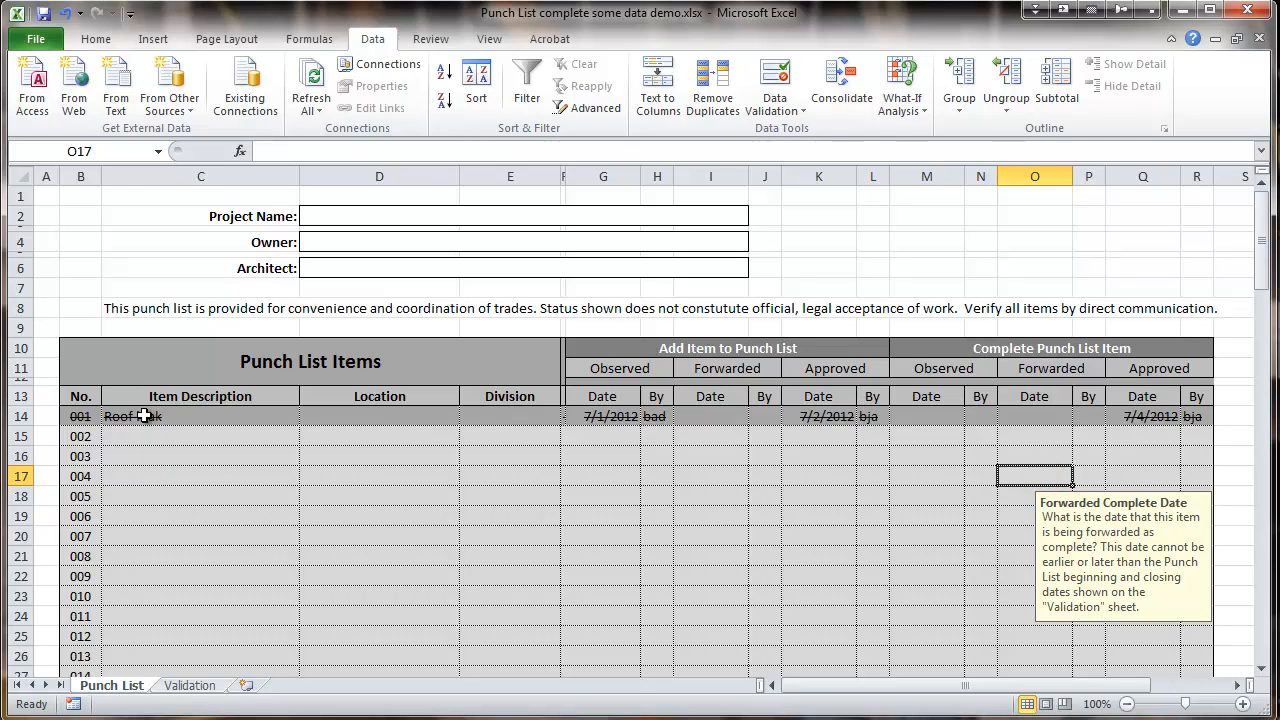
mouse_move(693, 418)
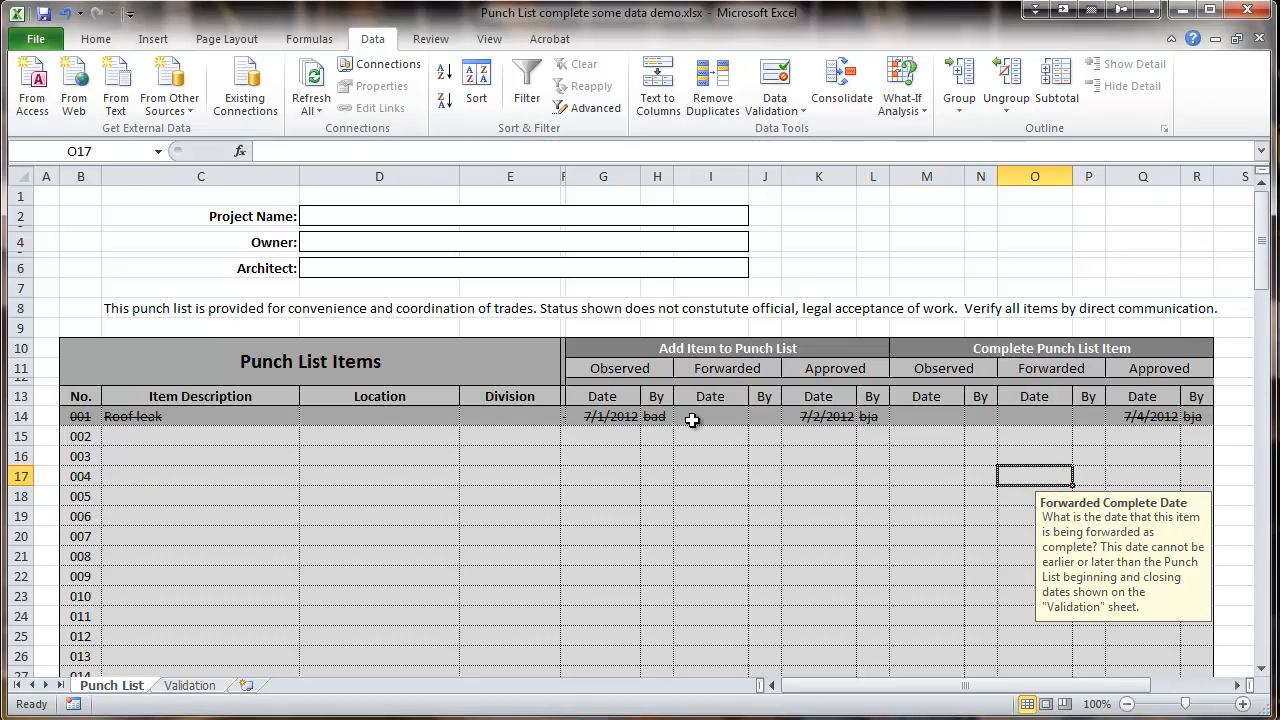
mouse_move(241, 437)
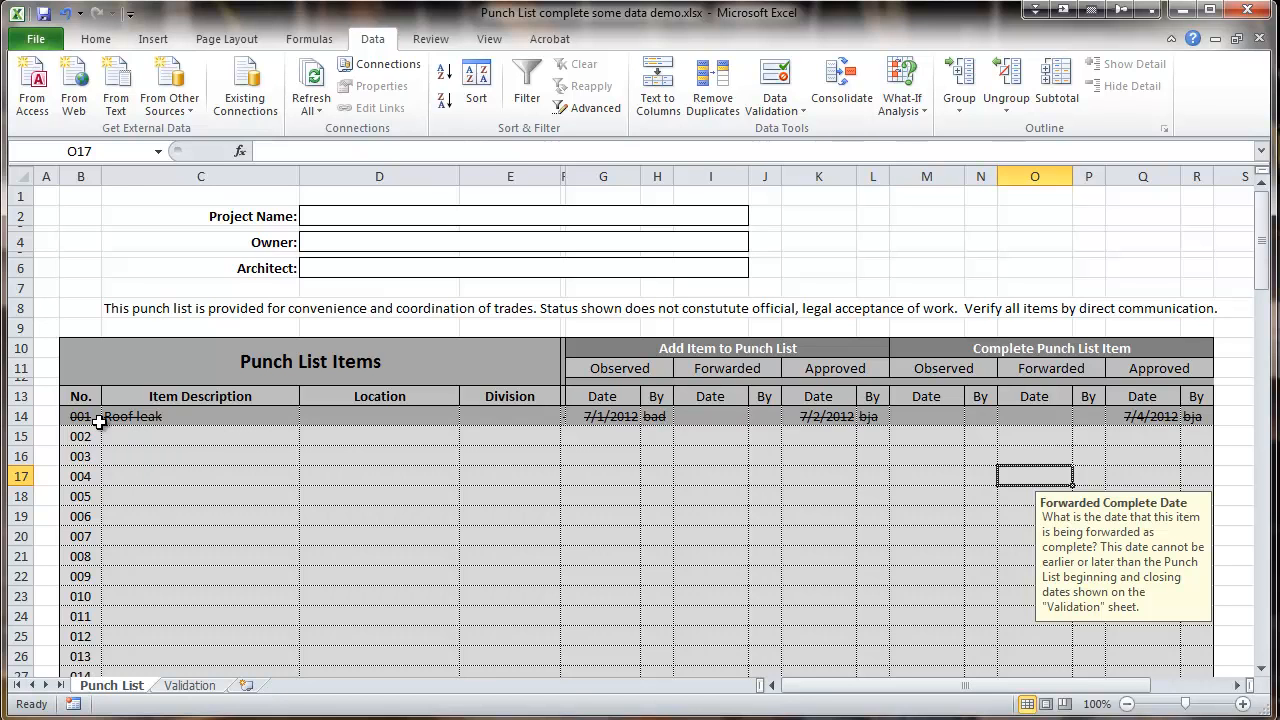
mouse_move(277, 463)
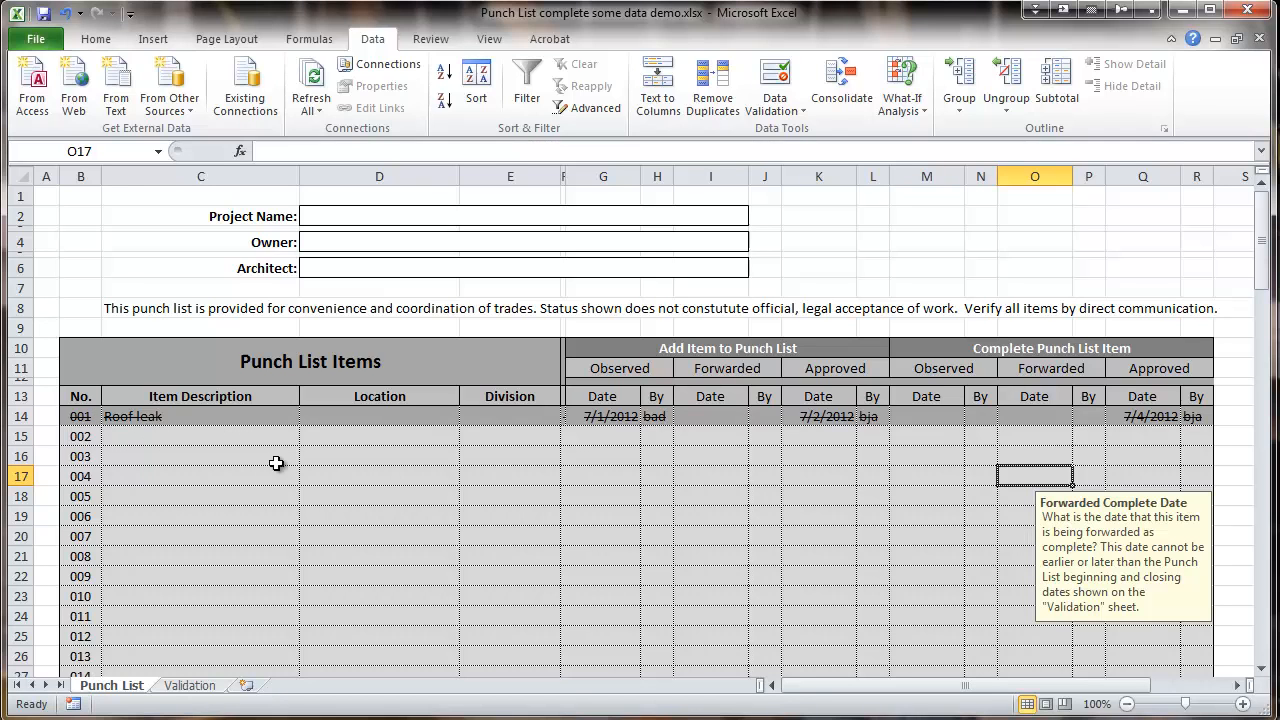
mouse_move(345, 402)
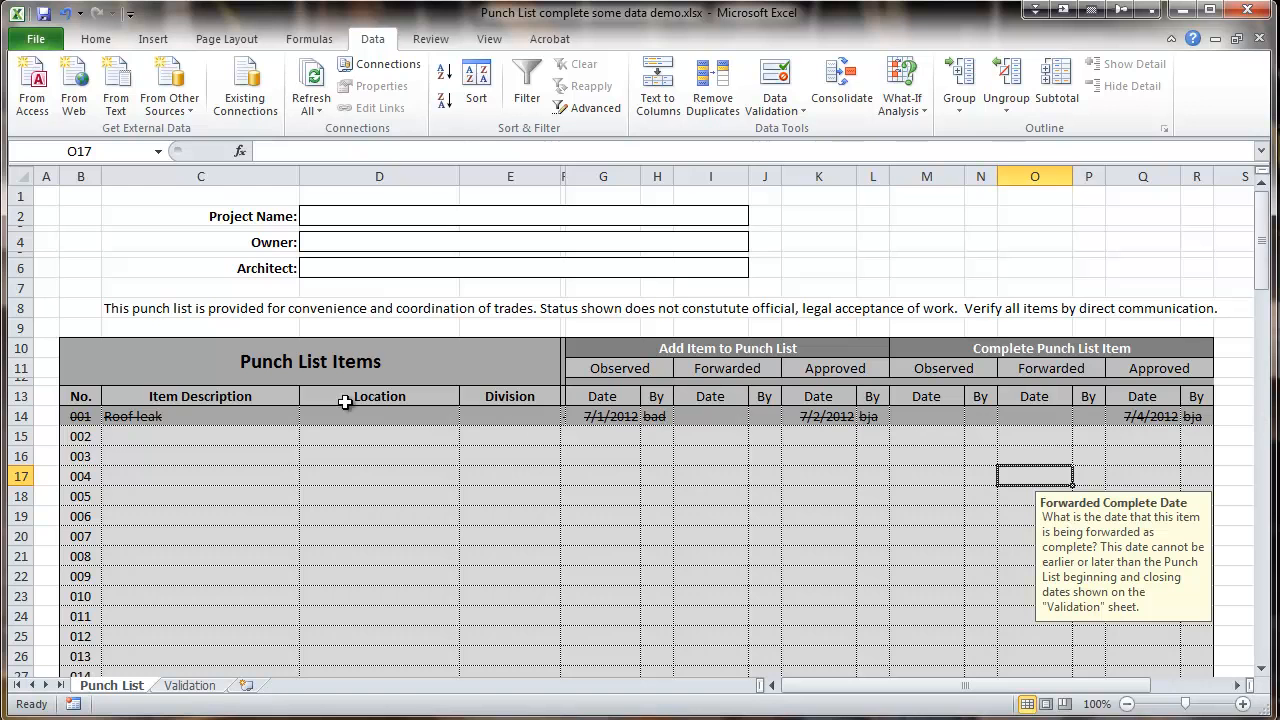
- Fill item 001's row B14:R14 down into row 15 as item 002
click(80, 416)
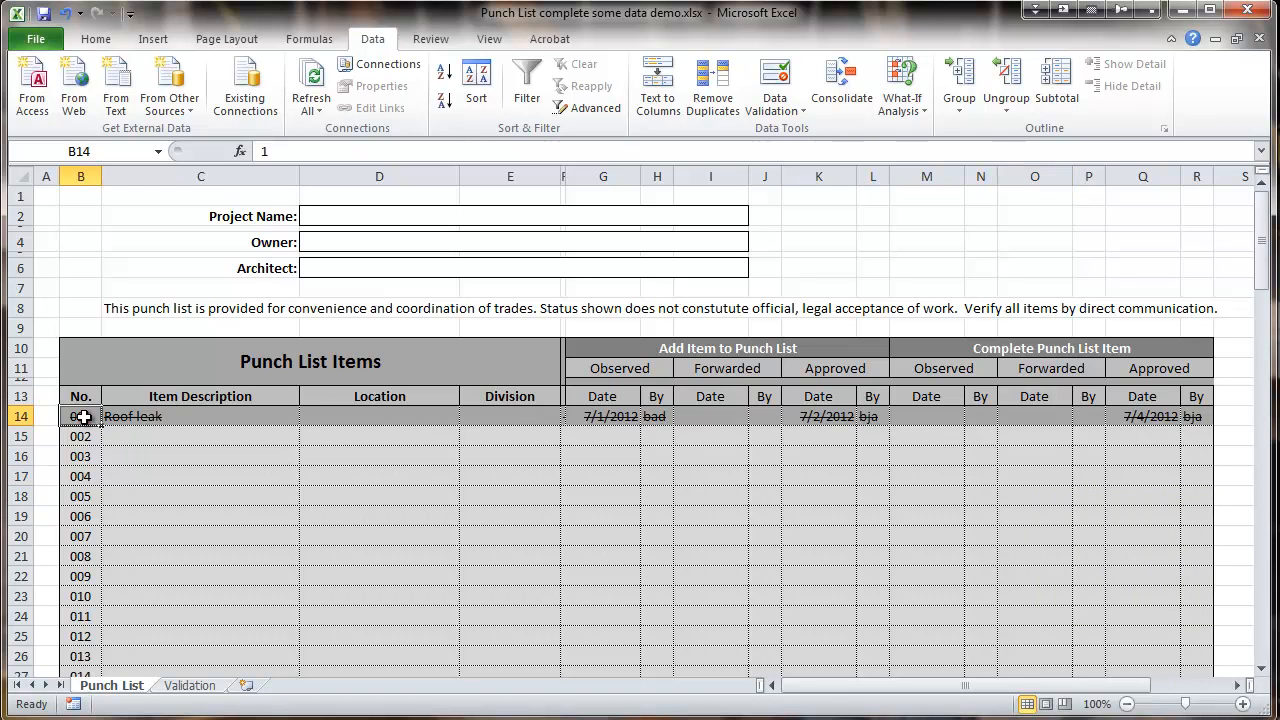
drag(80, 416, 1196, 416)
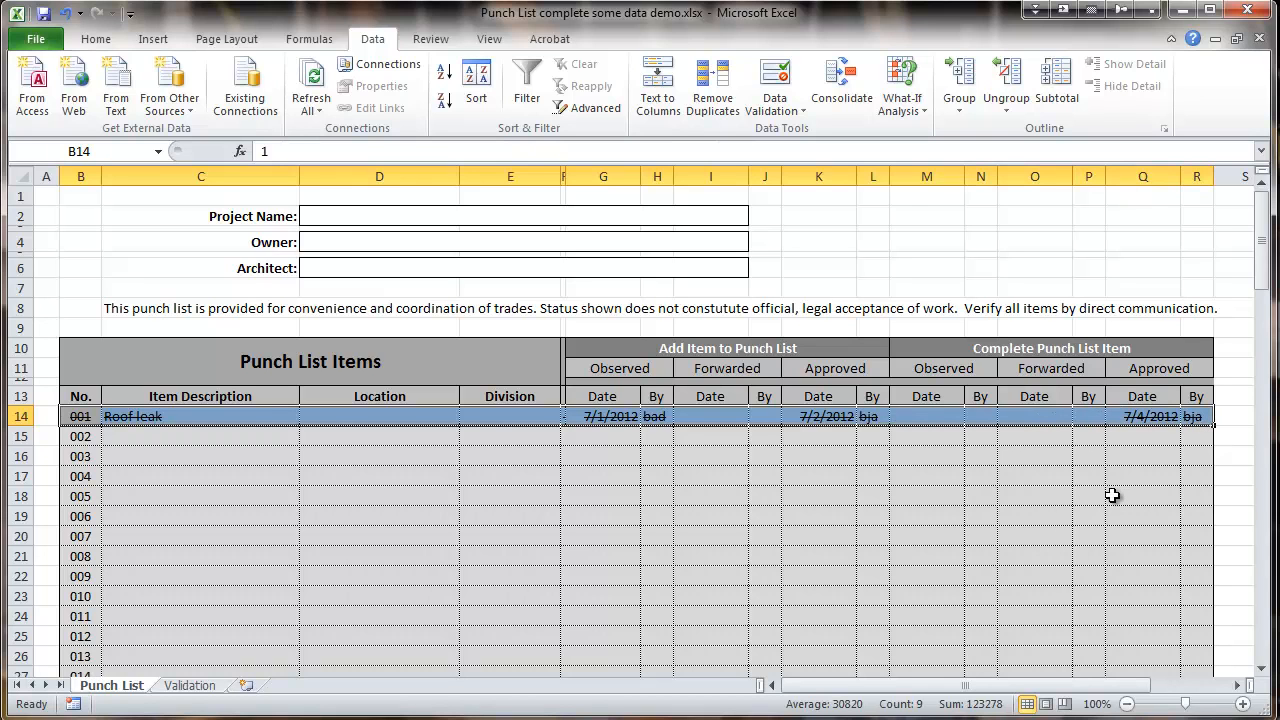
mouse_move(1225, 434)
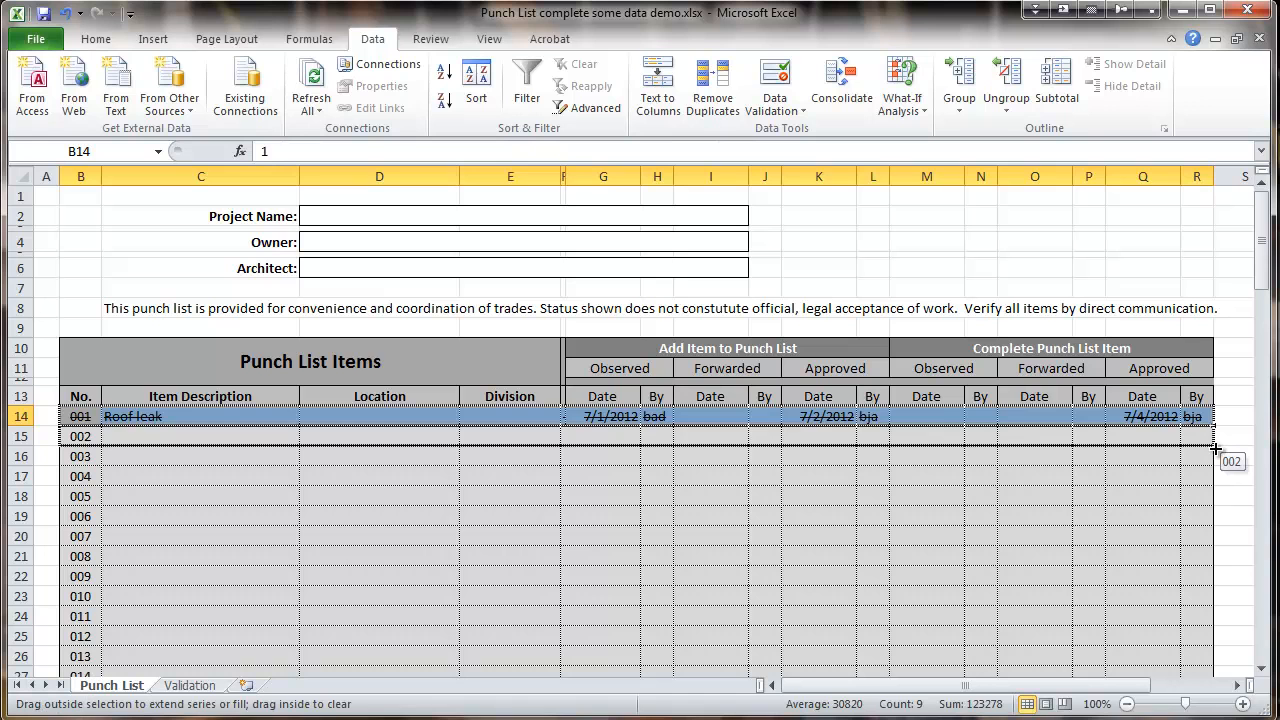
drag(1215, 416, 1215, 436)
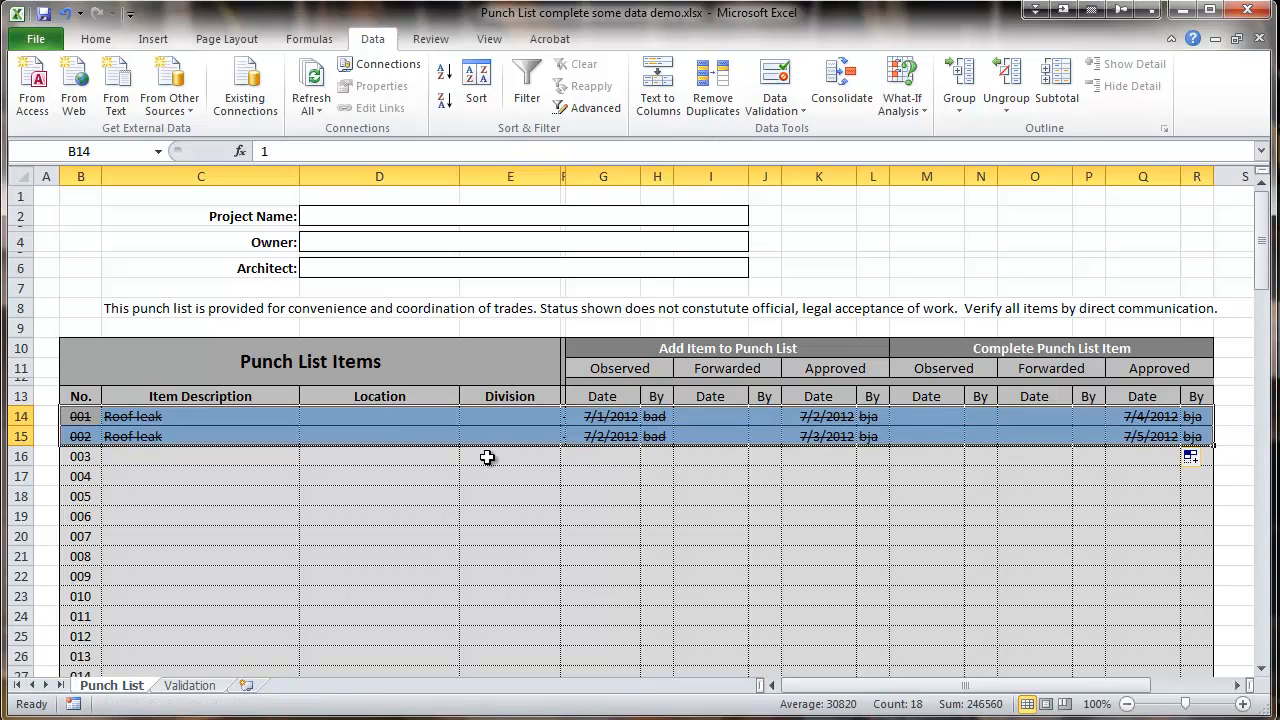
click(378, 476)
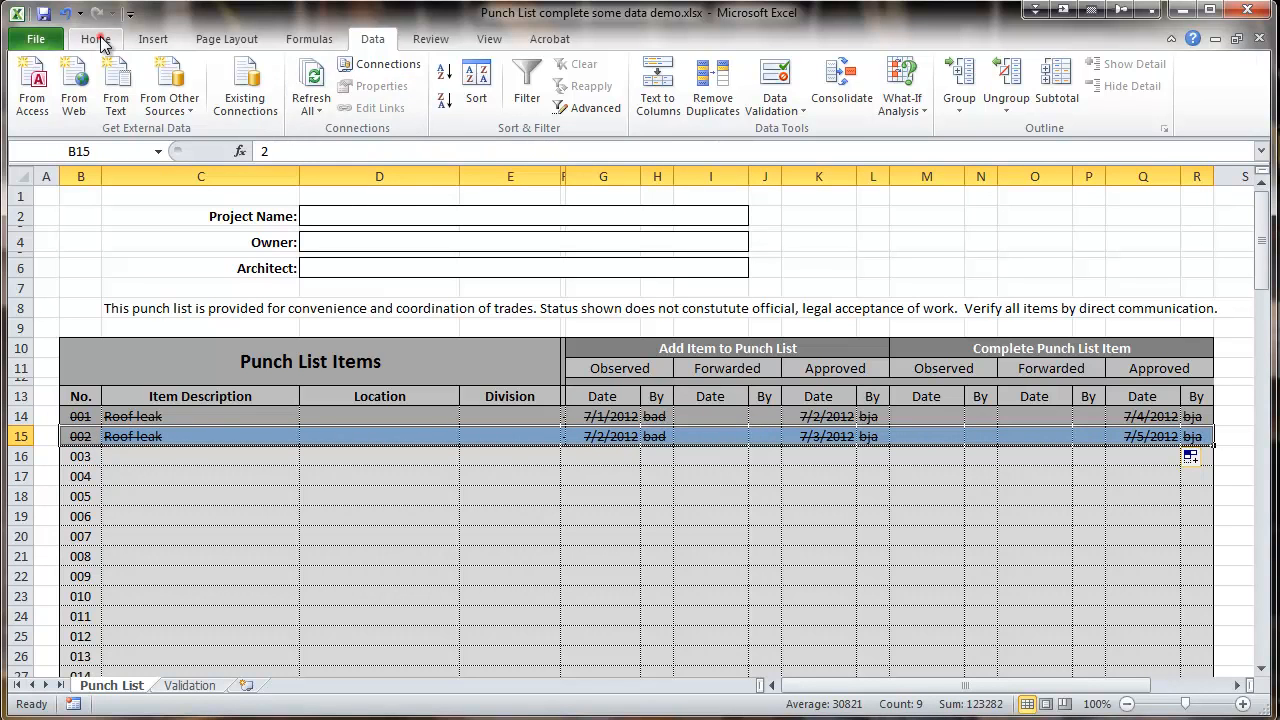
- Open the Format Cells dialog from Home and cancel it without changes
click(95, 38)
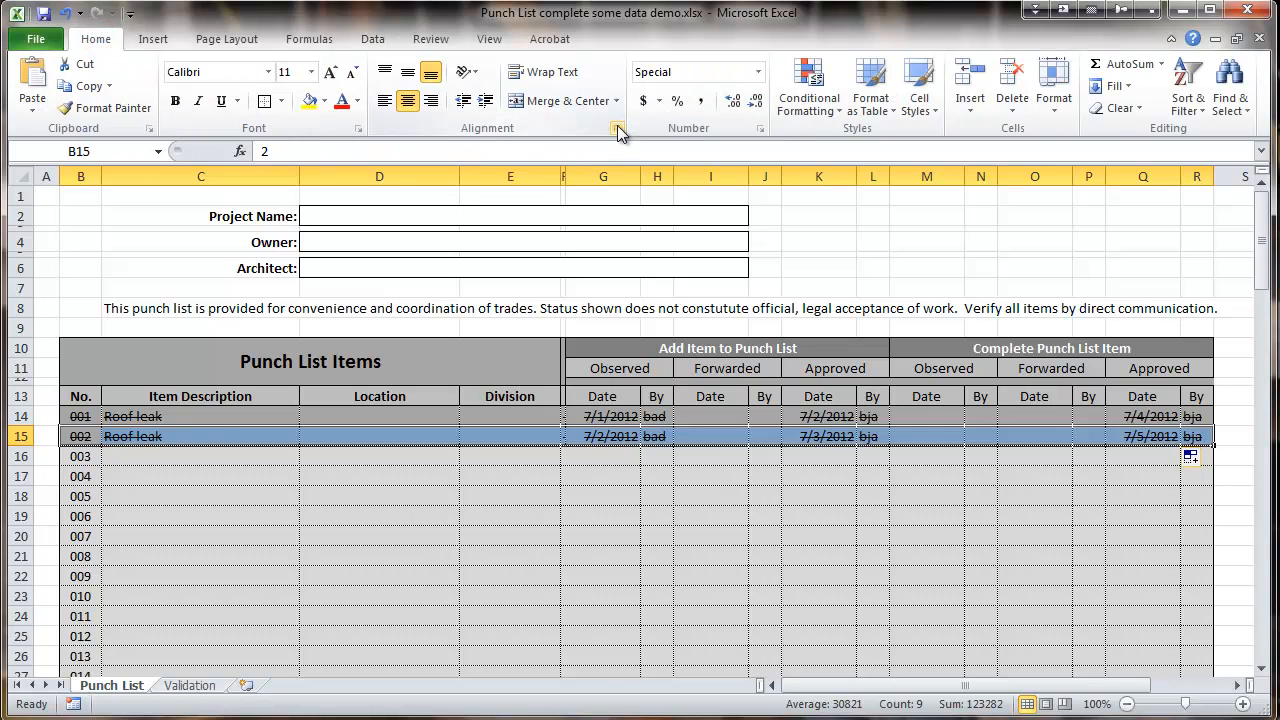
click(618, 128)
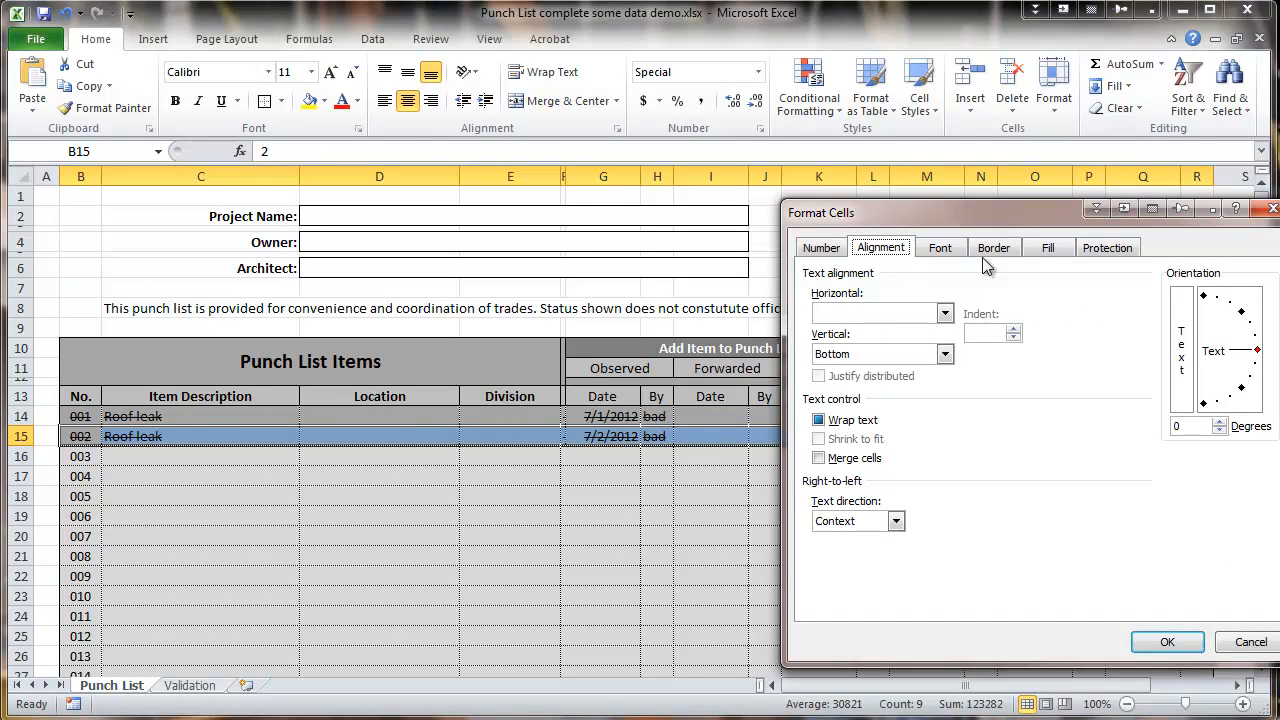
click(993, 247)
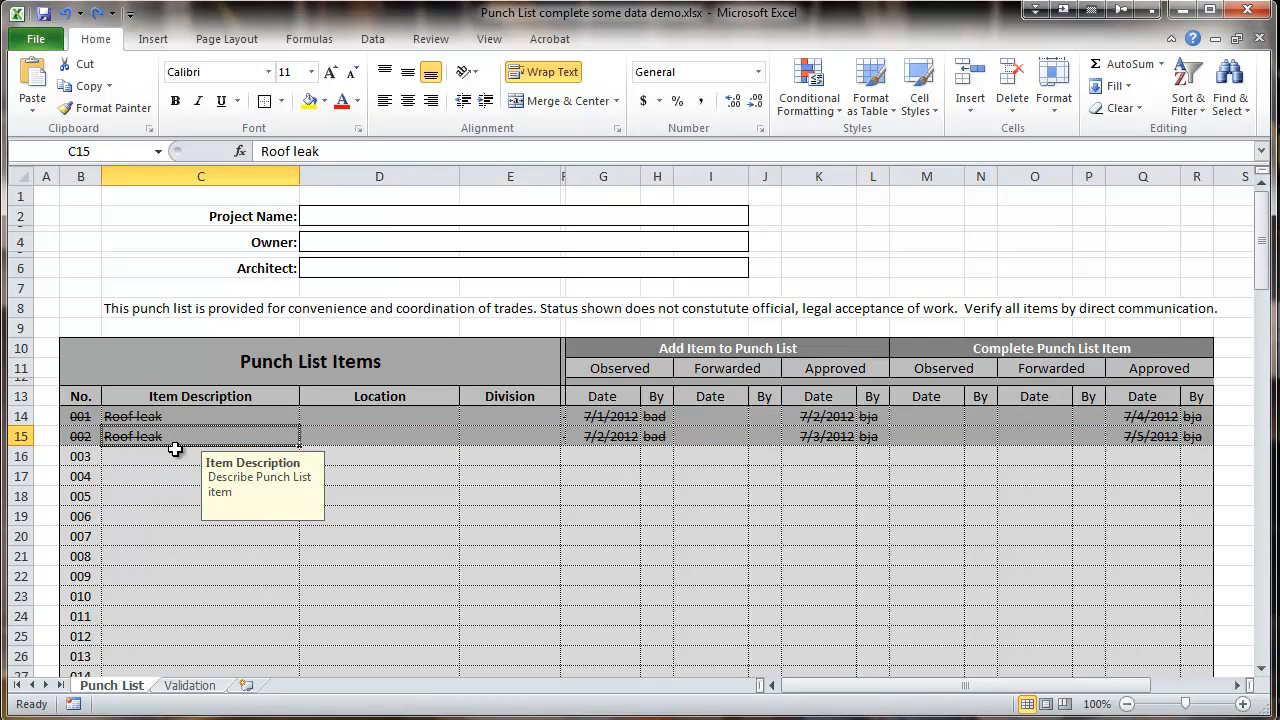
- Clear item 002's copied date and initials entries, leaving only its number 002
click(602, 436)
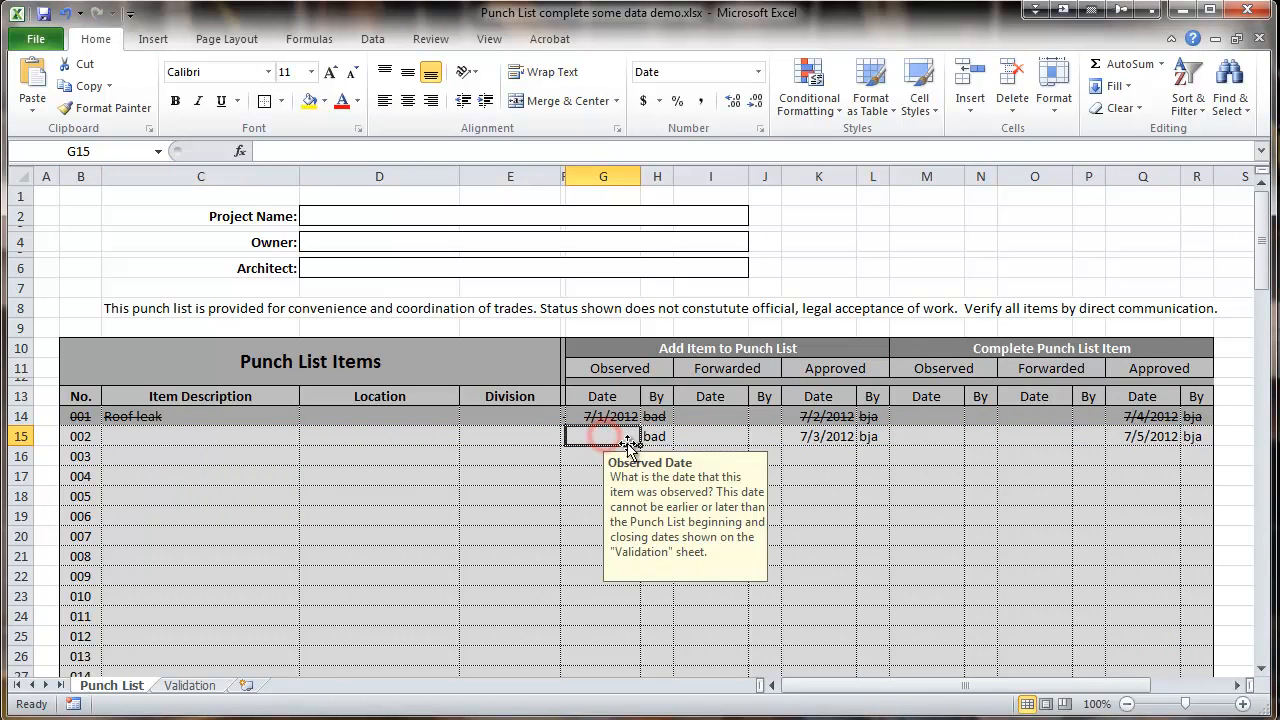
click(657, 436)
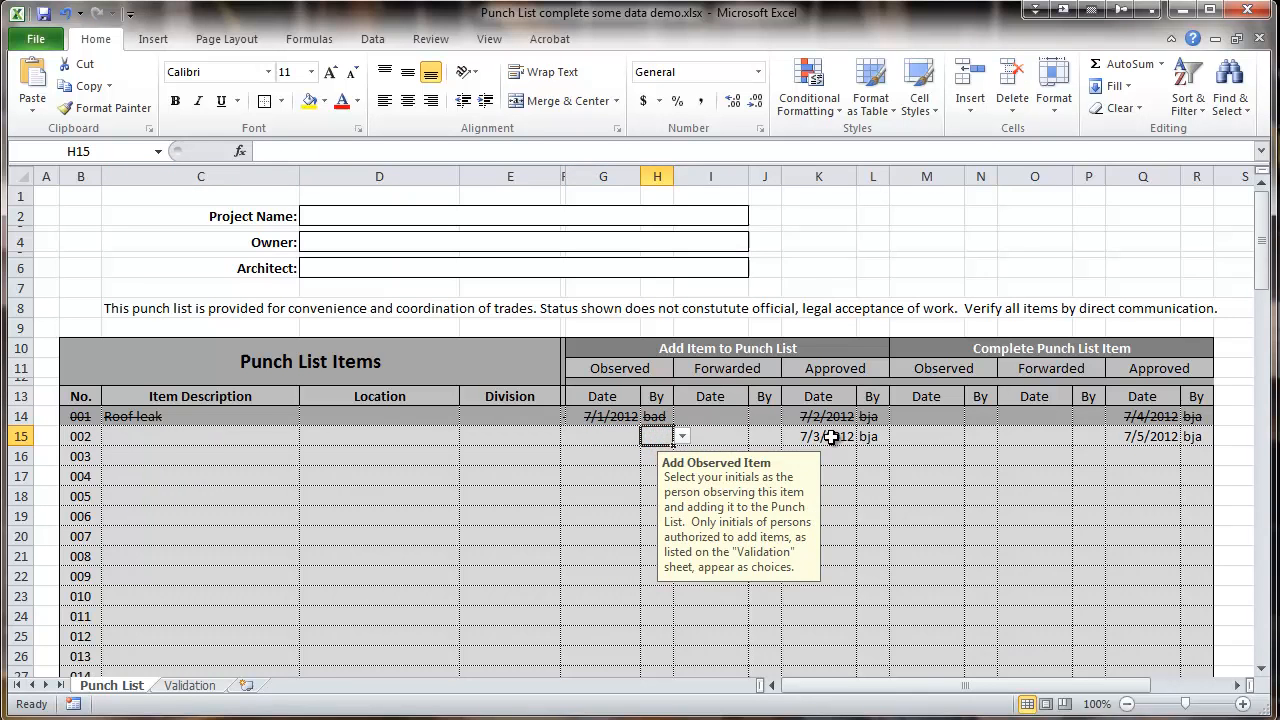
click(872, 436)
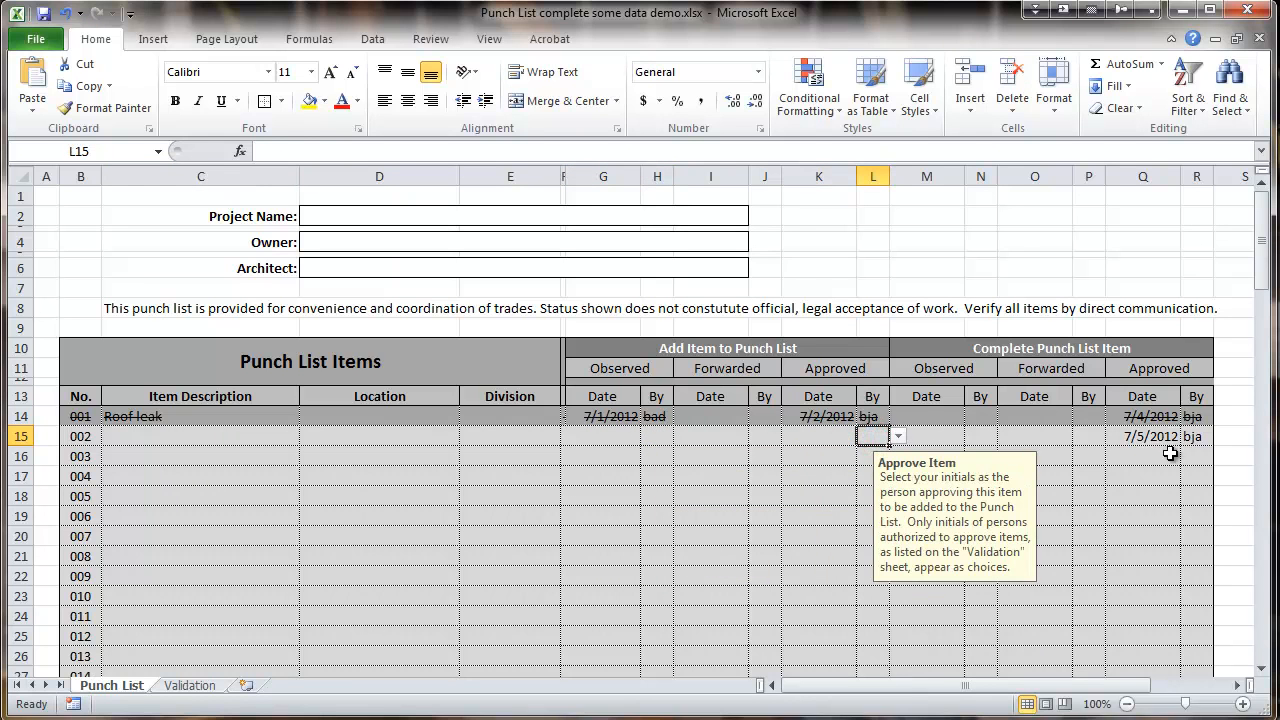
click(1196, 436)
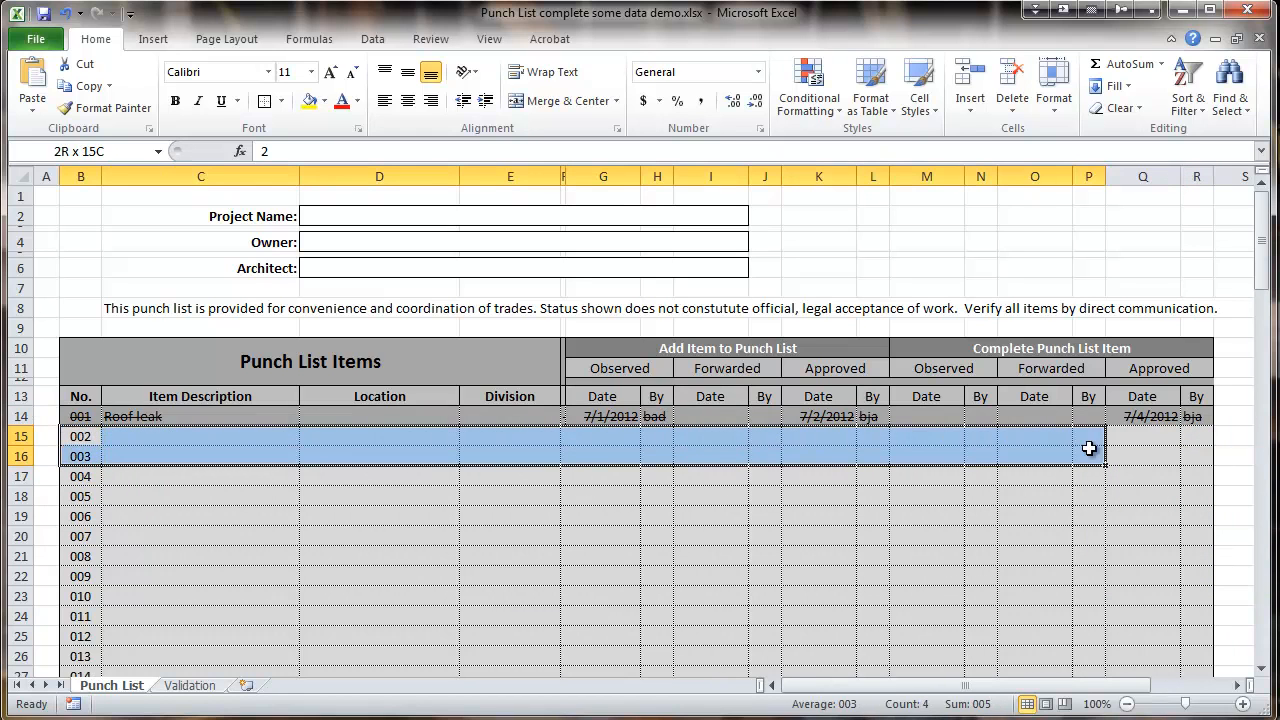
- Select the Punch List rows for items 002 through 100 (rows 15–113)
click(80, 436)
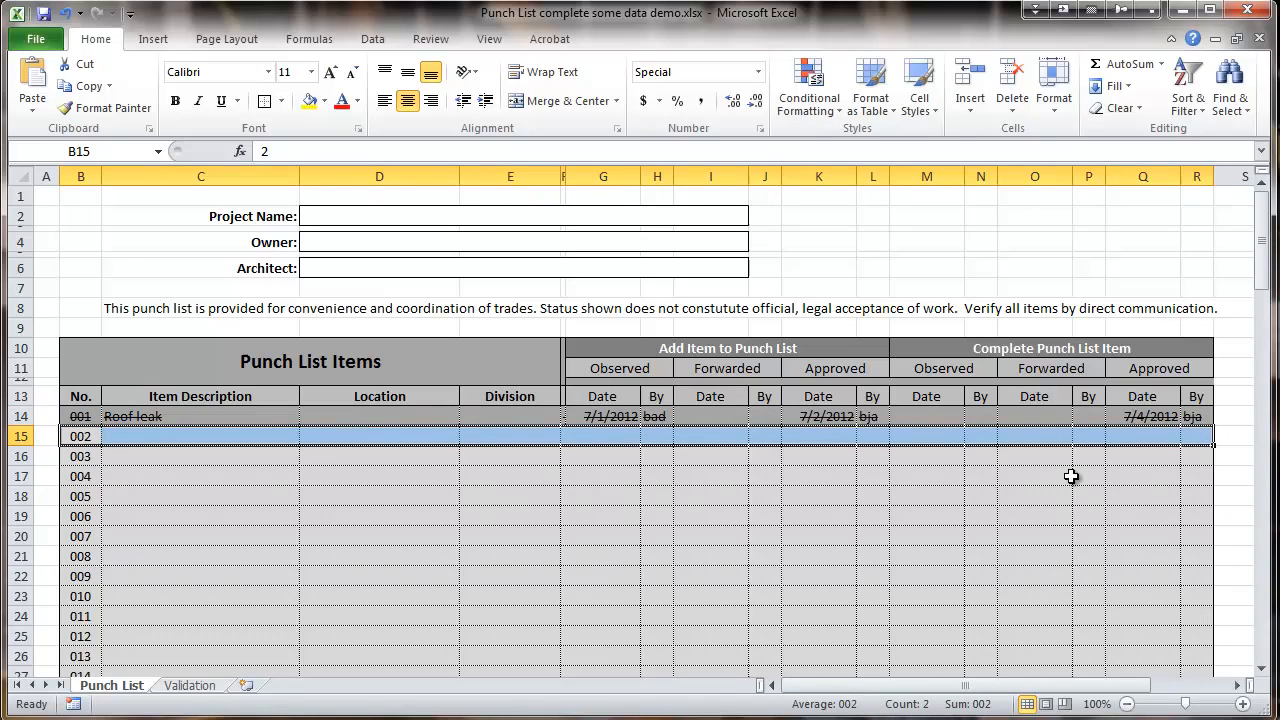
mouse_move(1210, 452)
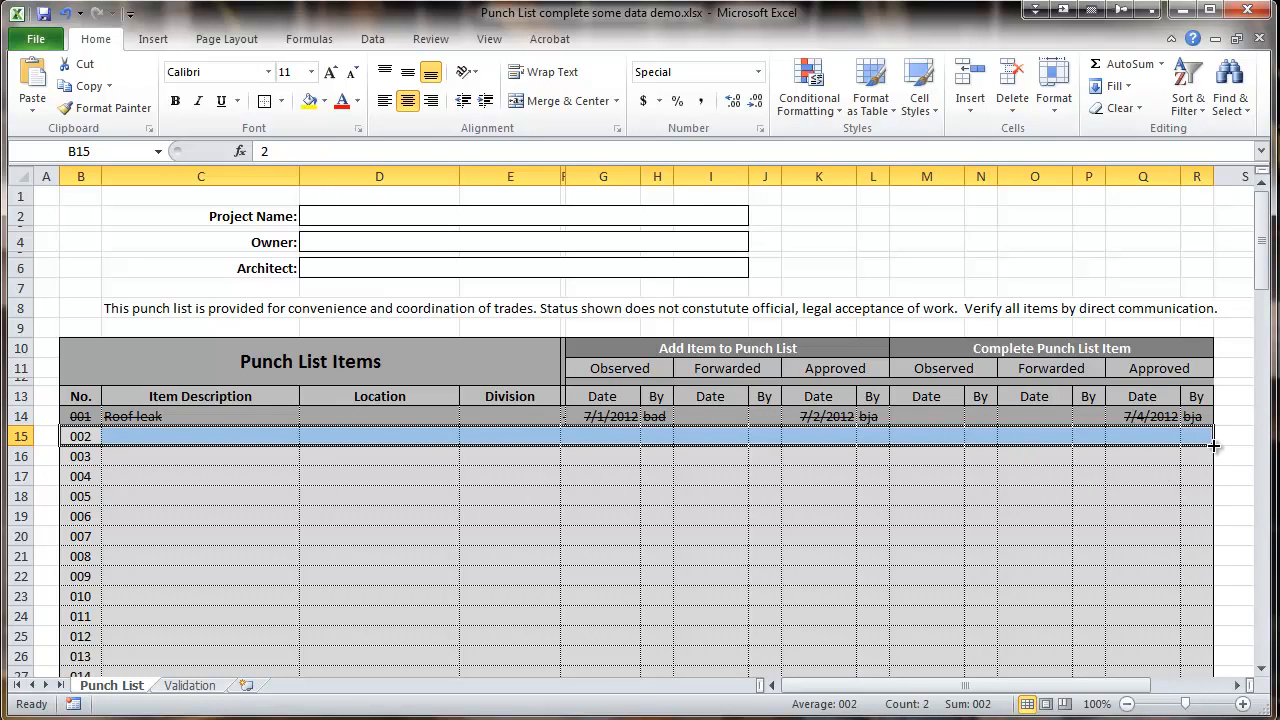
drag(1214, 446, 1214, 575)
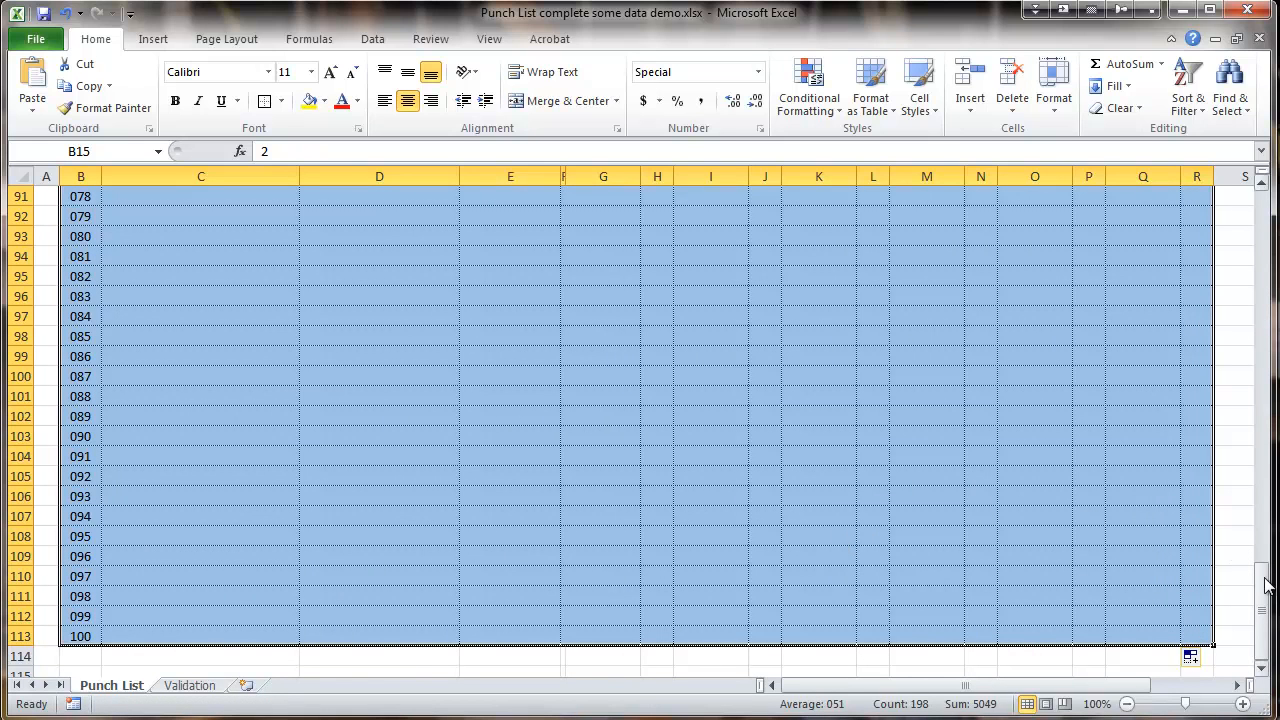
mouse_move(1244, 596)
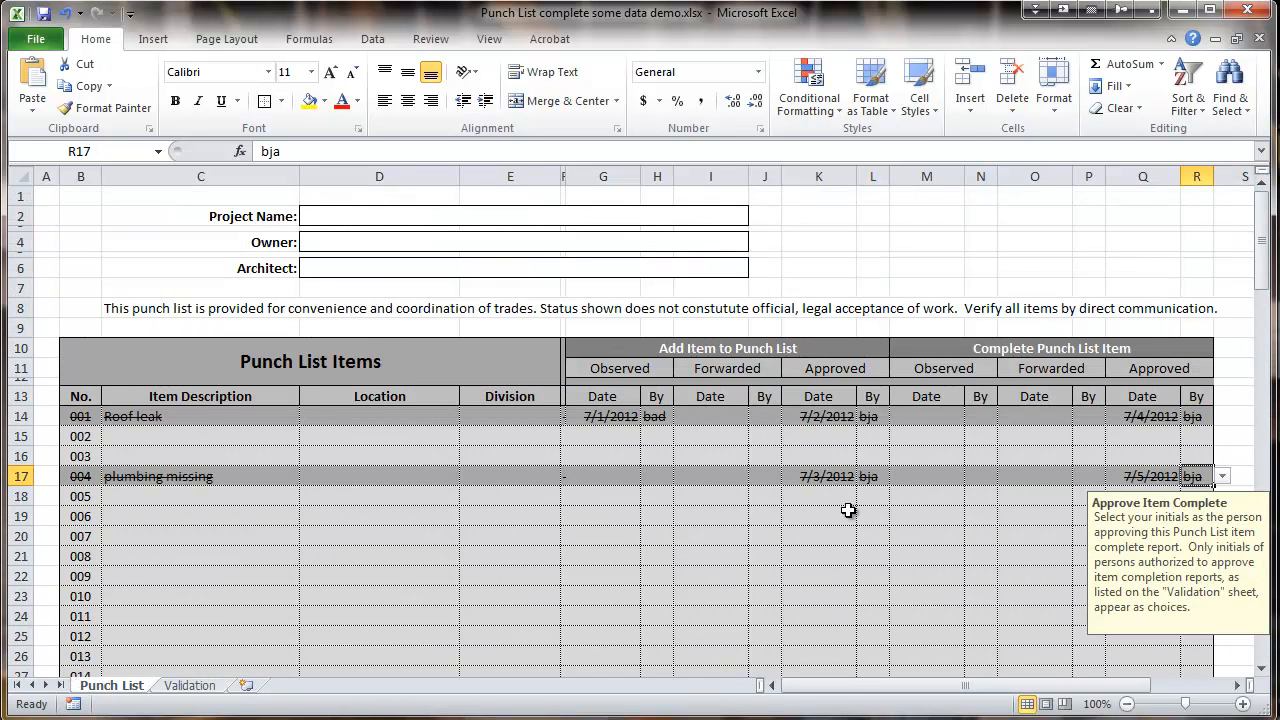
mouse_move(360, 519)
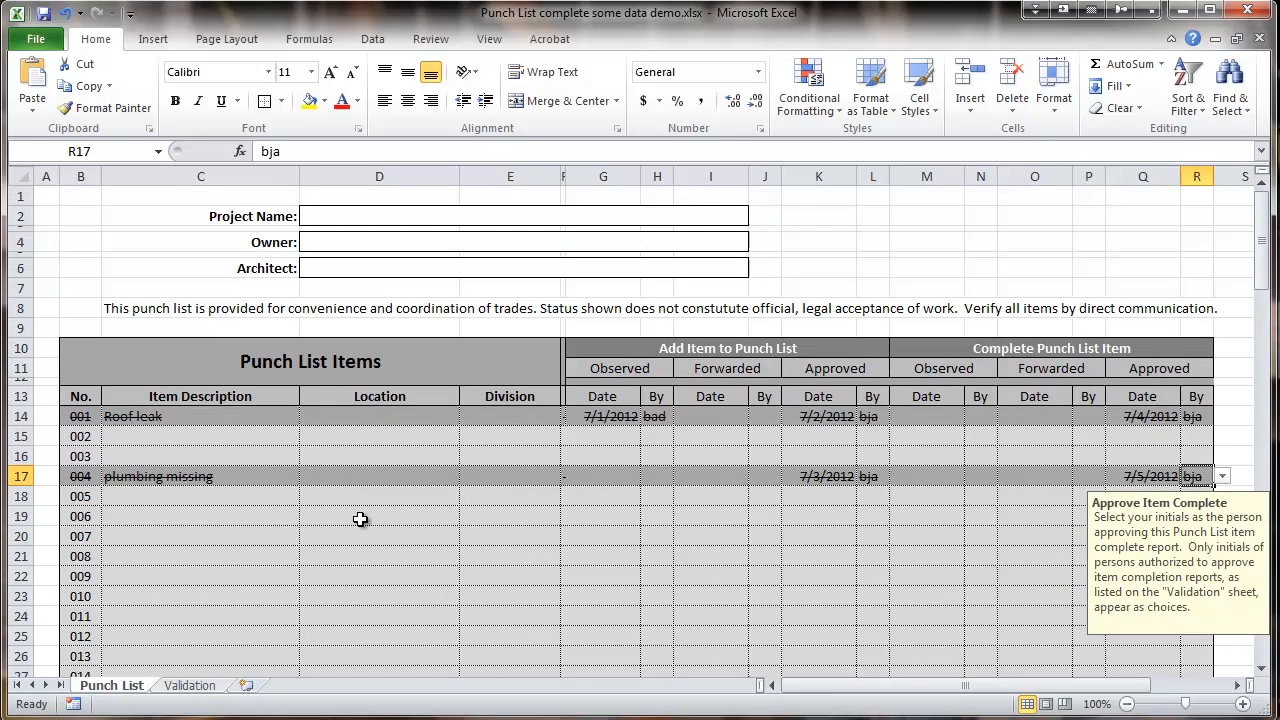
mouse_move(302, 596)
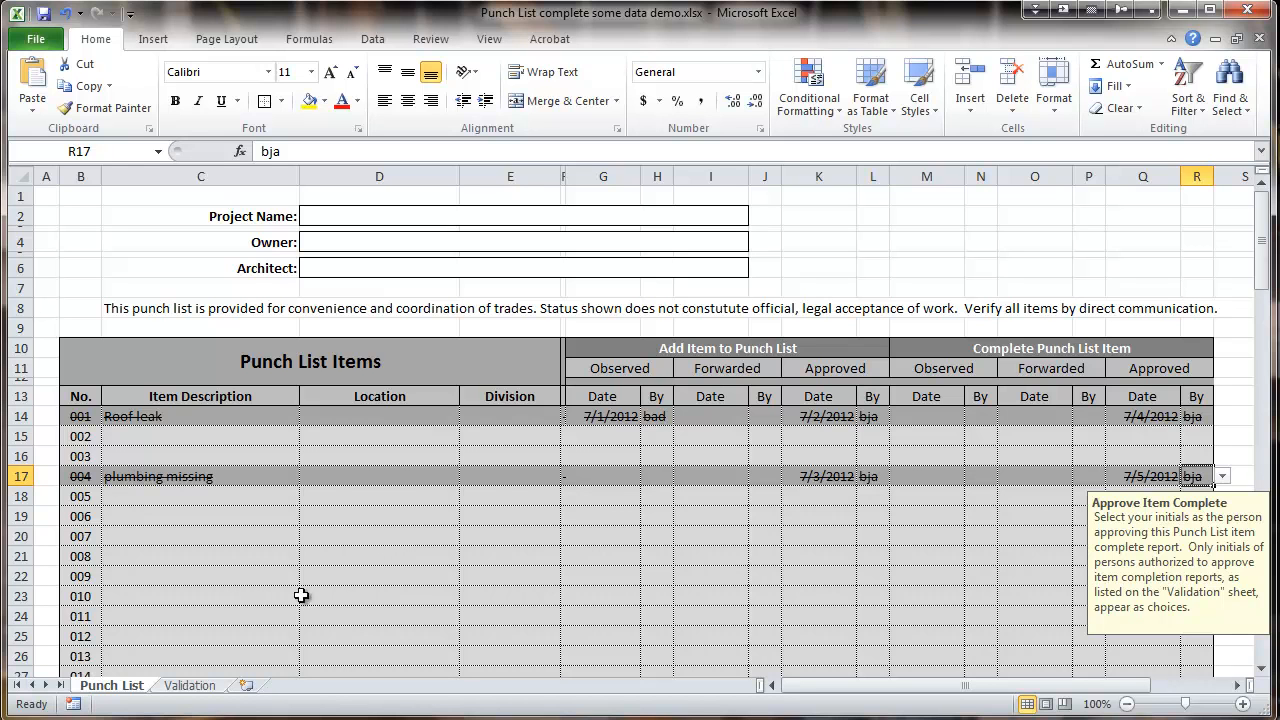
mouse_move(222, 618)
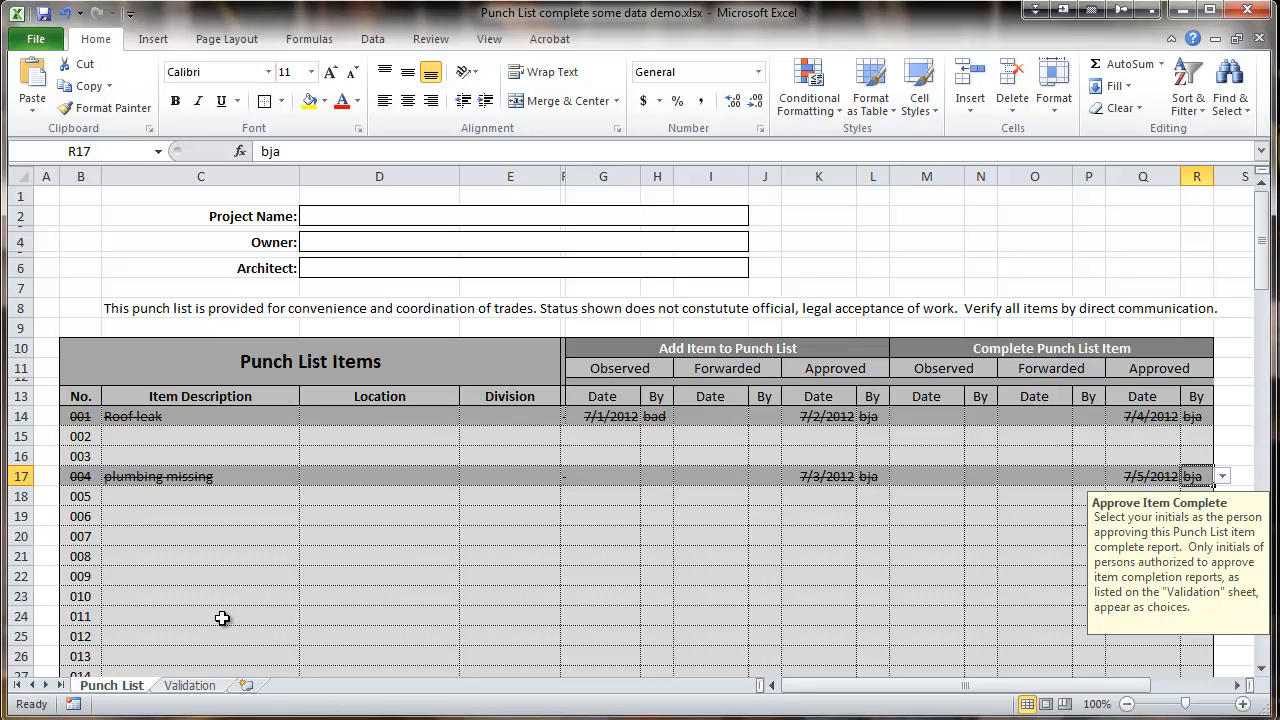
- Switch to the Validation sheet with its division and authorized initials lists
click(189, 685)
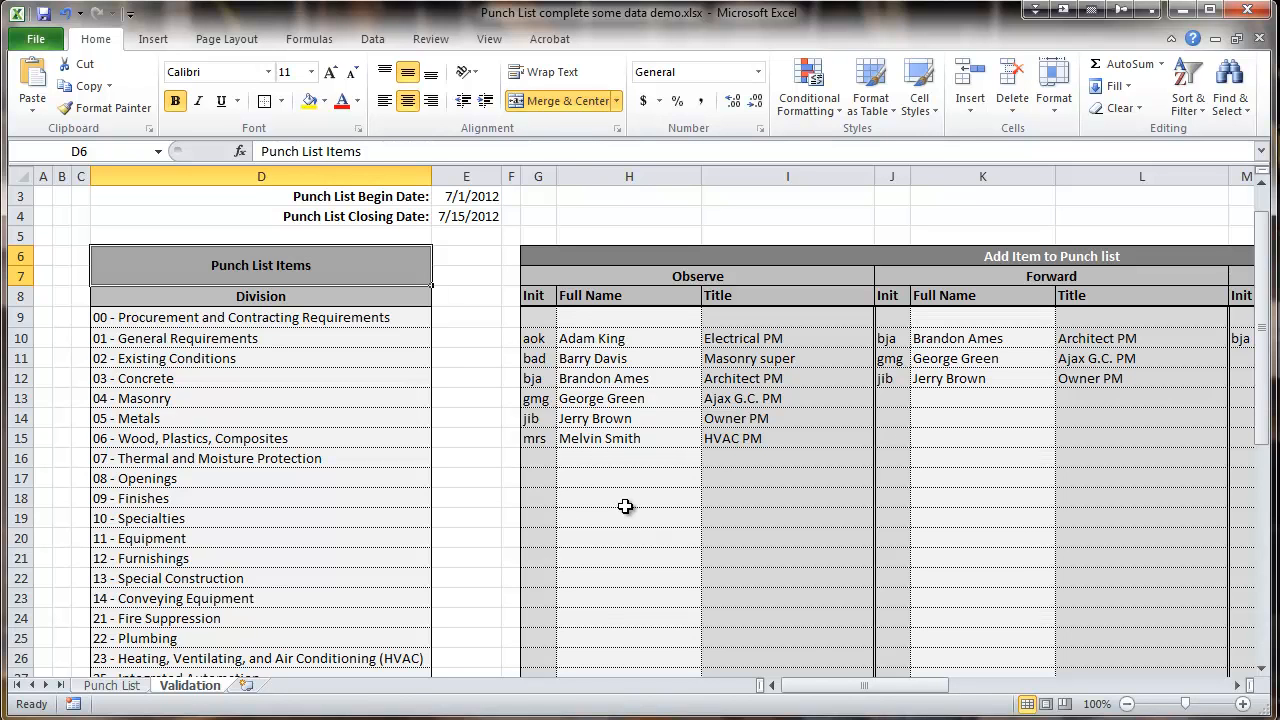
mouse_move(597, 475)
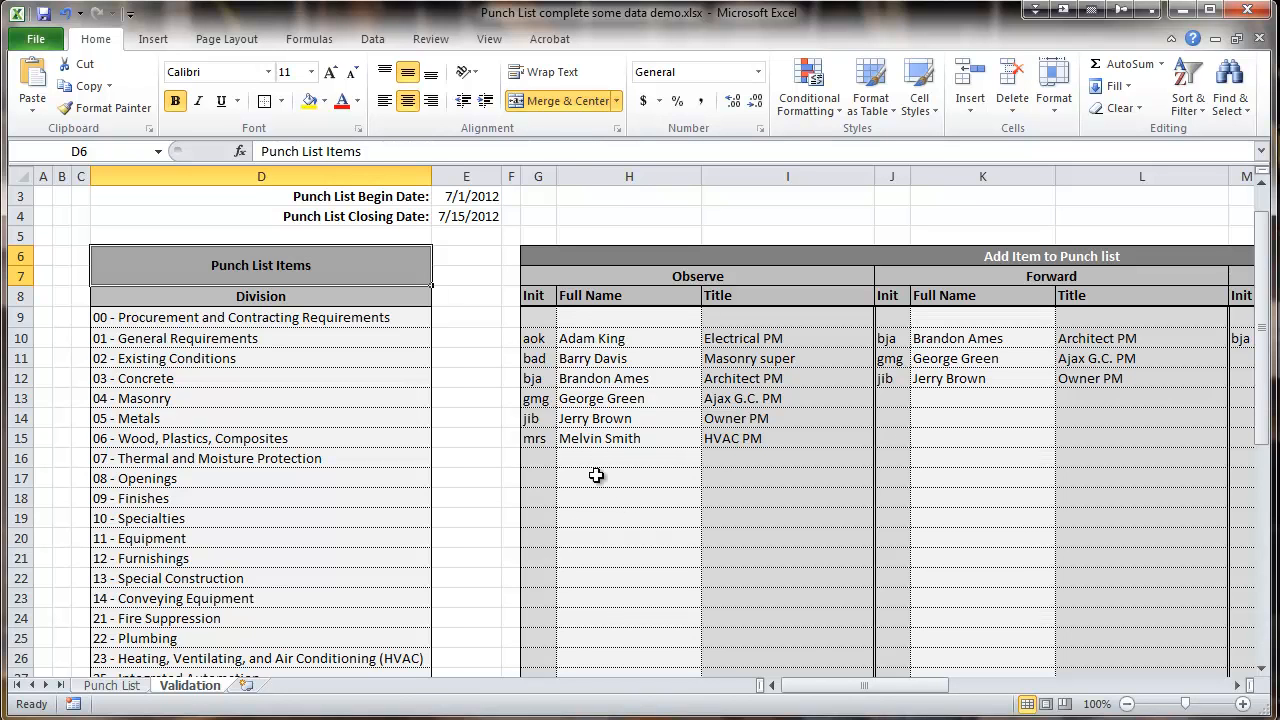
mouse_move(511, 338)
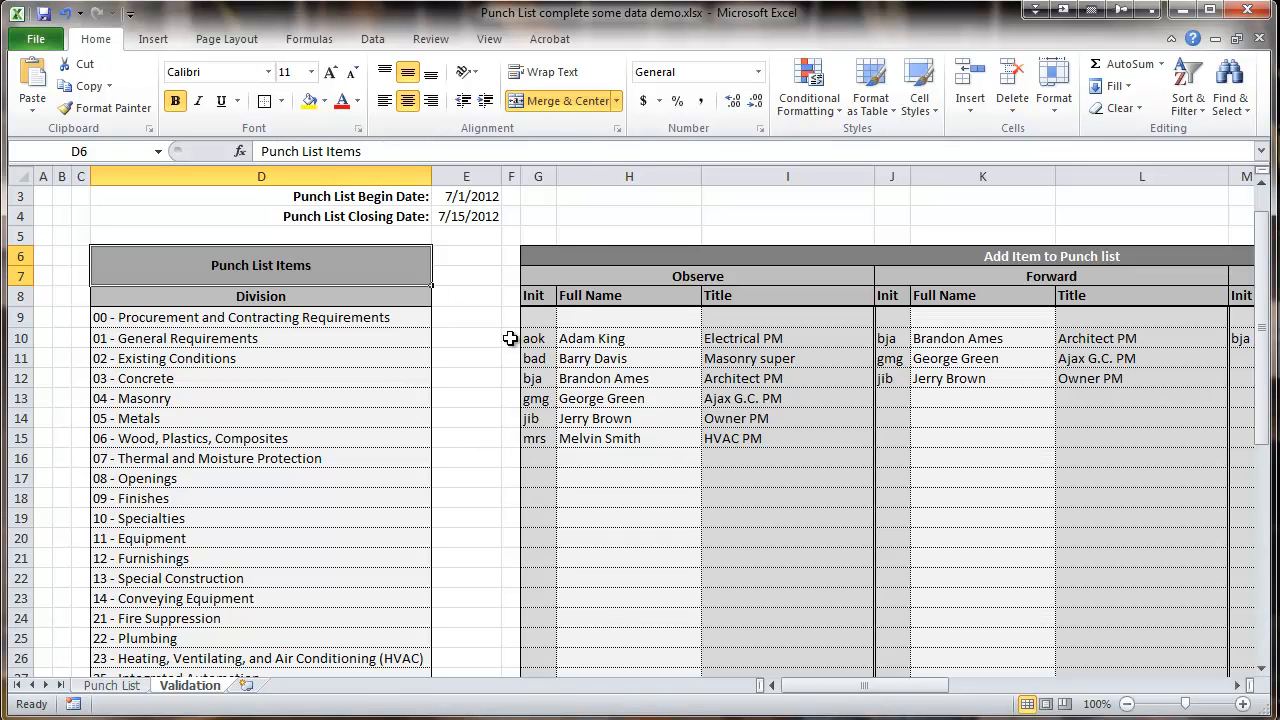
mouse_move(577, 224)
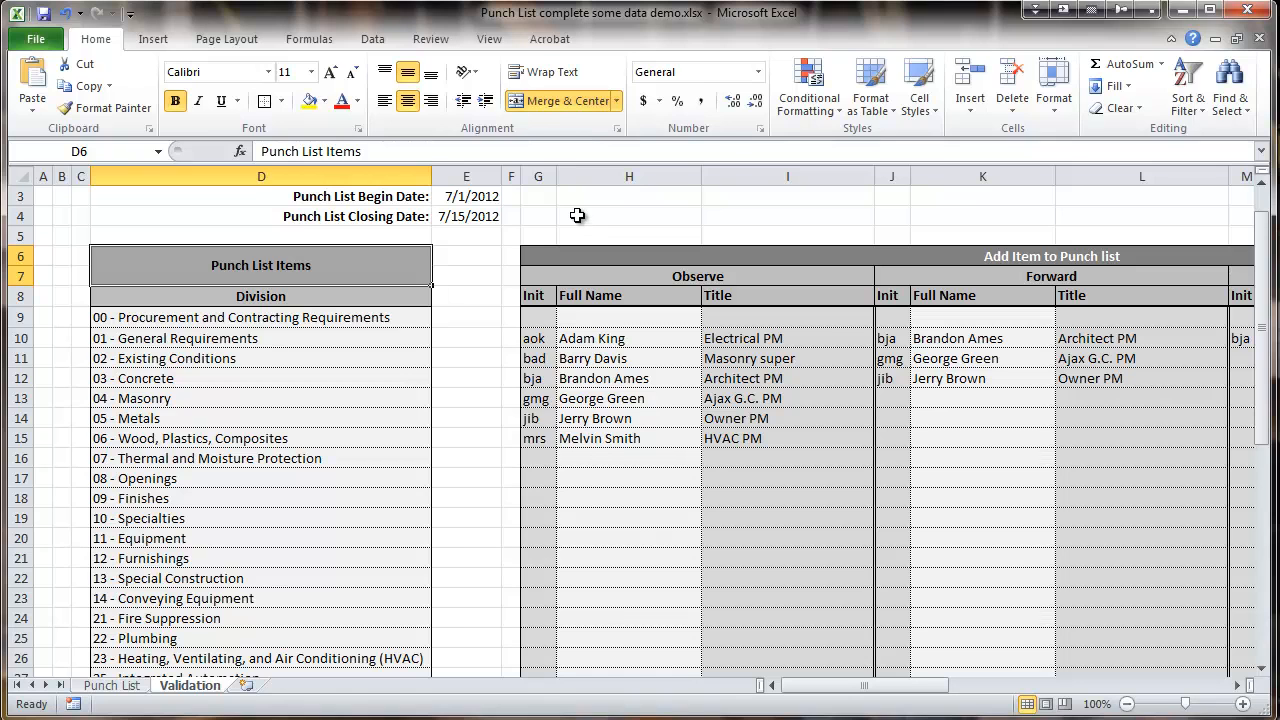
- Protect the Validation sheet's locked cells and contents without a password
click(372, 38)
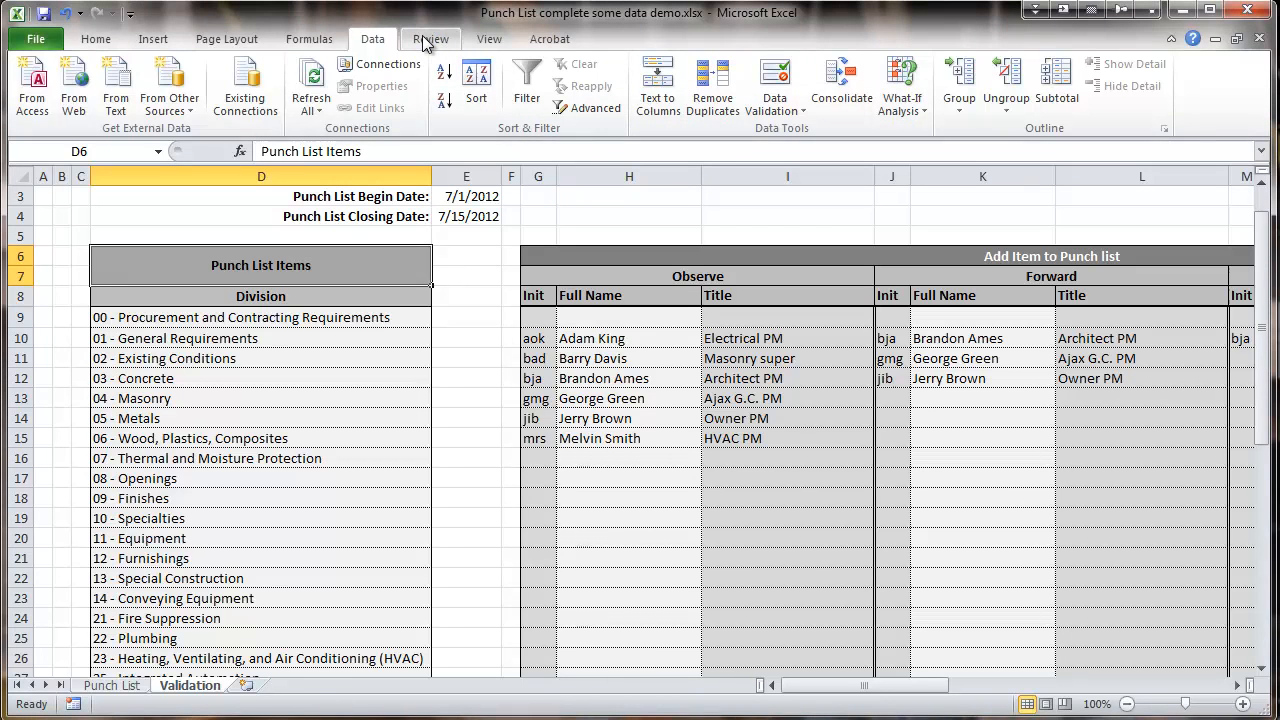
click(430, 38)
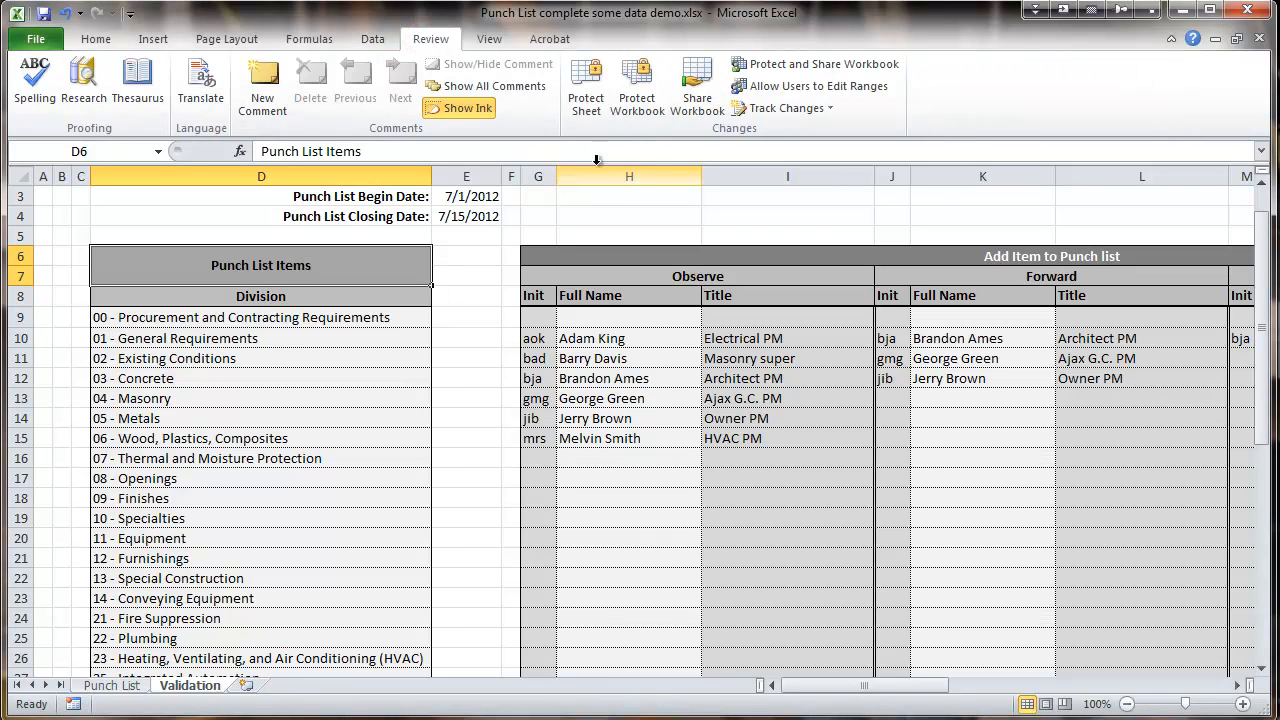
mouse_move(586, 80)
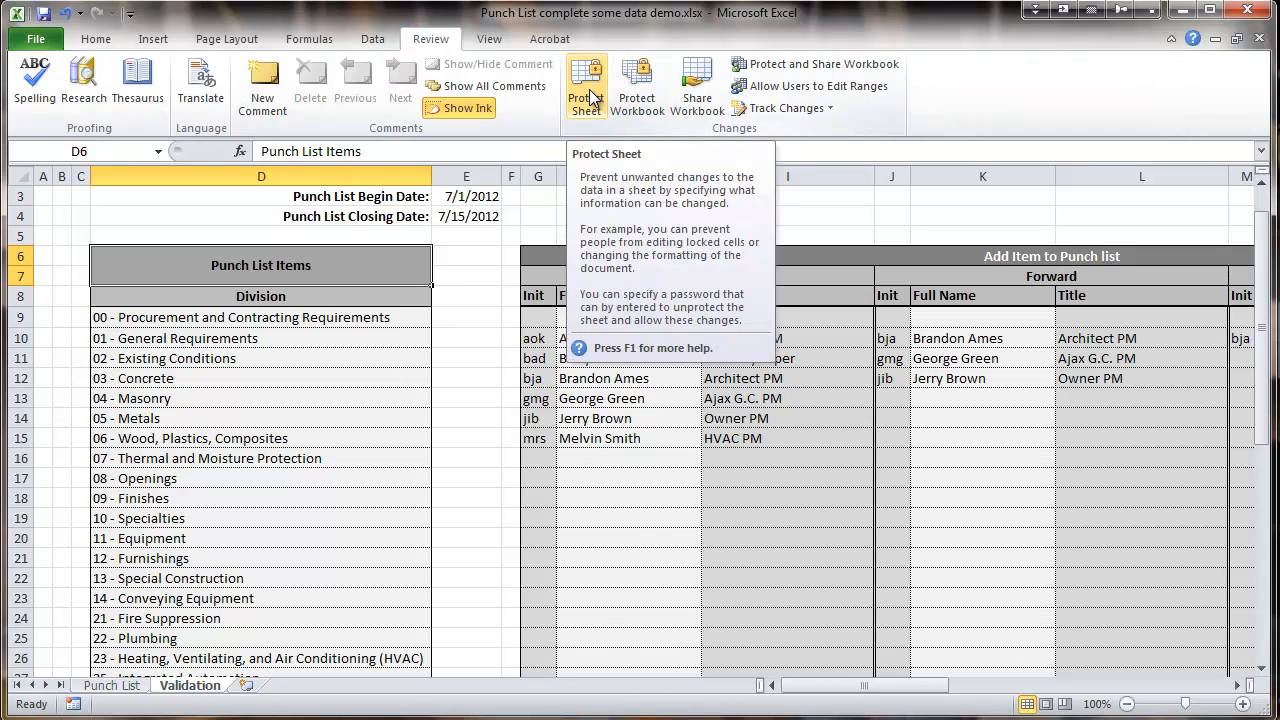
click(586, 82)
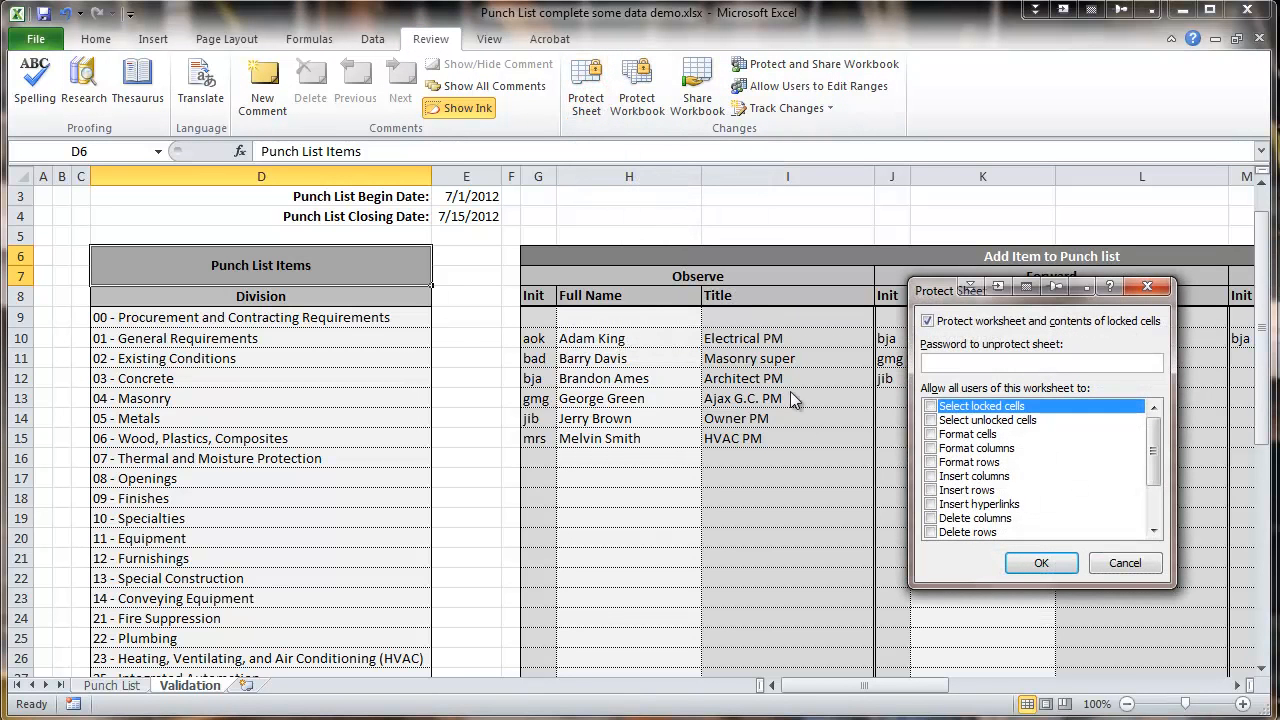
mouse_move(1060, 440)
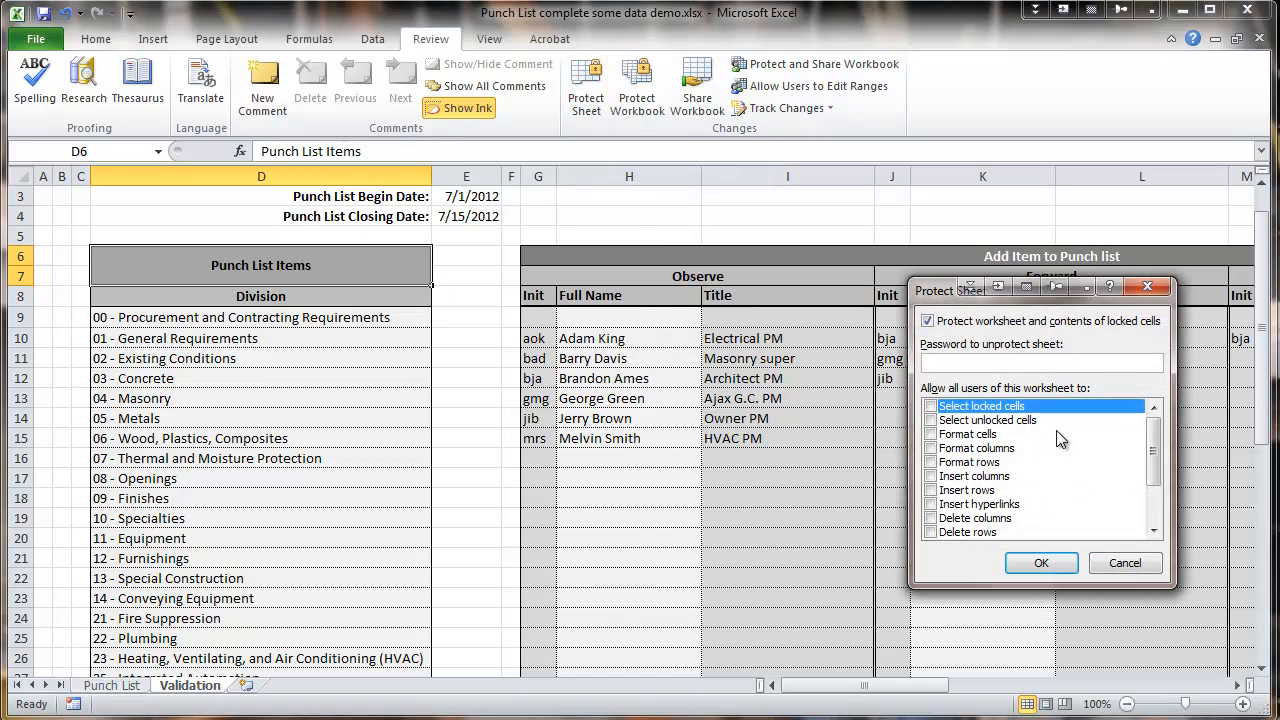
mouse_move(1045, 415)
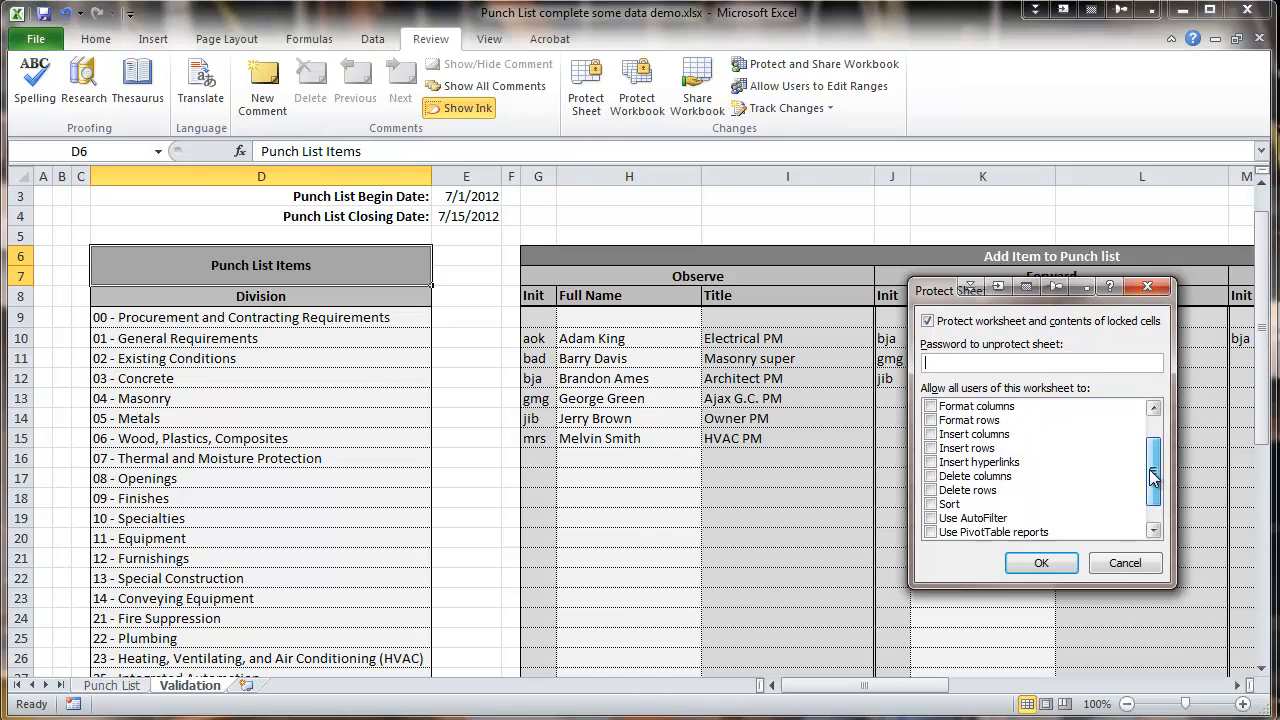
scroll(up, 3)
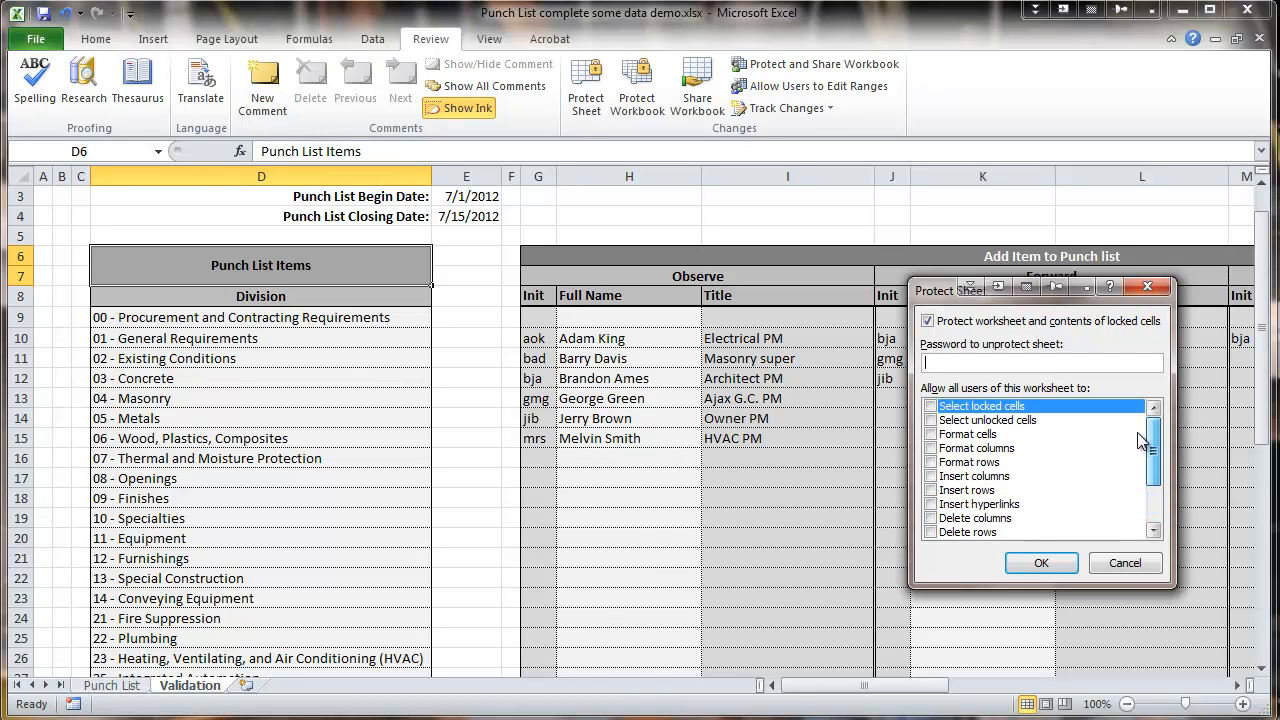
mouse_move(1067, 444)
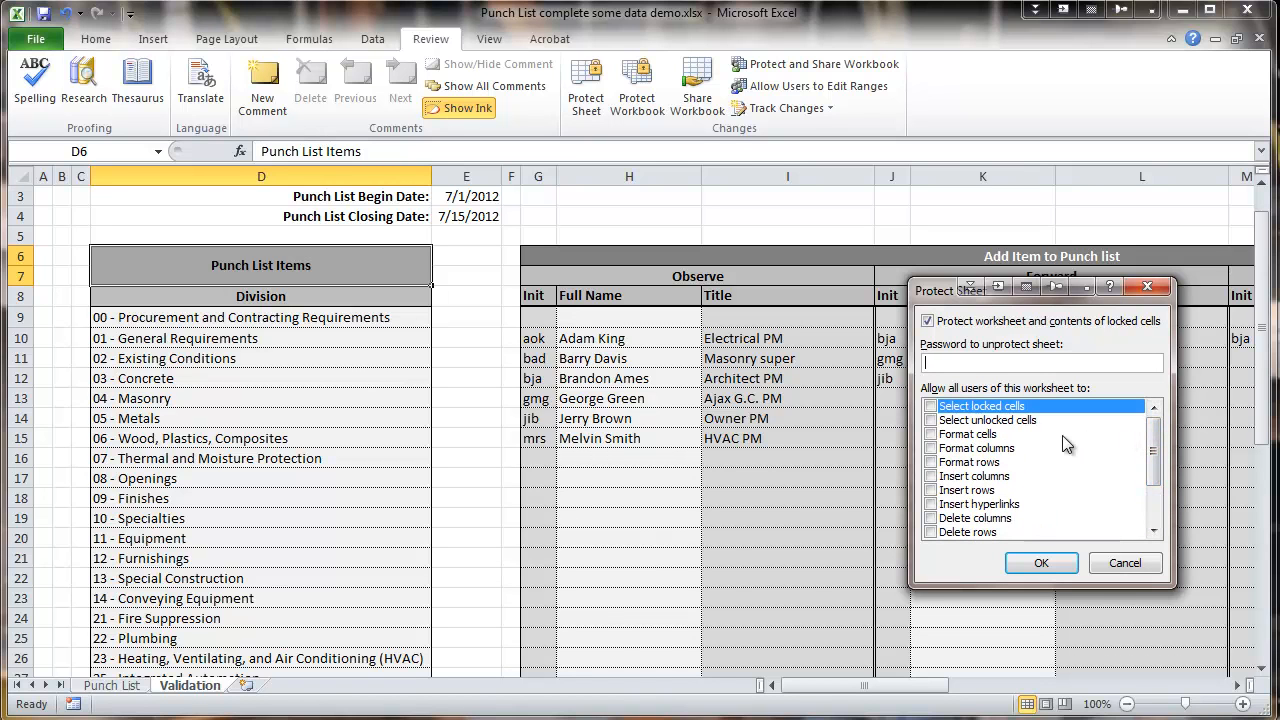
mouse_move(1018, 458)
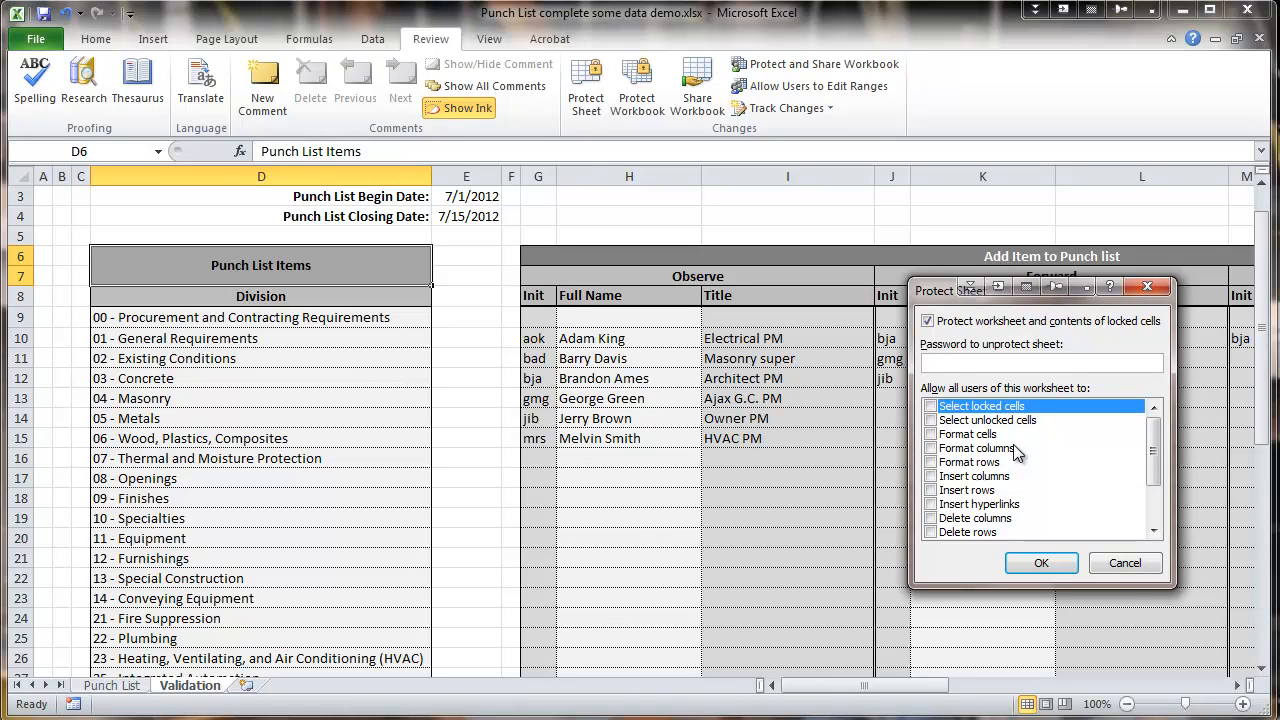
mouse_move(988, 403)
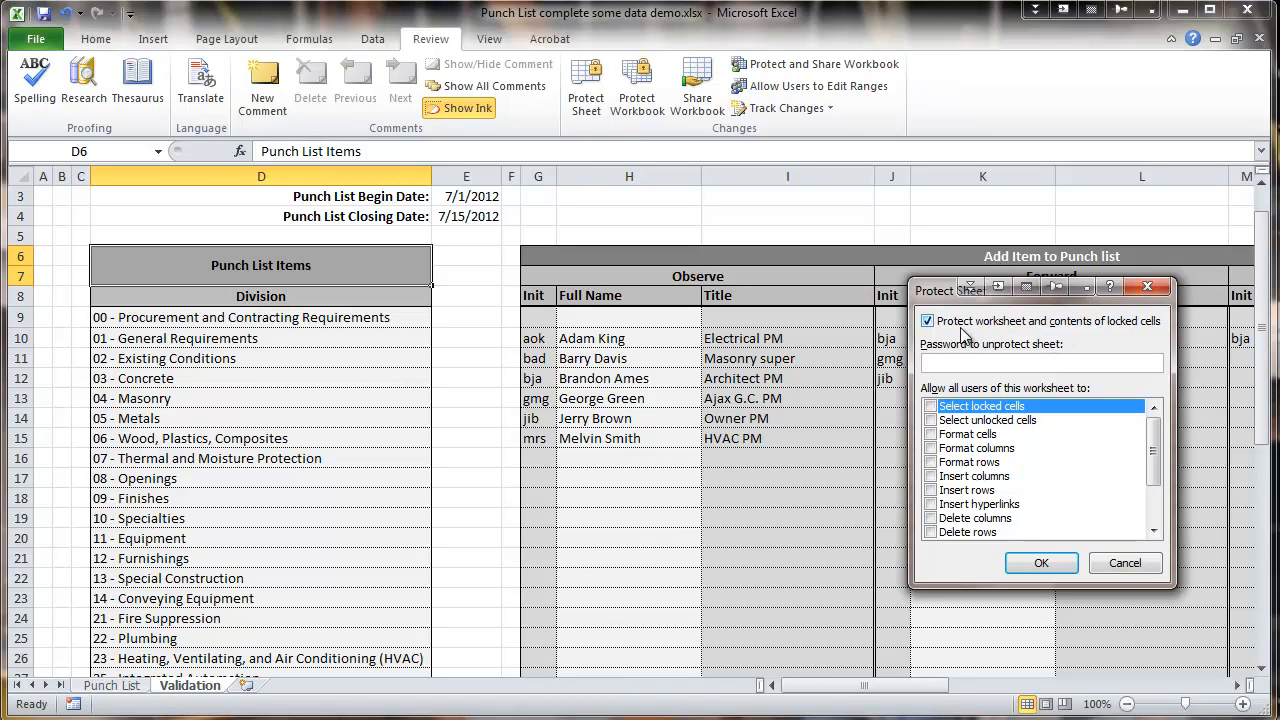
click(1040, 362)
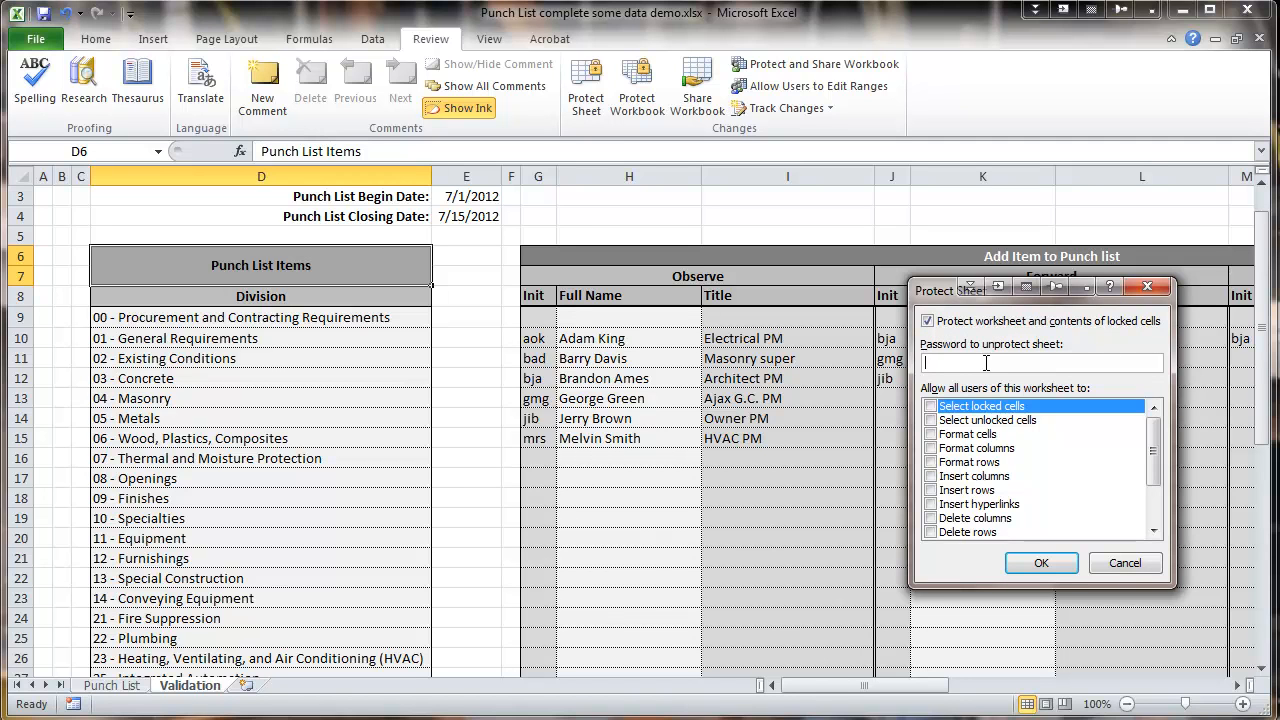
mouse_move(985, 360)
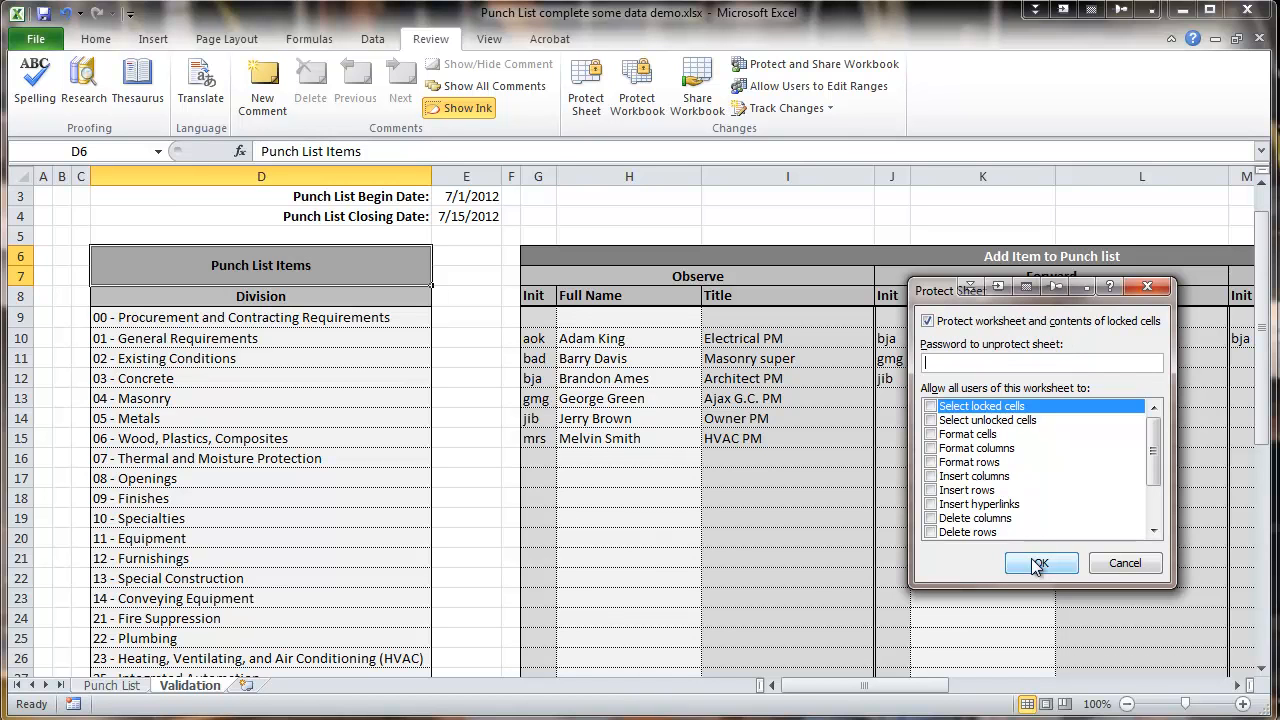
click(1040, 563)
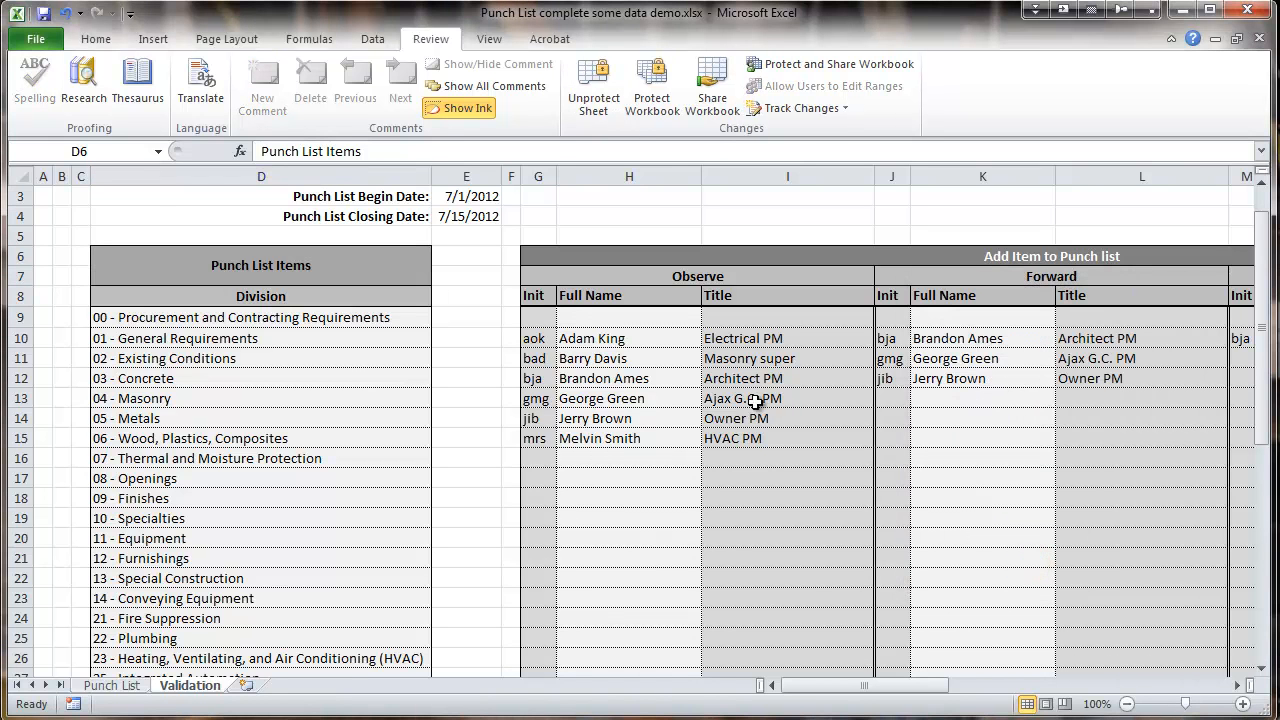
- Try editing a Validation sheet cell and dismiss the read-only warning
click(328, 388)
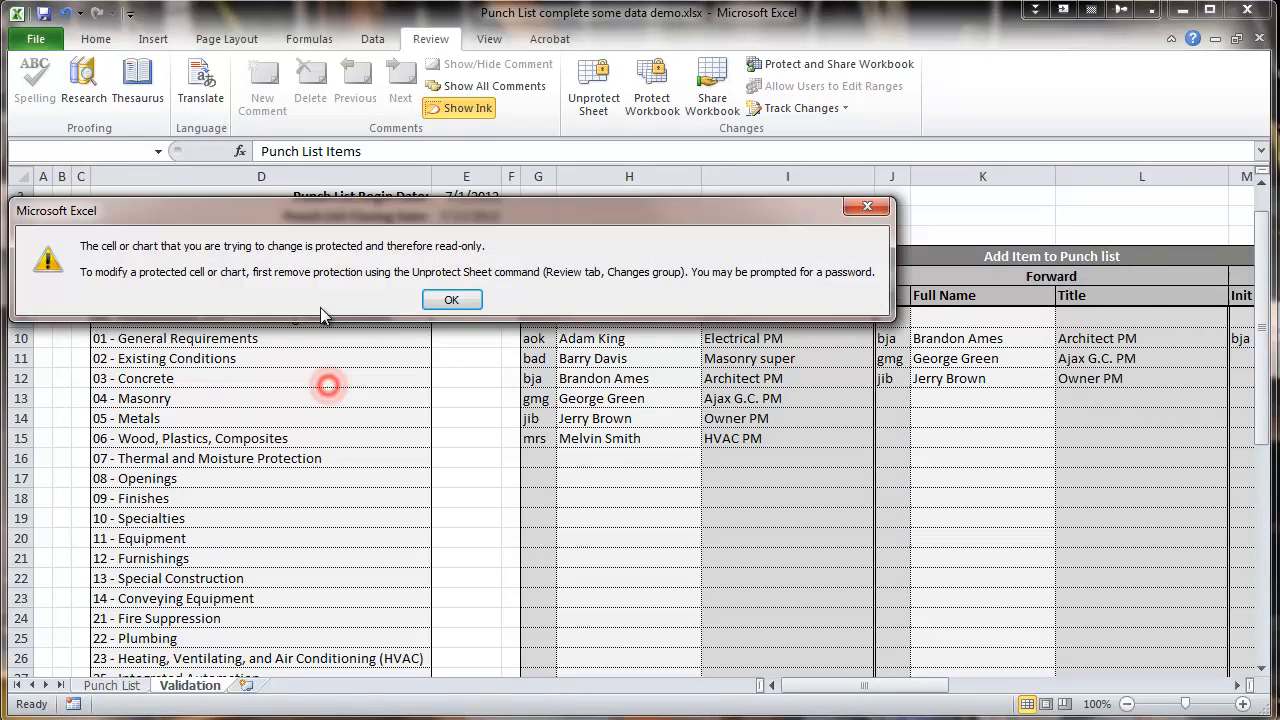
mouse_move(290, 272)
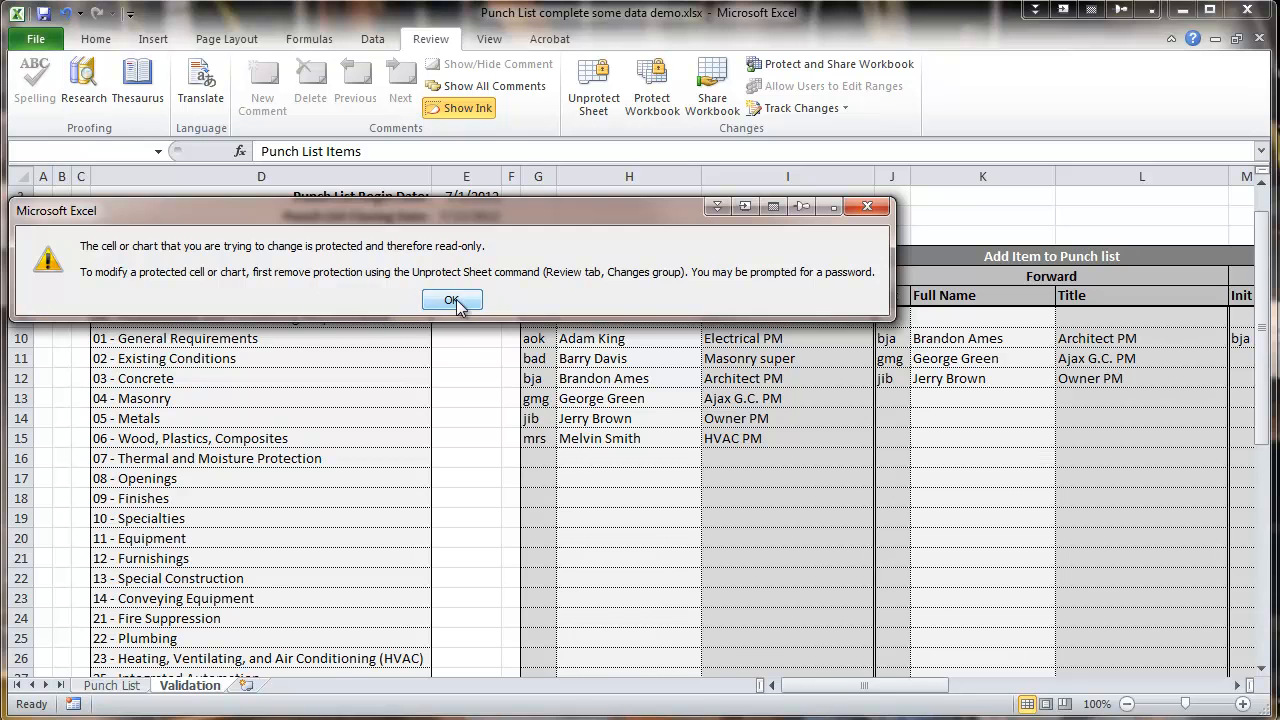
click(452, 300)
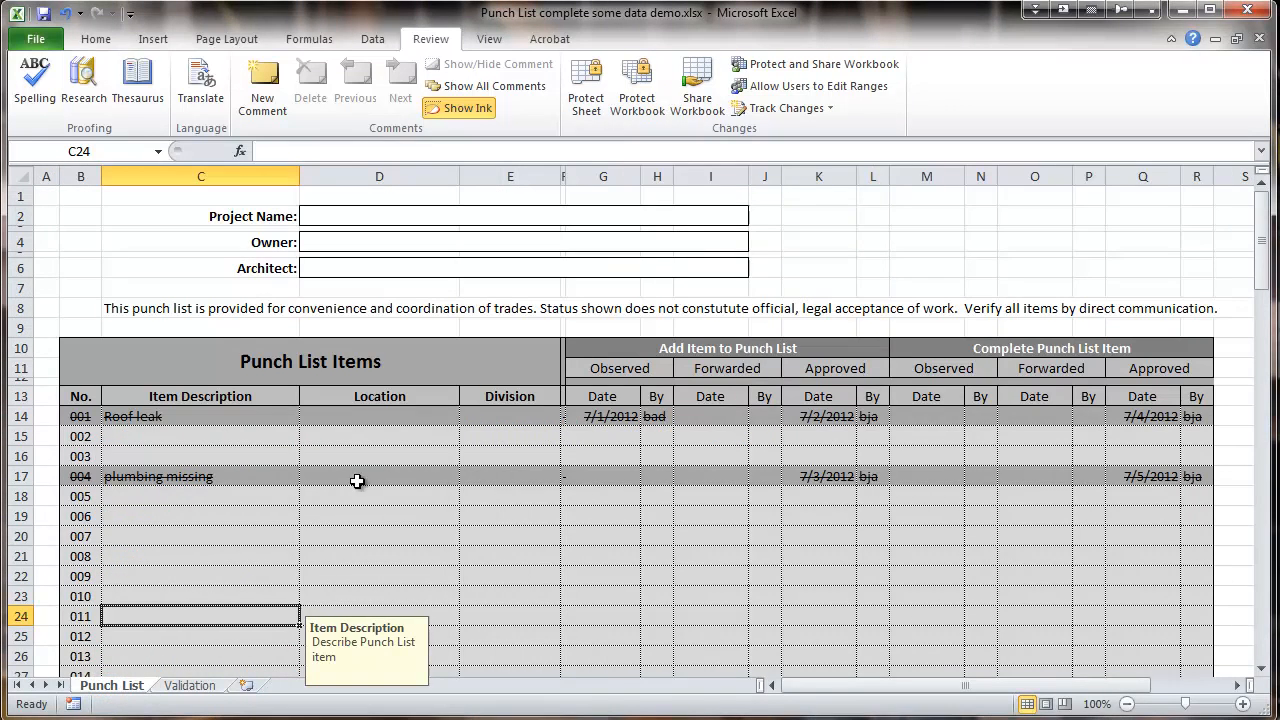
click(379, 456)
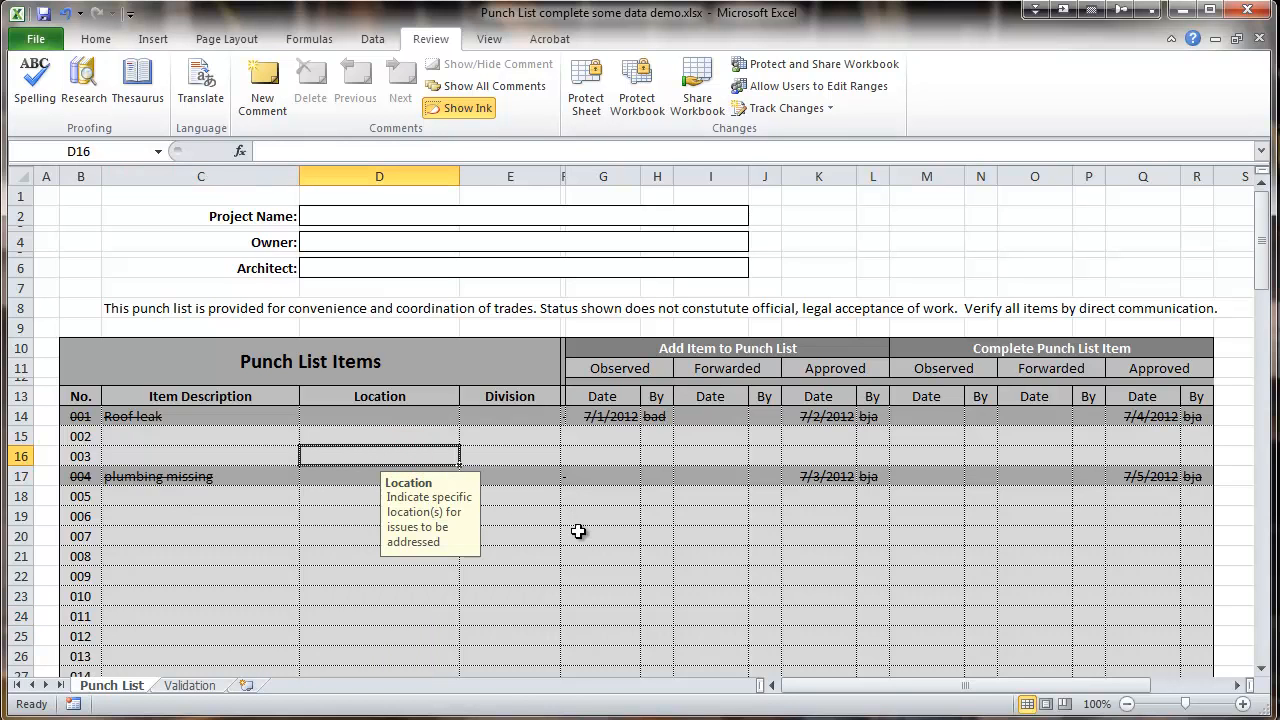
mouse_move(513, 560)
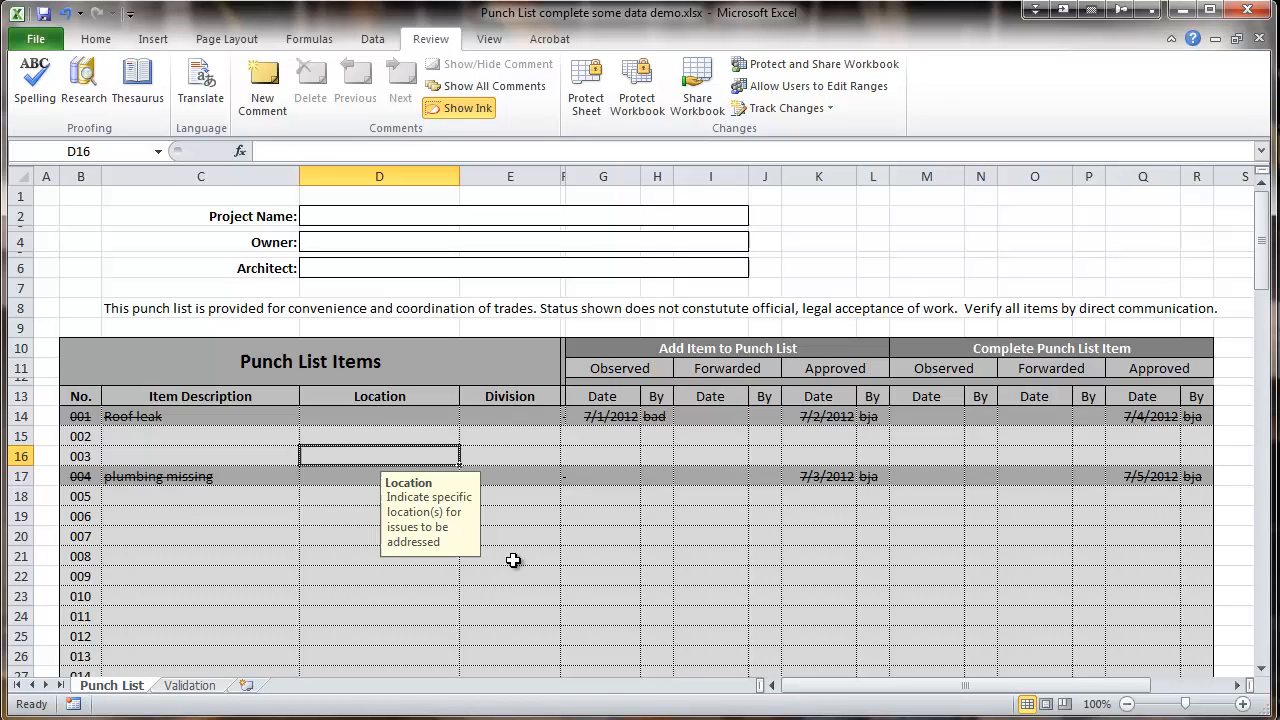
mouse_move(685, 524)
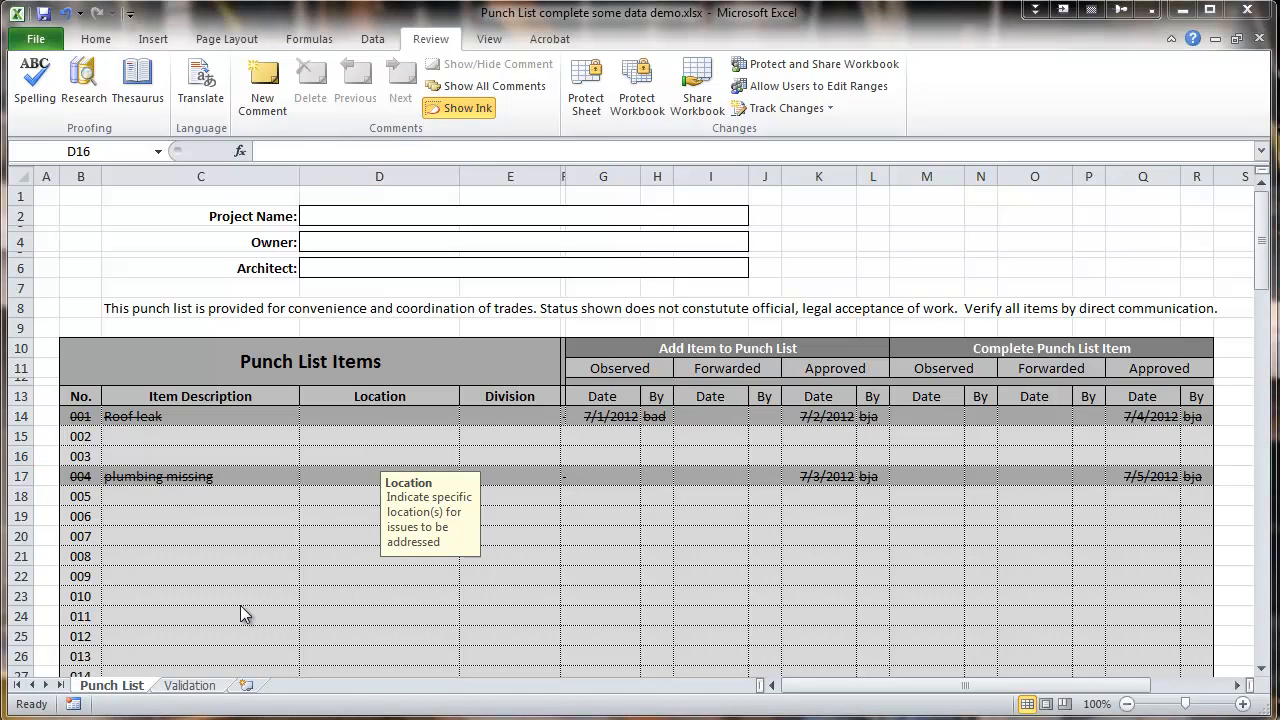
click(379, 456)
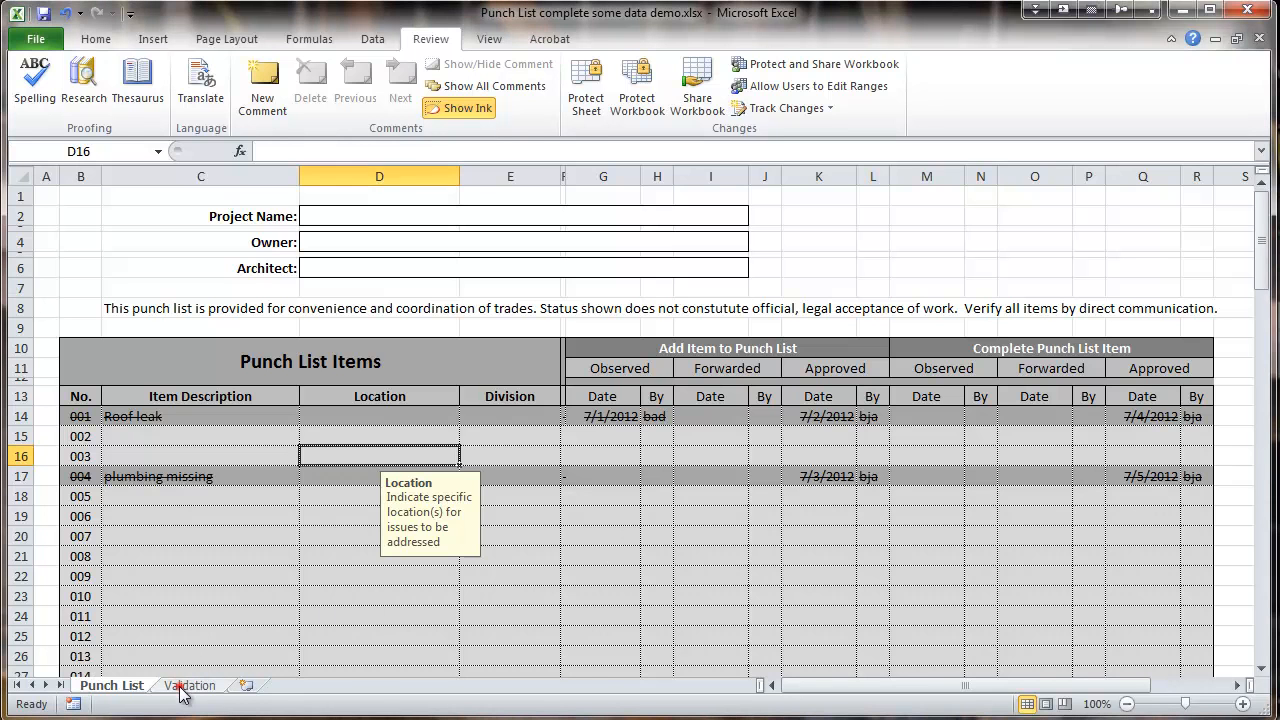
- Unprotect the Validation sheet and scroll back left to its division and initials lists
click(189, 685)
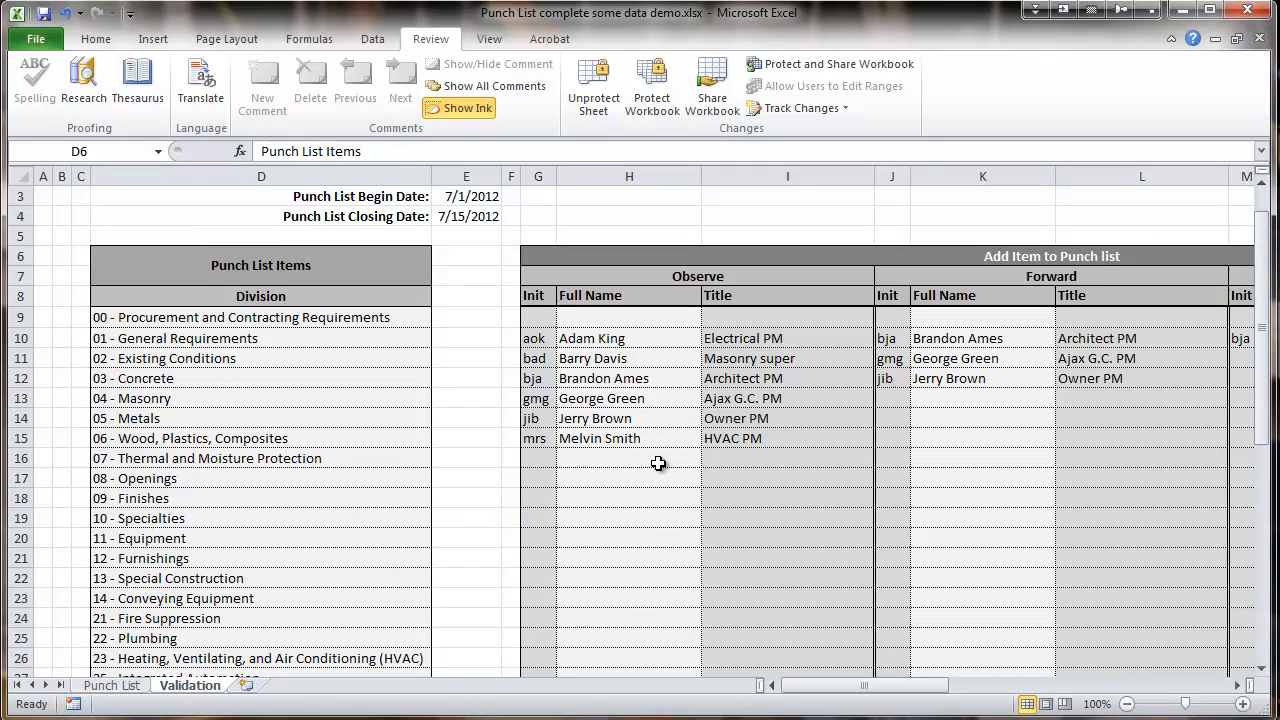
mouse_move(701, 444)
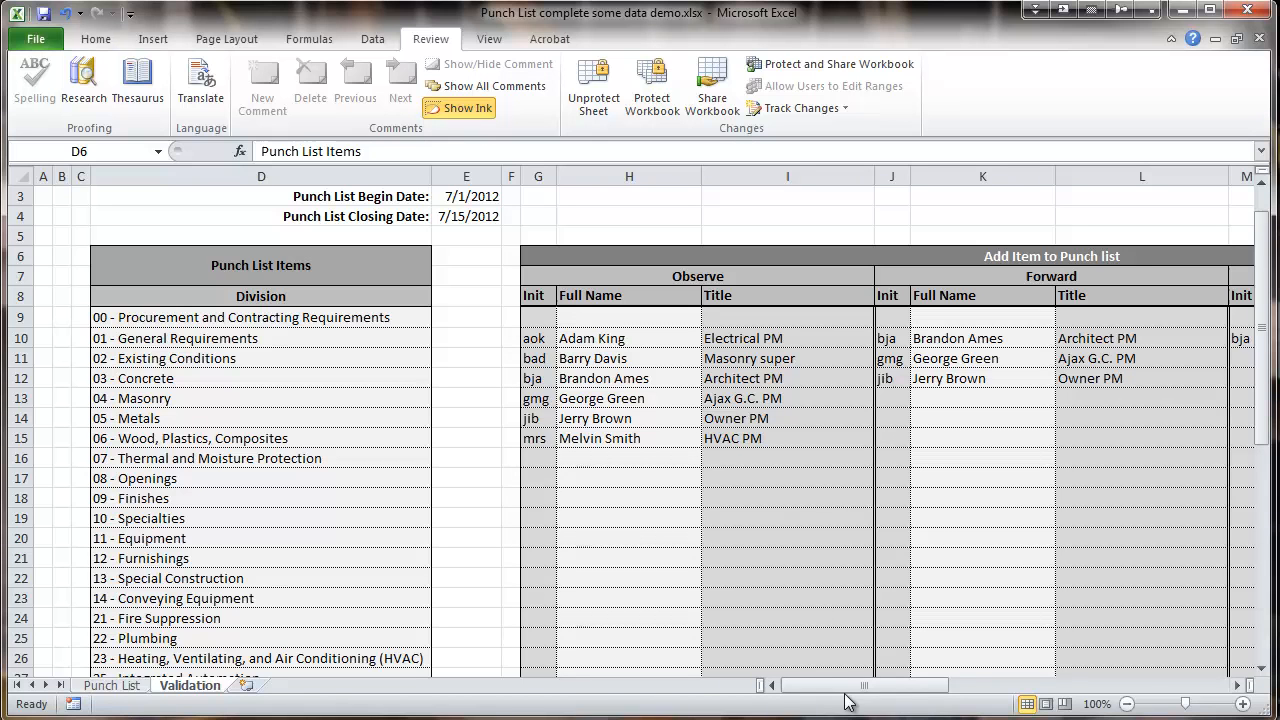
scroll(right, 3)
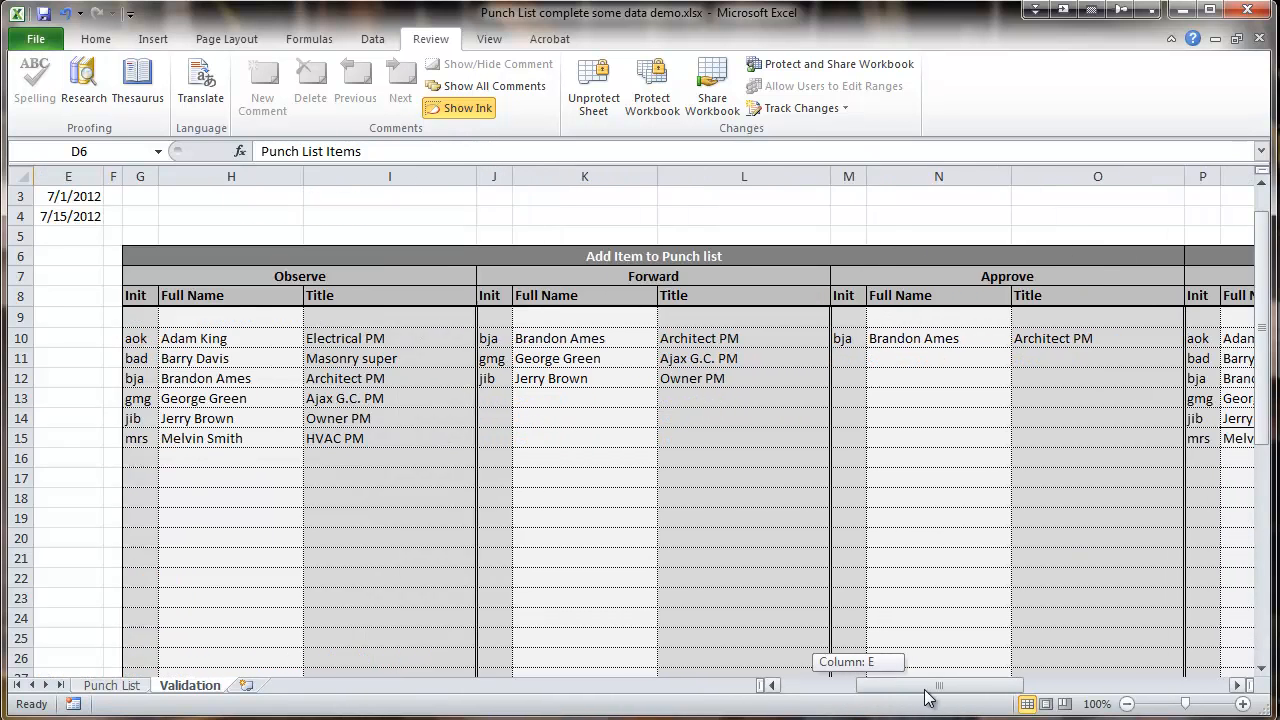
mouse_move(915, 447)
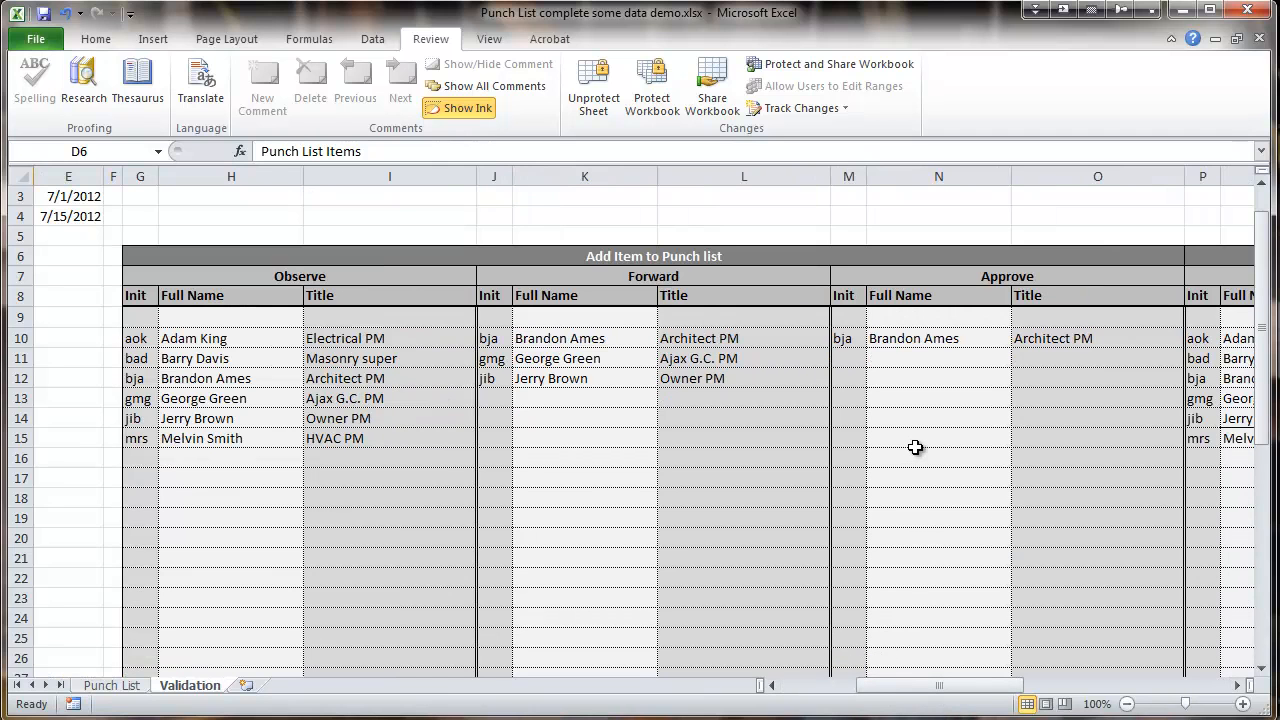
mouse_move(803, 428)
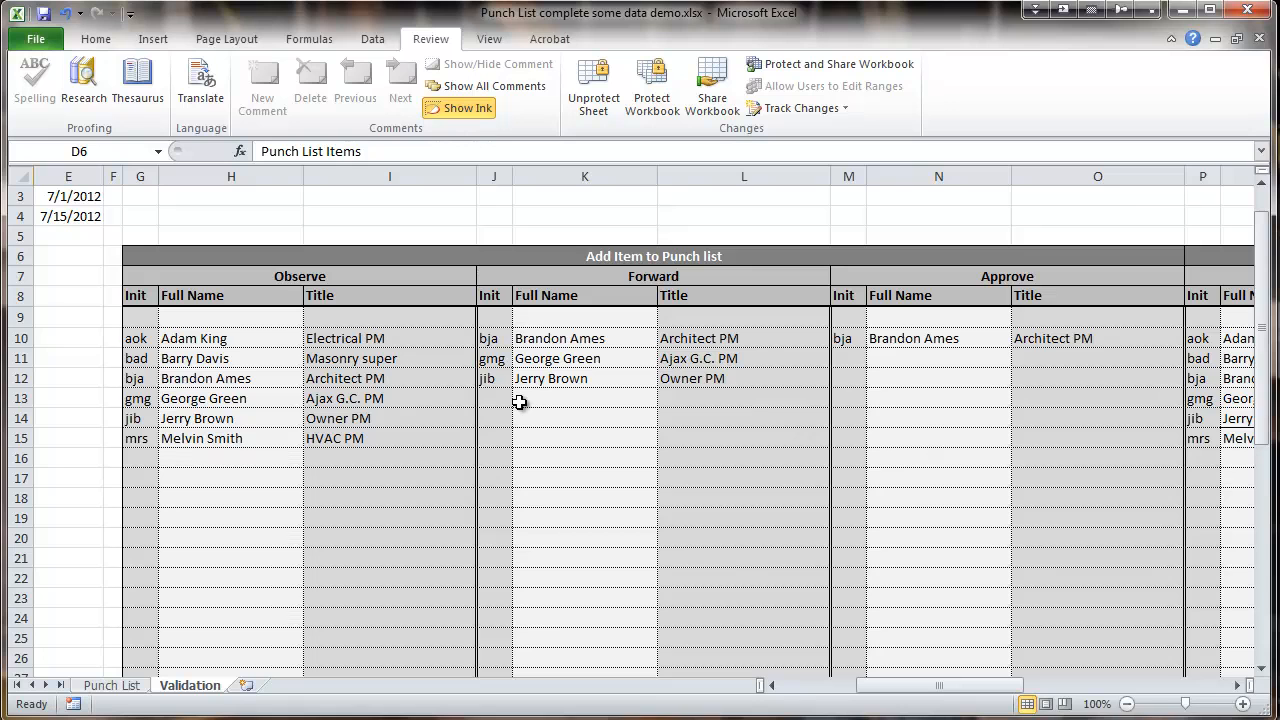
mouse_move(615, 401)
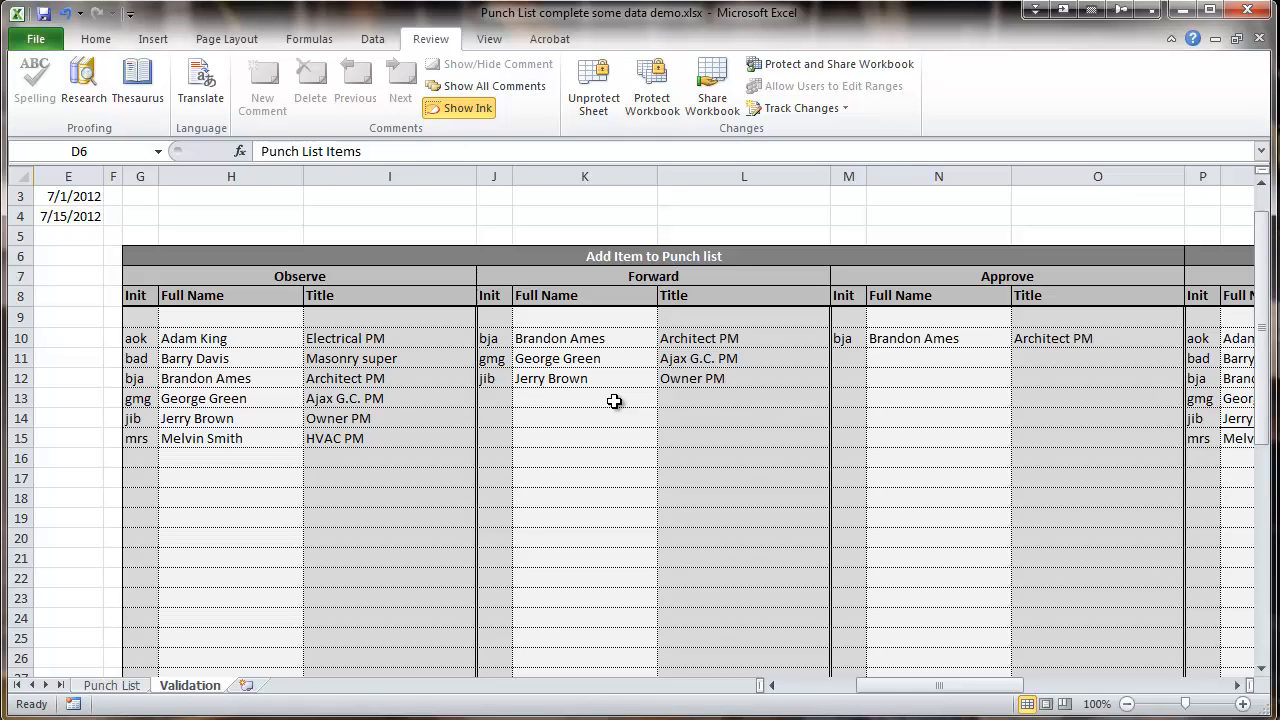
mouse_move(1157, 475)
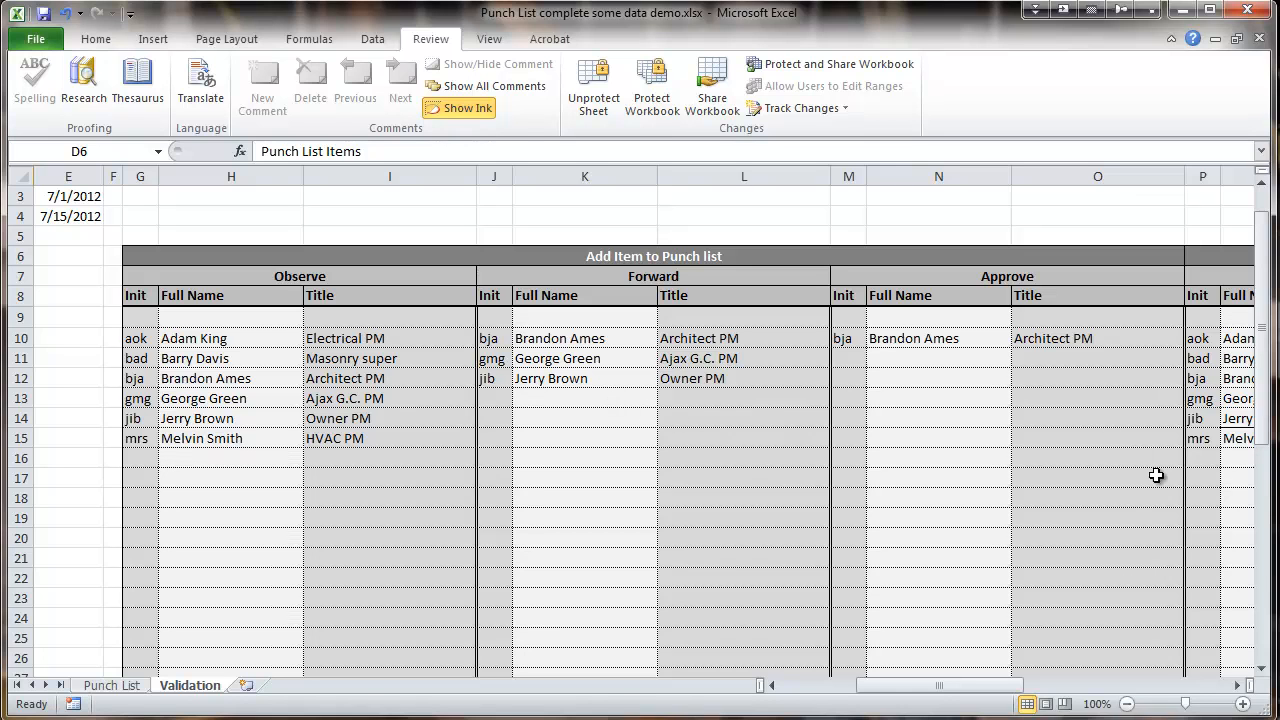
mouse_move(868, 625)
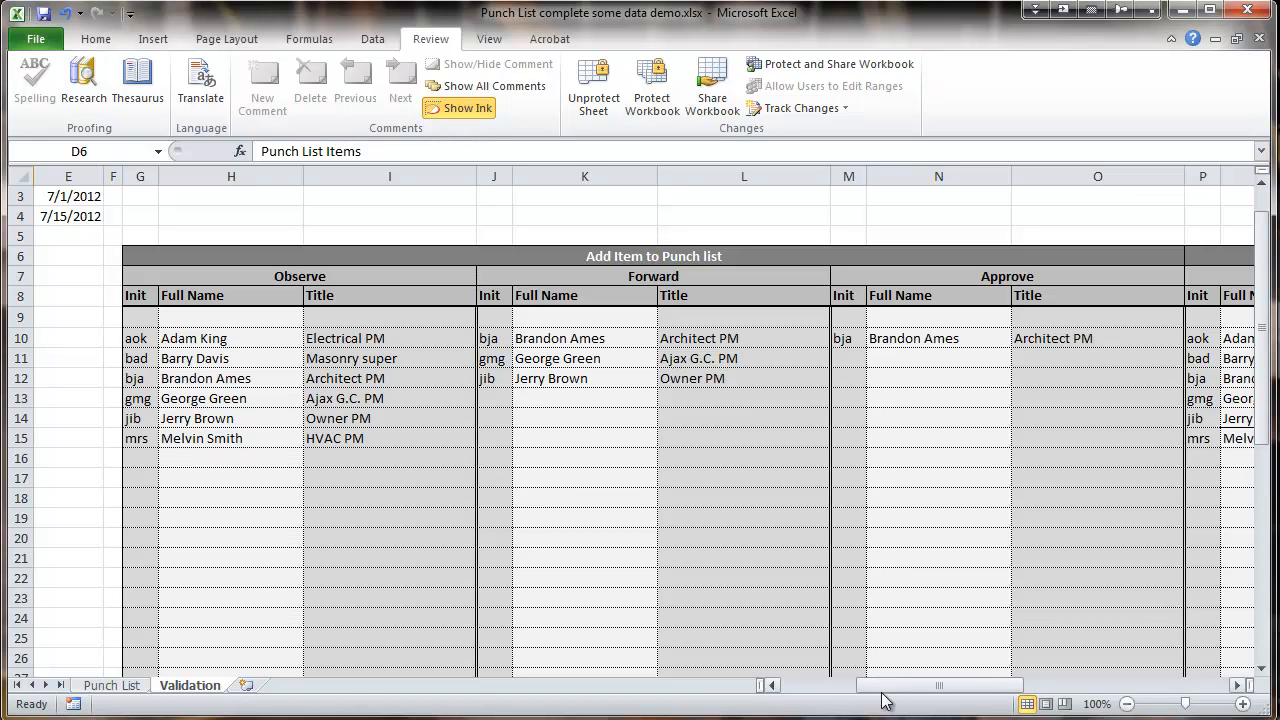
drag(885, 686, 925, 686)
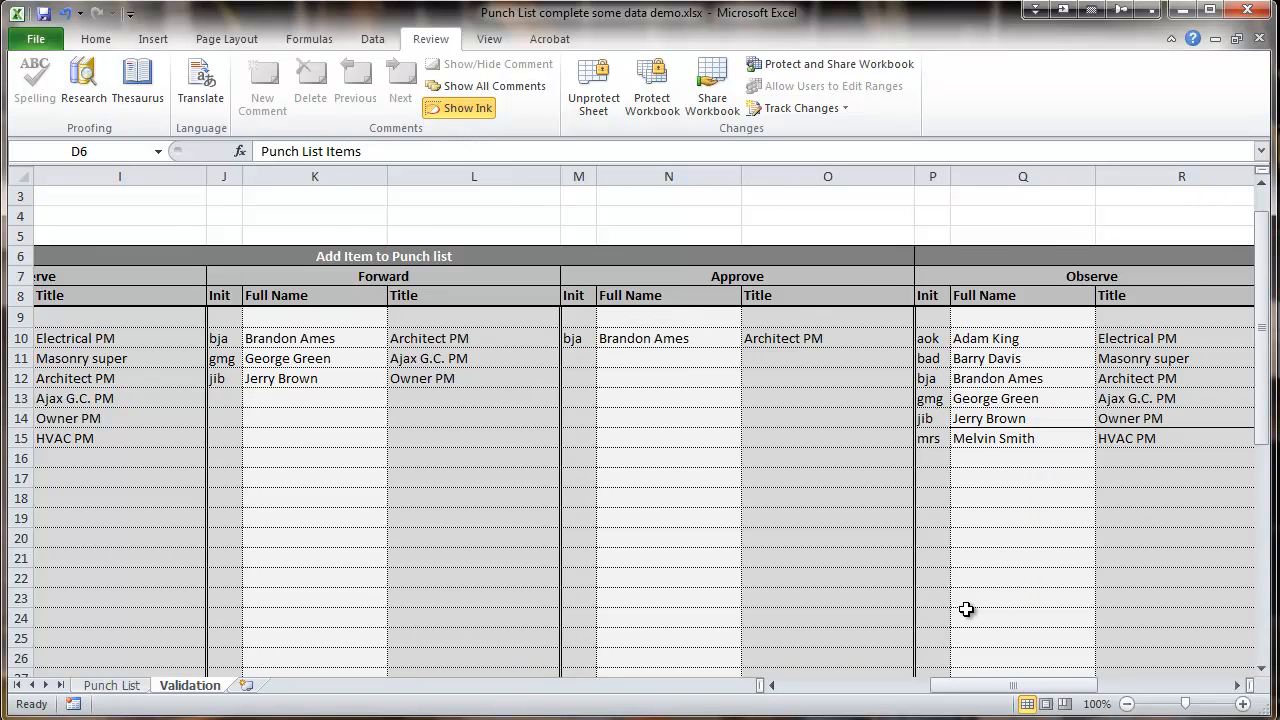
mouse_move(1010, 358)
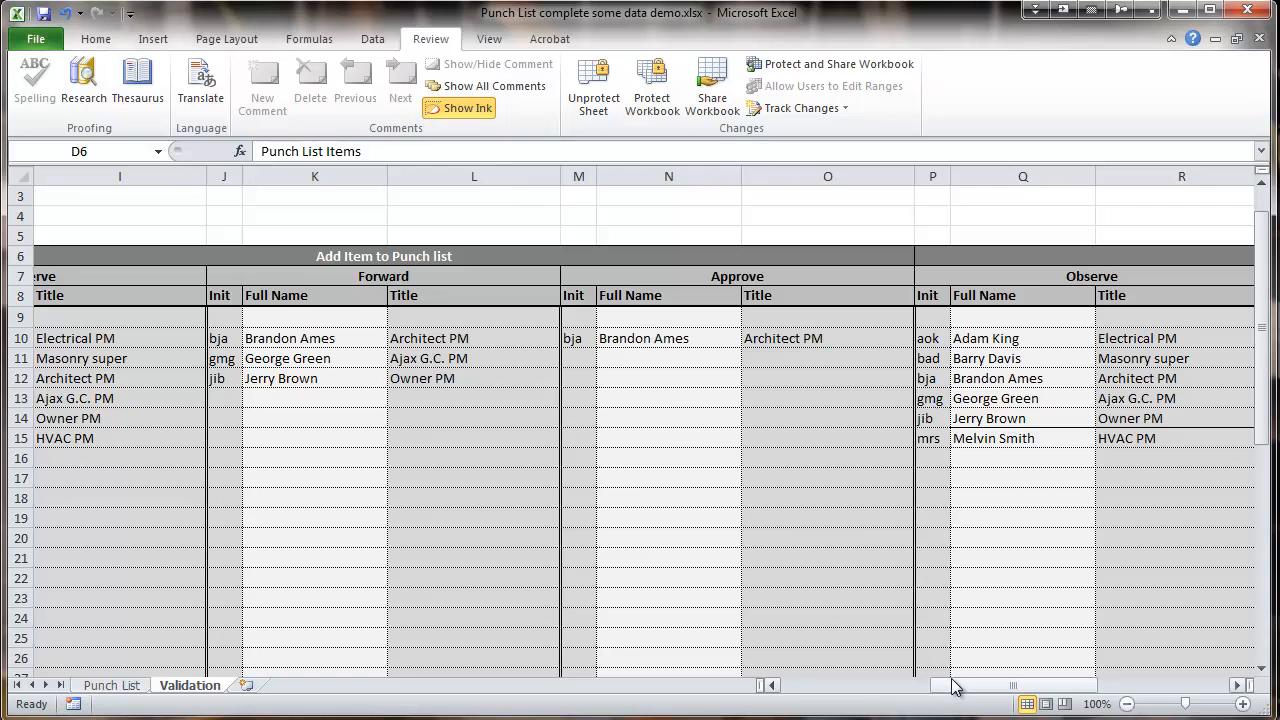
scroll(left, 3)
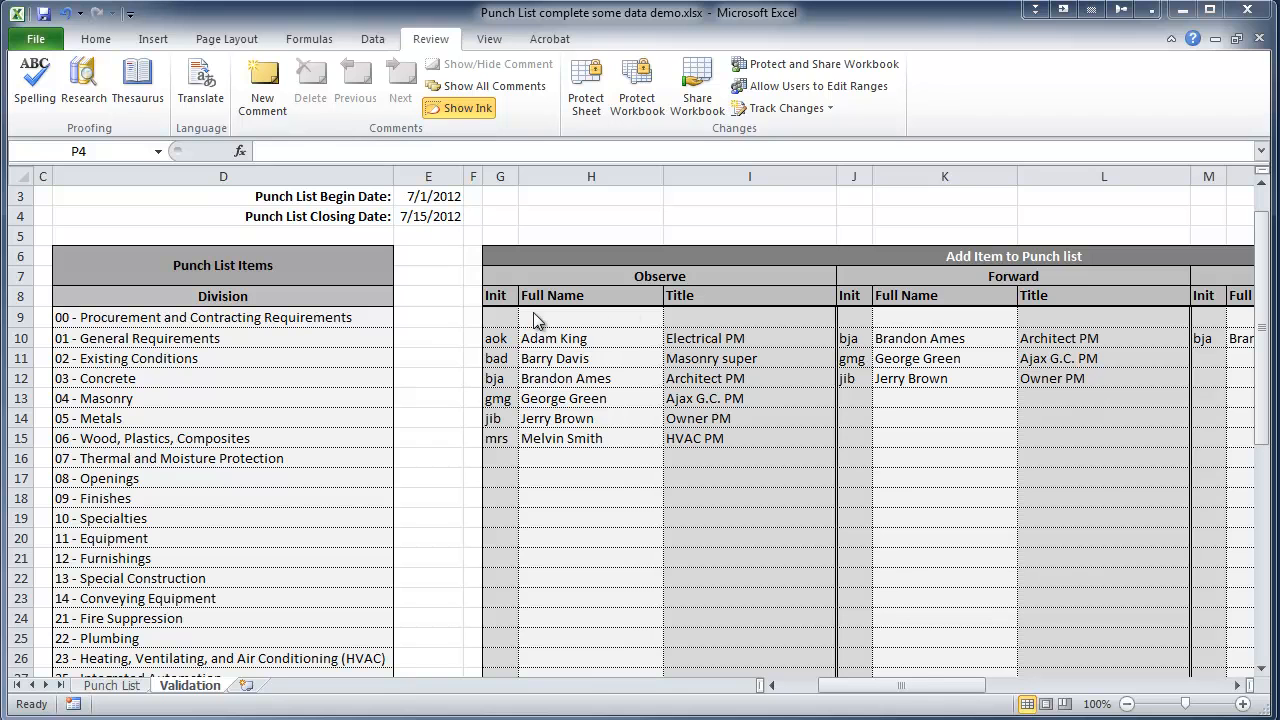
mouse_move(667, 470)
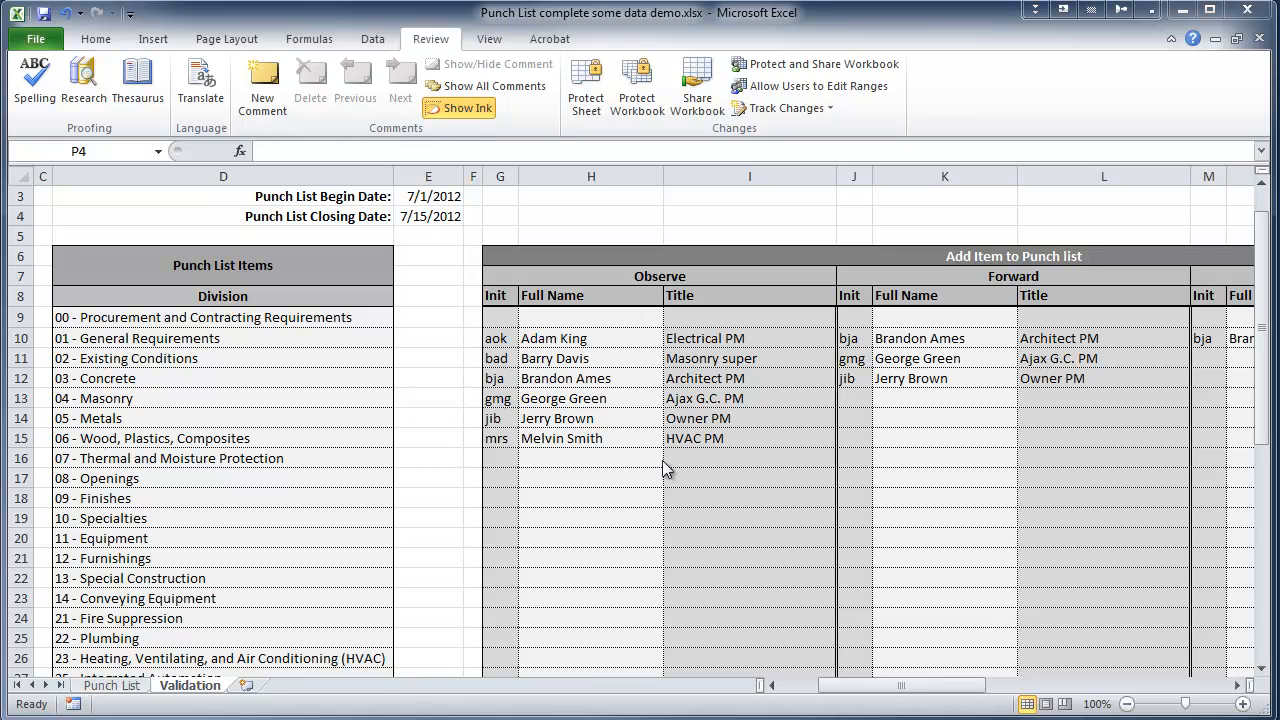
mouse_move(547, 332)
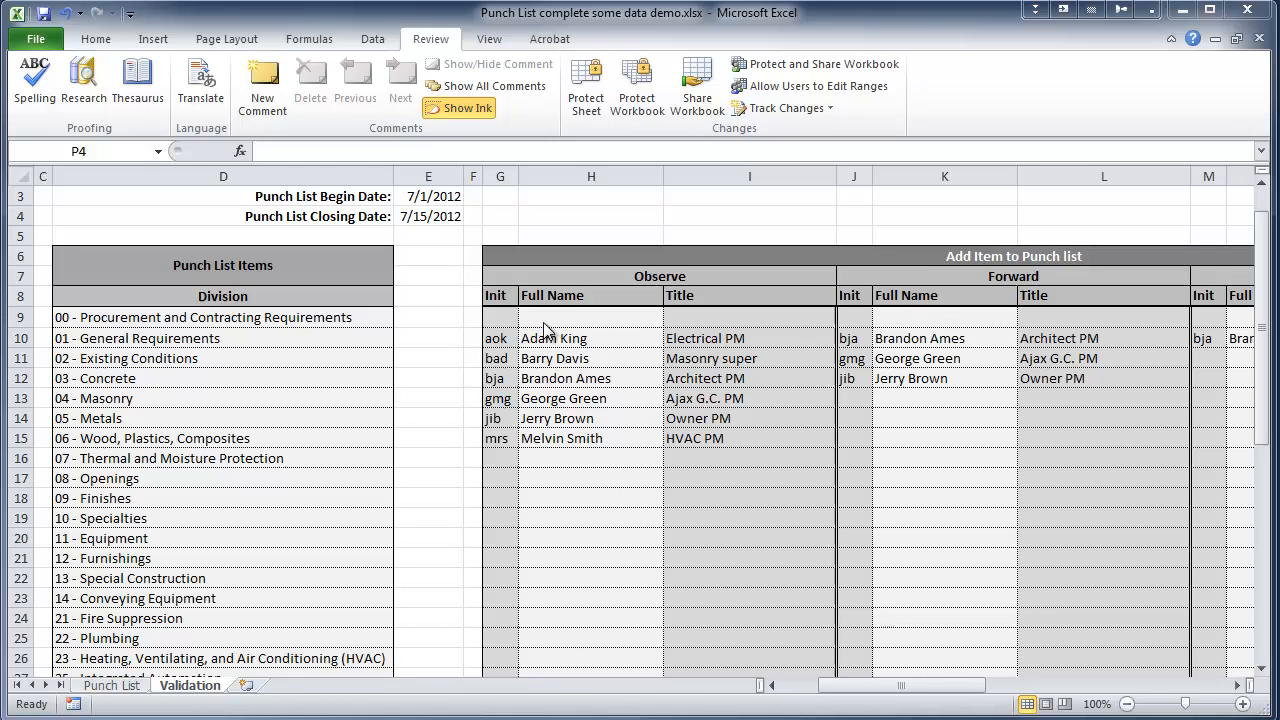
mouse_move(688, 322)
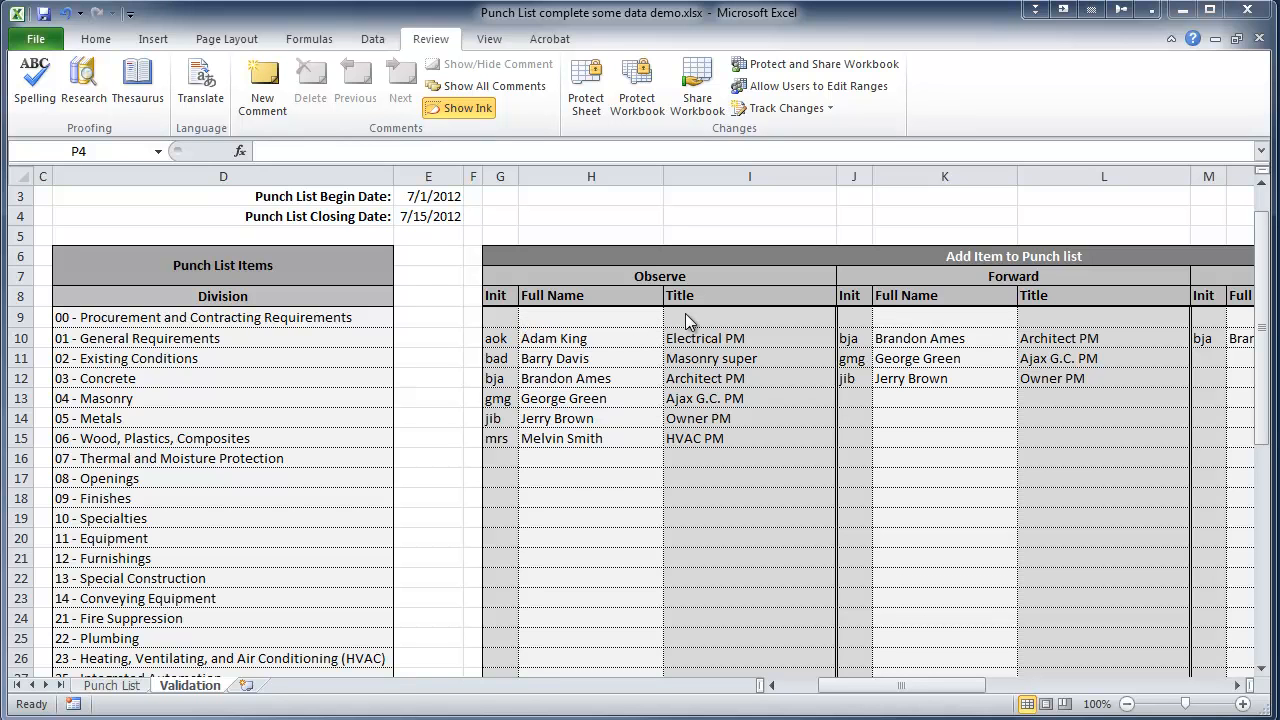
mouse_move(695, 323)
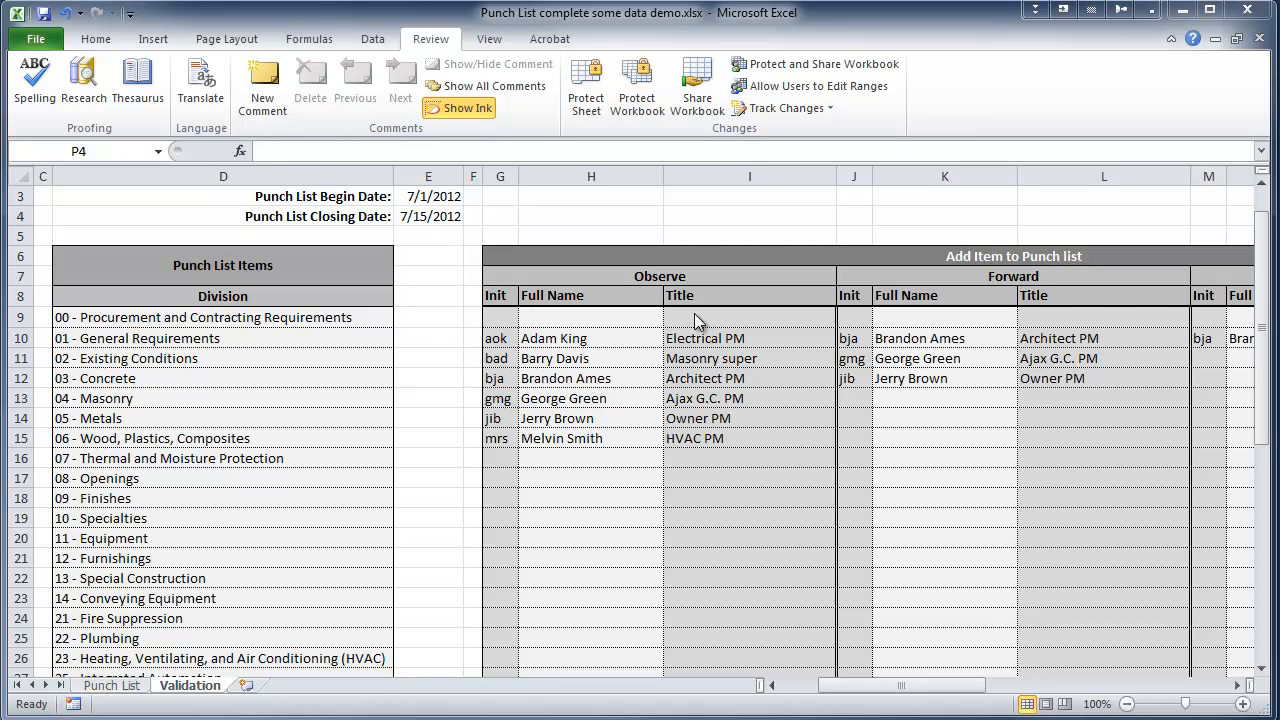
mouse_move(603, 461)
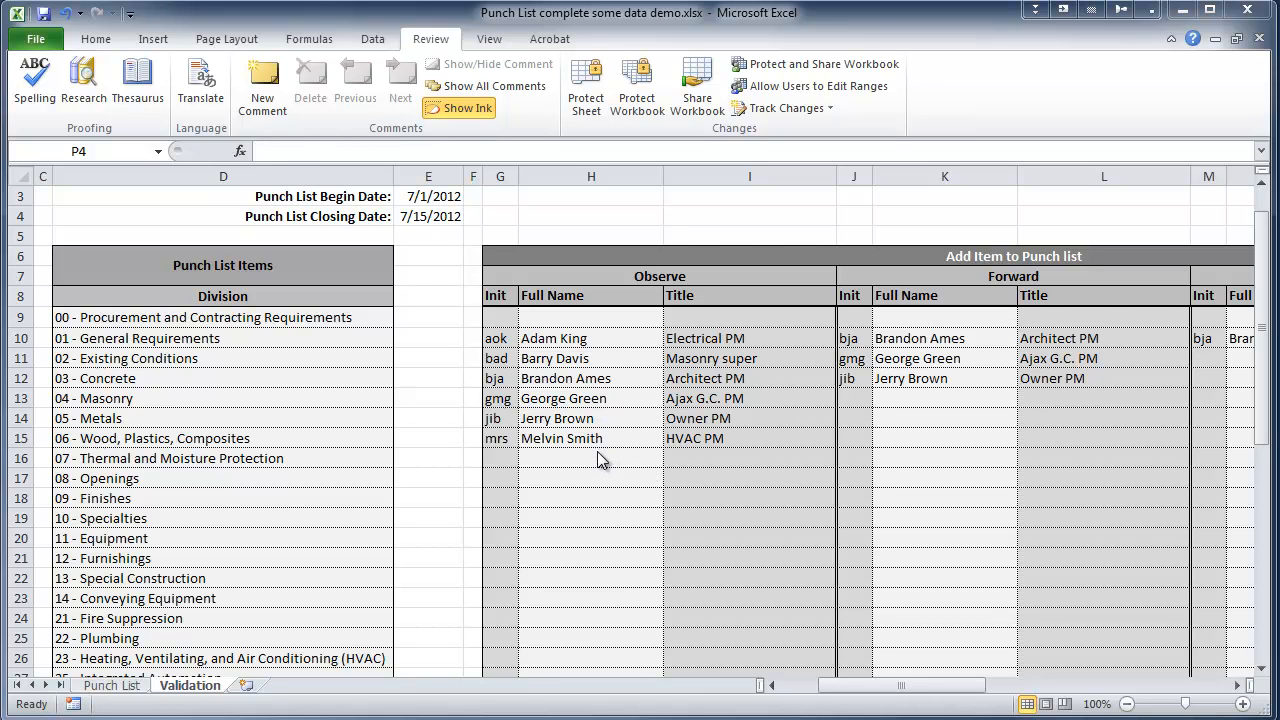
mouse_move(558, 332)
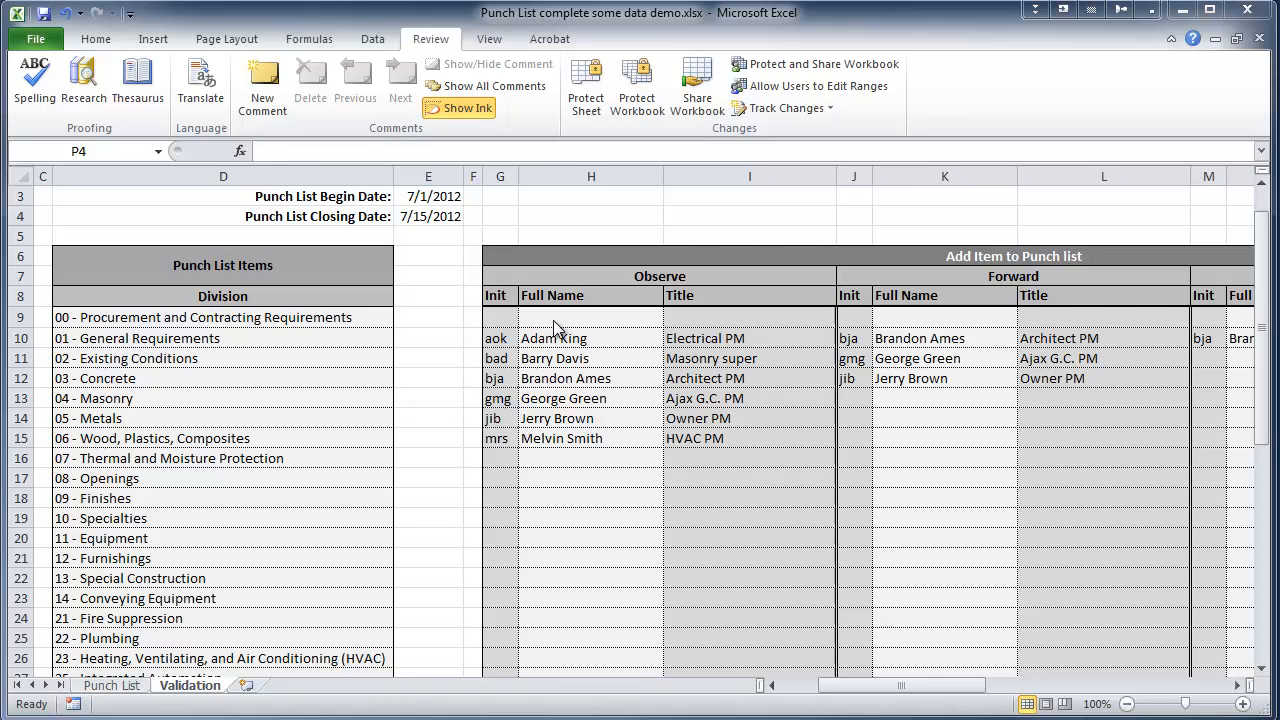
mouse_move(648, 323)
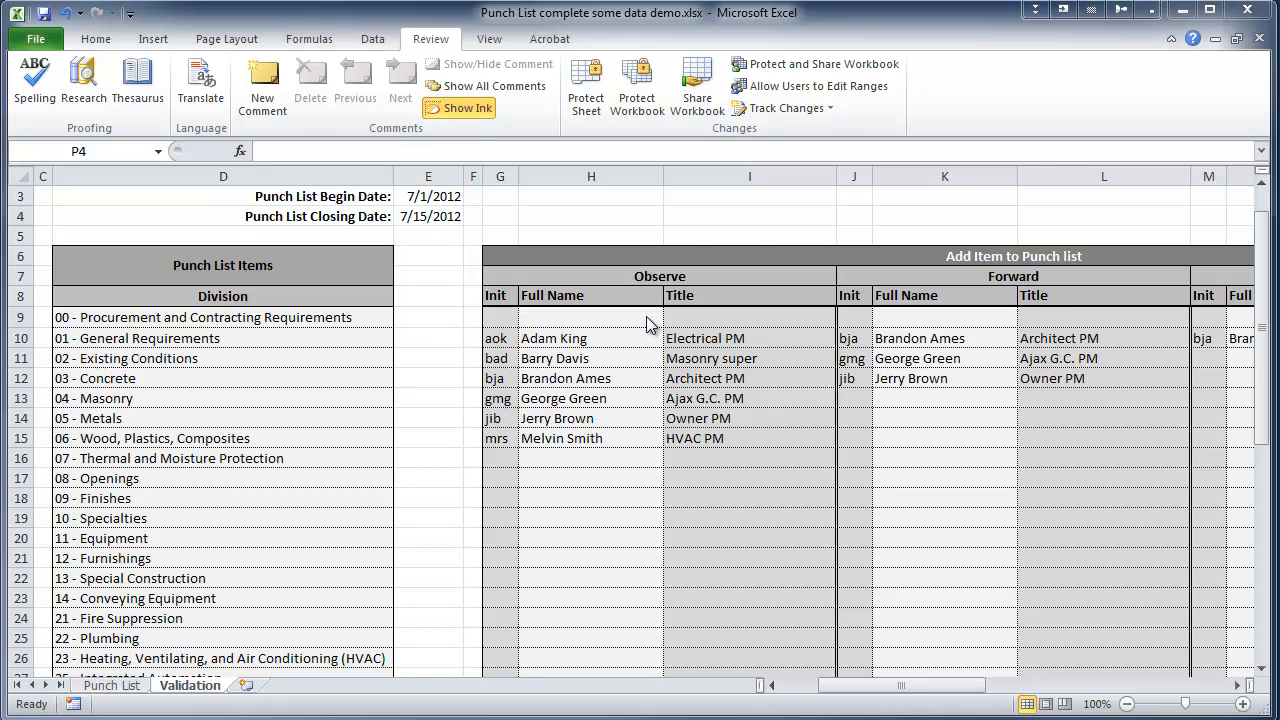
mouse_move(538, 348)
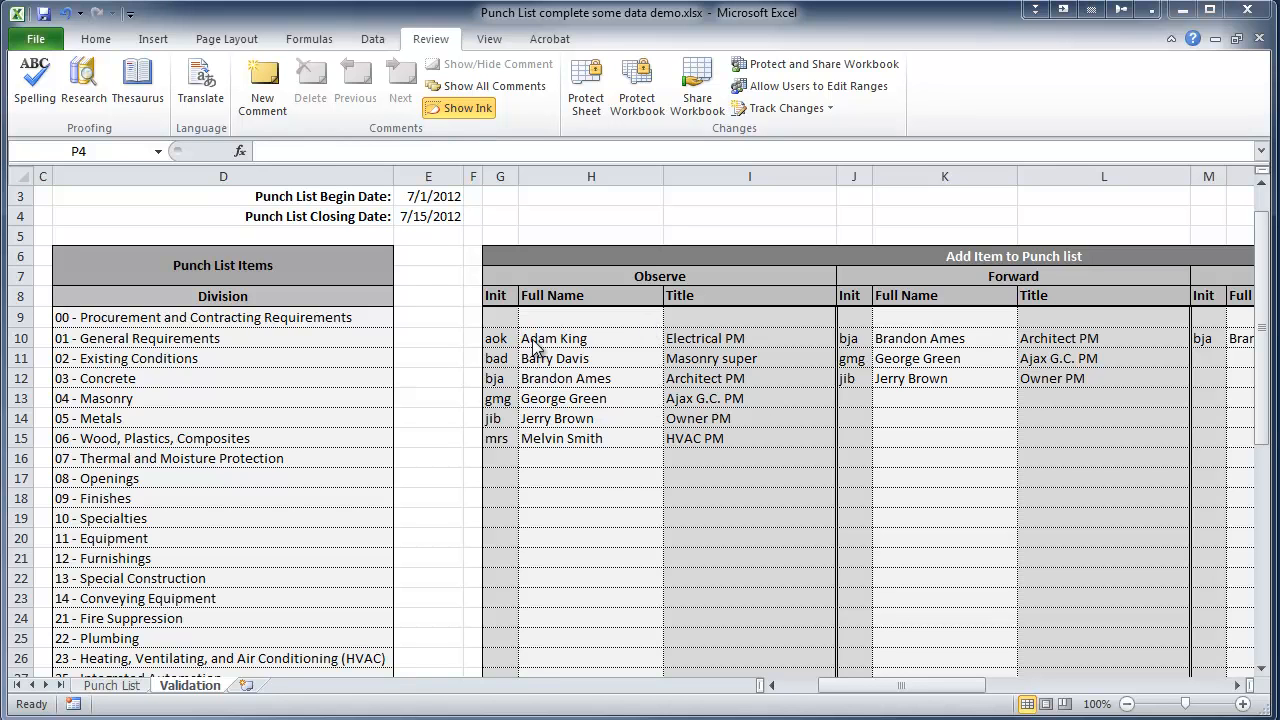
mouse_move(555, 438)
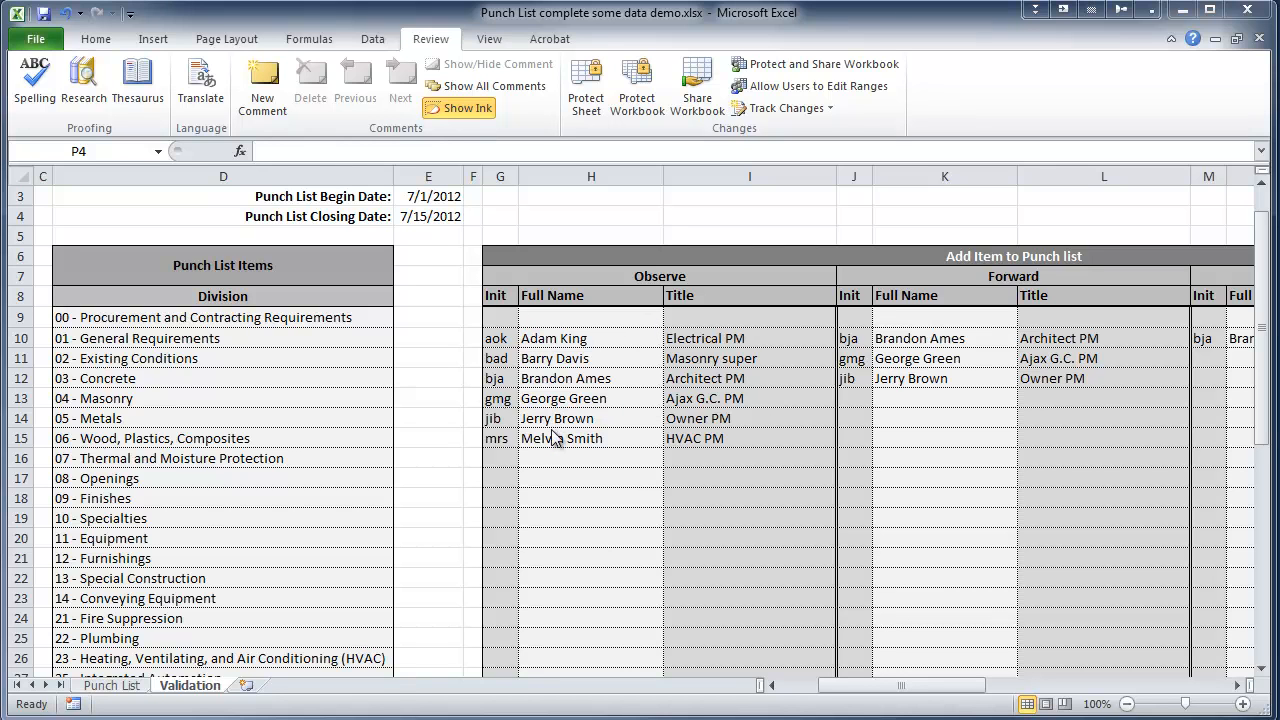
mouse_move(327, 411)
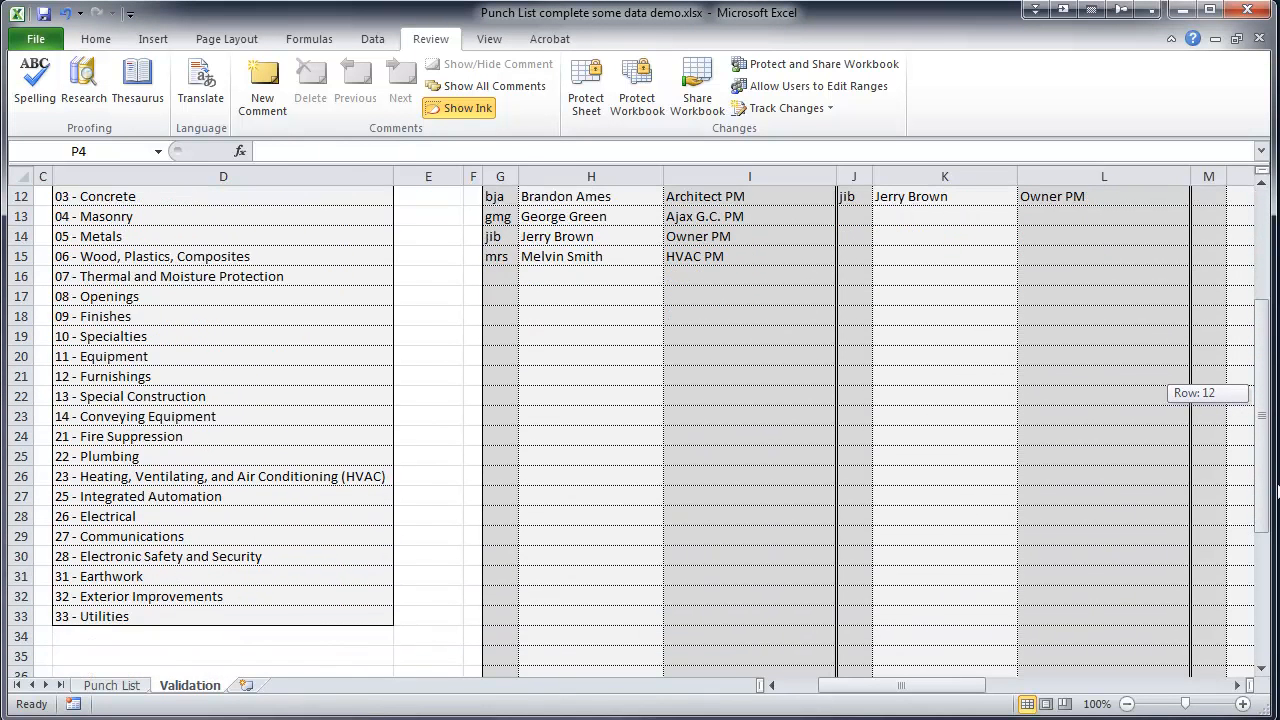
scroll(up, 3)
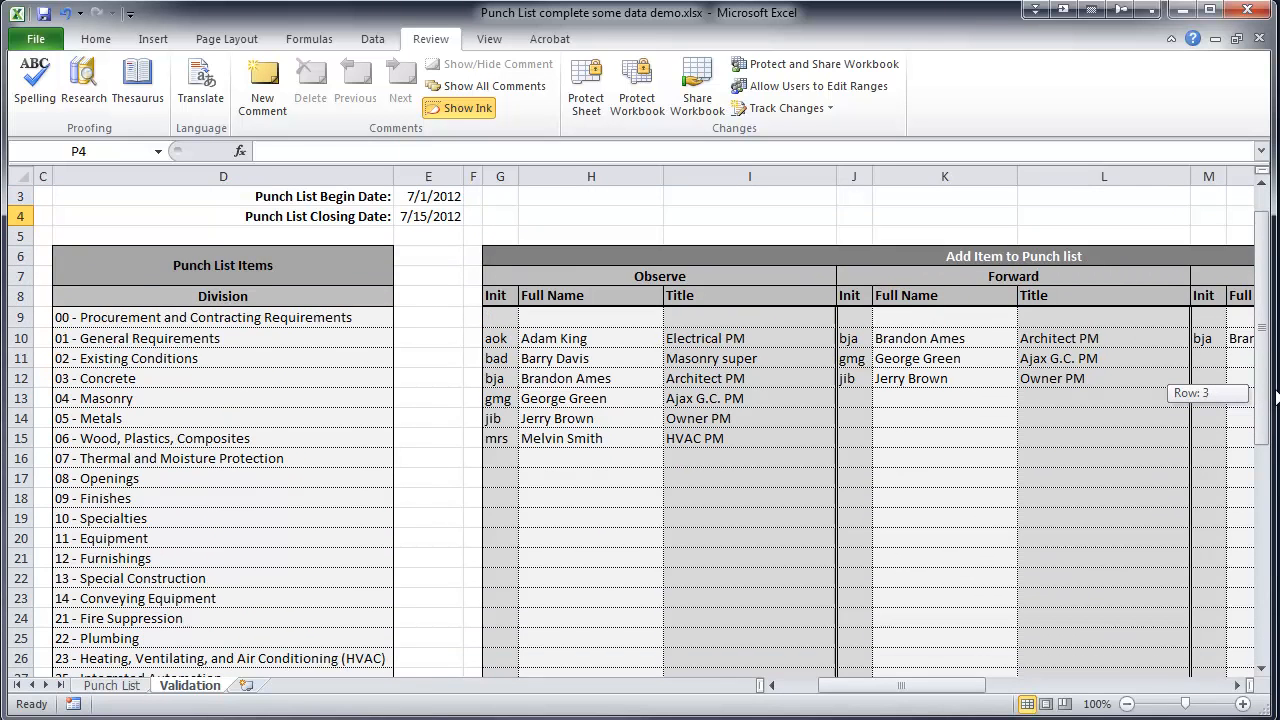
scroll(up, 3)
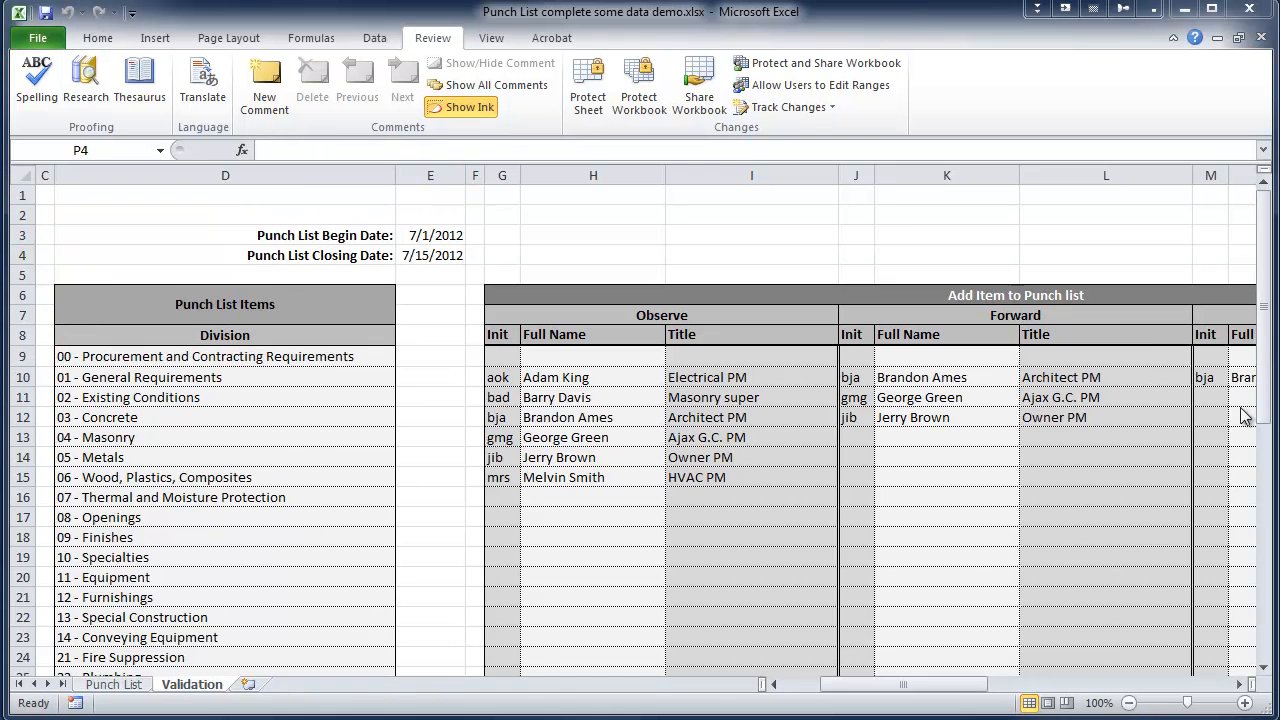
mouse_move(833, 271)
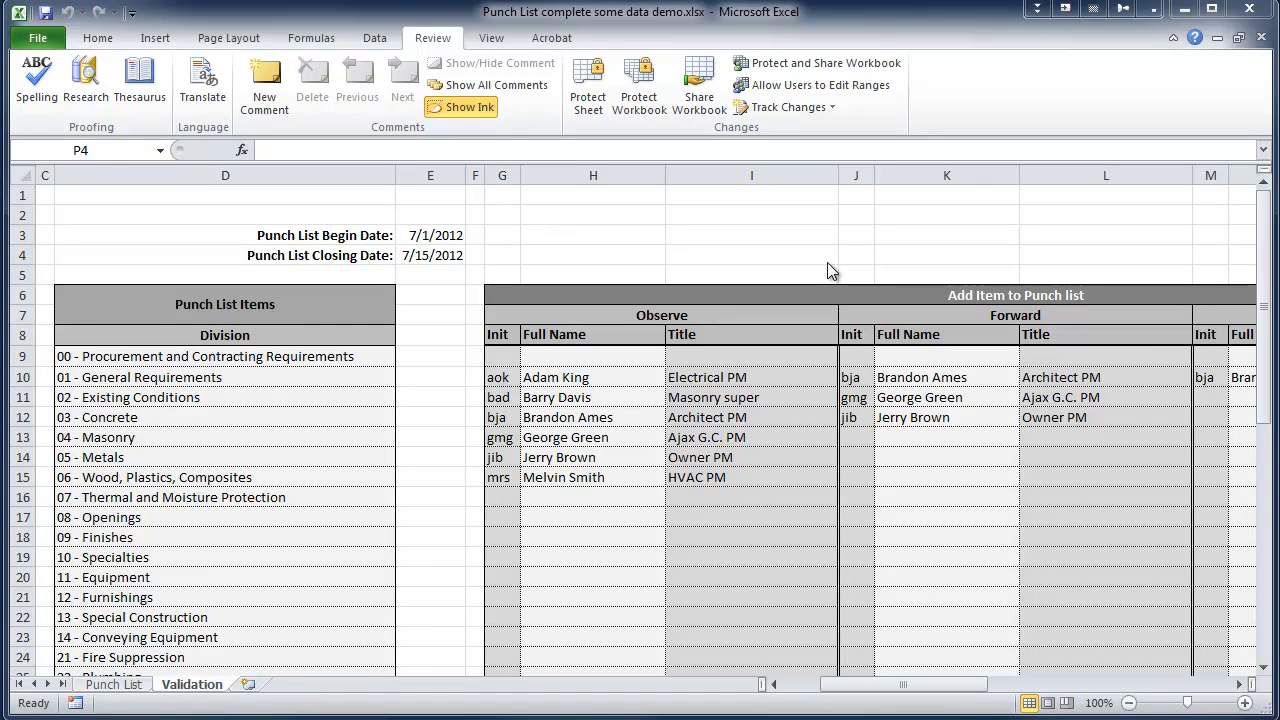
mouse_move(719, 263)
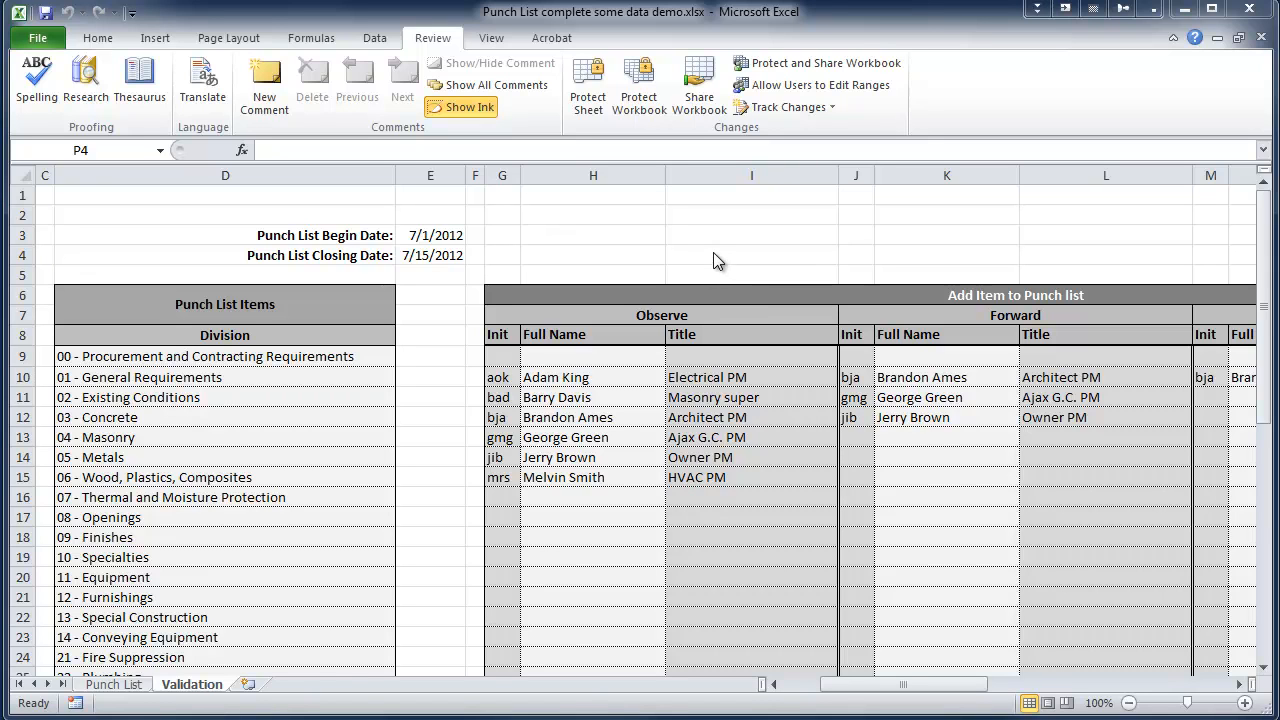
mouse_move(440, 358)
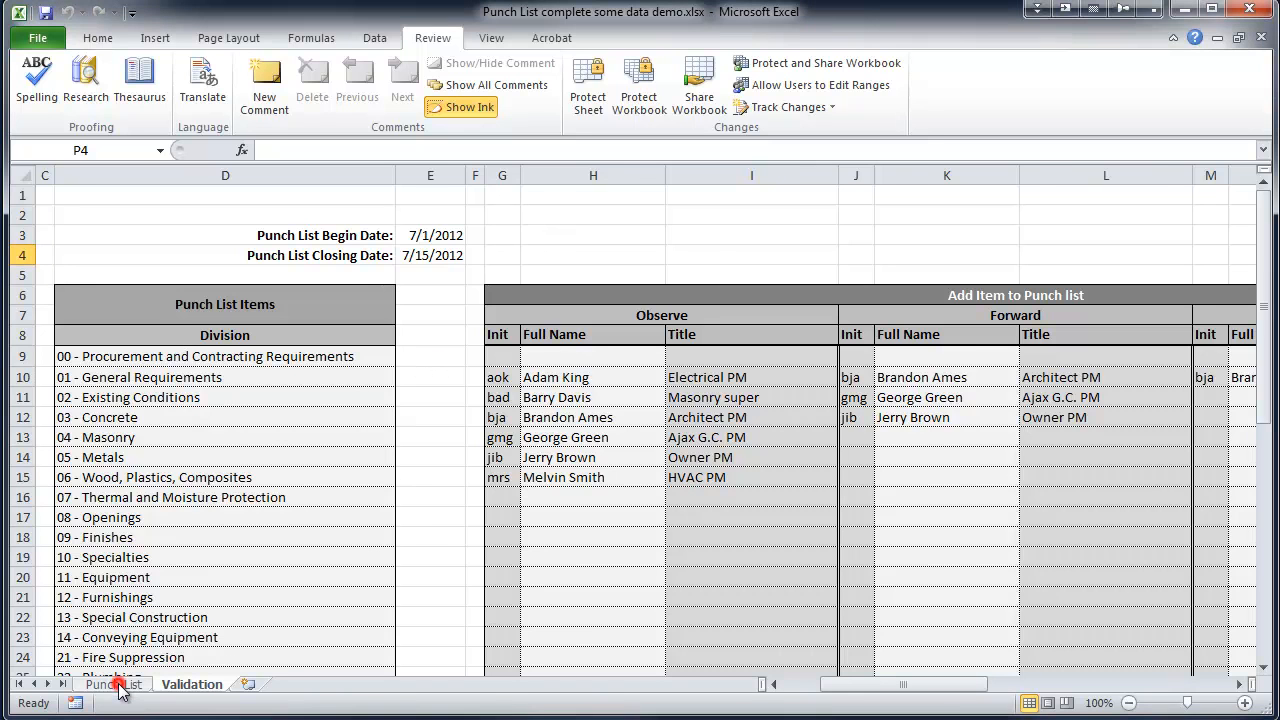
- Return to the Punch List sheet with its lined-out test entries
click(113, 684)
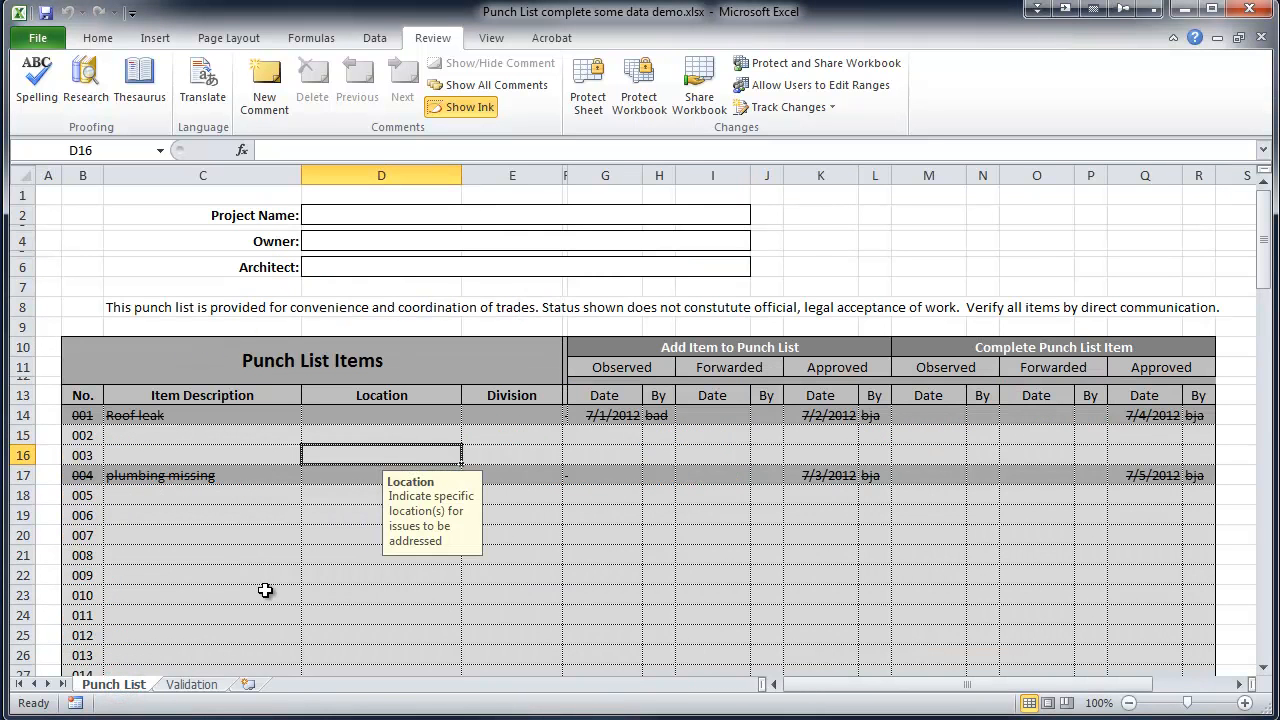
mouse_move(308, 570)
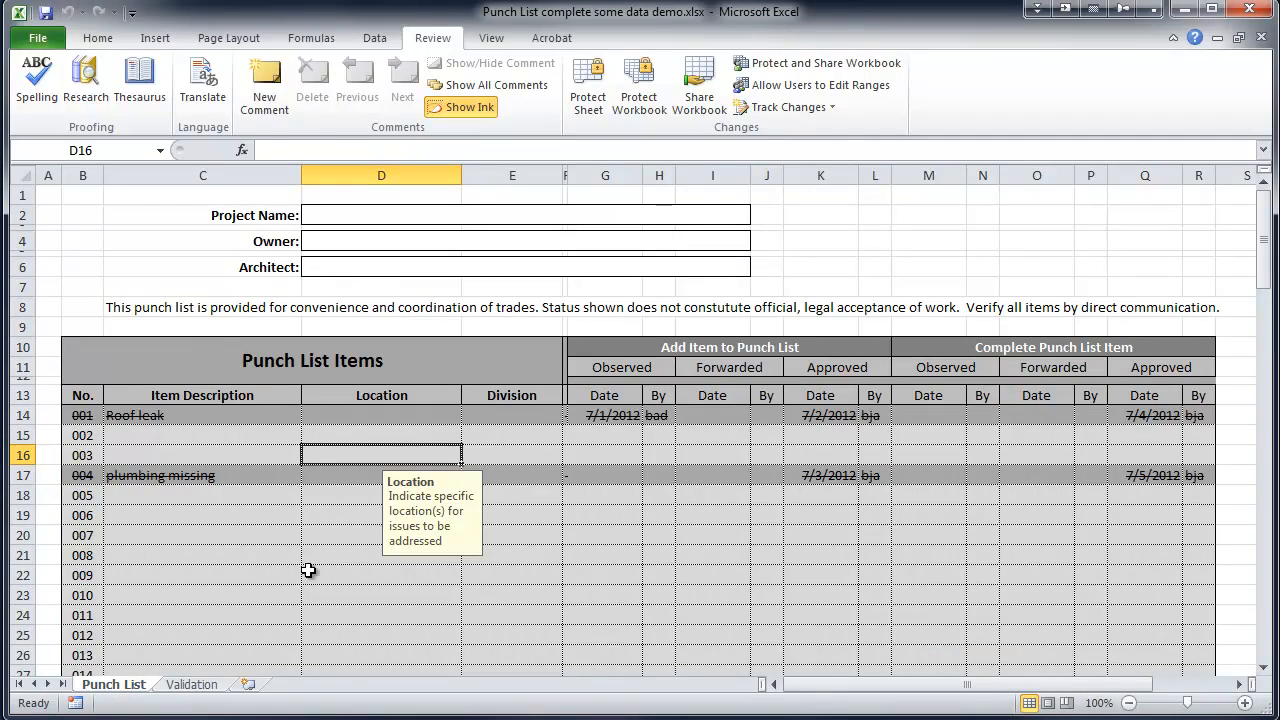